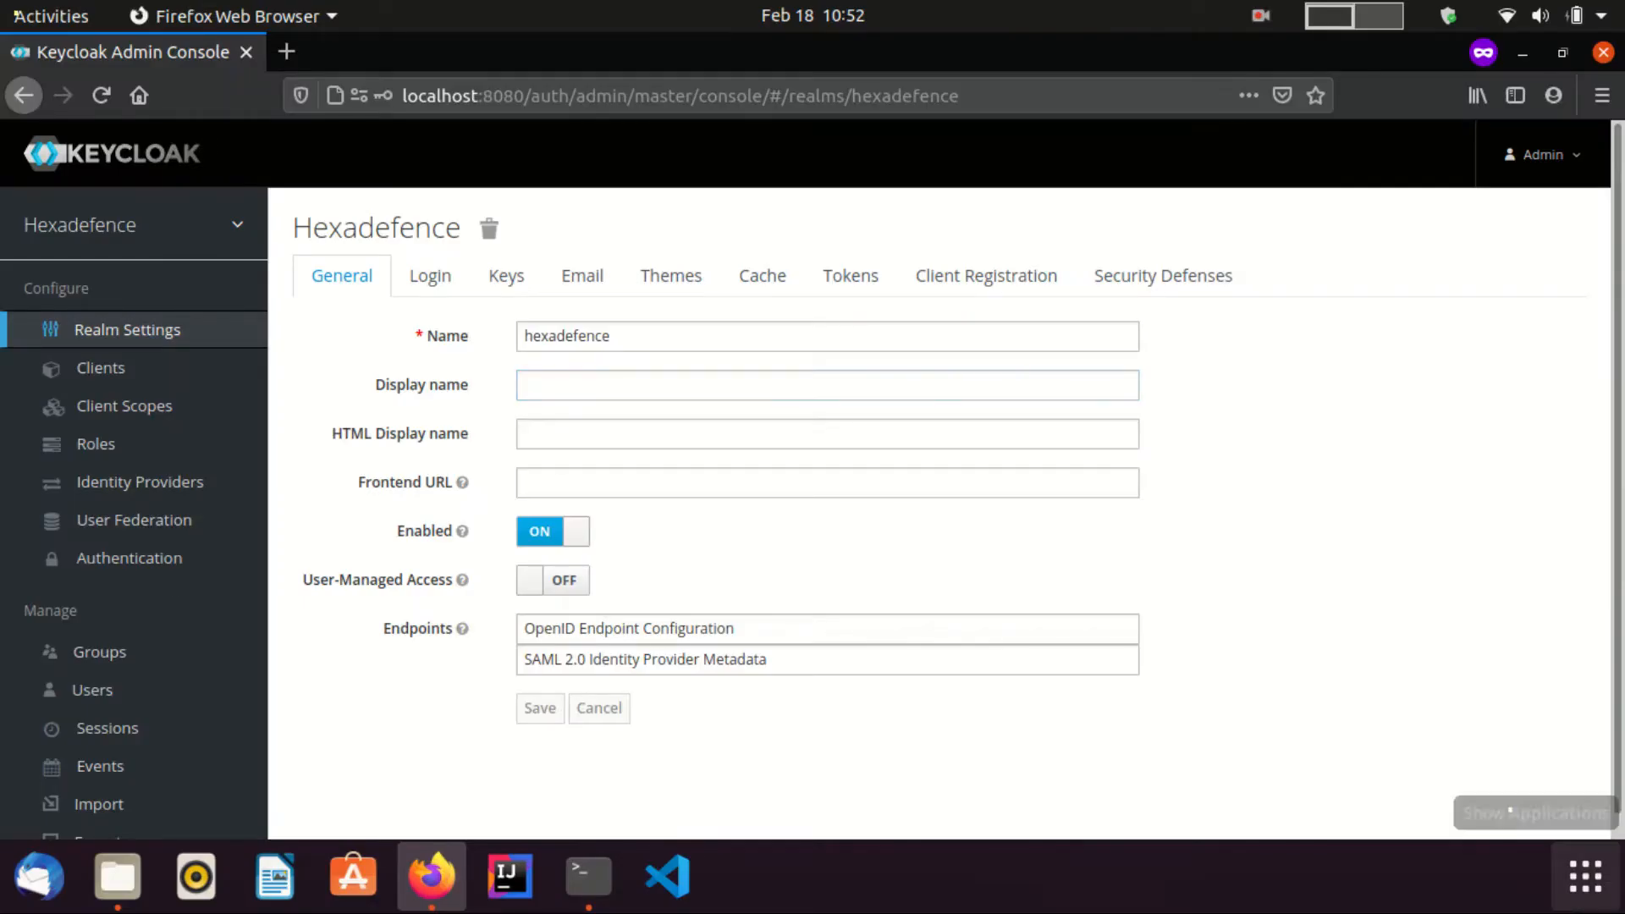
mouse_move(1584, 876)
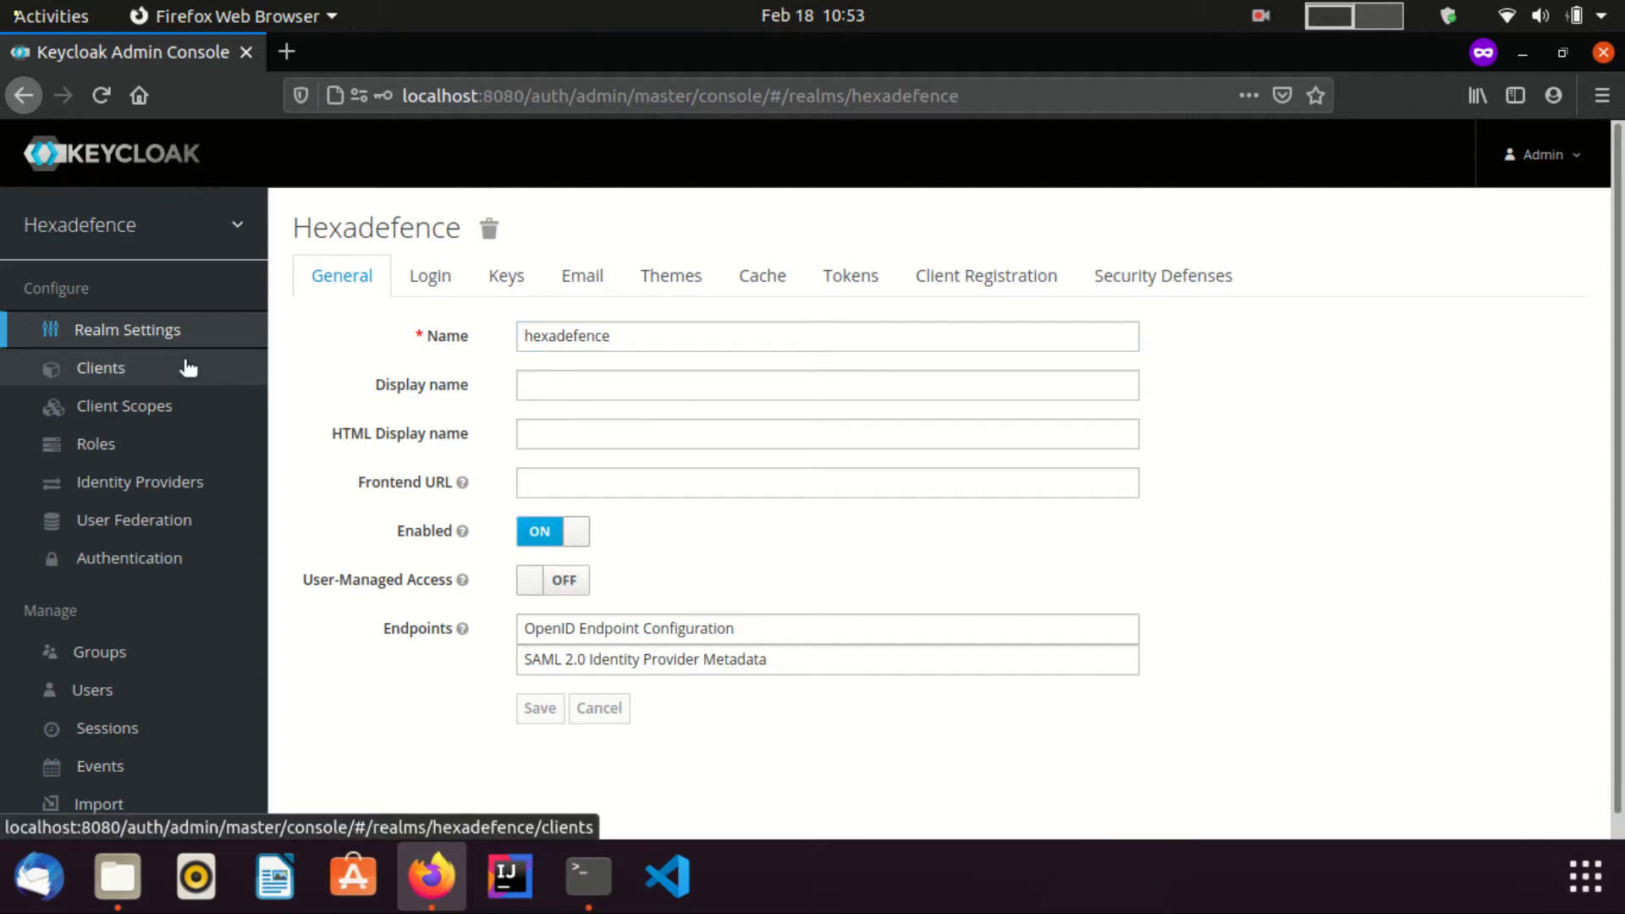
Show the Hexadefence realm's client list from the sidebar
left_click(100, 368)
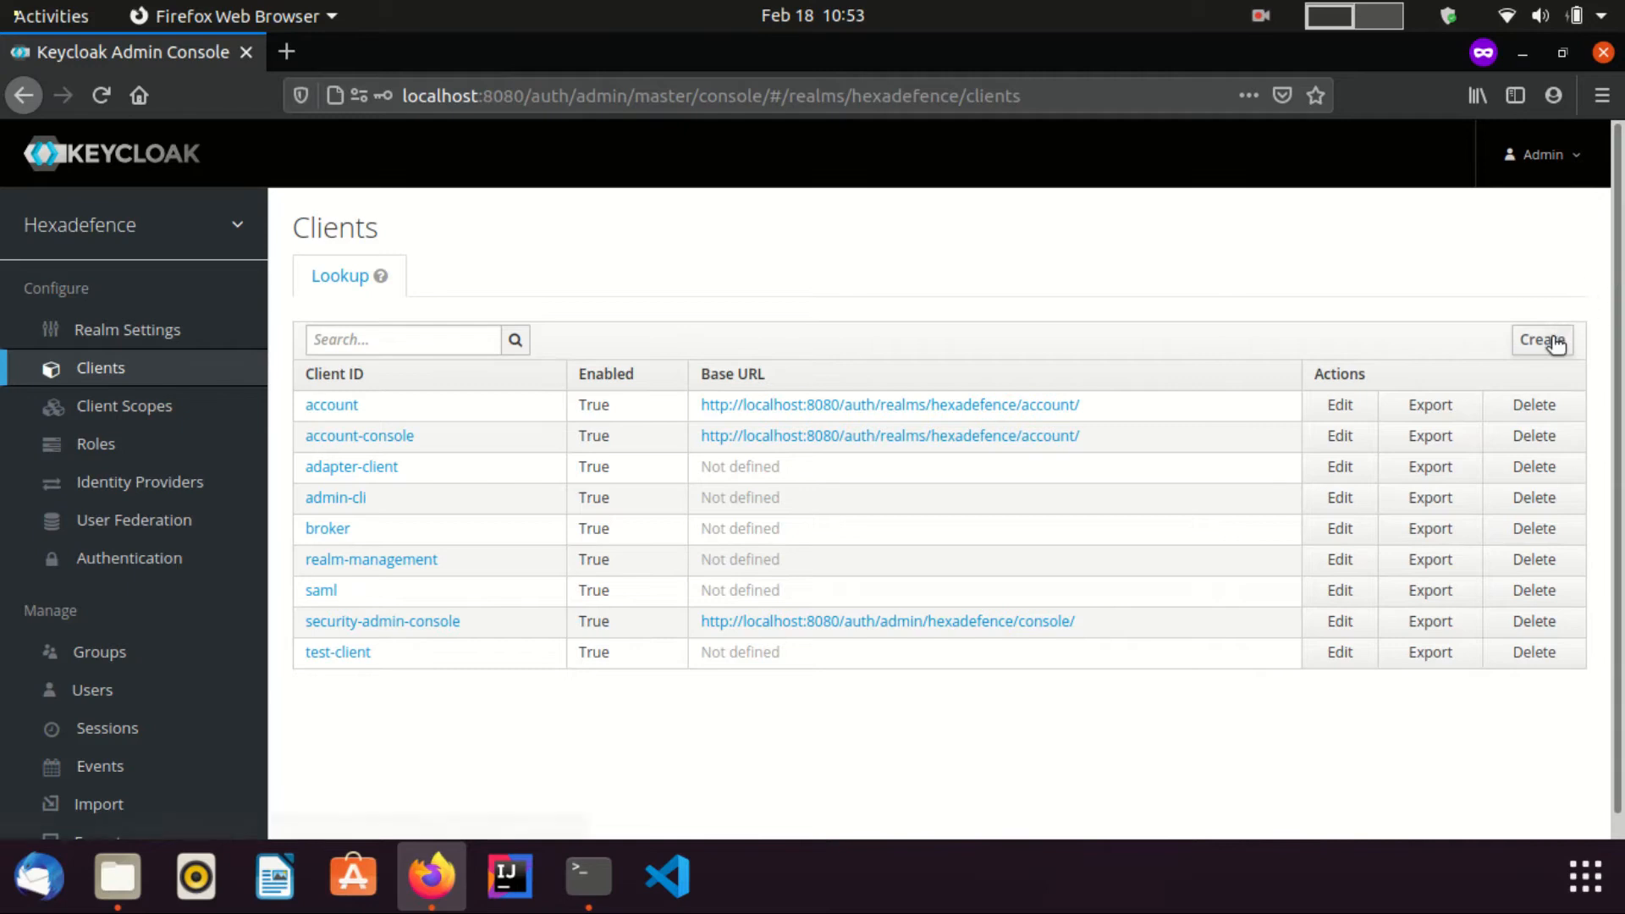
mouse_move(1541, 340)
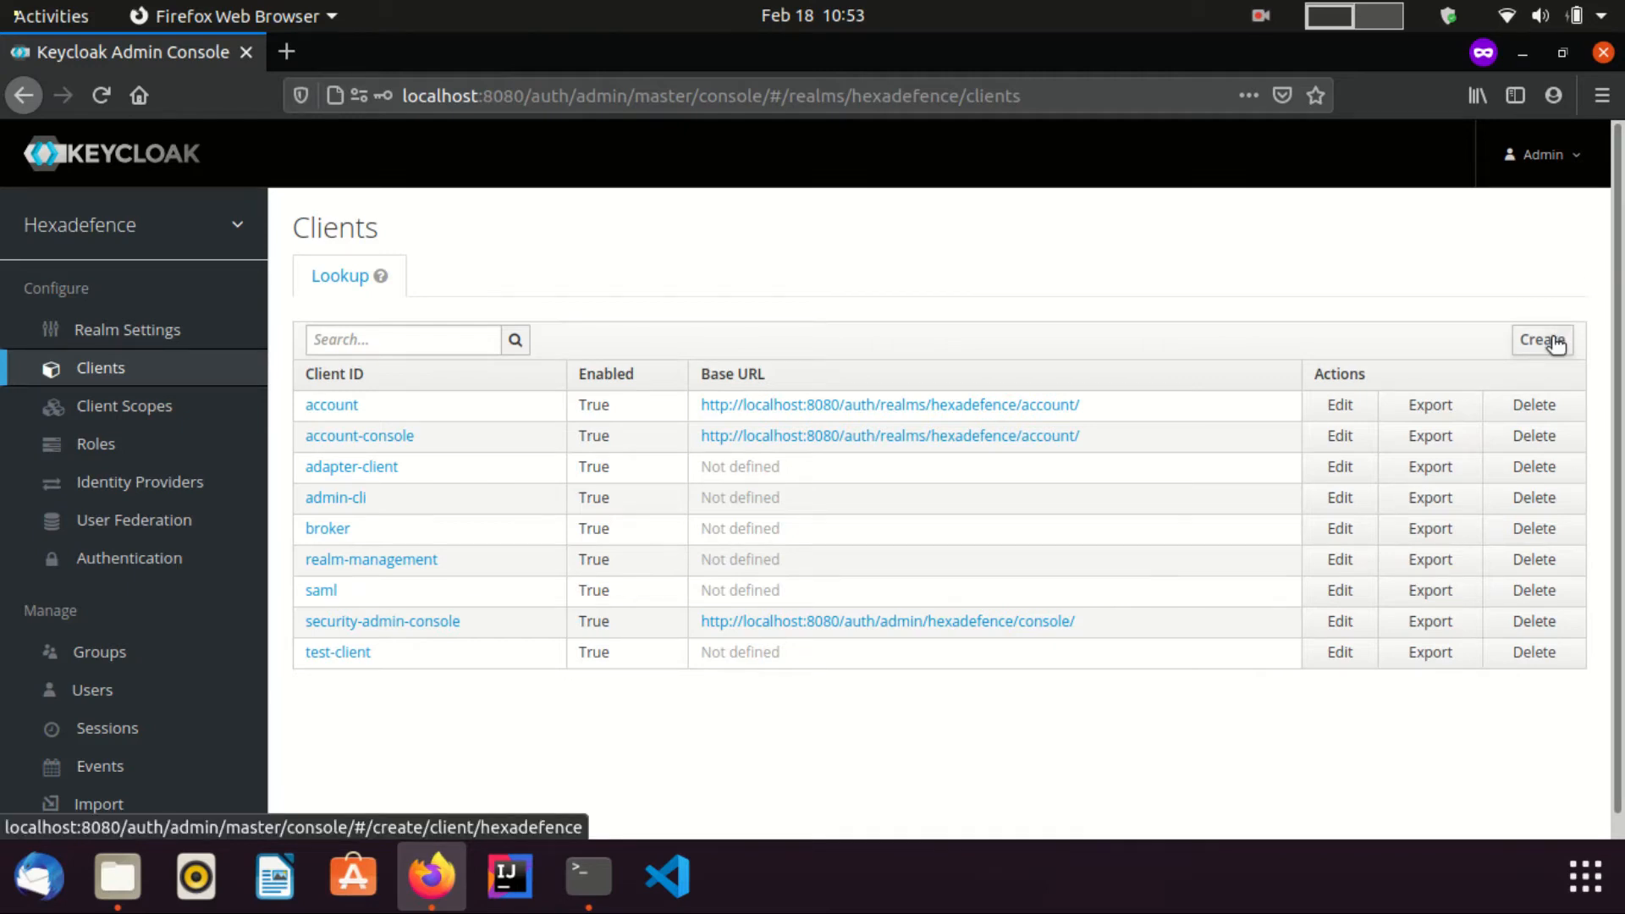
Create and save a new client with Client ID tomcat-client using openid-connect
left_click(1542, 340)
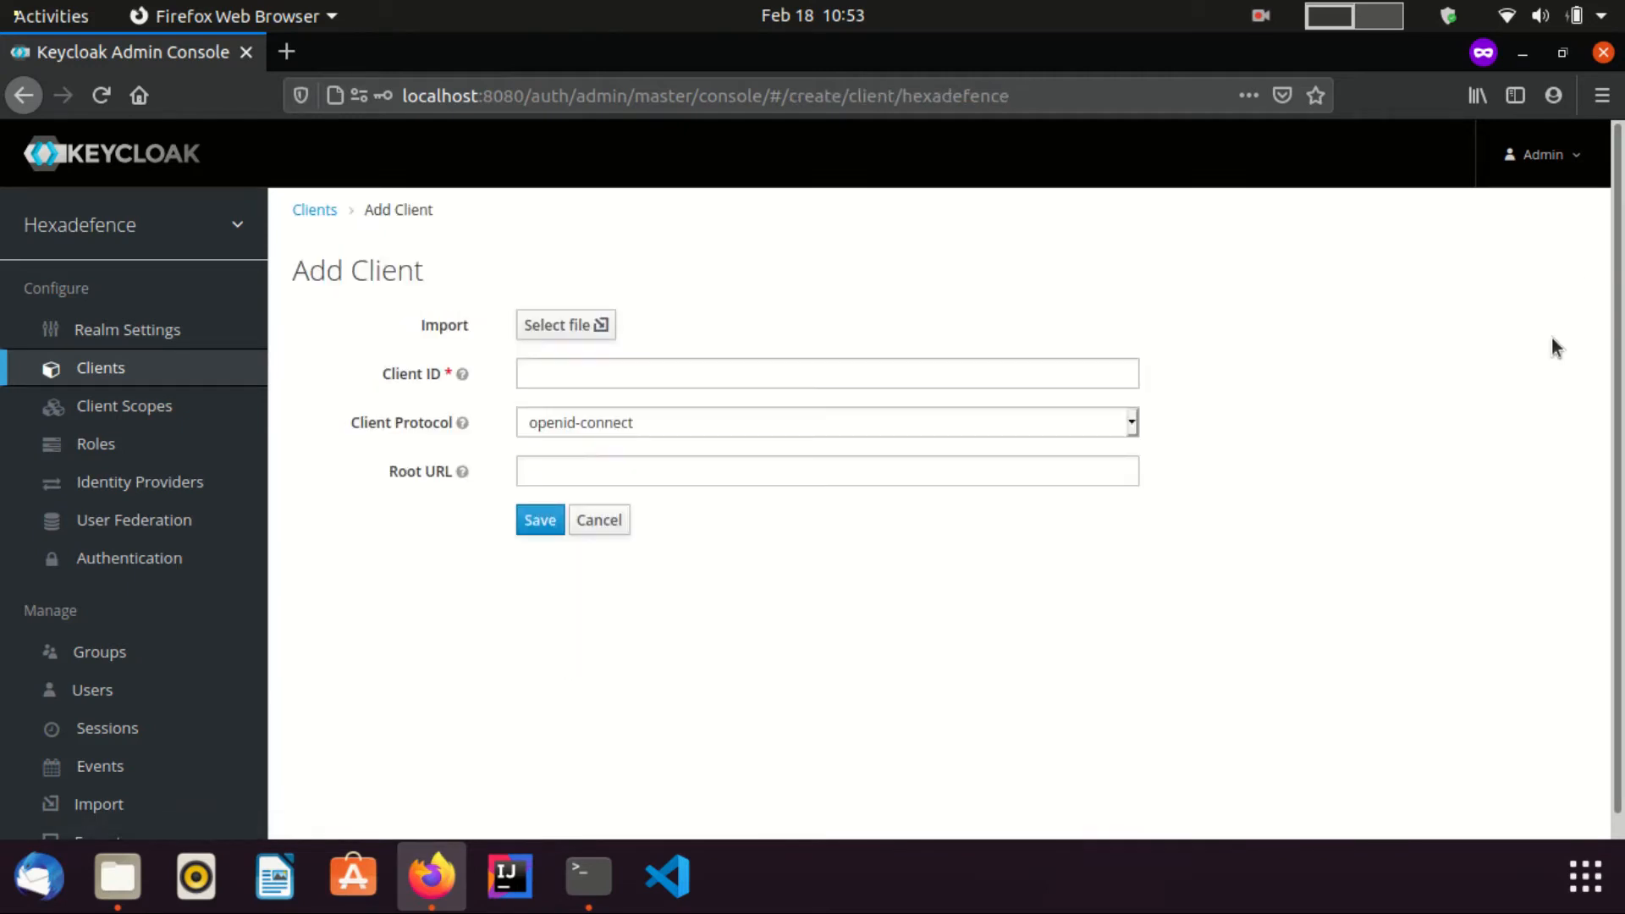
type("t")
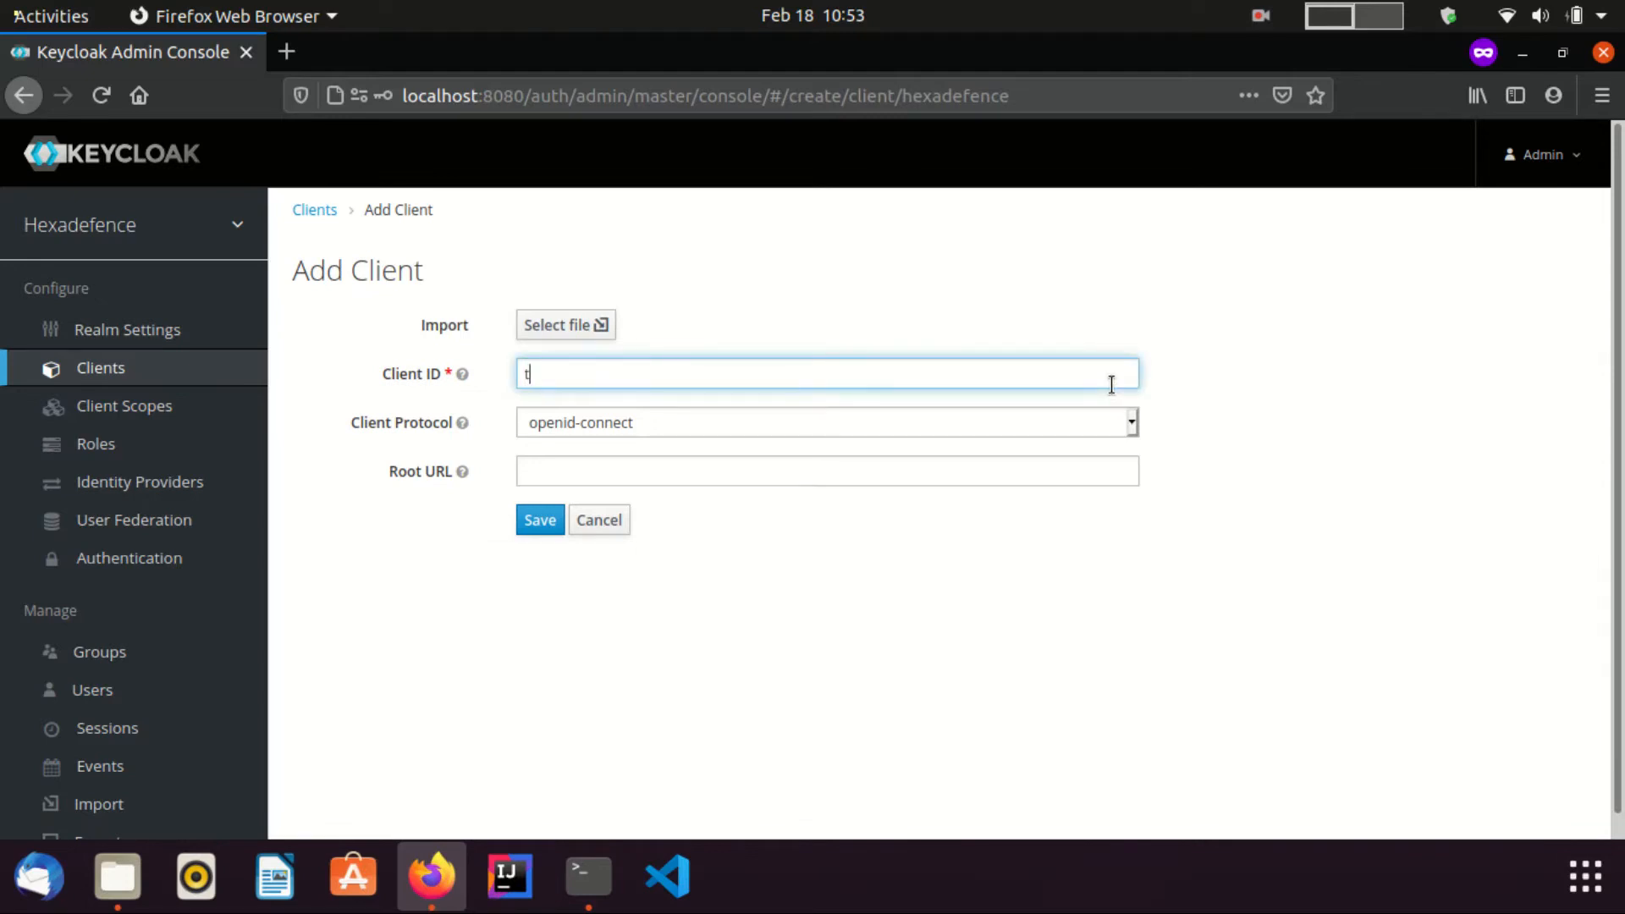
type("omcat-client")
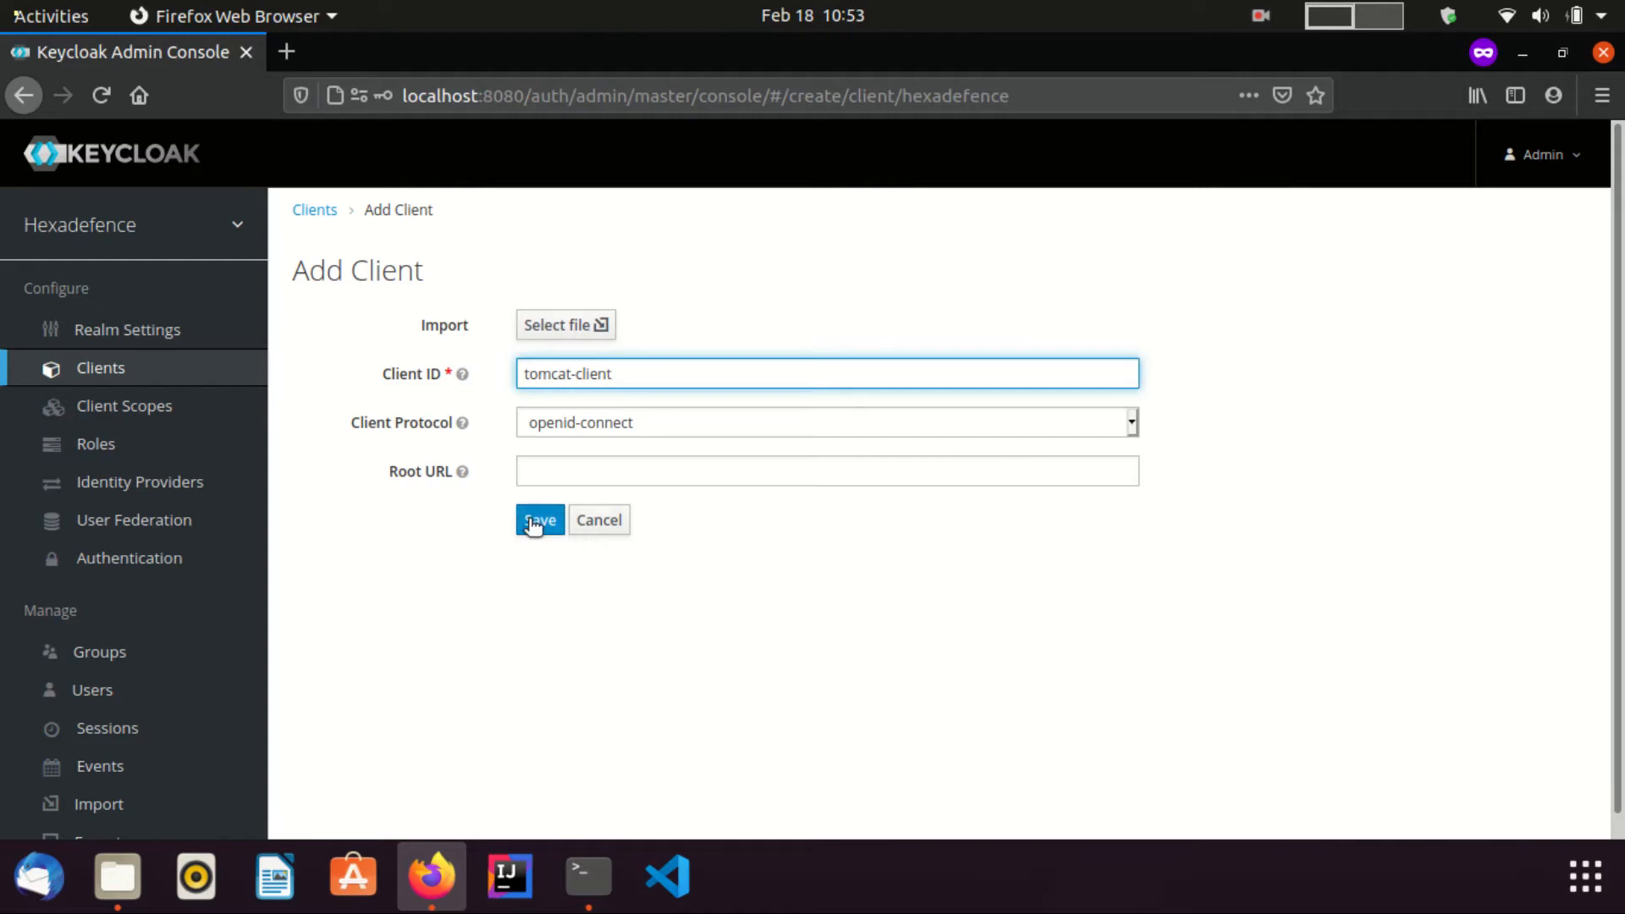
left_click(539, 519)
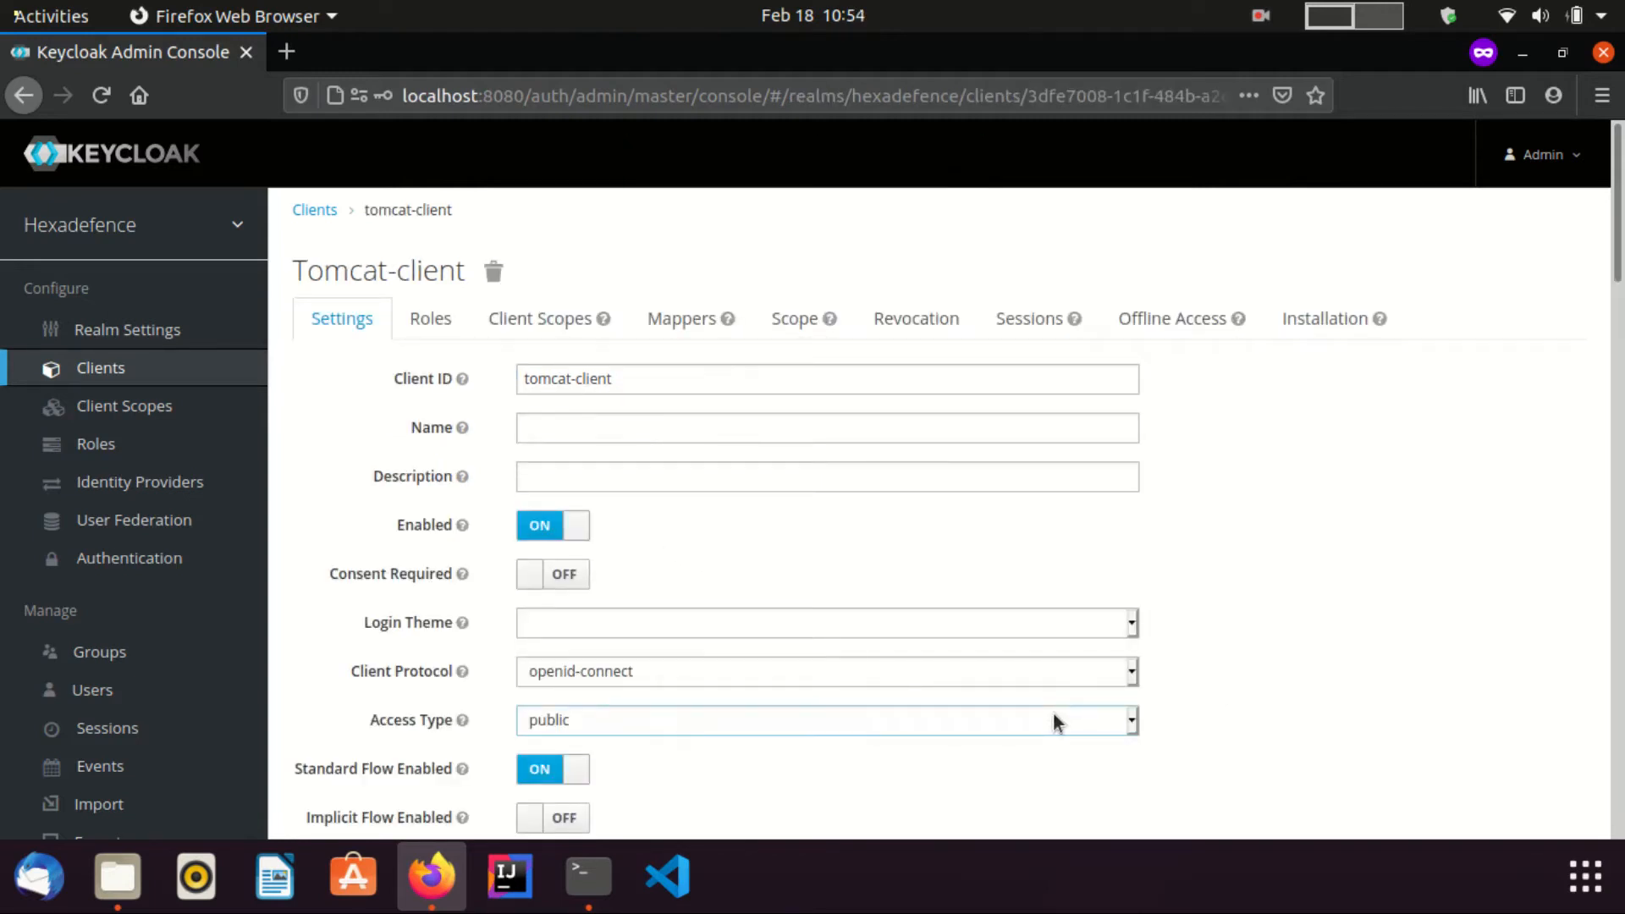
left_click(826, 719)
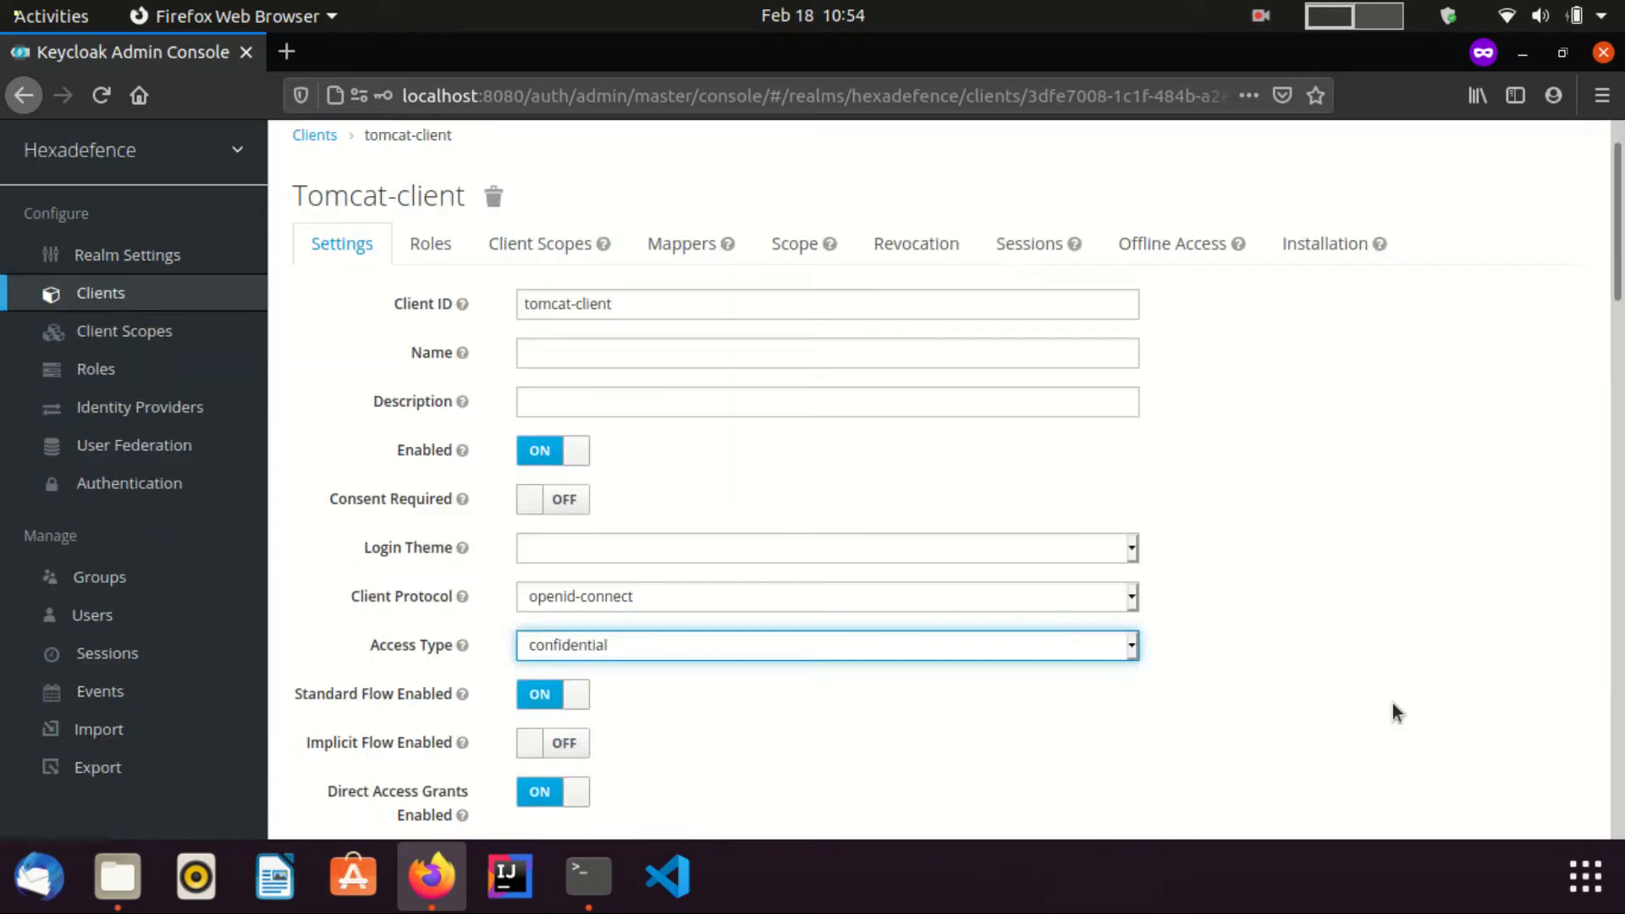
scroll("down", 3)
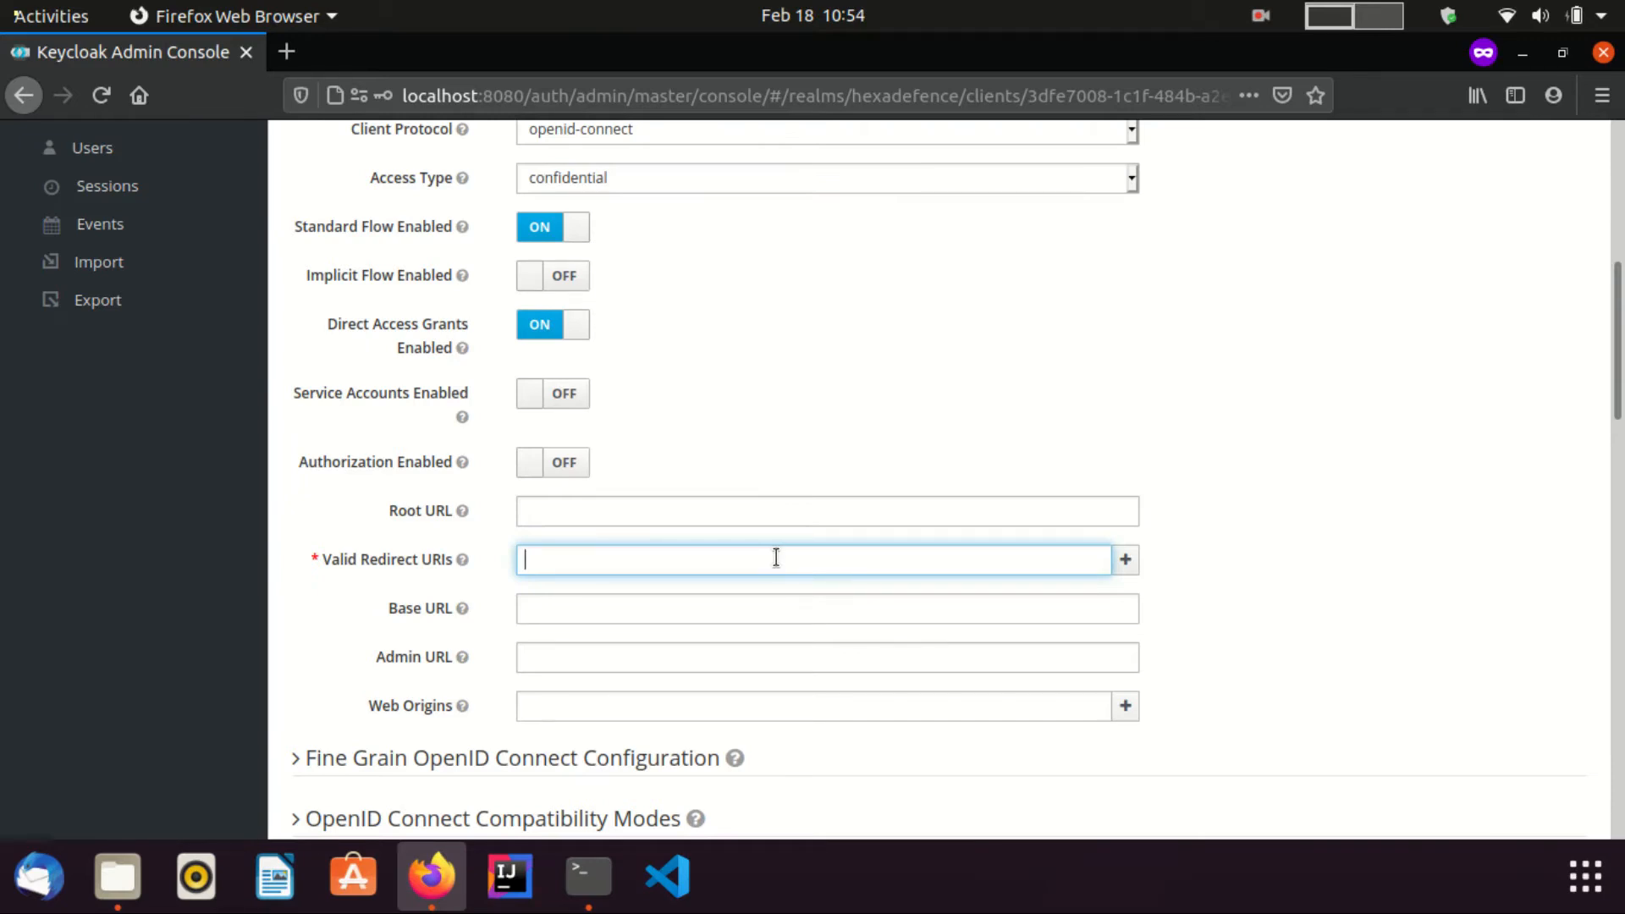
type("http://")
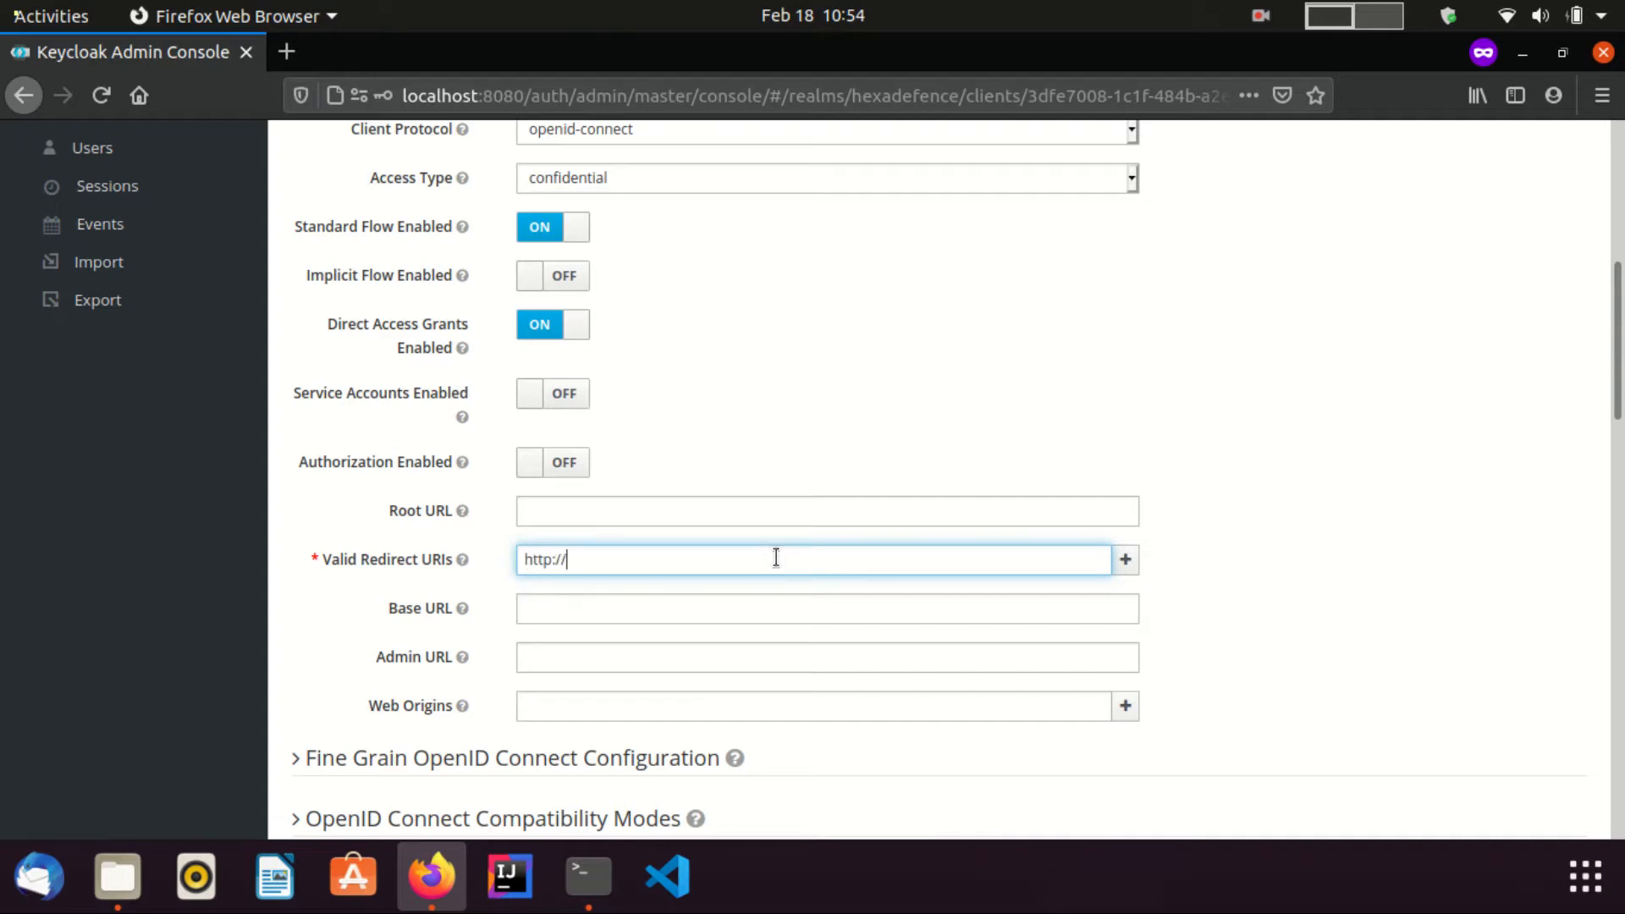
type("localhost:8081")
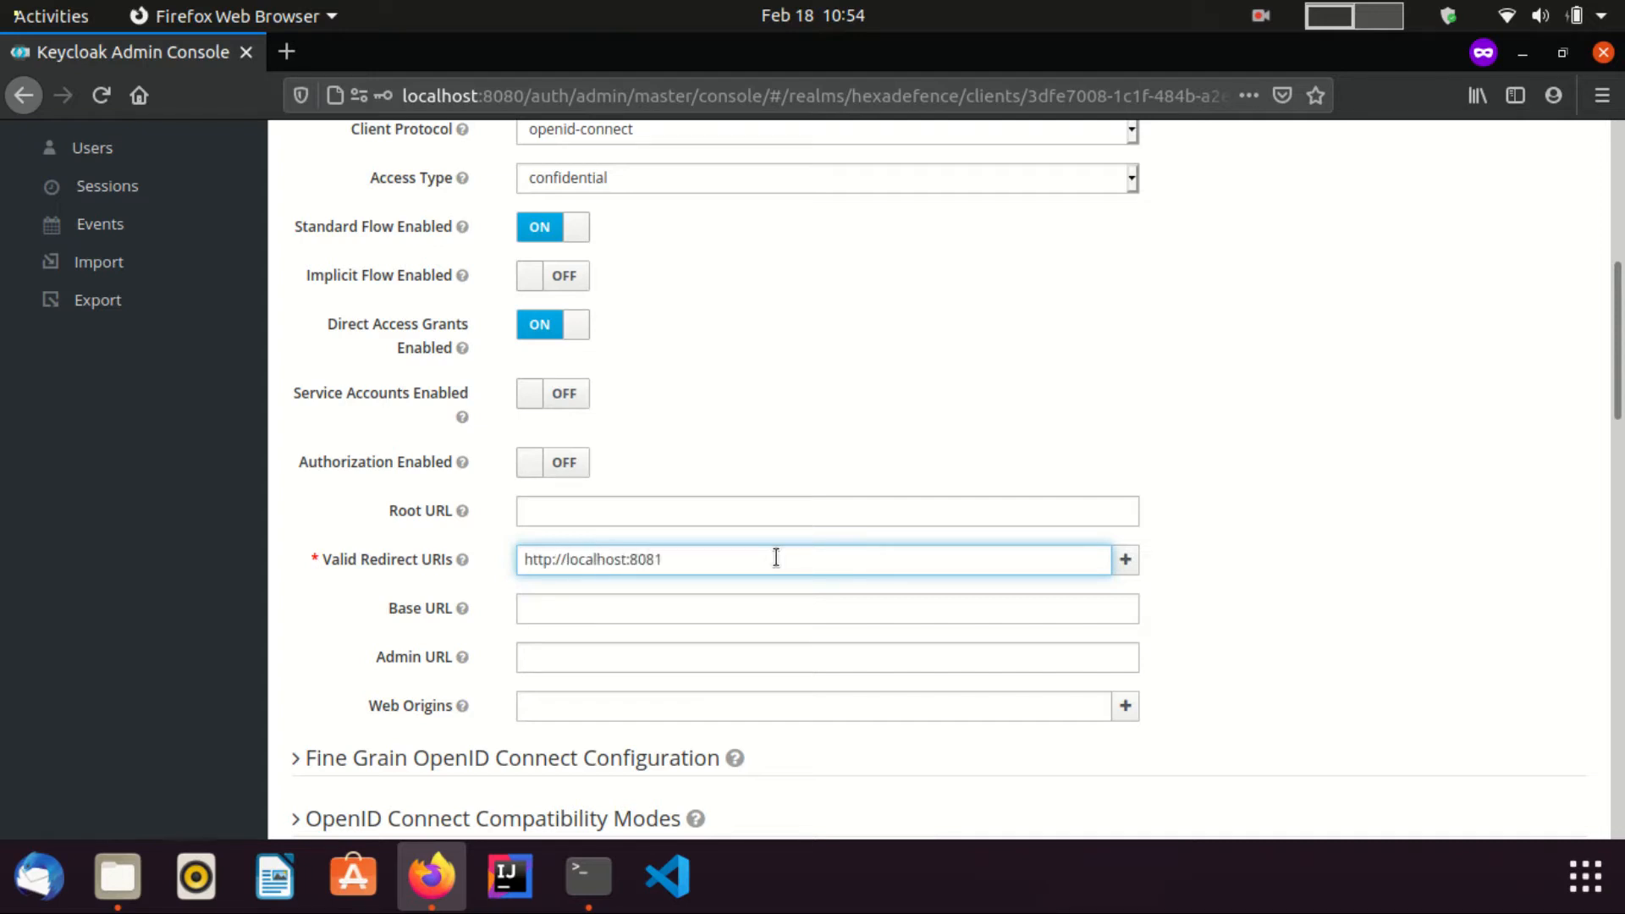
type("/docs/")
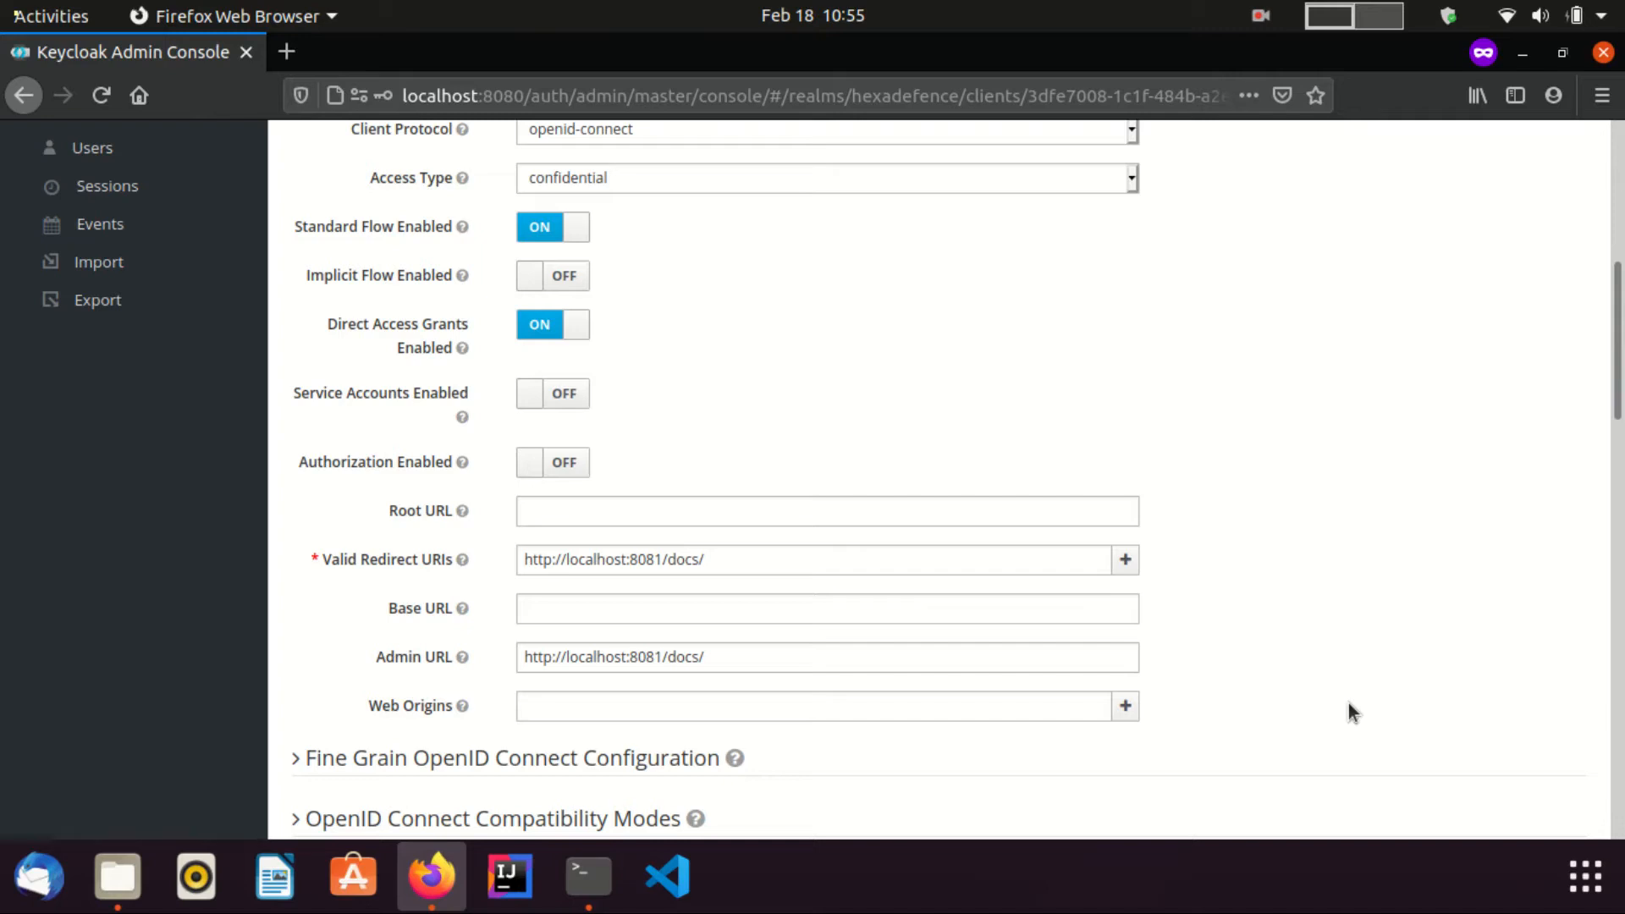
left_click(539, 756)
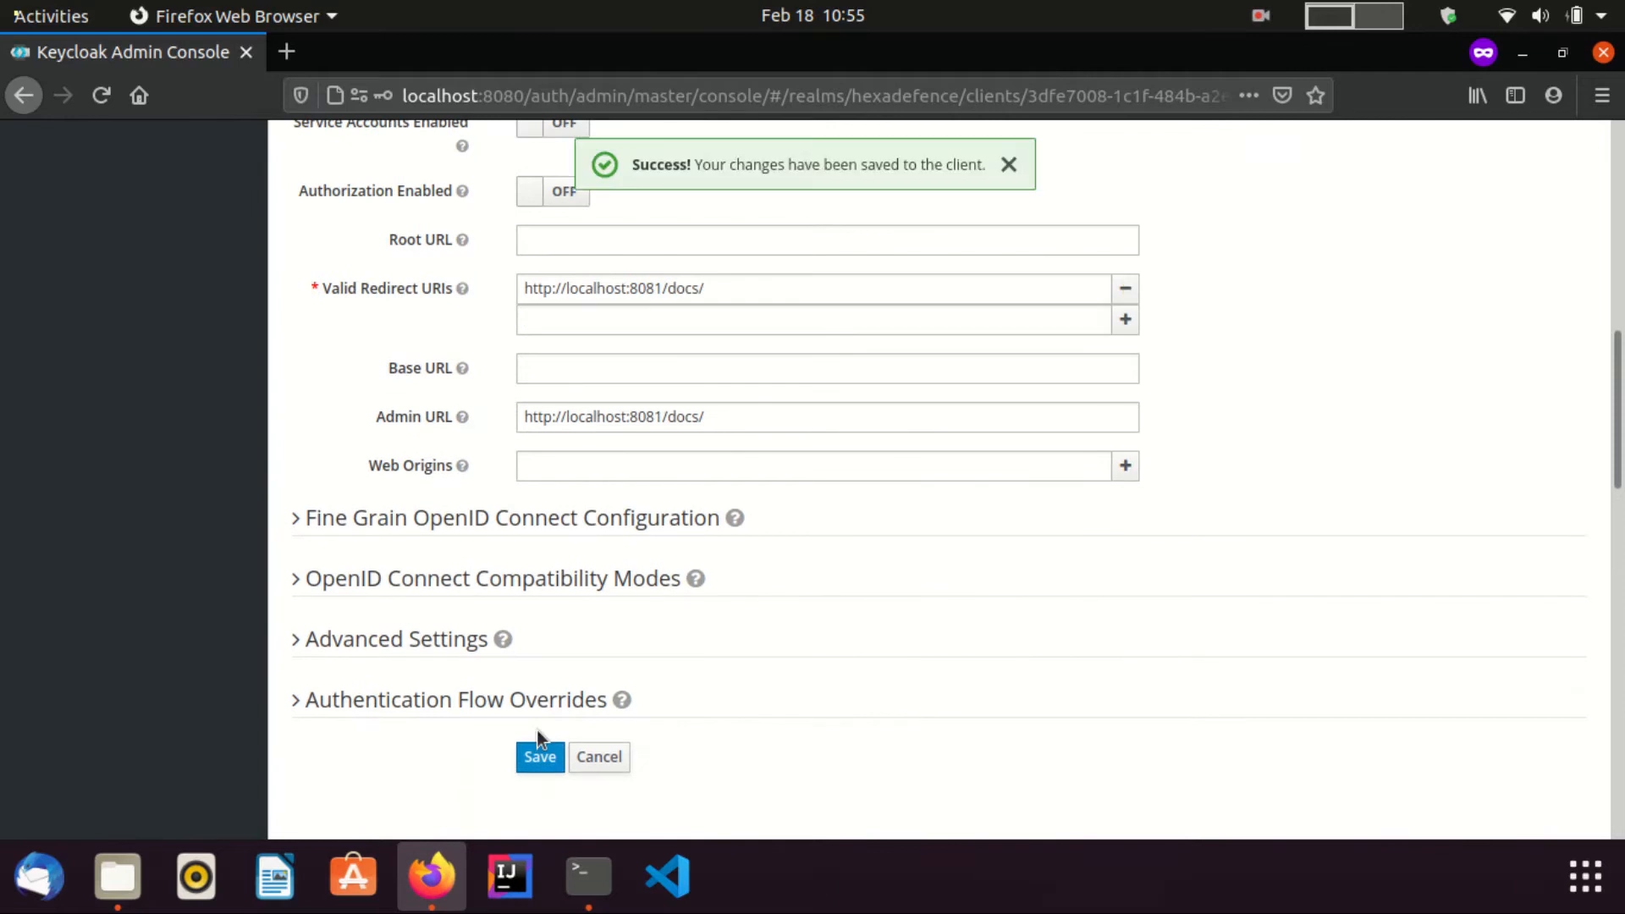
Download the Keycloak OIDC JSON installation config as keycloak.json
scroll("up", 3)
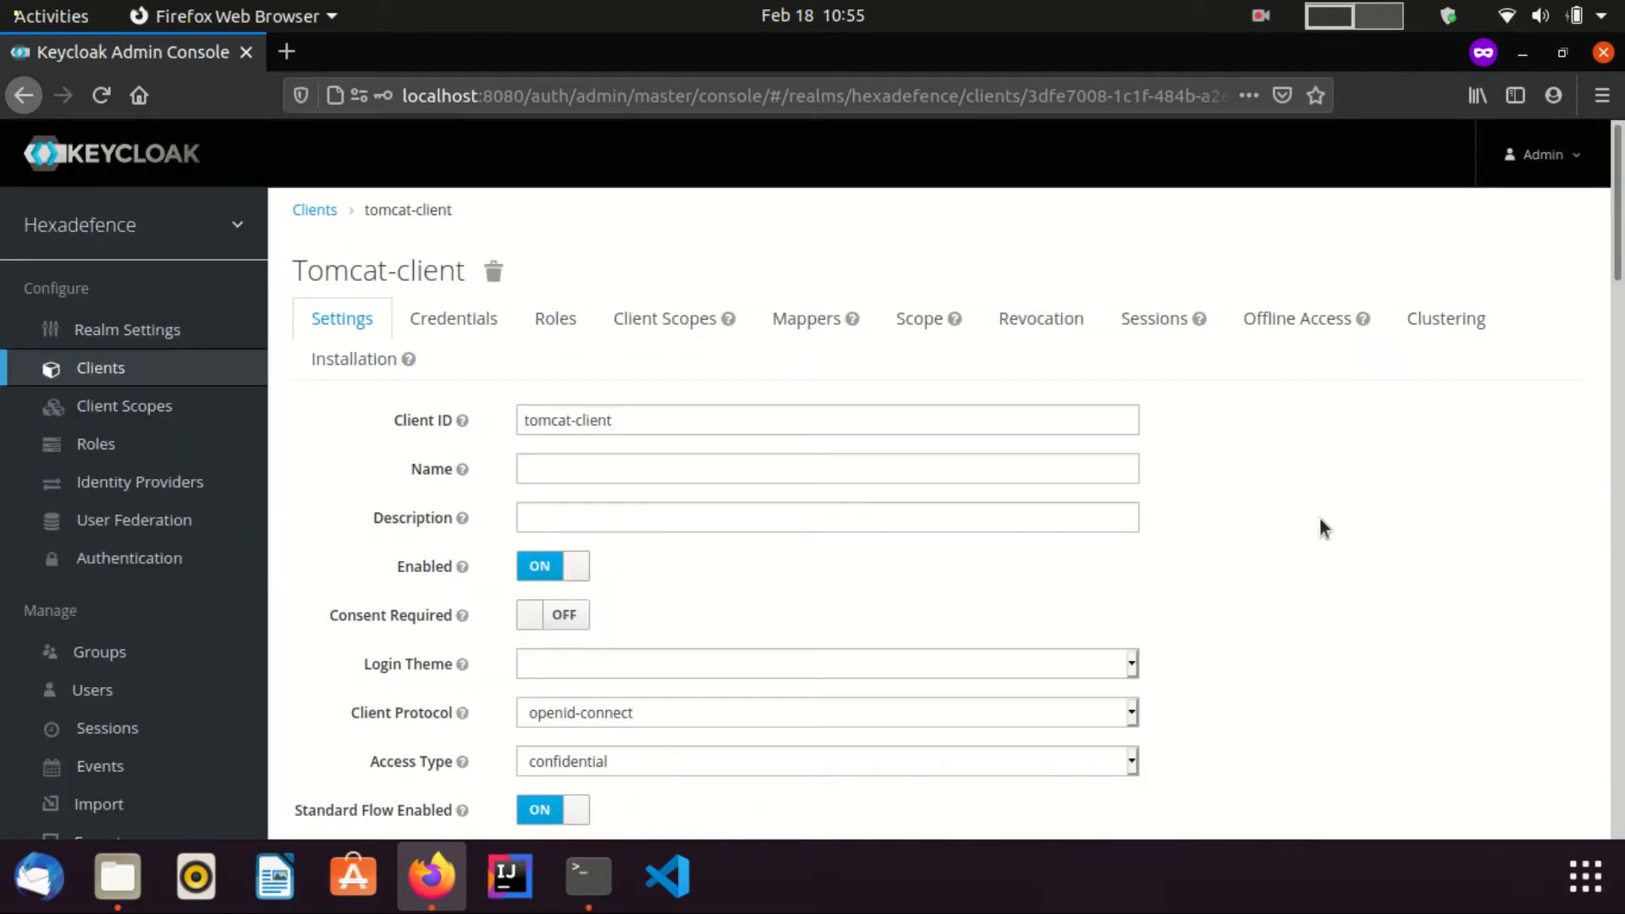
mouse_move(1303, 502)
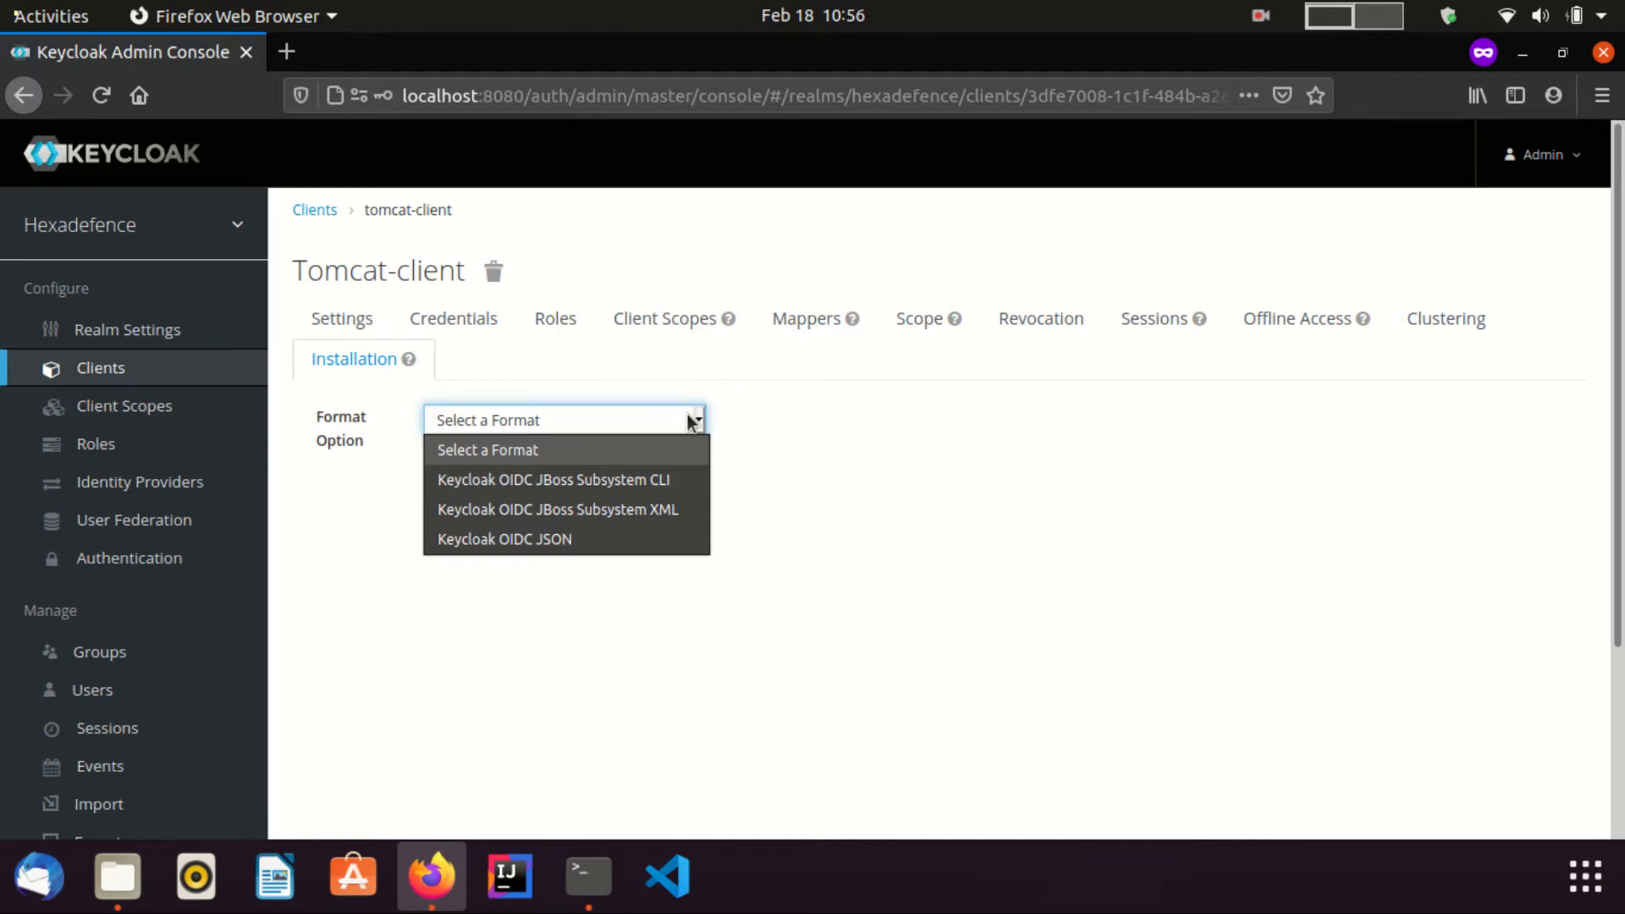
left_click(503, 539)
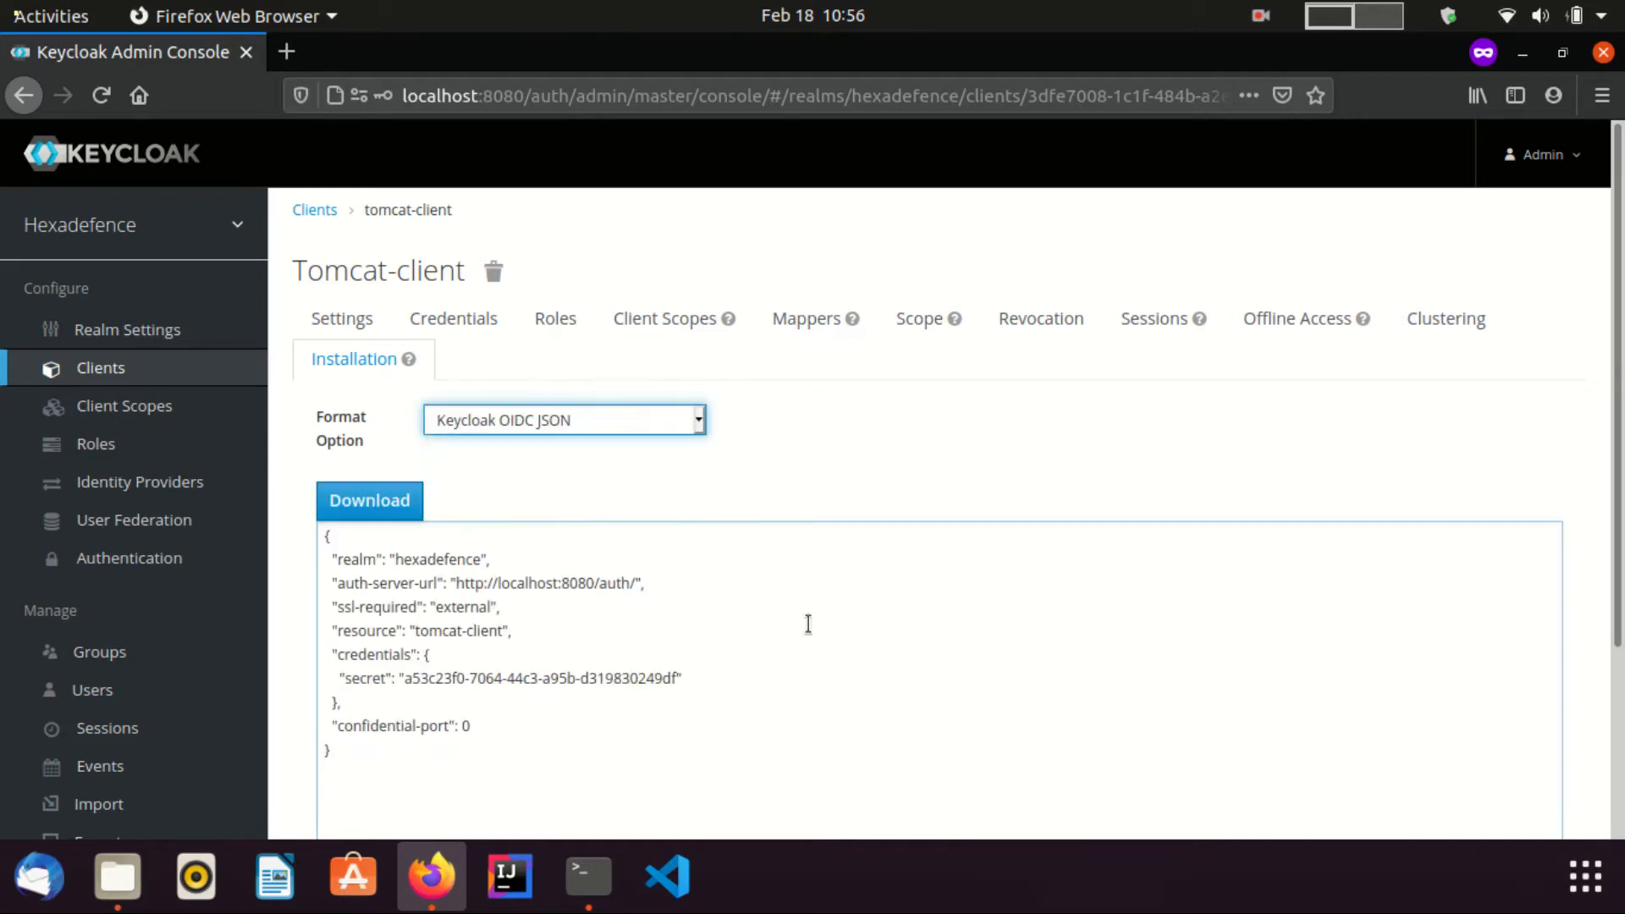
mouse_move(703, 606)
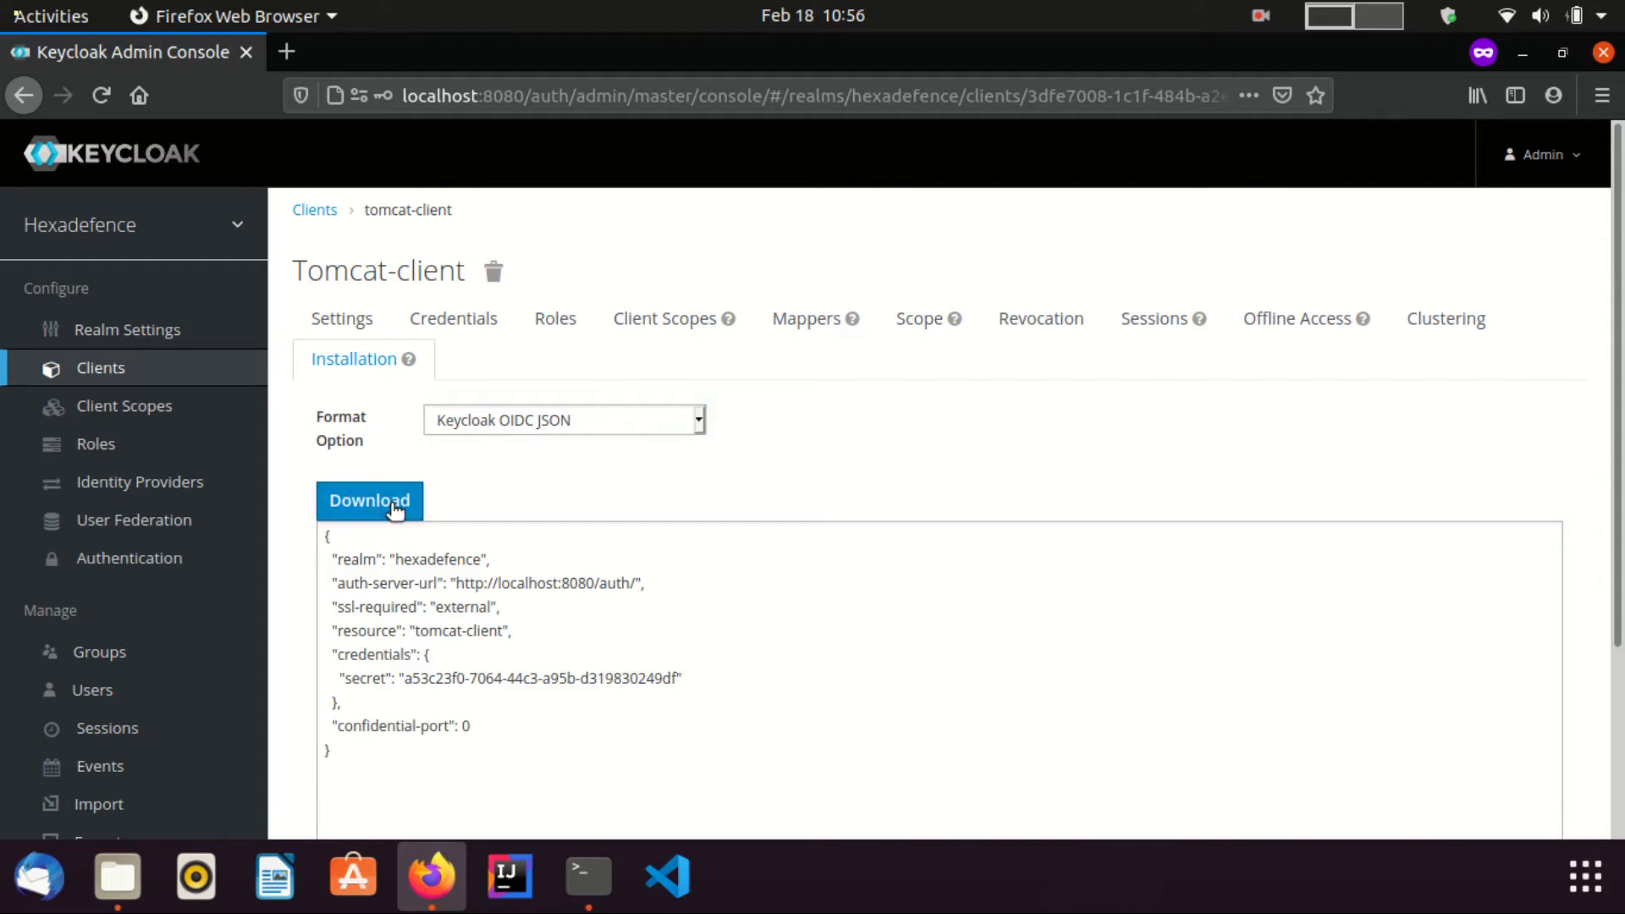
left_click(369, 500)
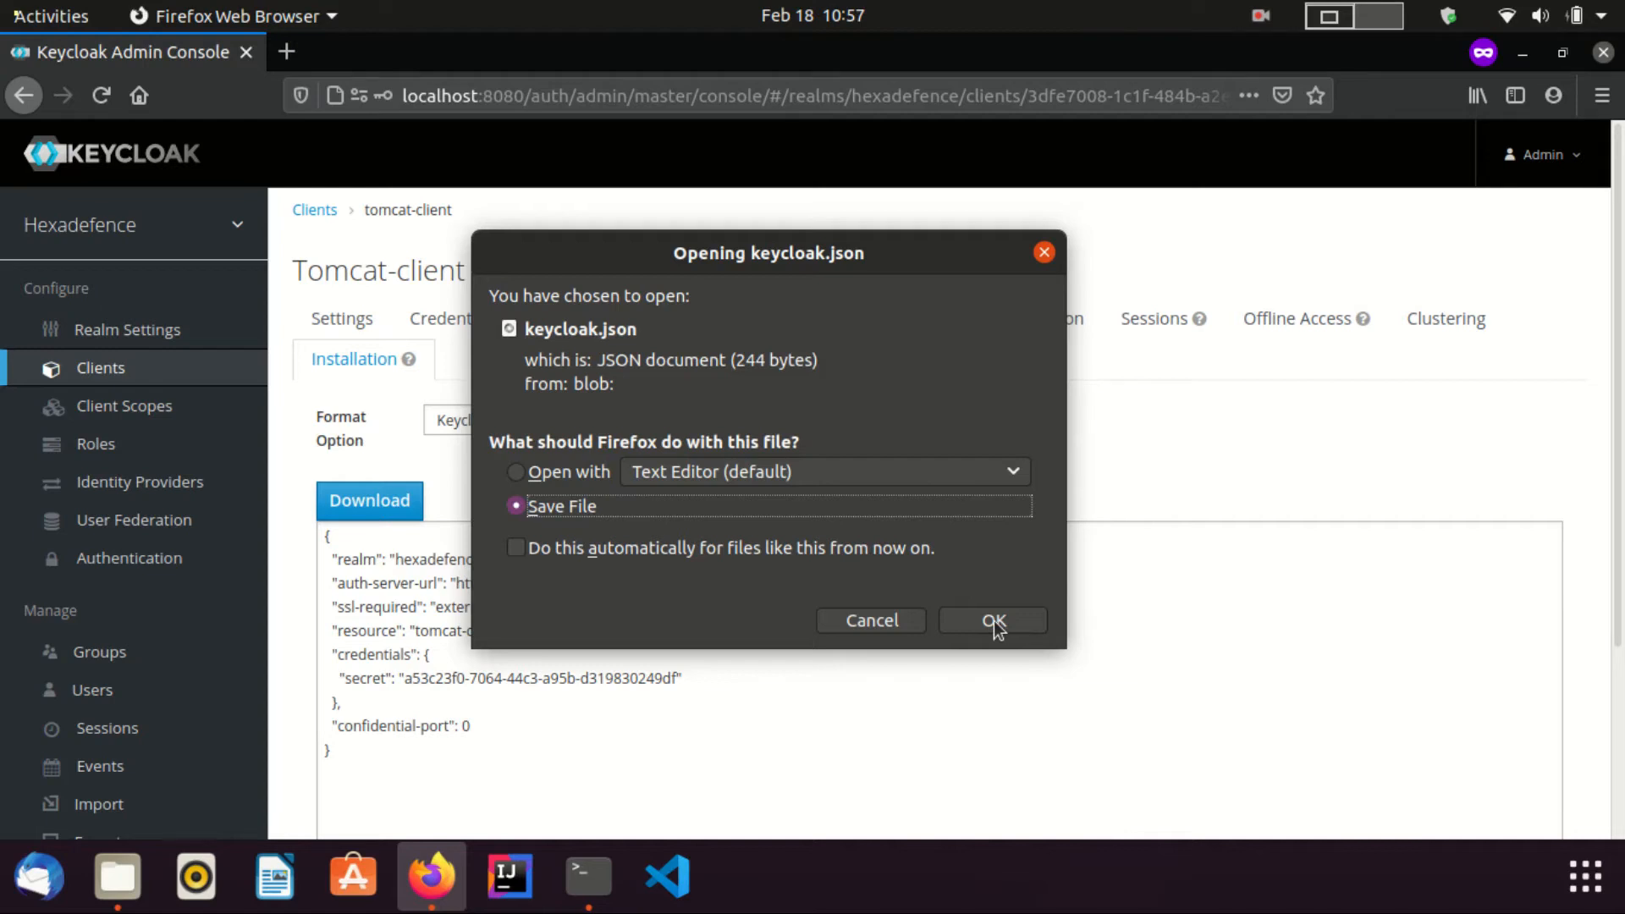
left_click(992, 620)
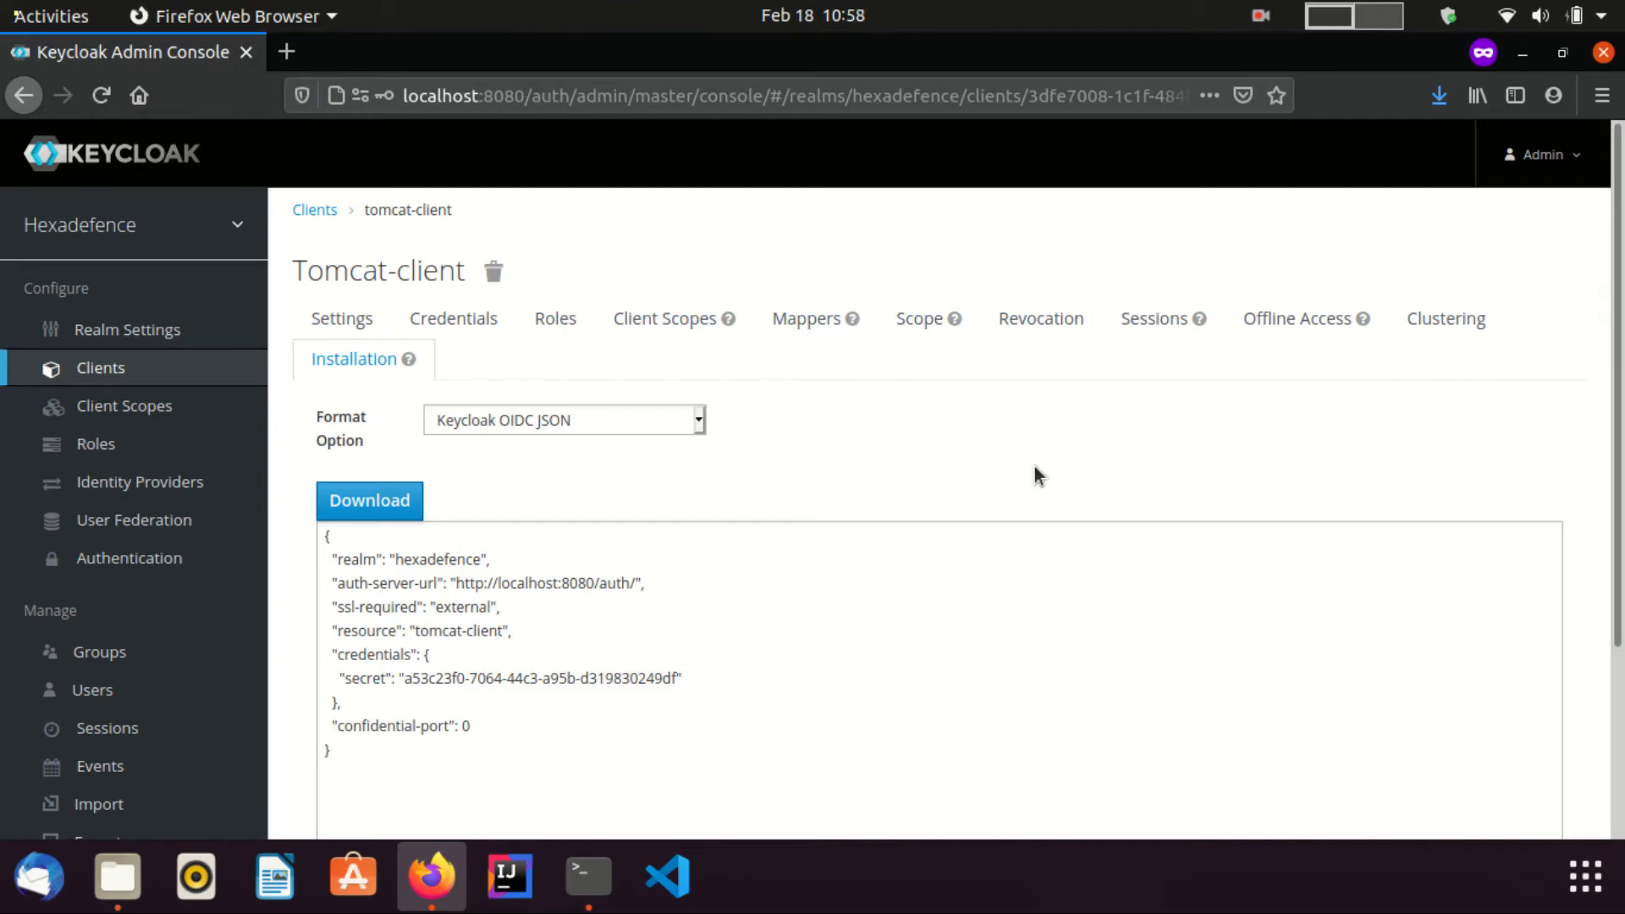
mouse_move(554, 305)
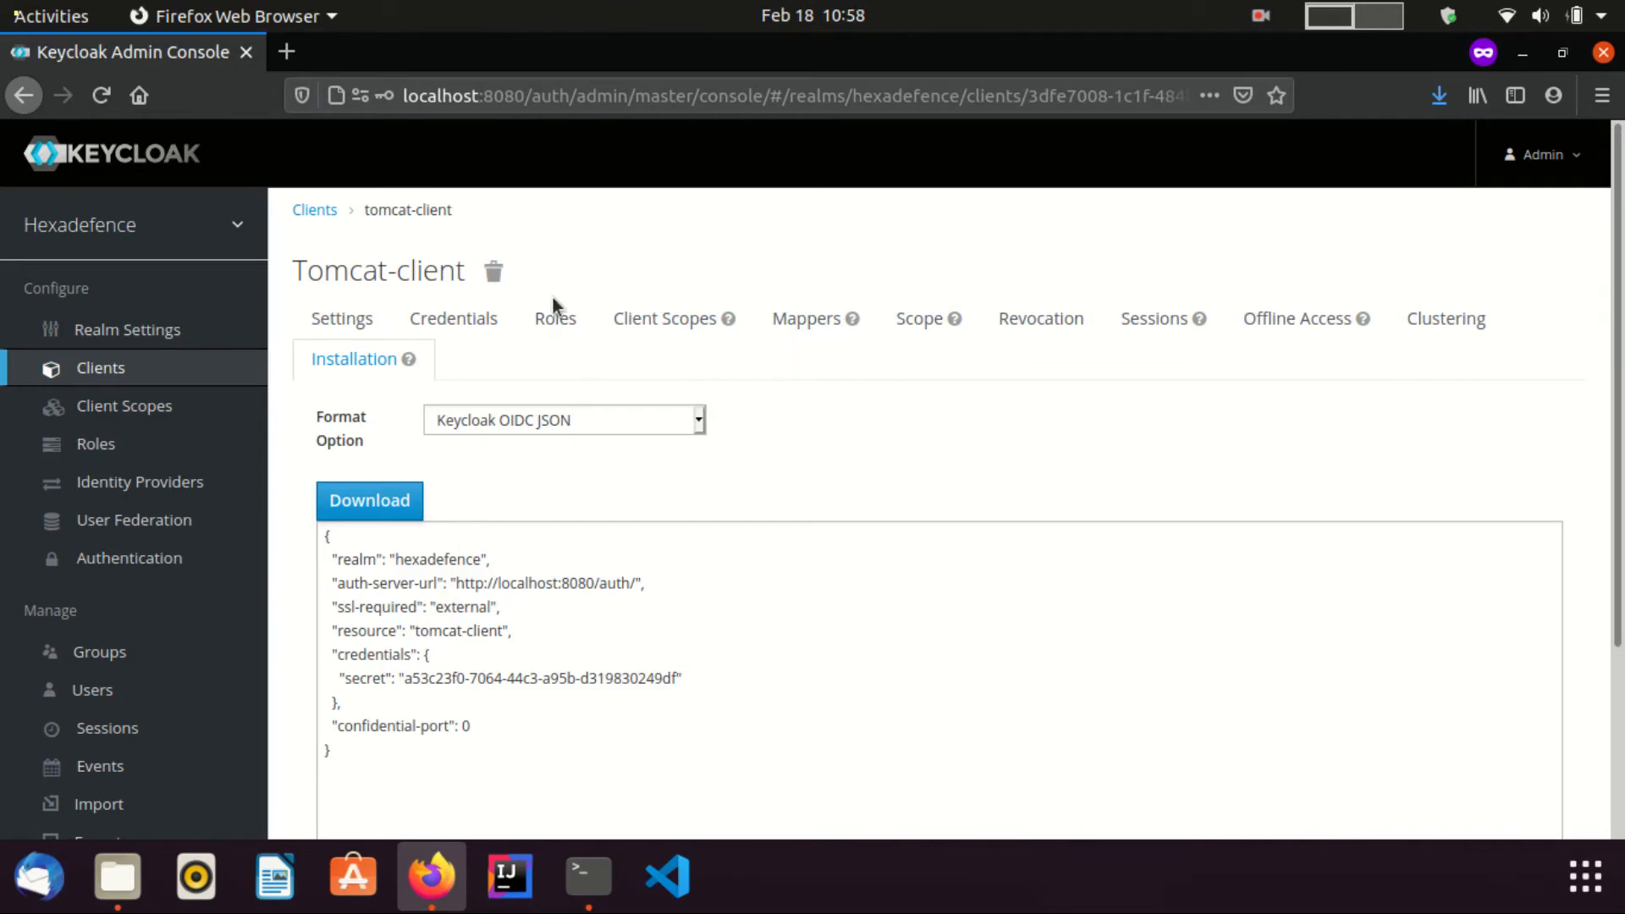
Add a client role named admin on tomcat-client's Roles page
left_click(554, 318)
type("admin")
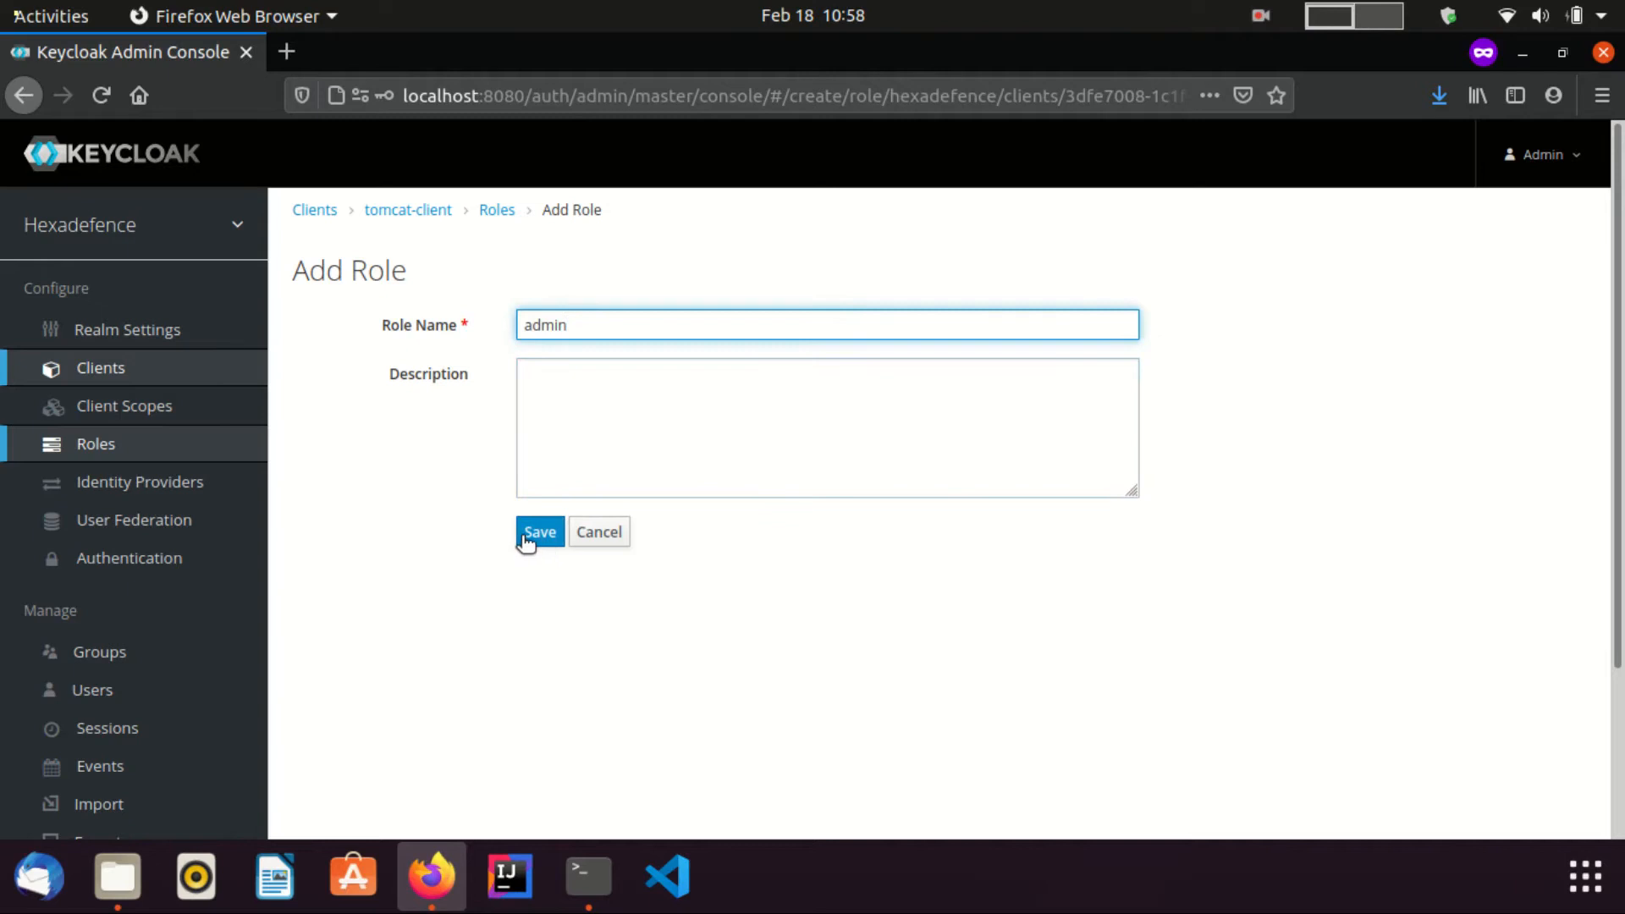
left_click(539, 531)
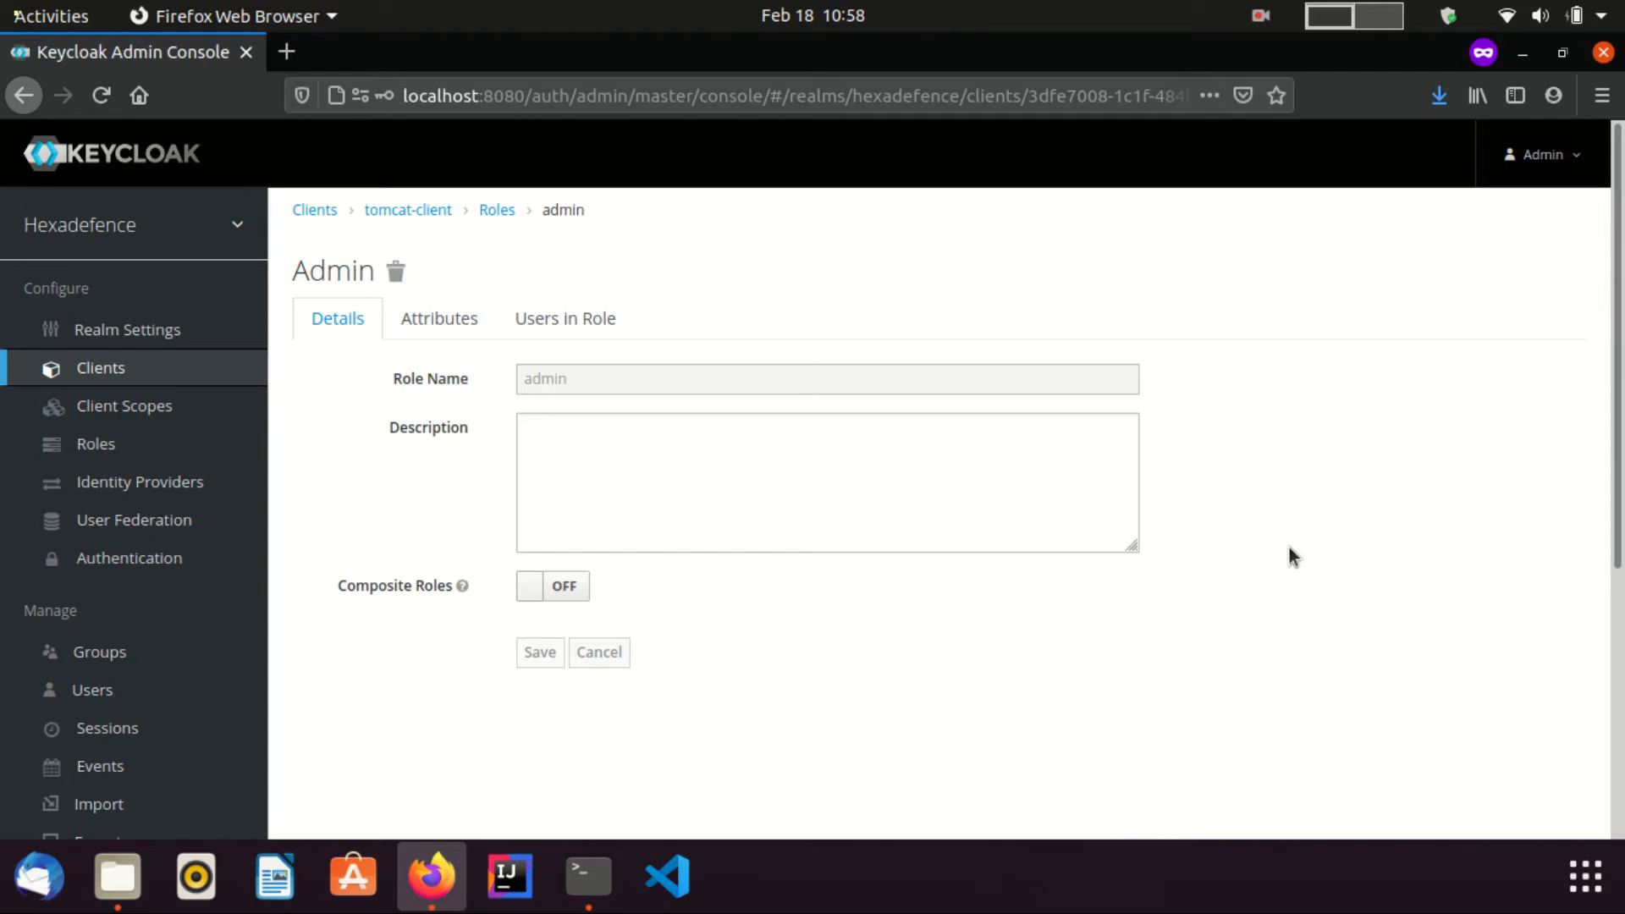
mouse_move(1260, 766)
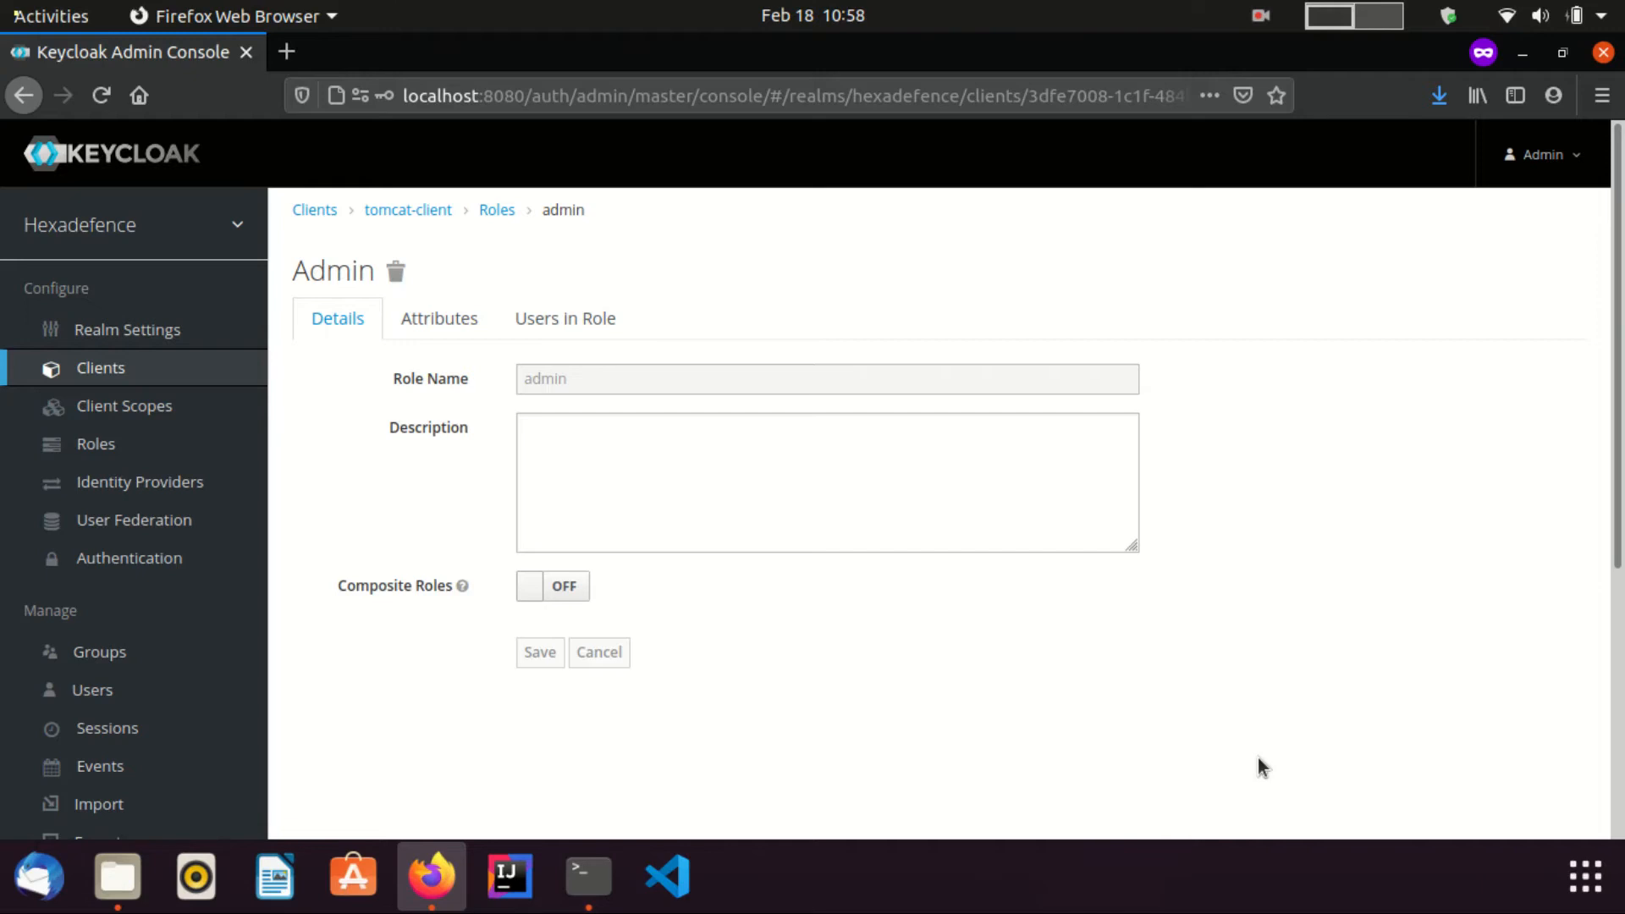
List all realm users and view user hexa's details
left_click(92, 688)
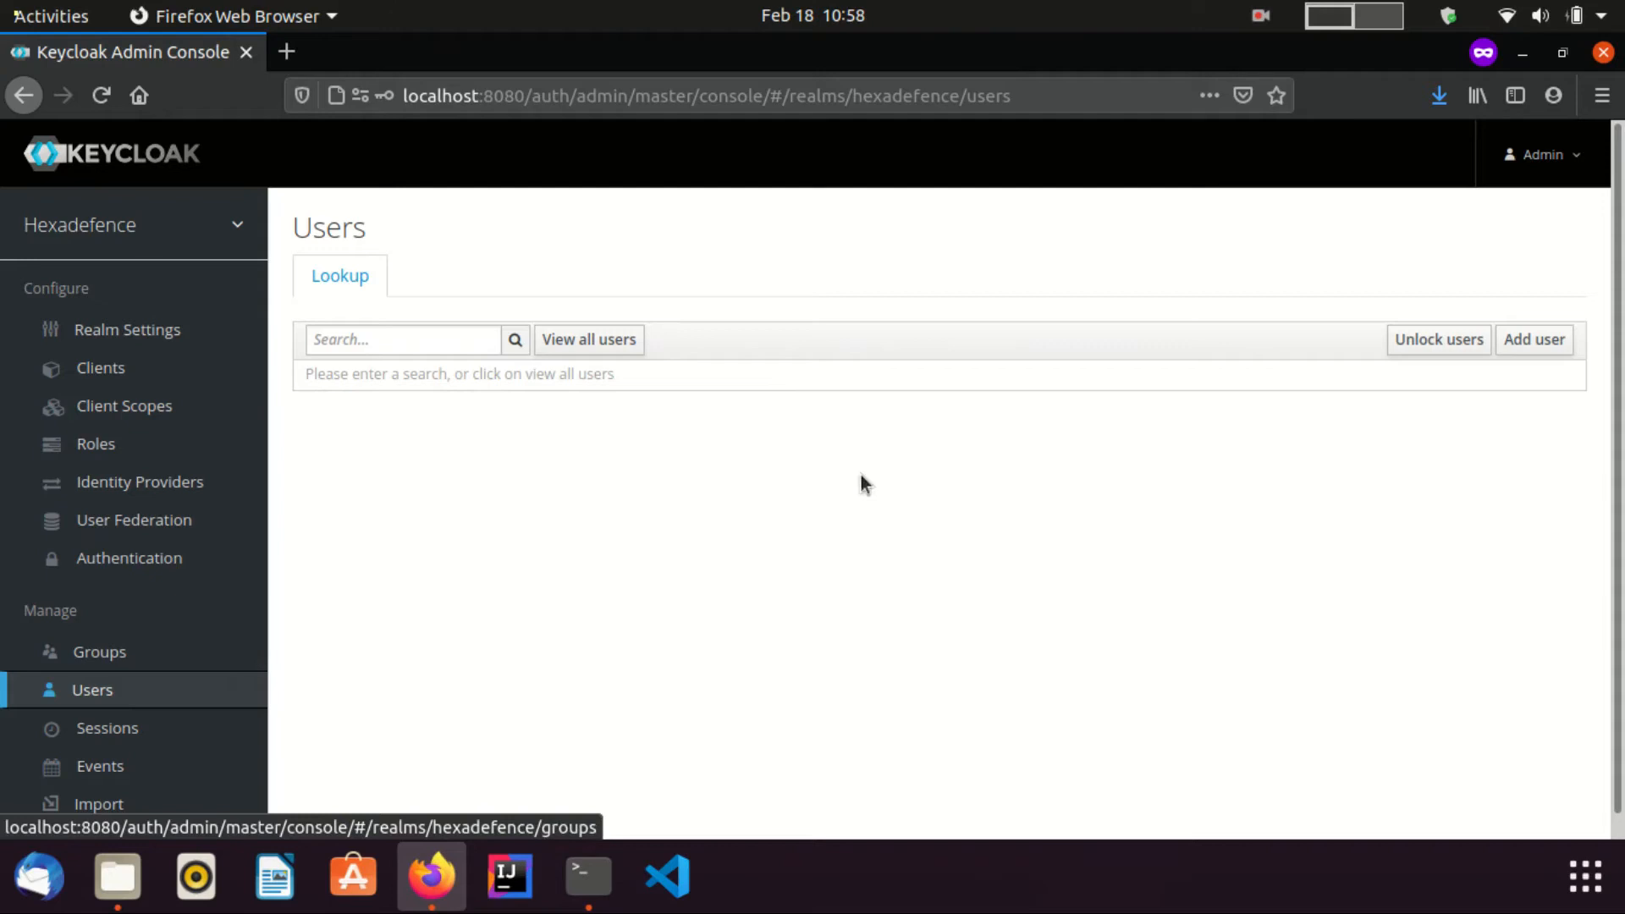
mouse_move(589, 340)
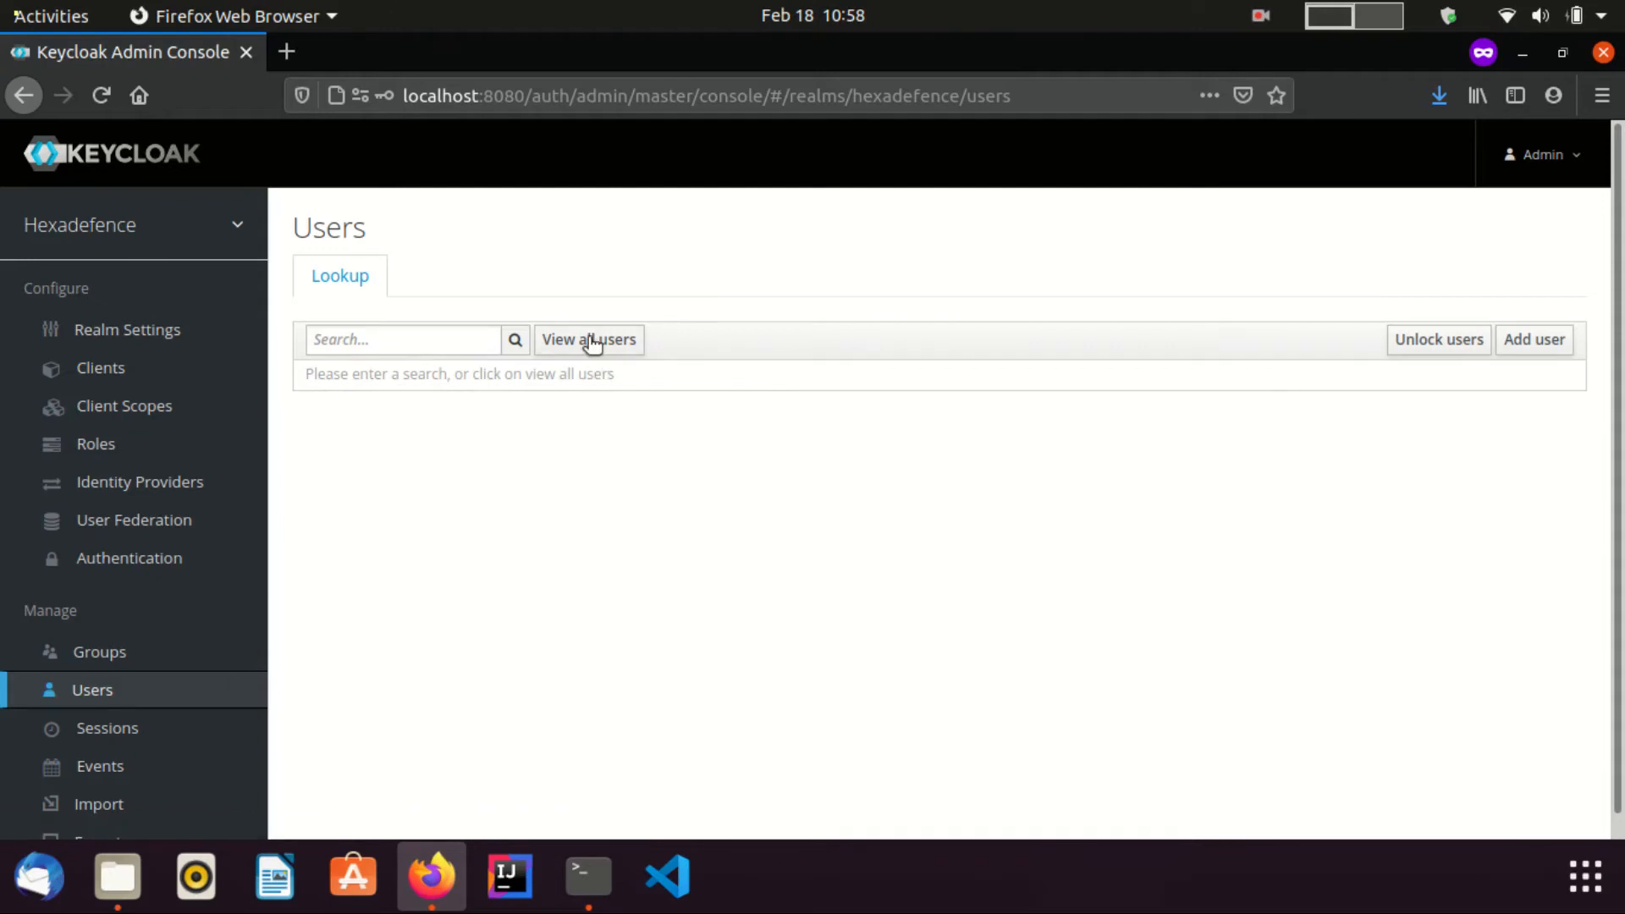
left_click(587, 339)
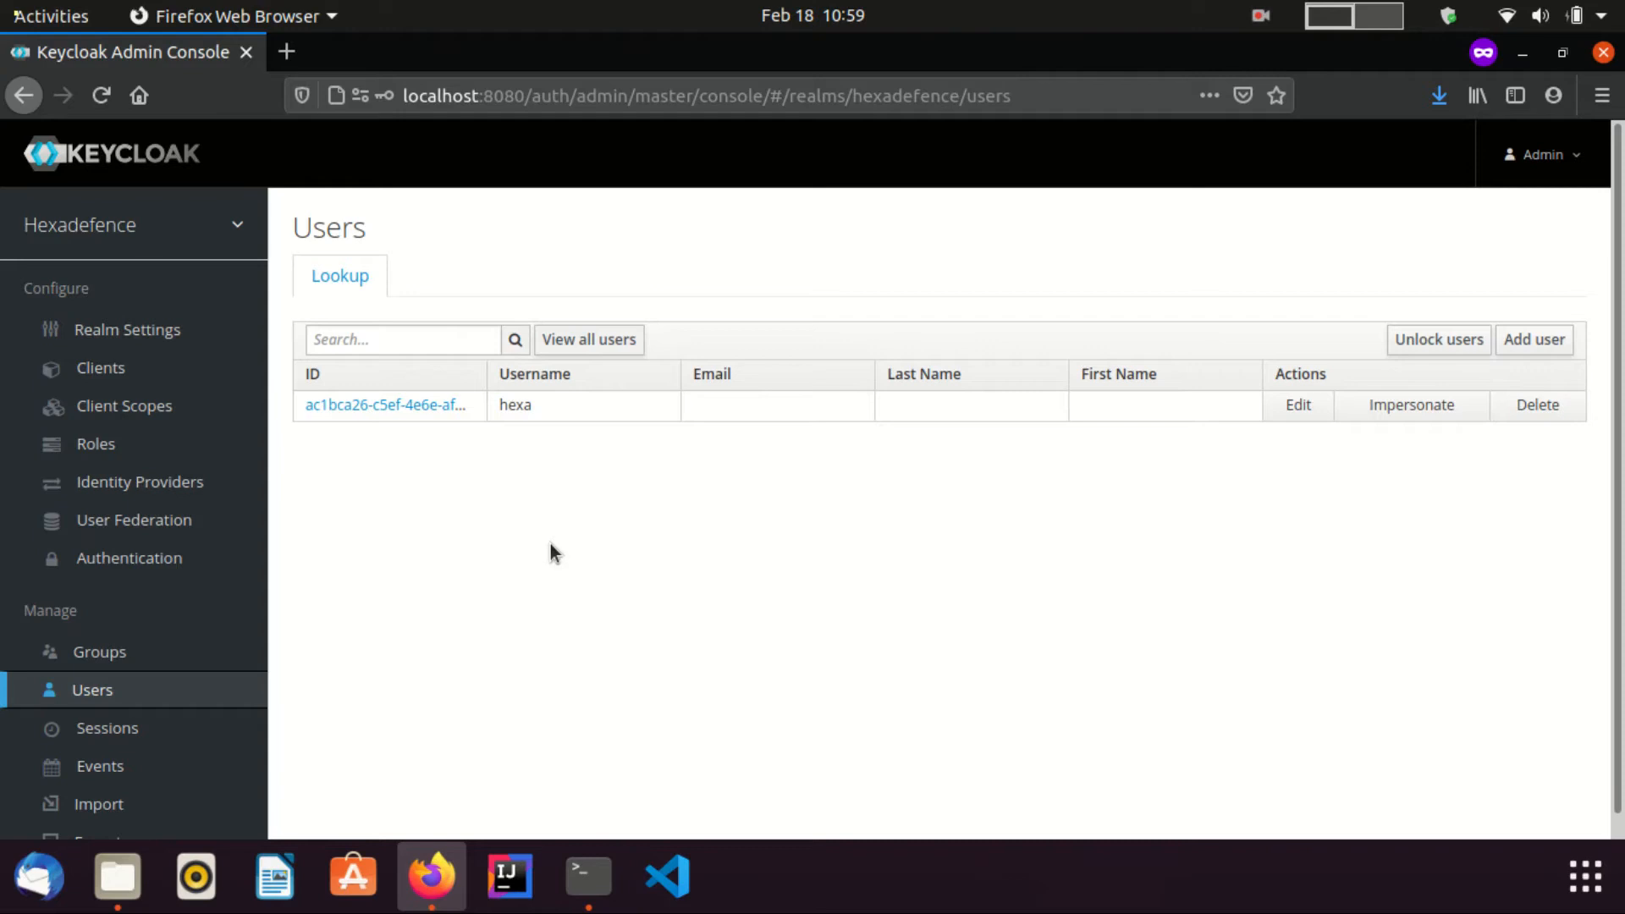
mouse_move(384, 404)
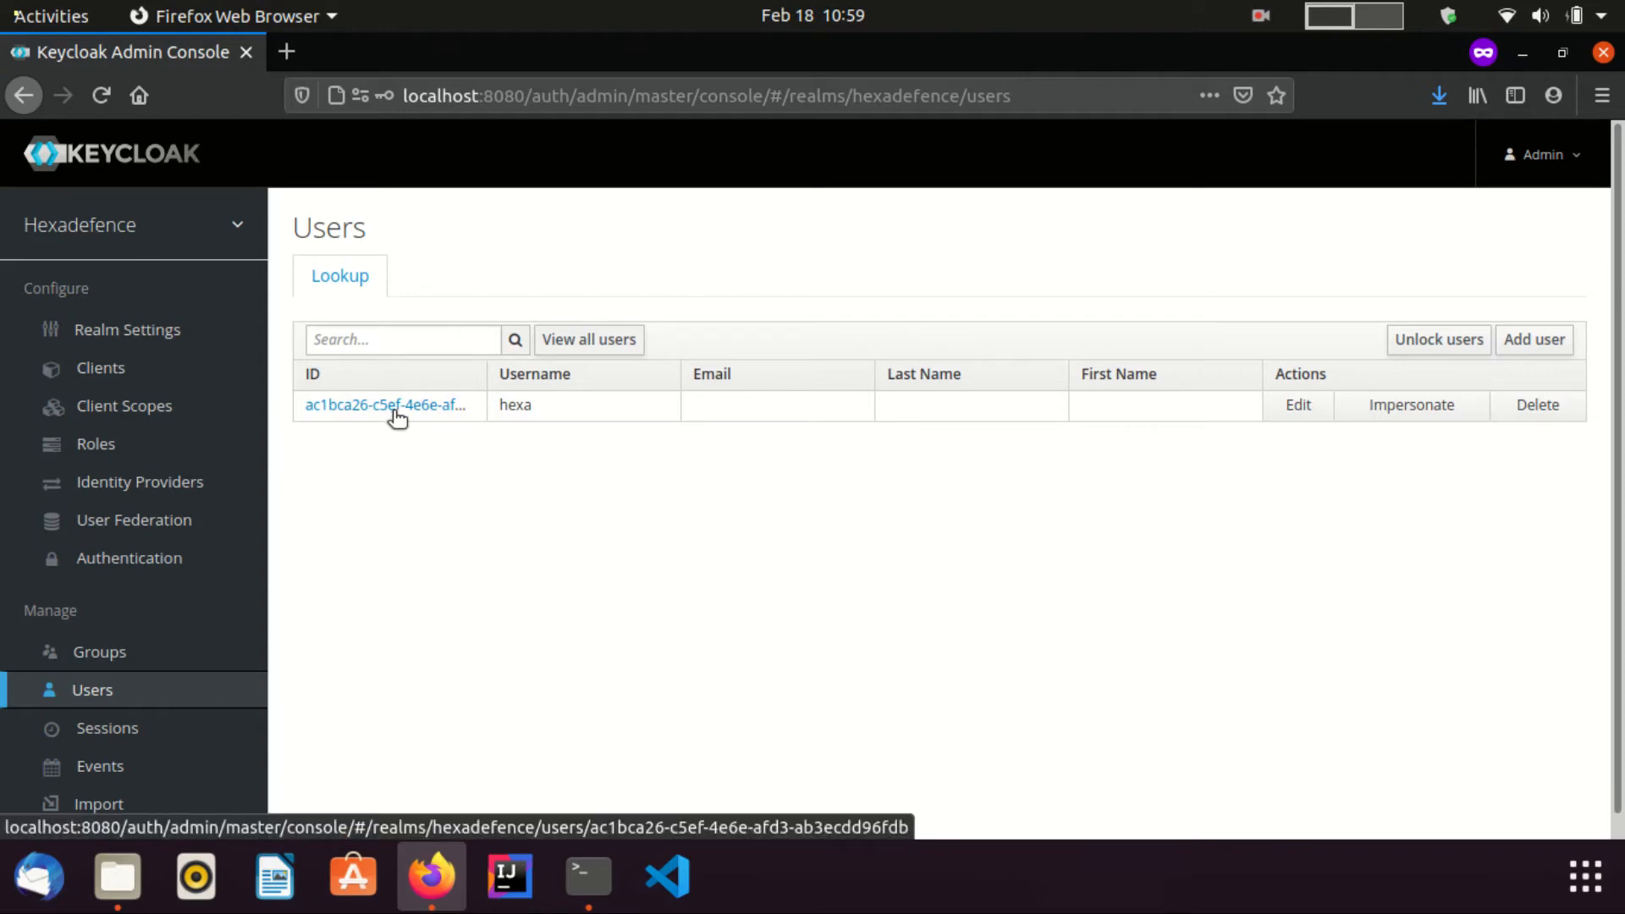
left_click(384, 405)
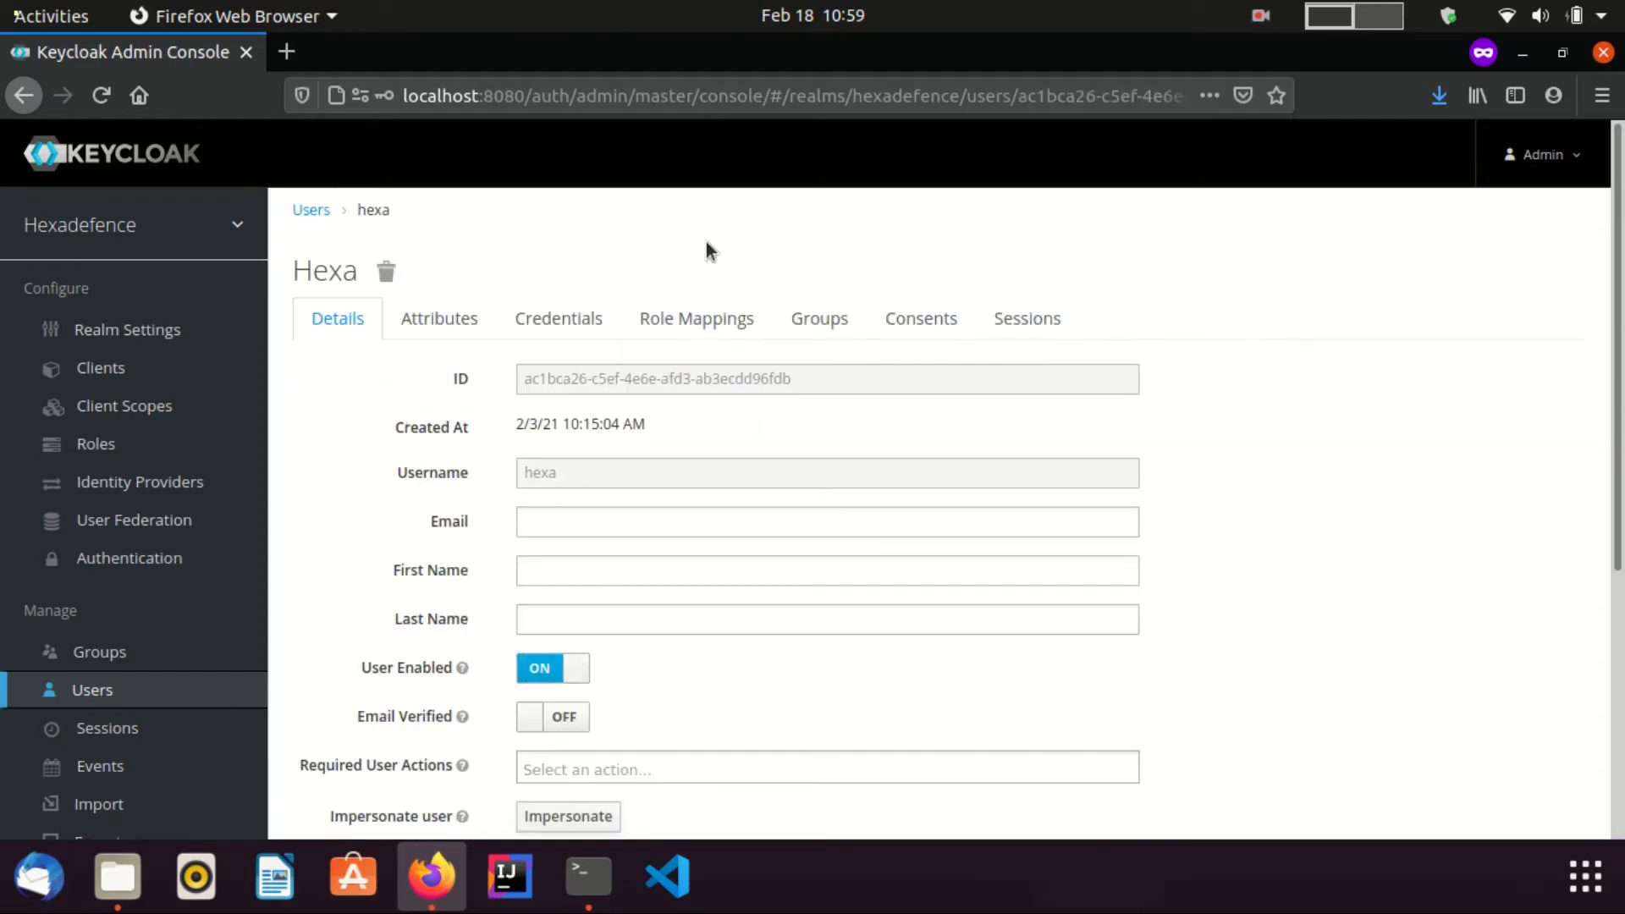
mouse_move(697, 319)
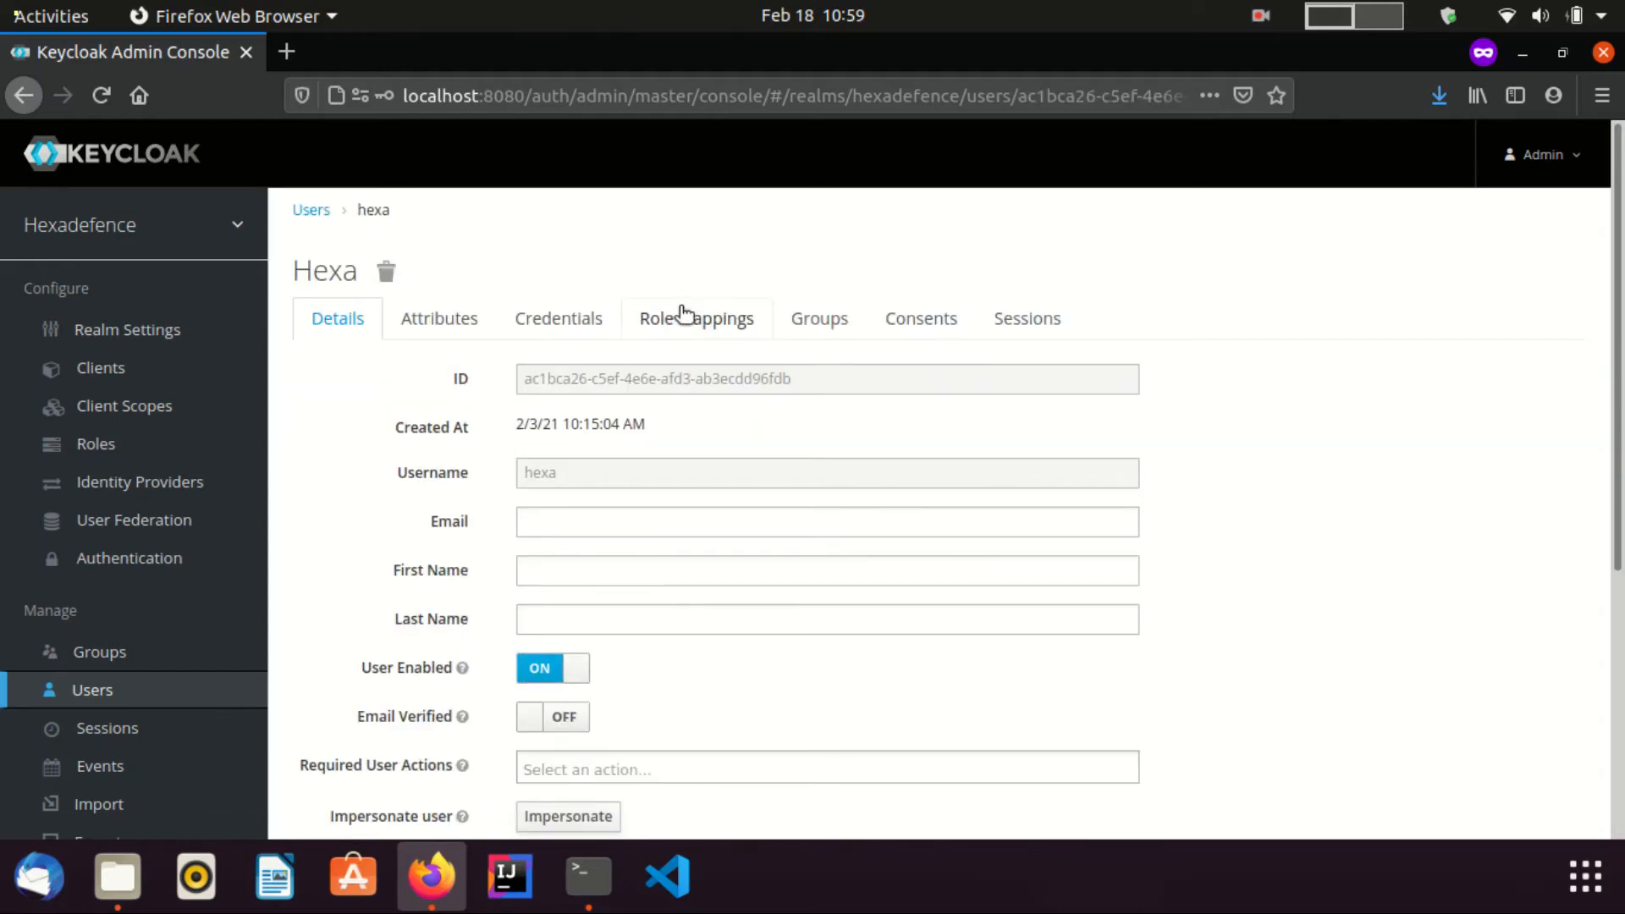
Assign tomcat-client's admin client role to hexa under Role Mappings
left_click(696, 318)
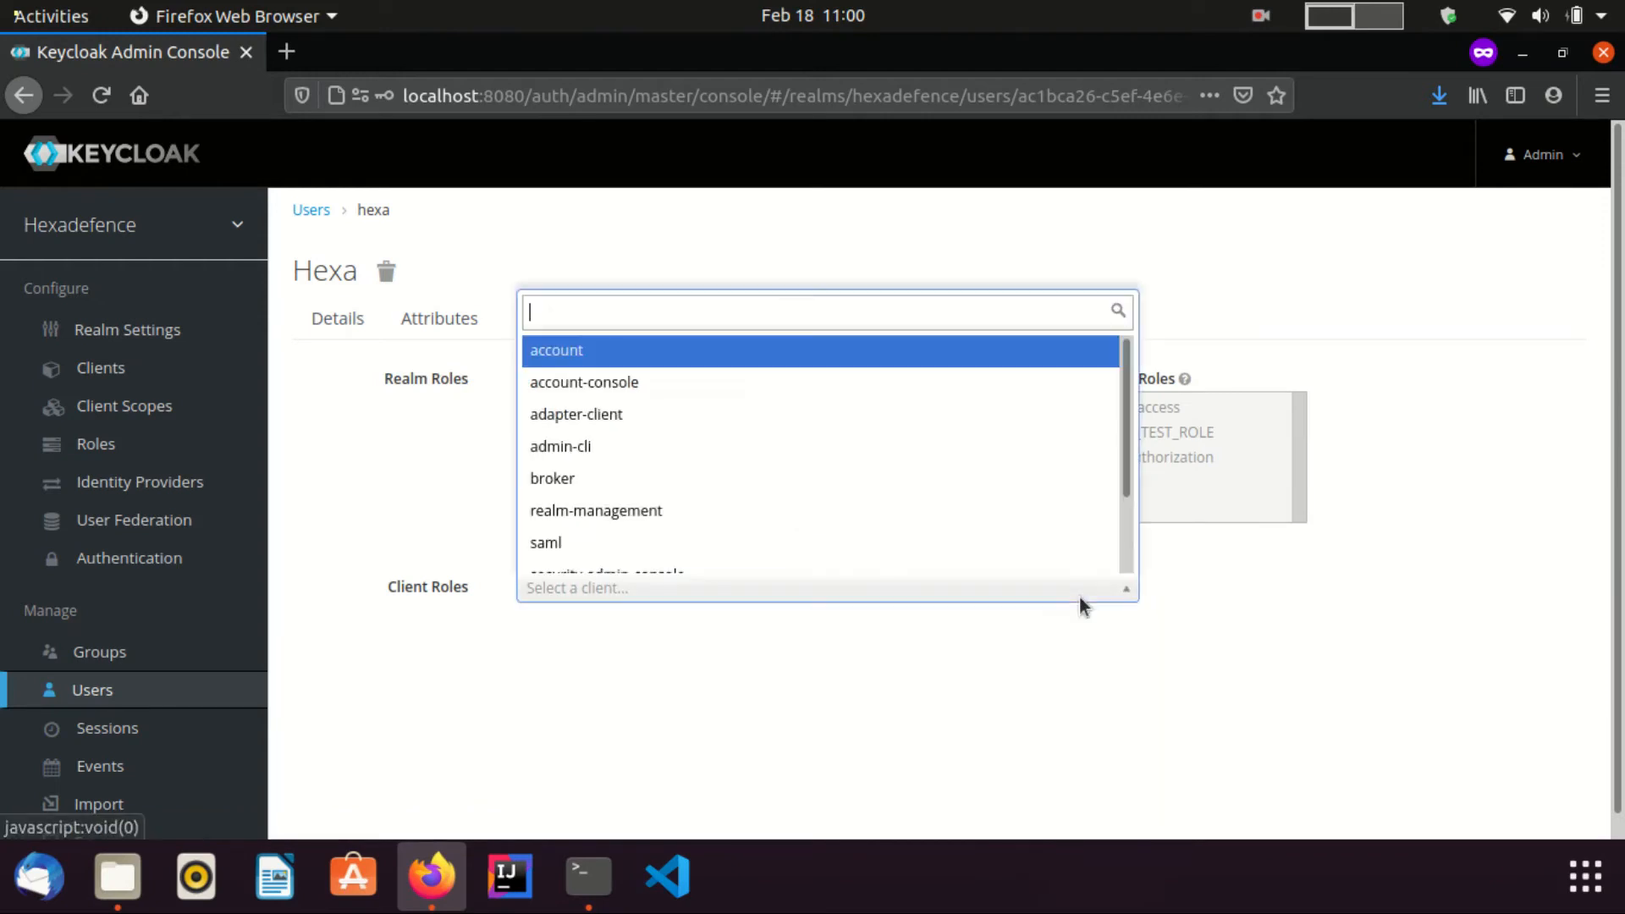
mouse_move(1145, 516)
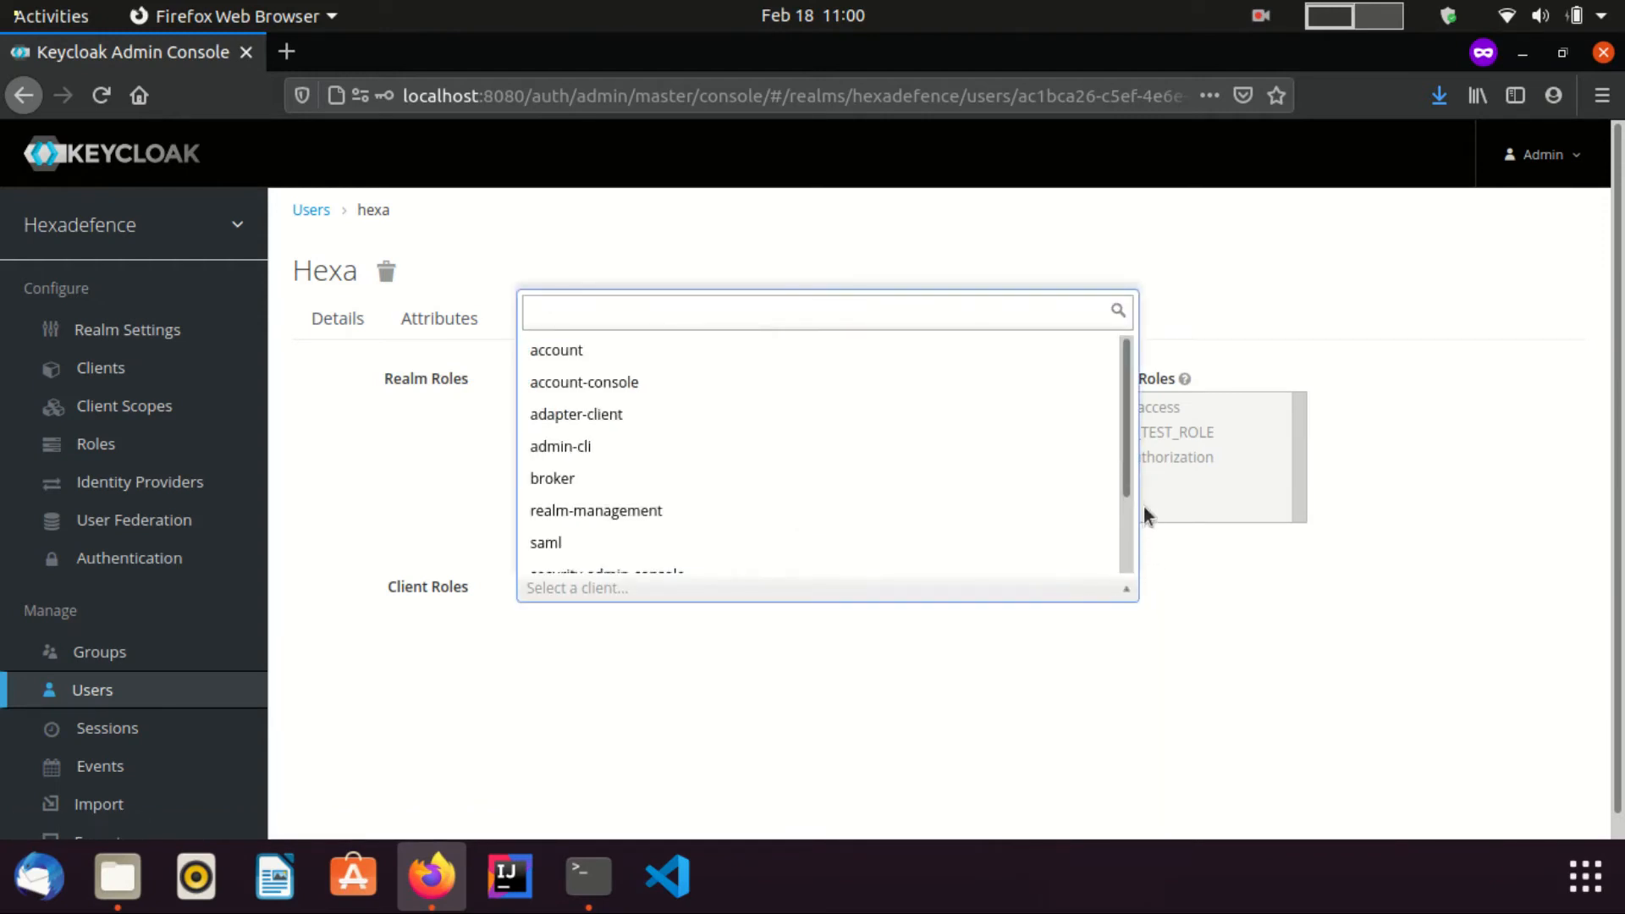
scroll("down", 3)
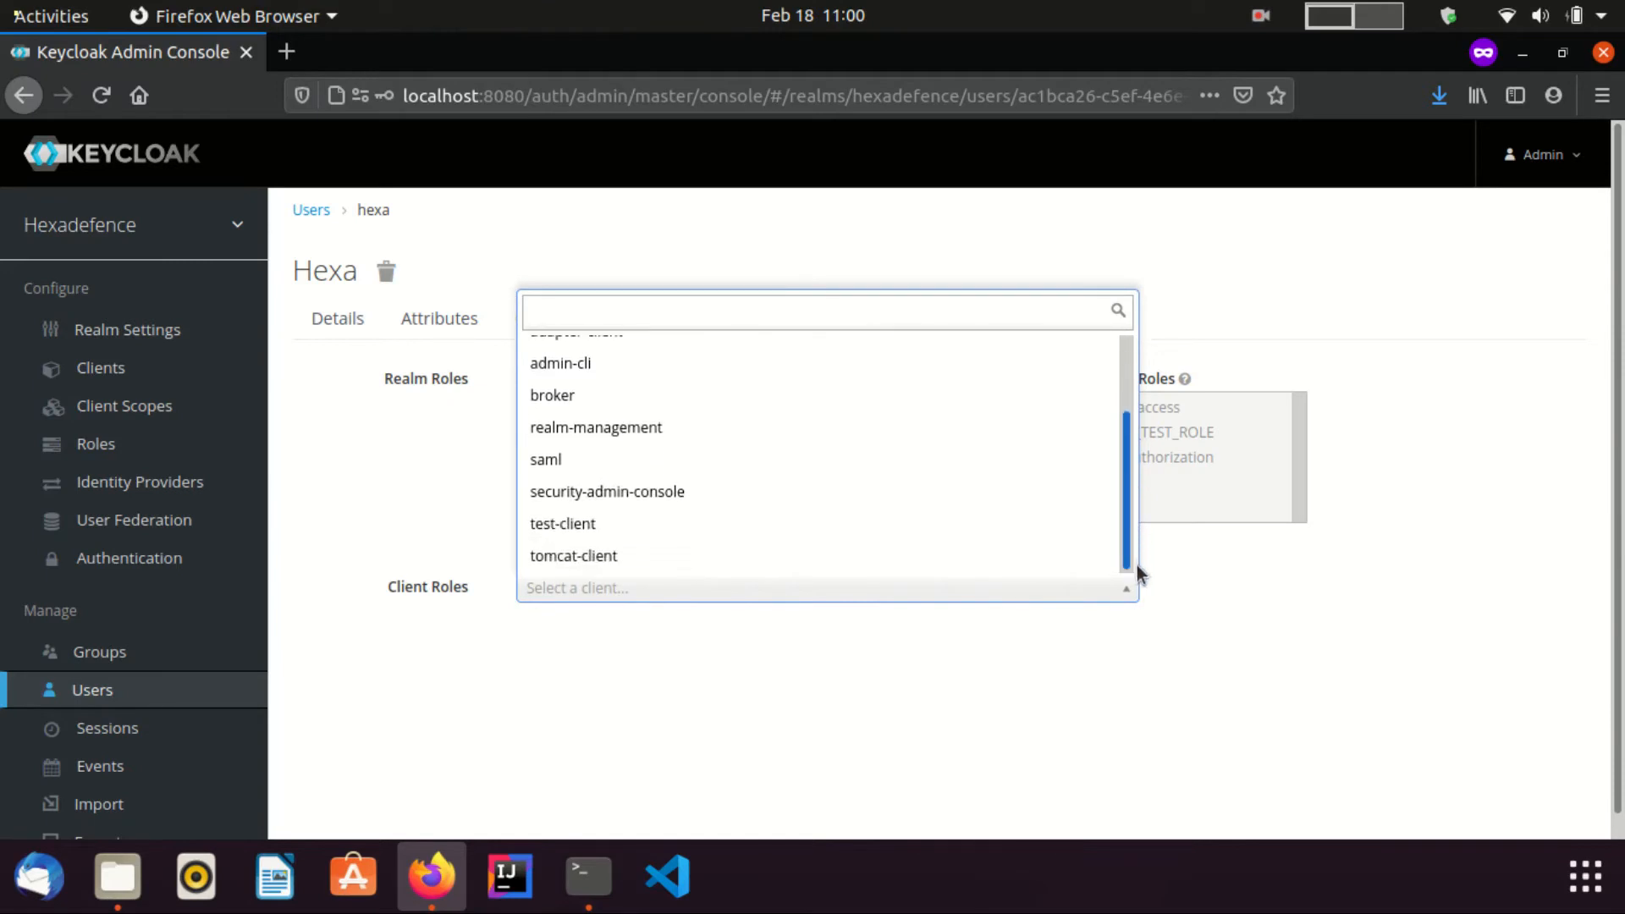
left_click(573, 555)
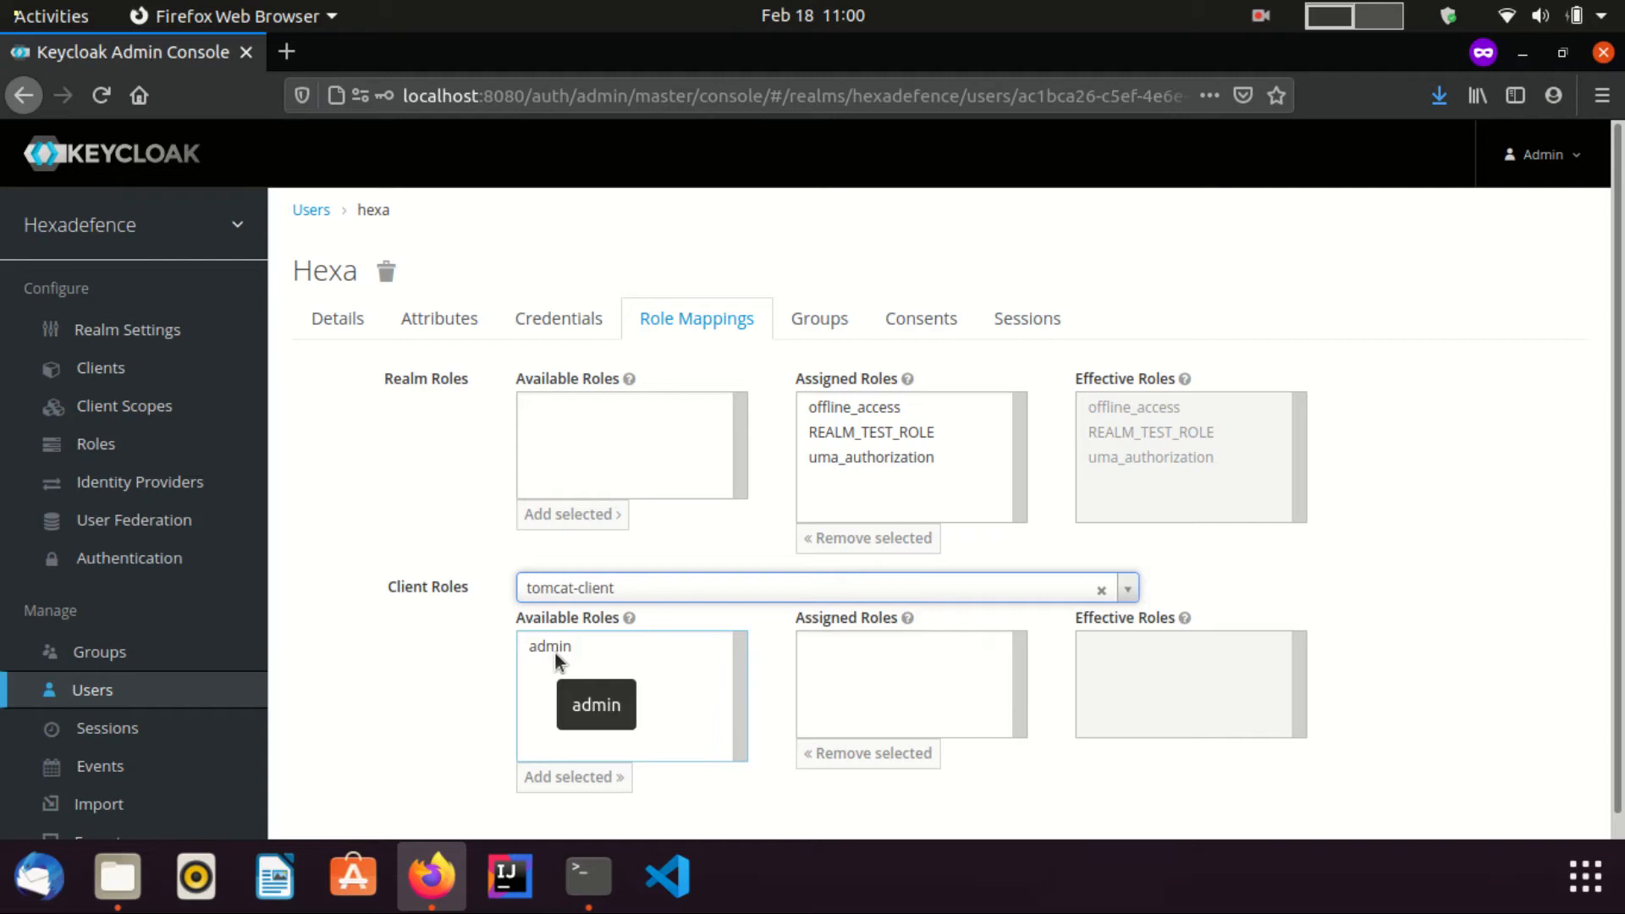
left_click(549, 646)
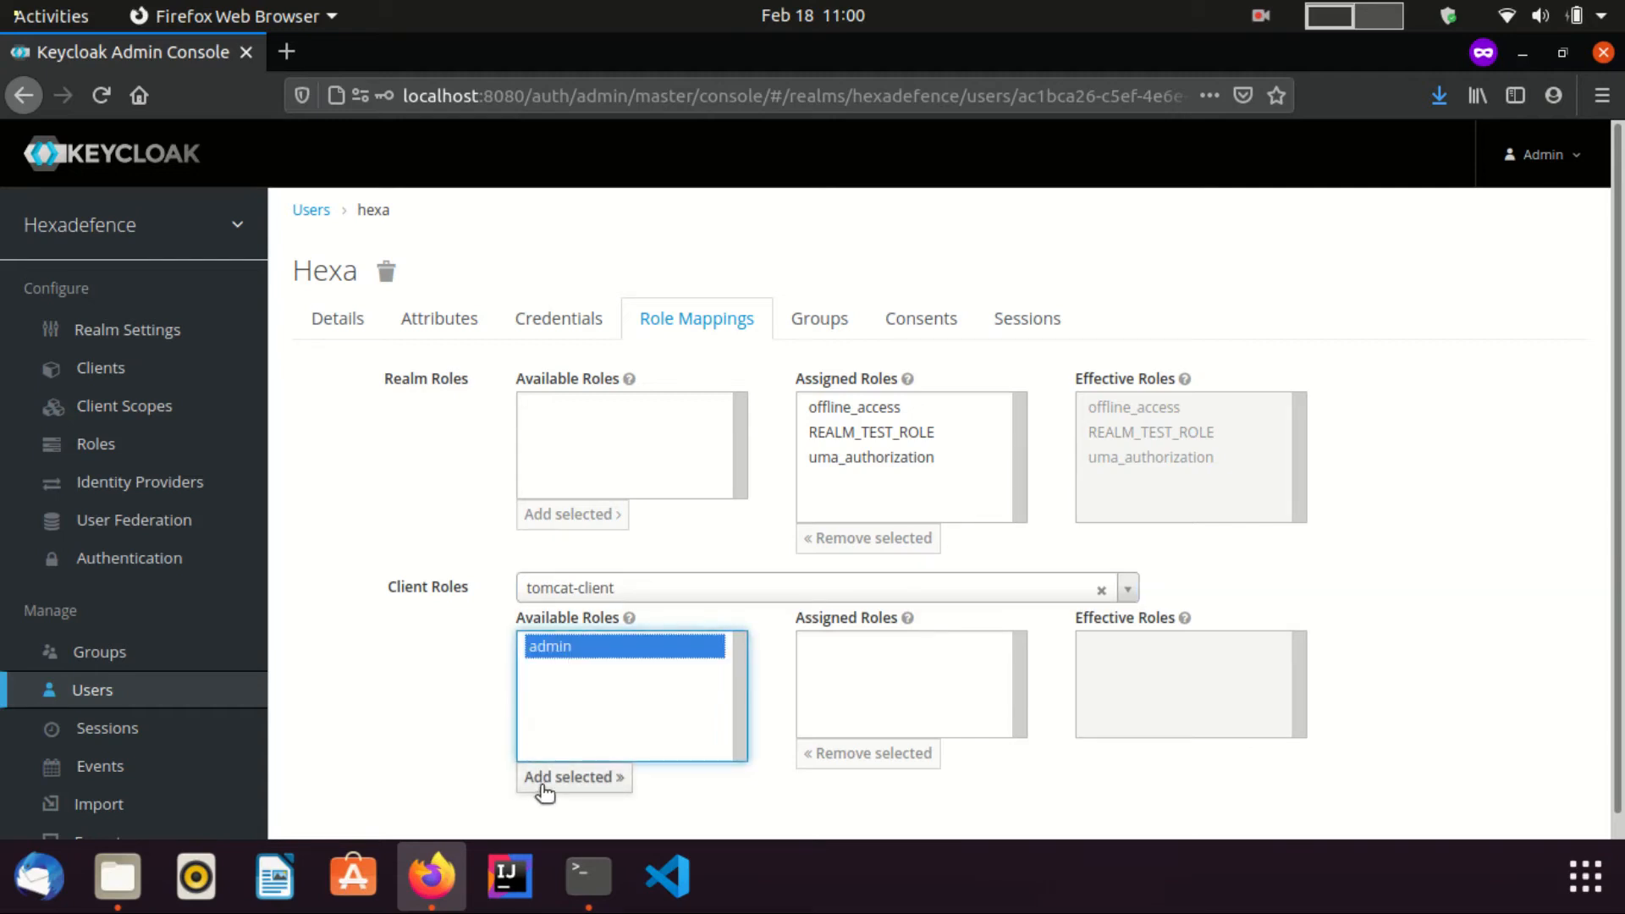
left_click(571, 776)
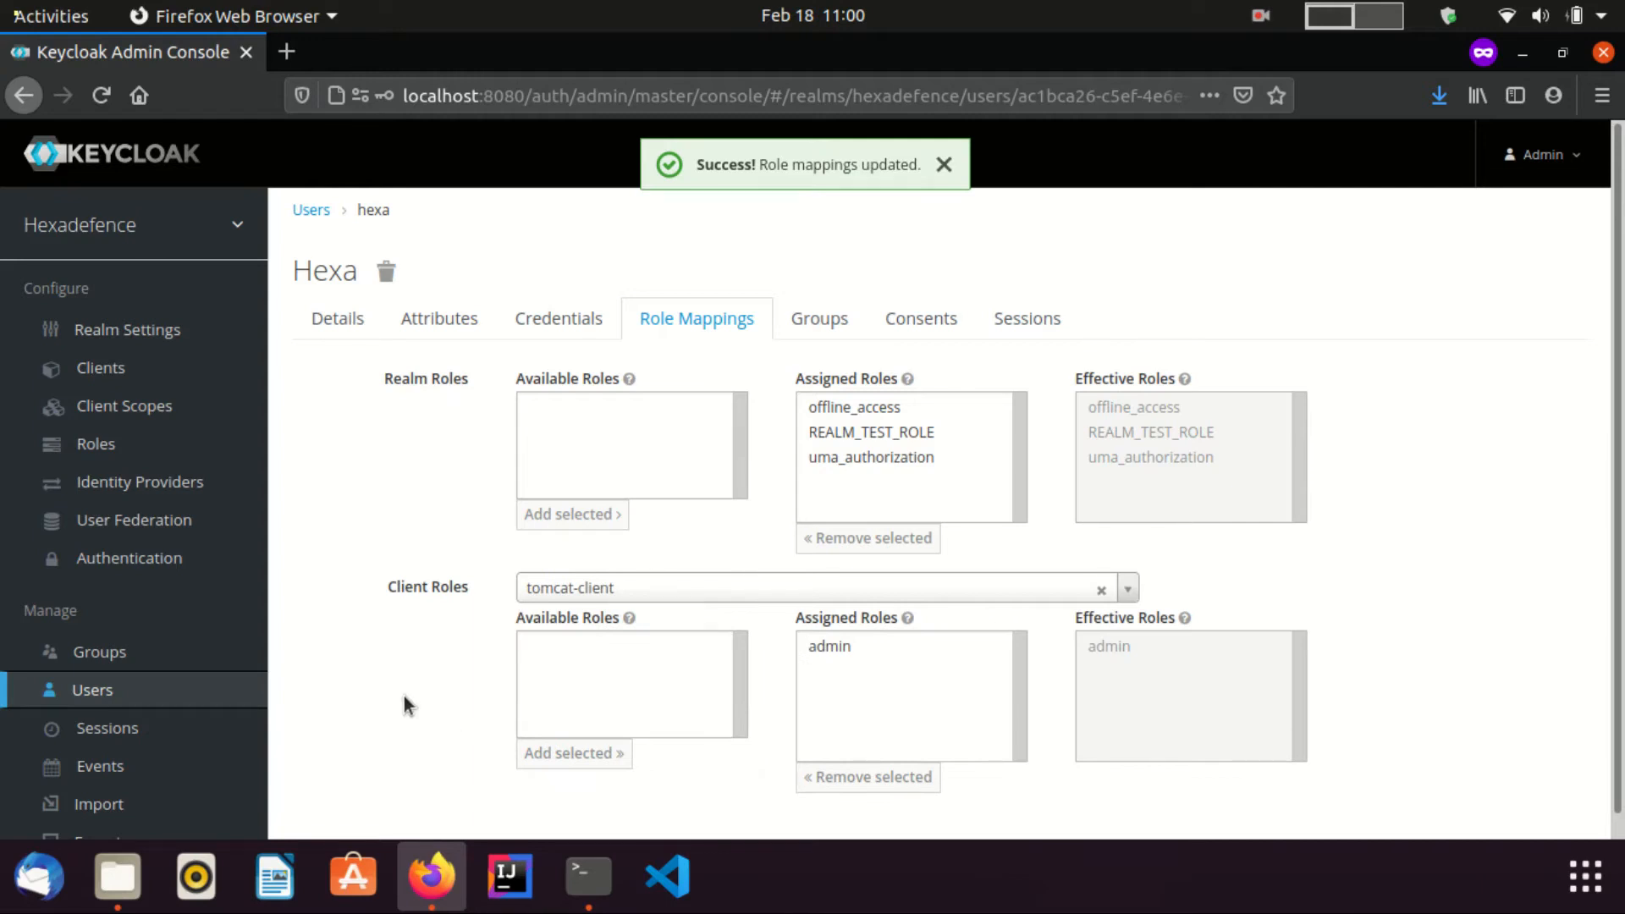
Switch to the terminal sitting in the apache-tomcat-9.0.43 directory
left_click(941, 164)
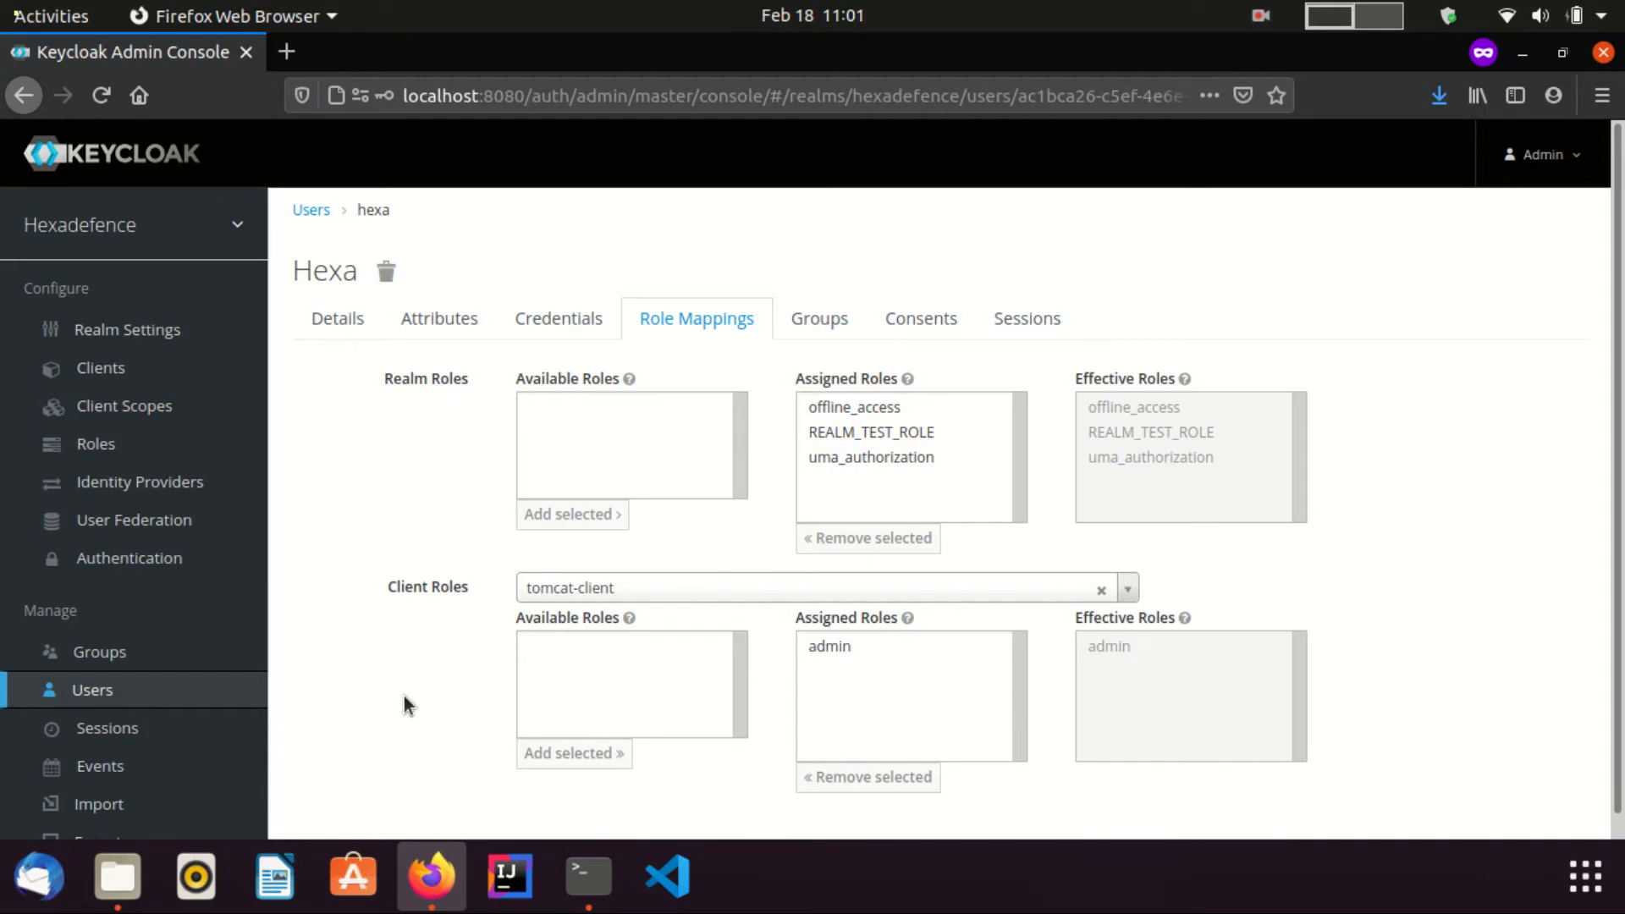
left_click(587, 875)
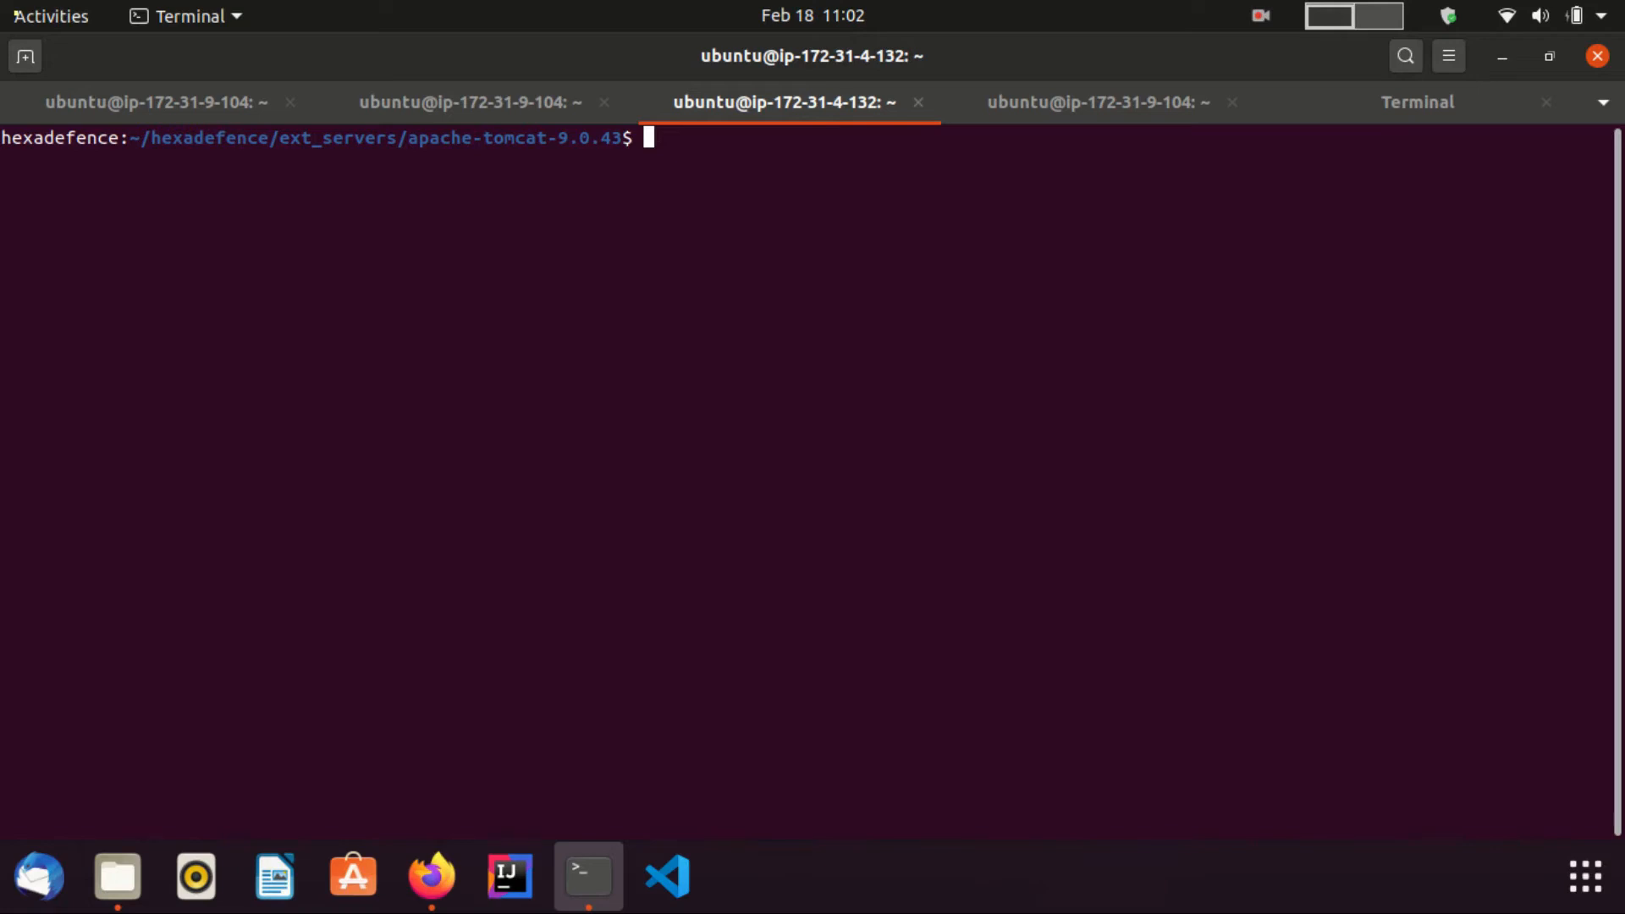
Run cd webapps/ and ls to list docs, examples, host-manager, manager, ROOT, then return to the browser
type("cd")
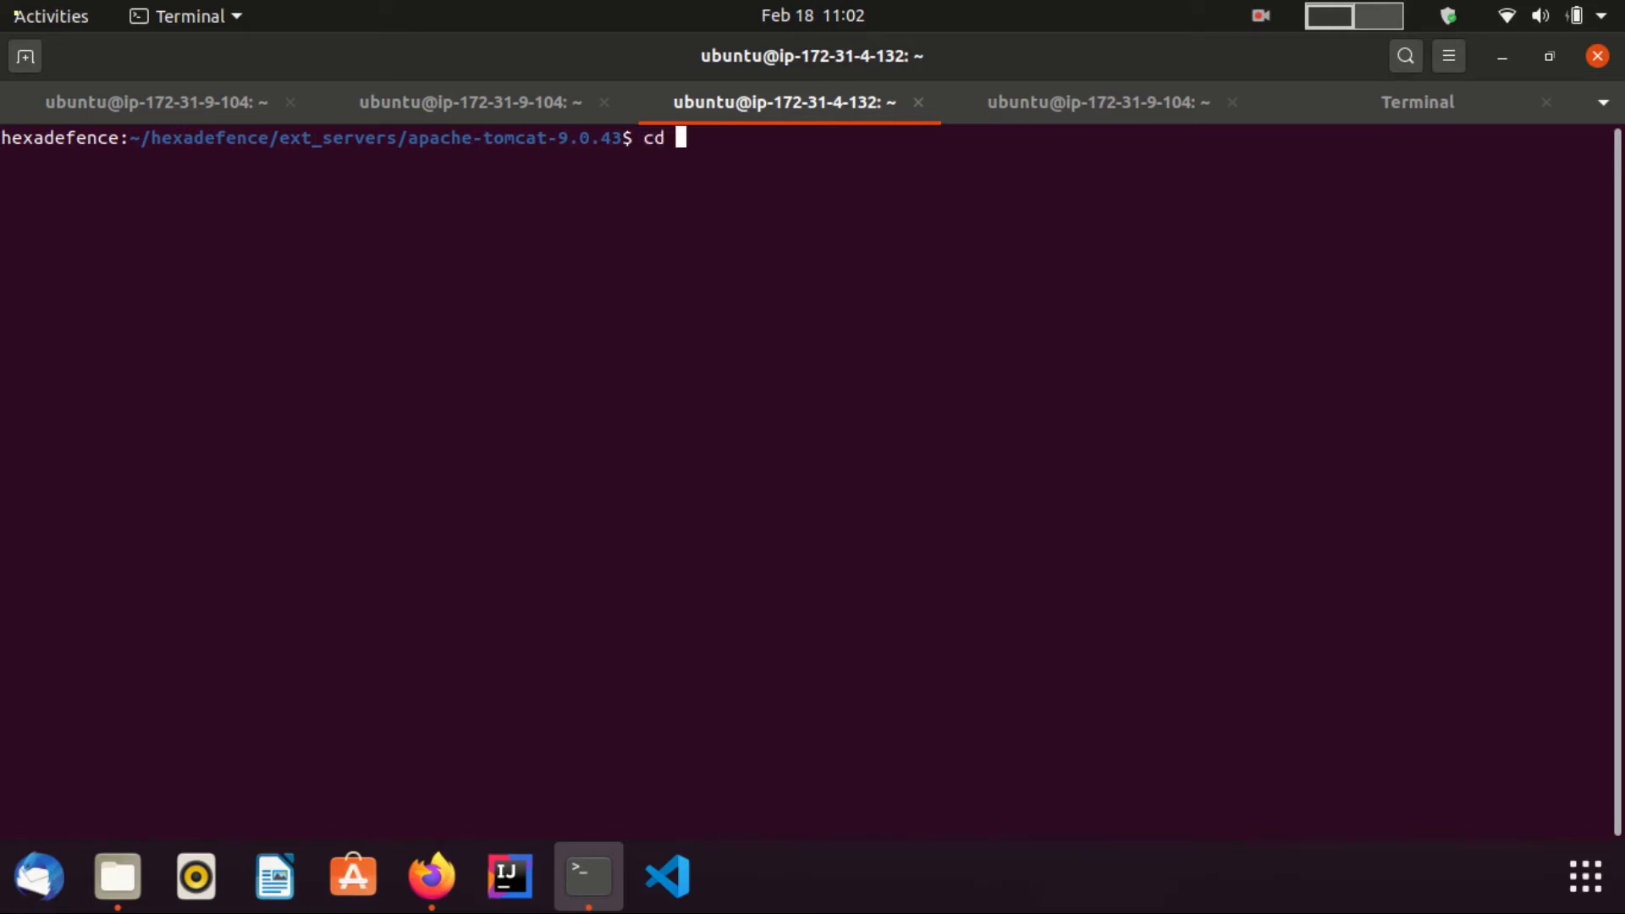
key("Return")
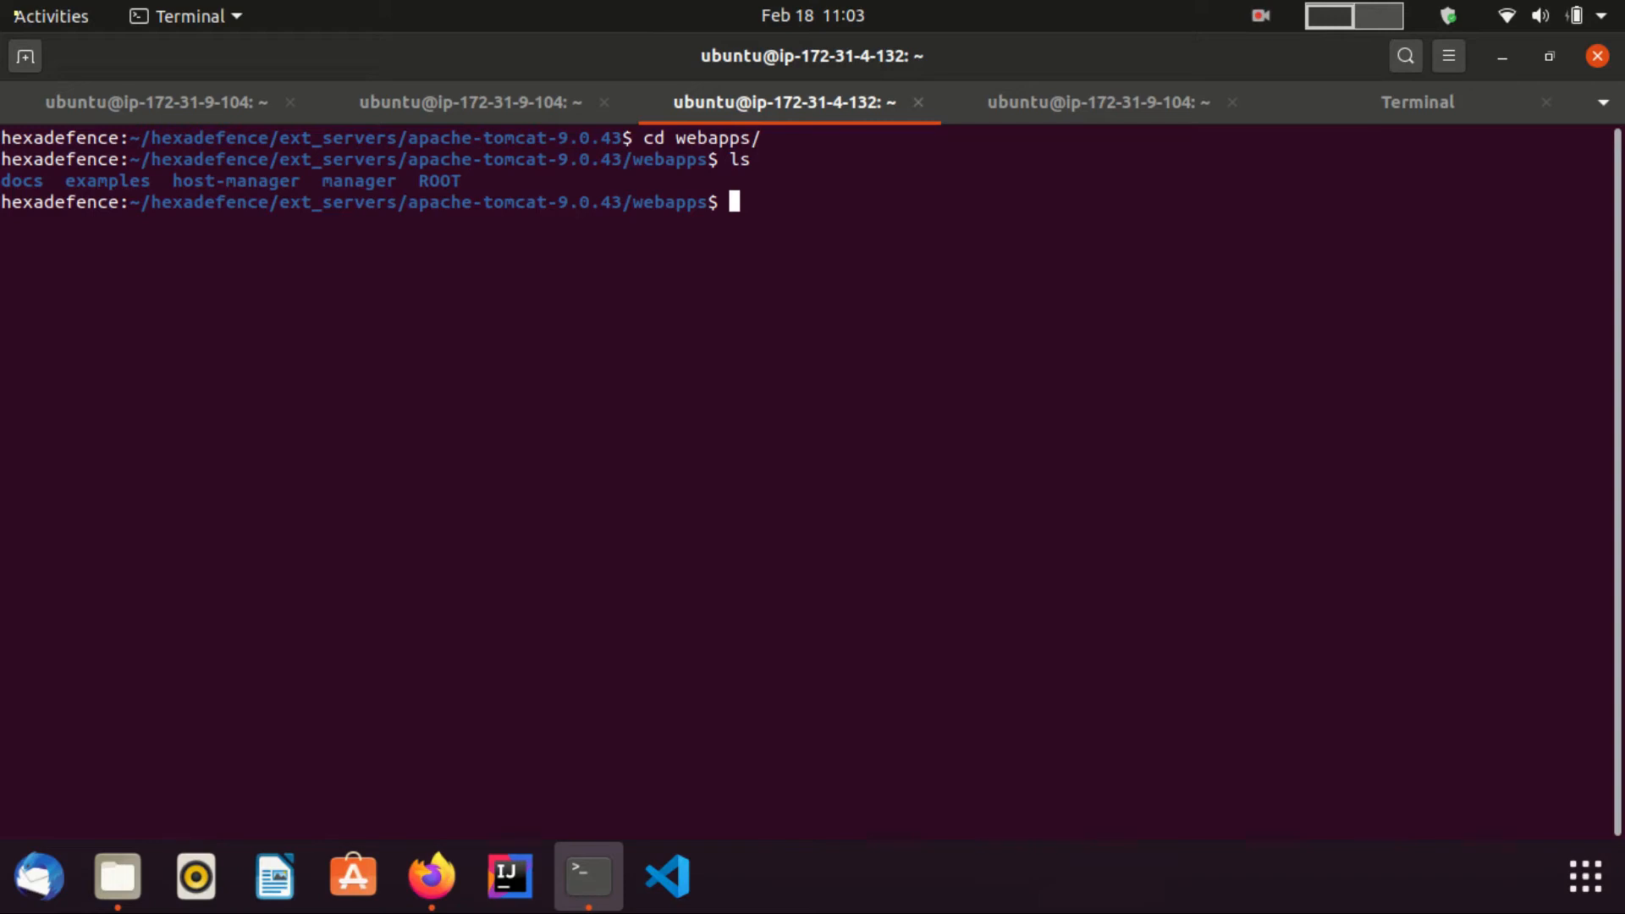
left_click(429, 876)
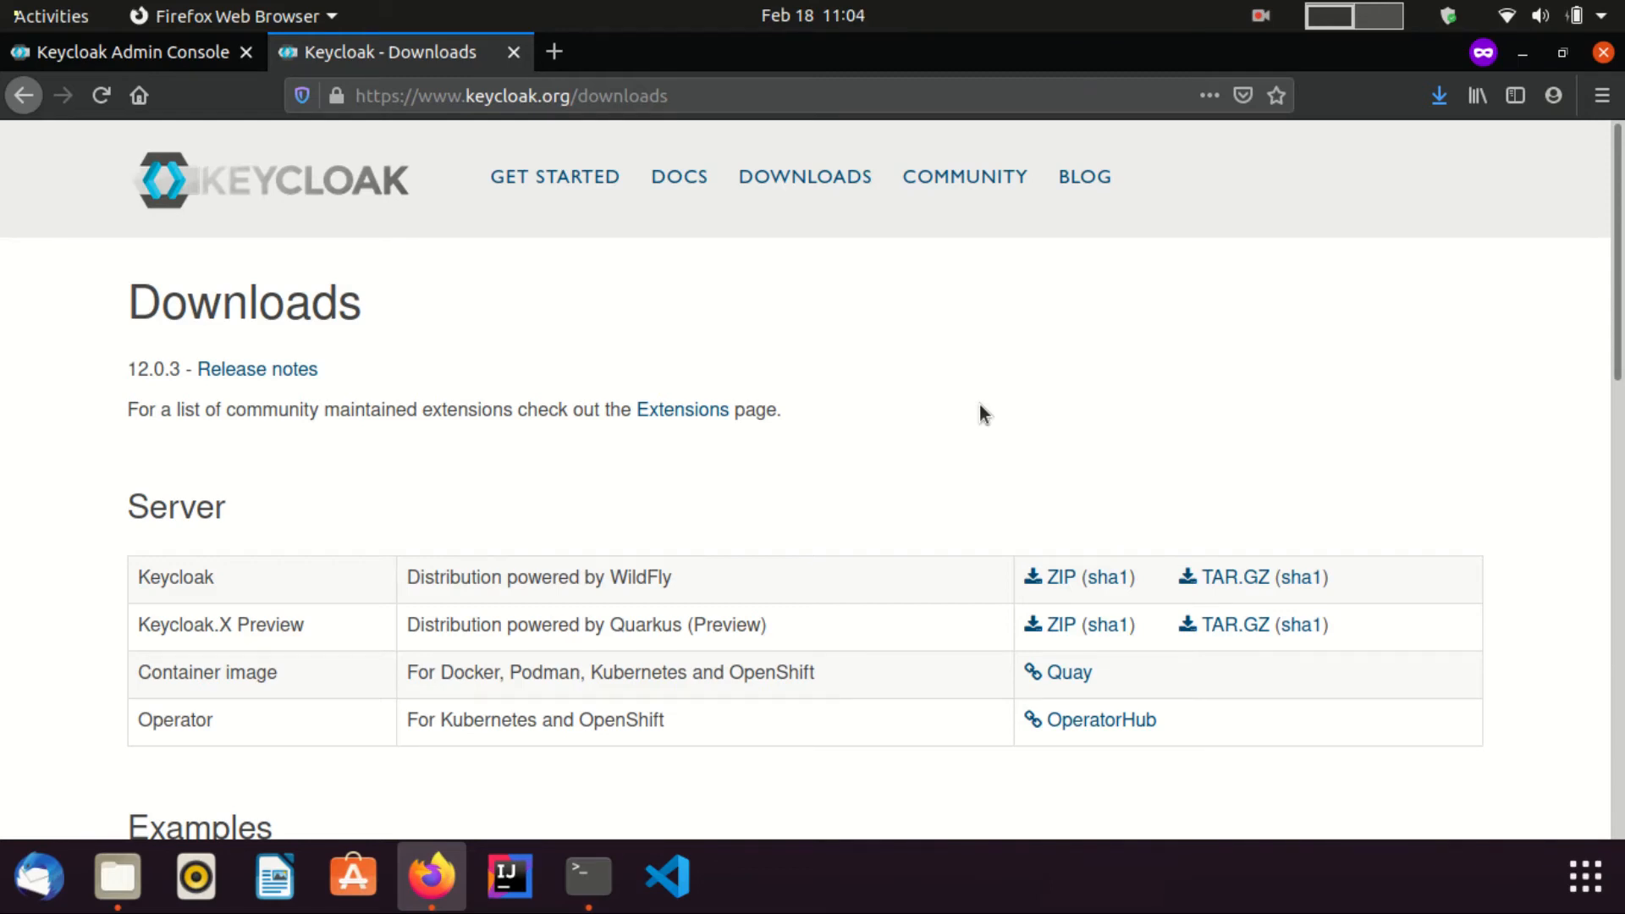
Start downloading the Tomcat 8, 9 OIDC adapter TAR.GZ from keycloak.org Client Adapters
scroll("down", 3)
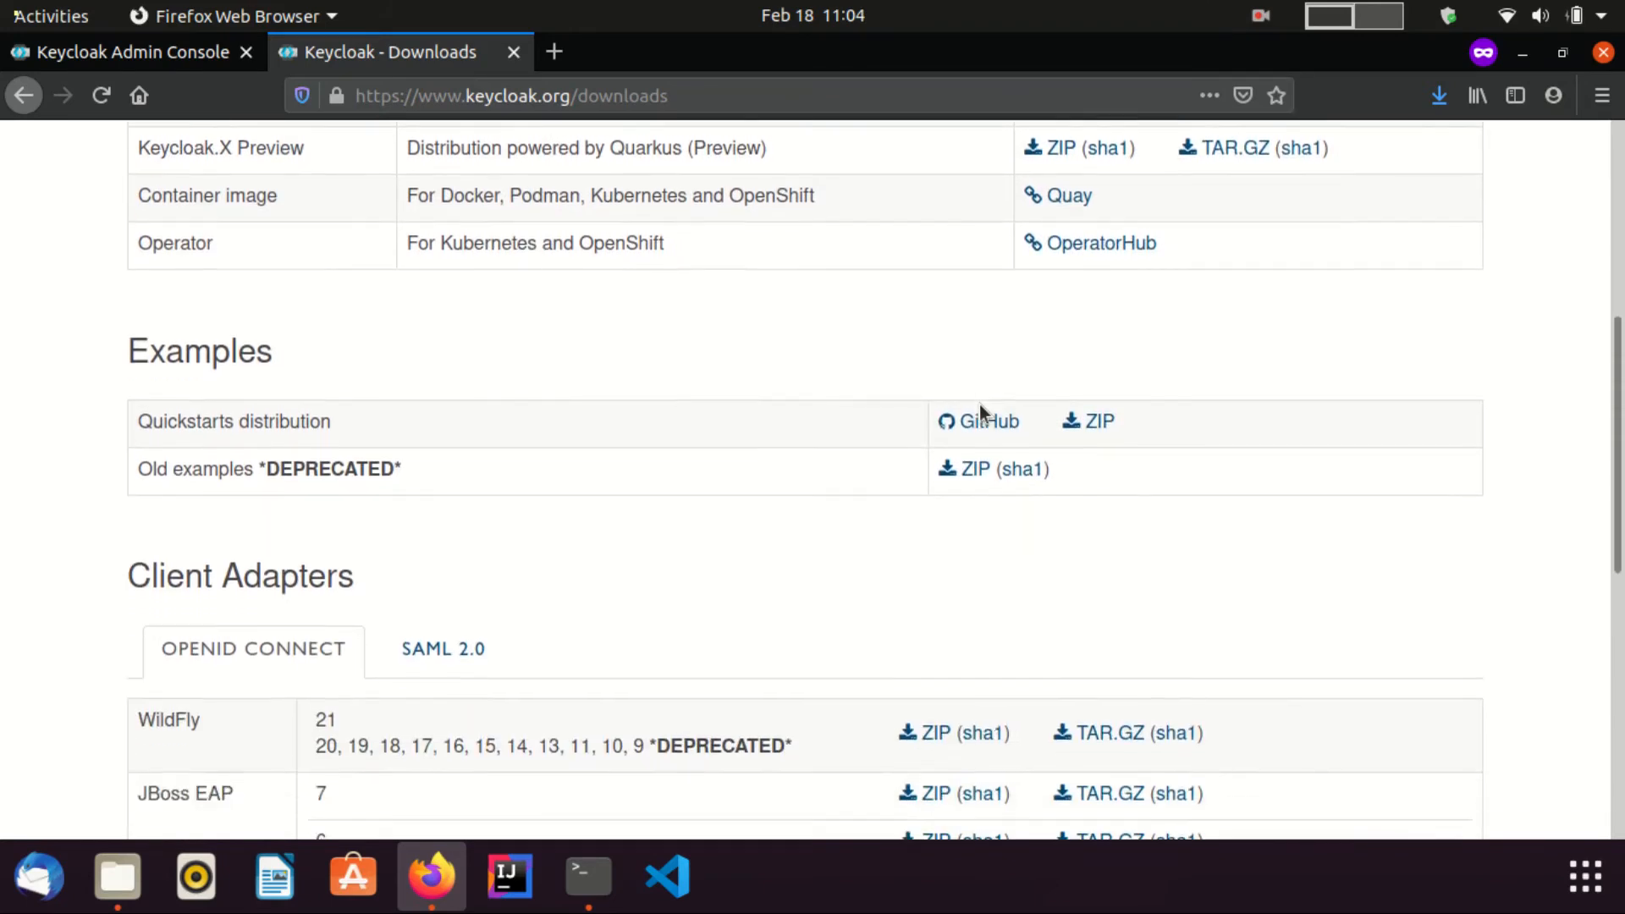
scroll("down", 3)
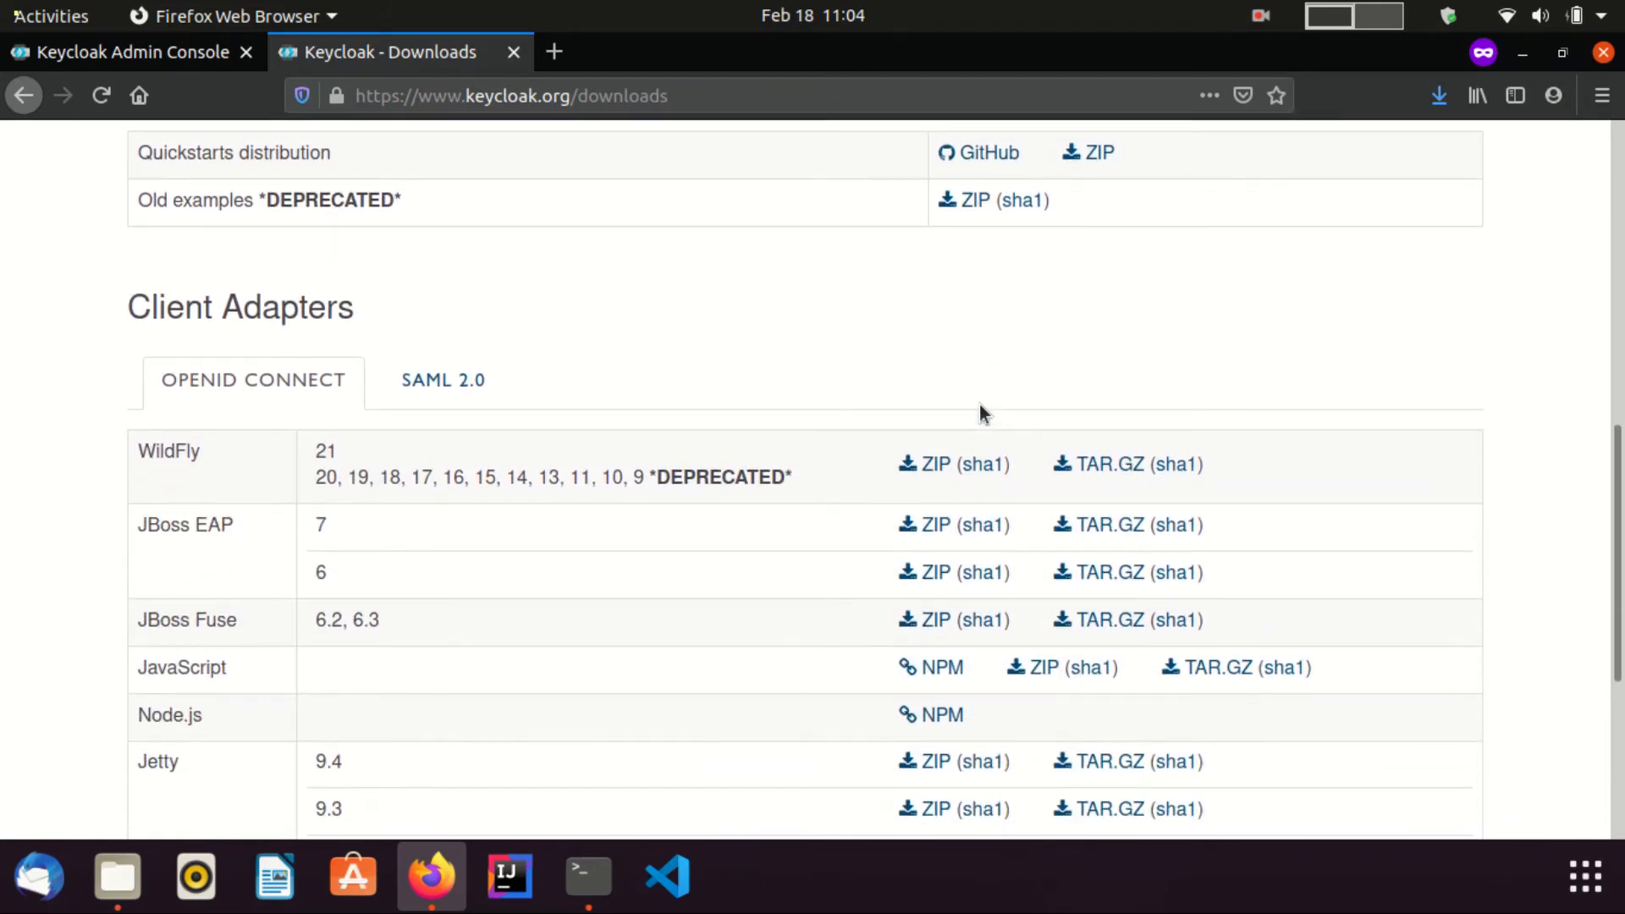
scroll("down", 3)
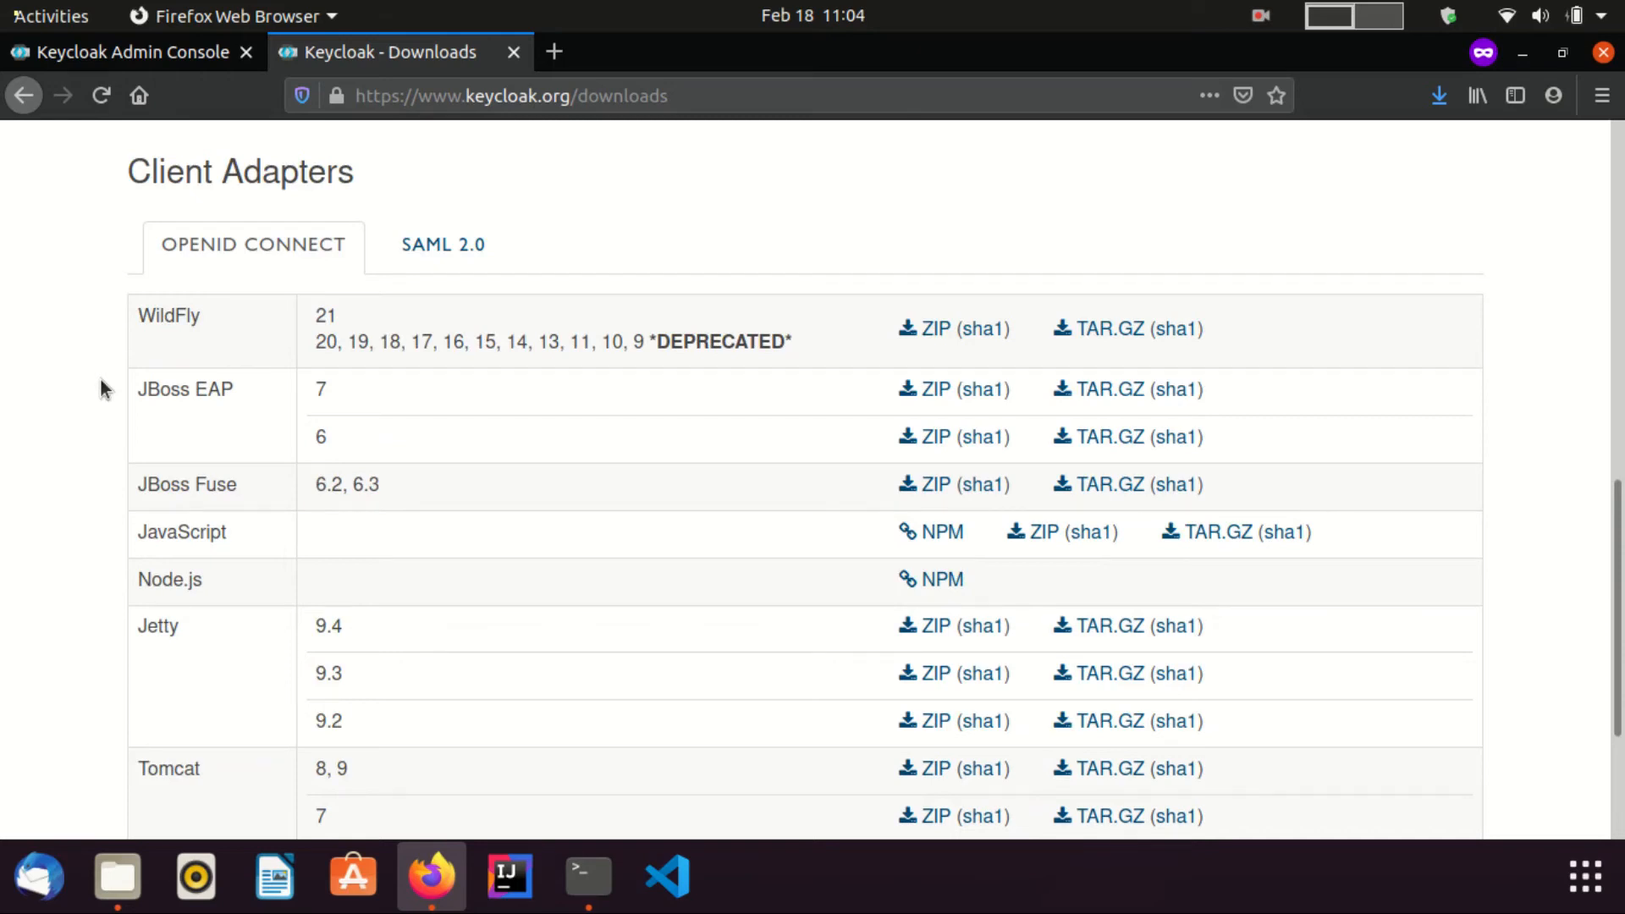
mouse_move(249, 609)
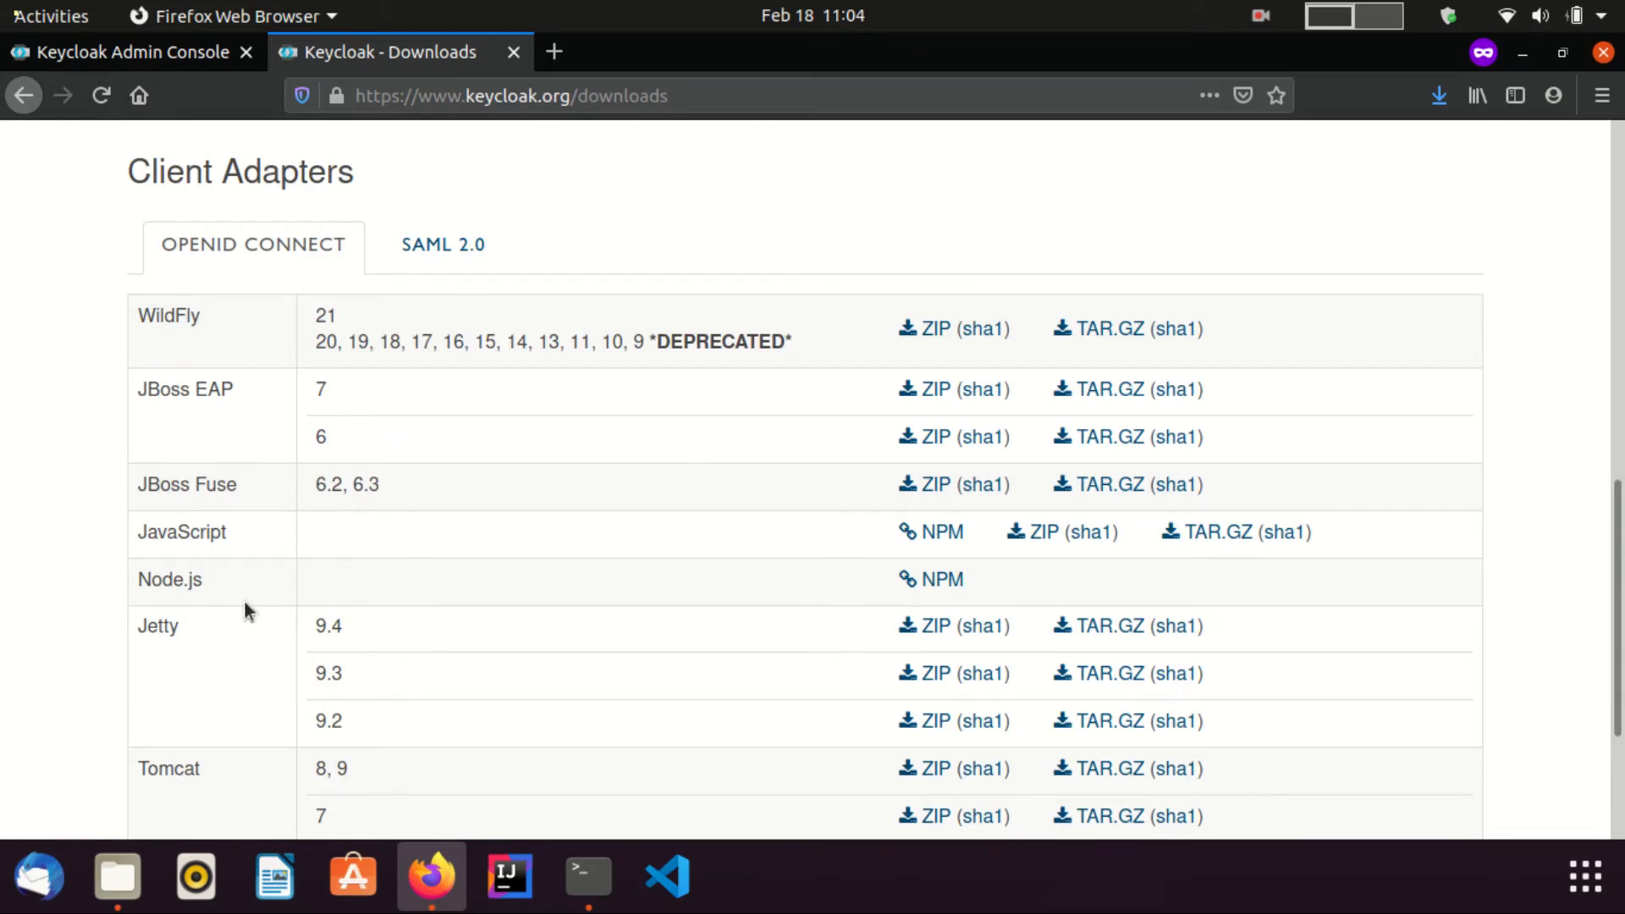
mouse_move(1112, 768)
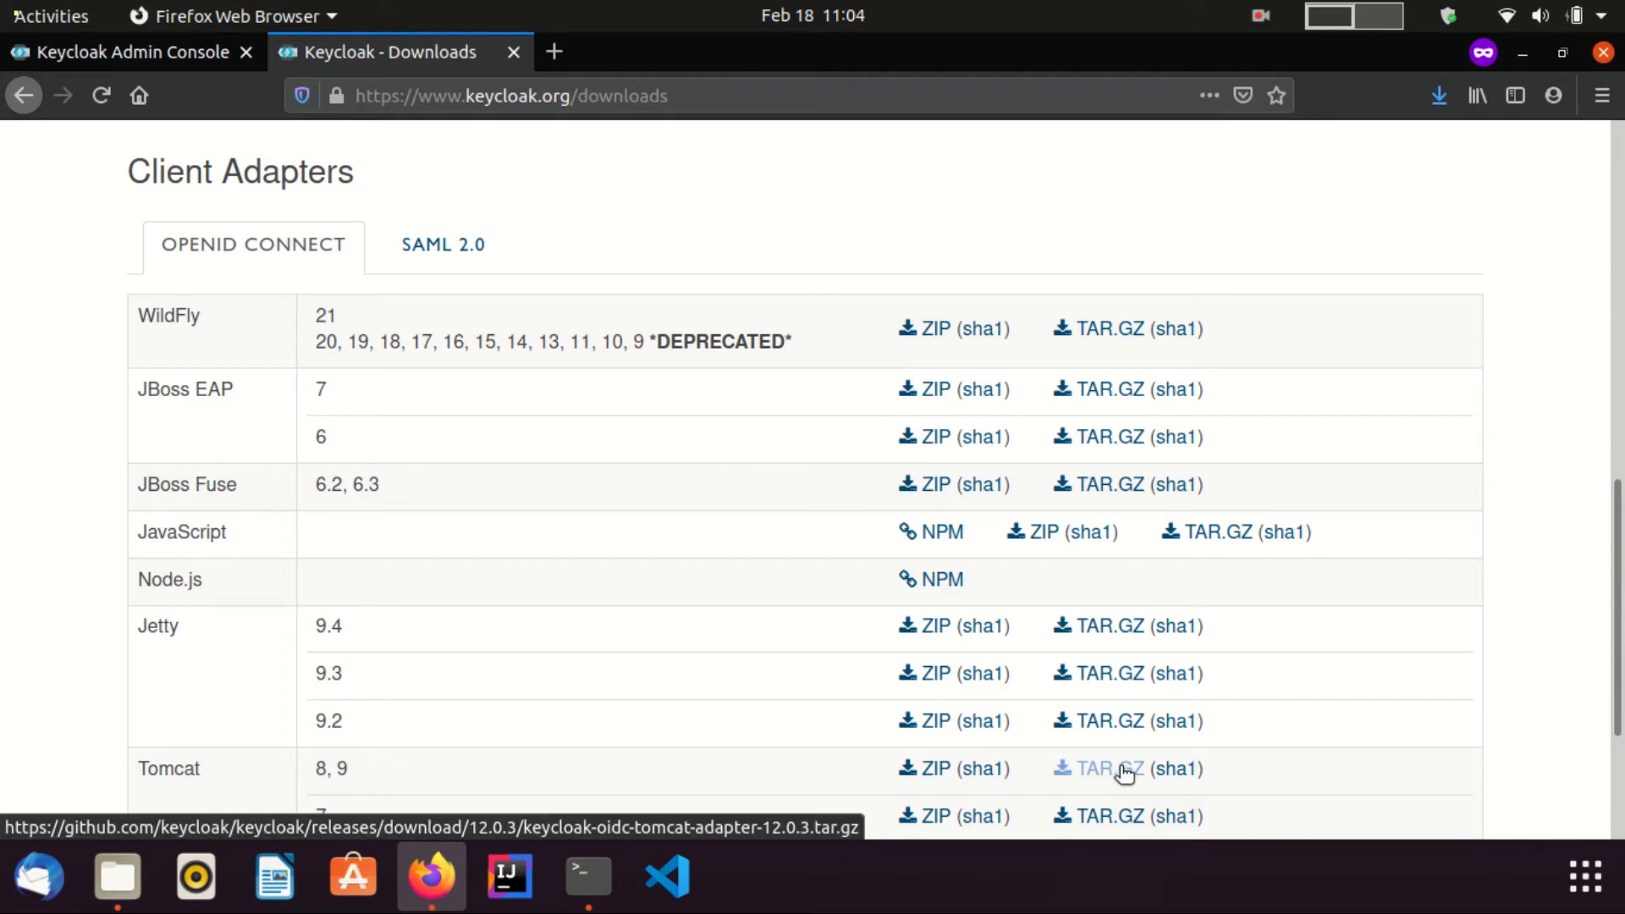
left_click(1112, 767)
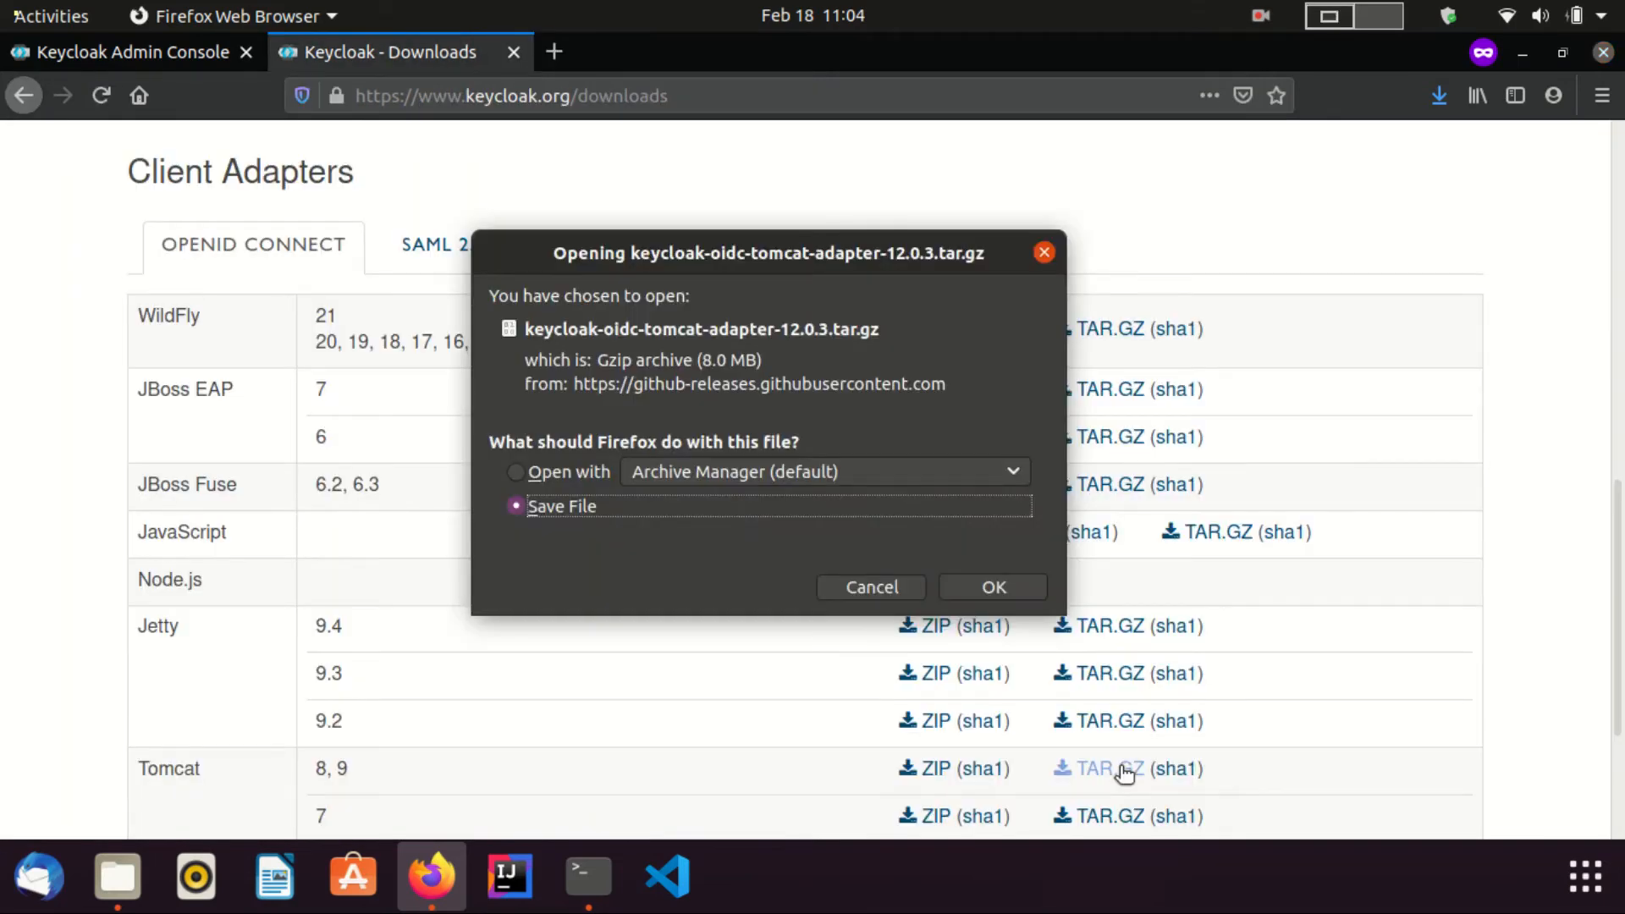
mouse_move(993, 586)
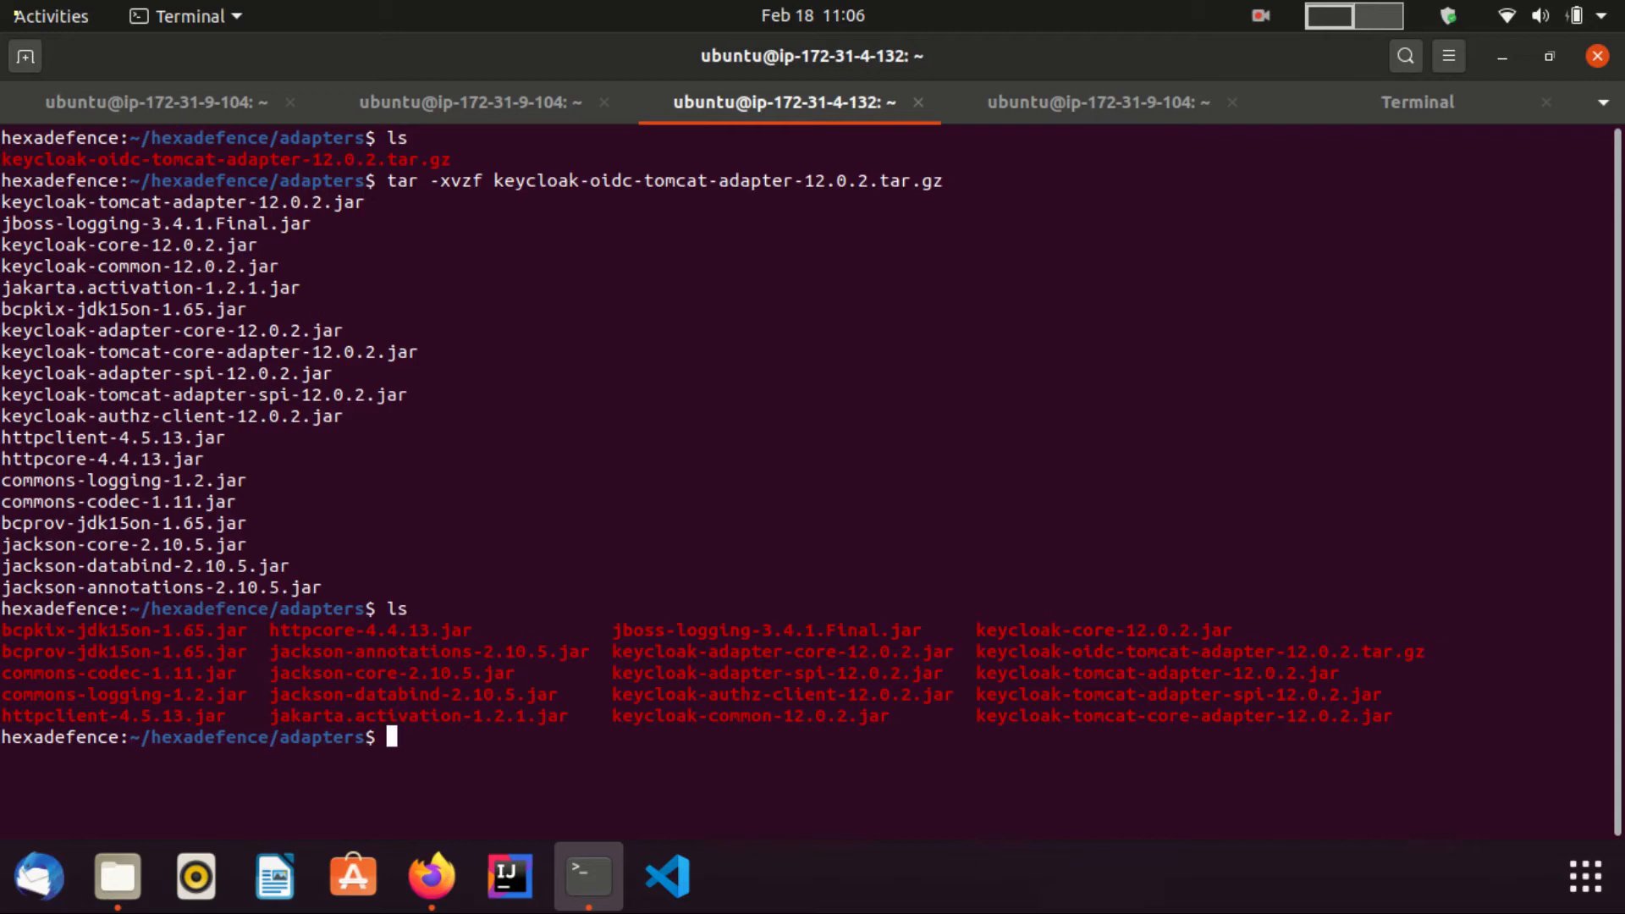
Run cp *.jar ~/hexadefence/ext_servers/apache-tomcat-9.0.43/lib/ to copy the adapter jars into Tomcat's lib
type("cp")
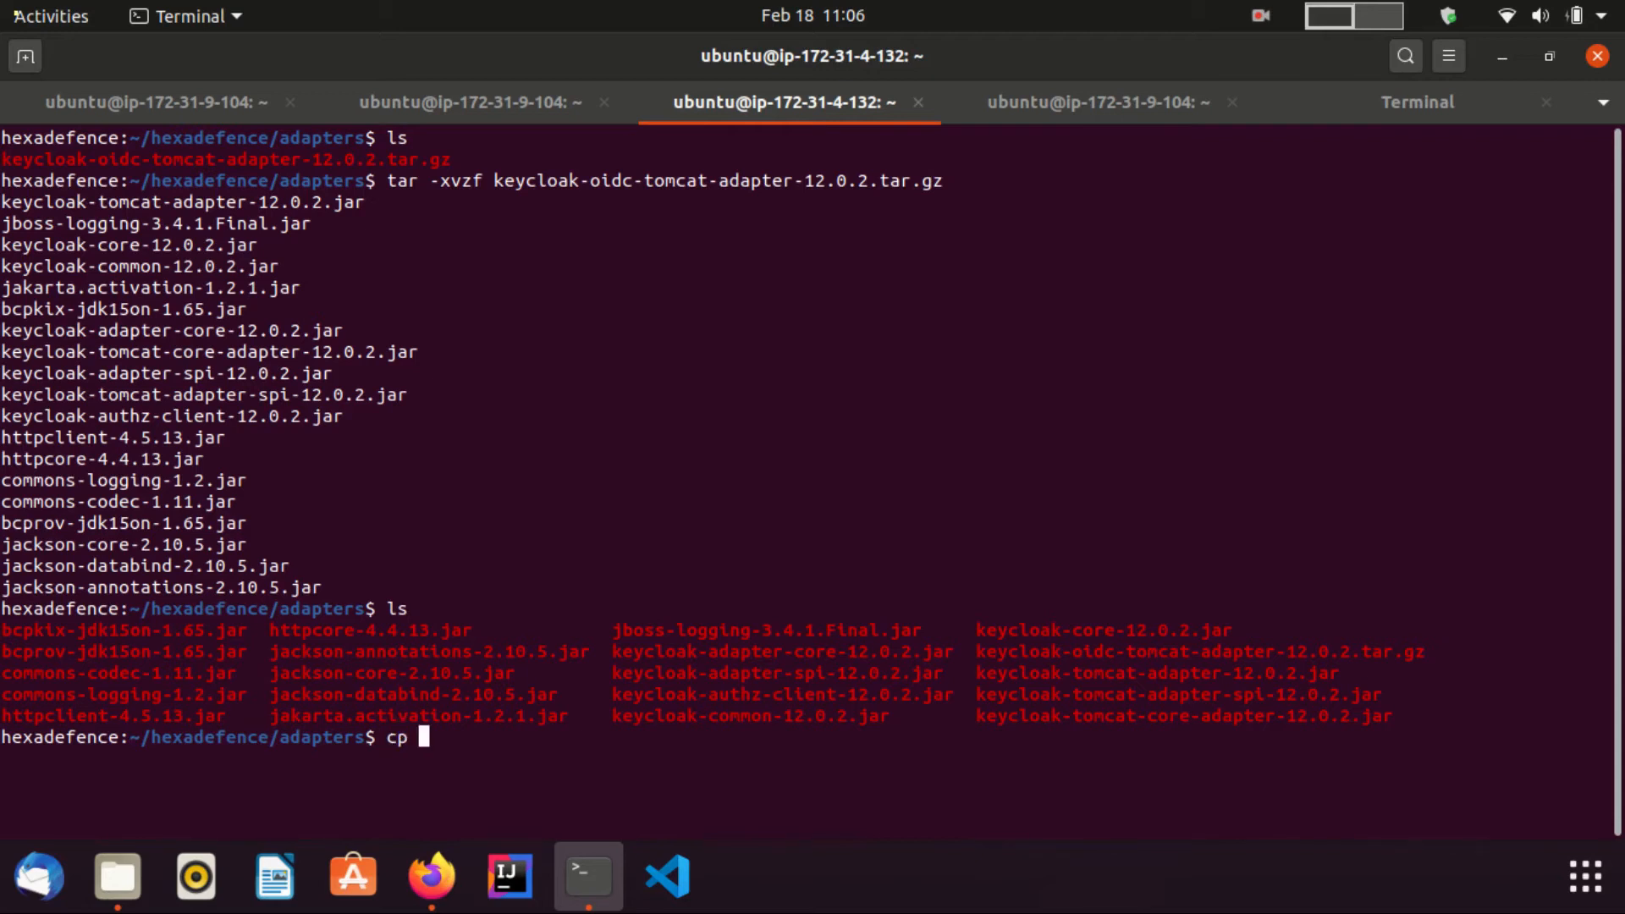
type("*.")
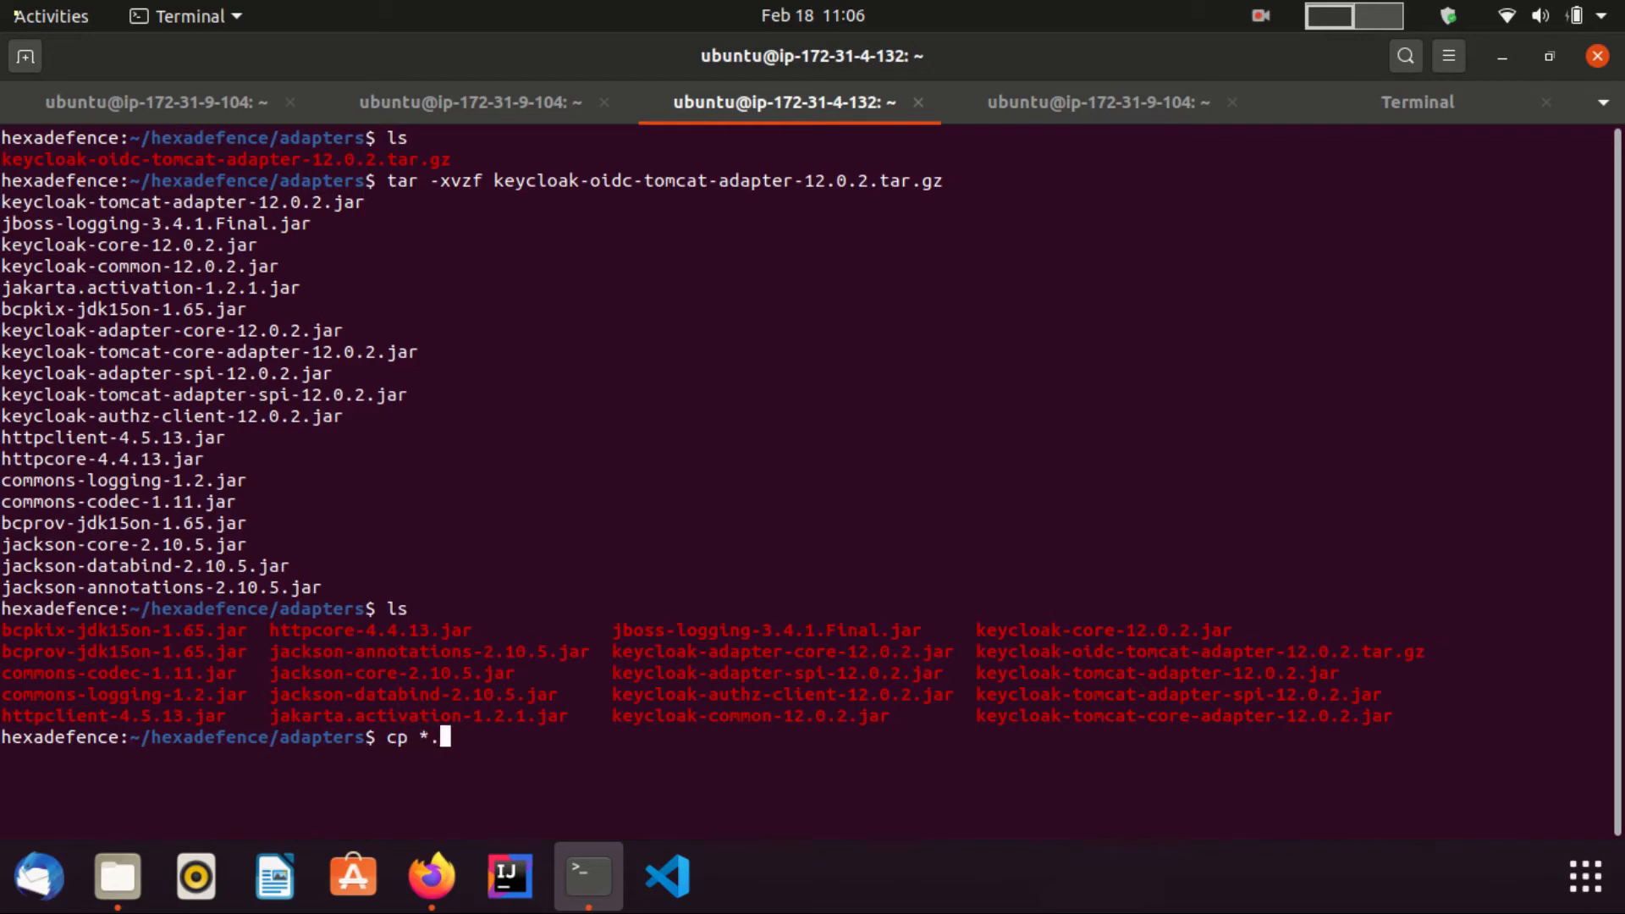
type("jar ~/hexadefence/")
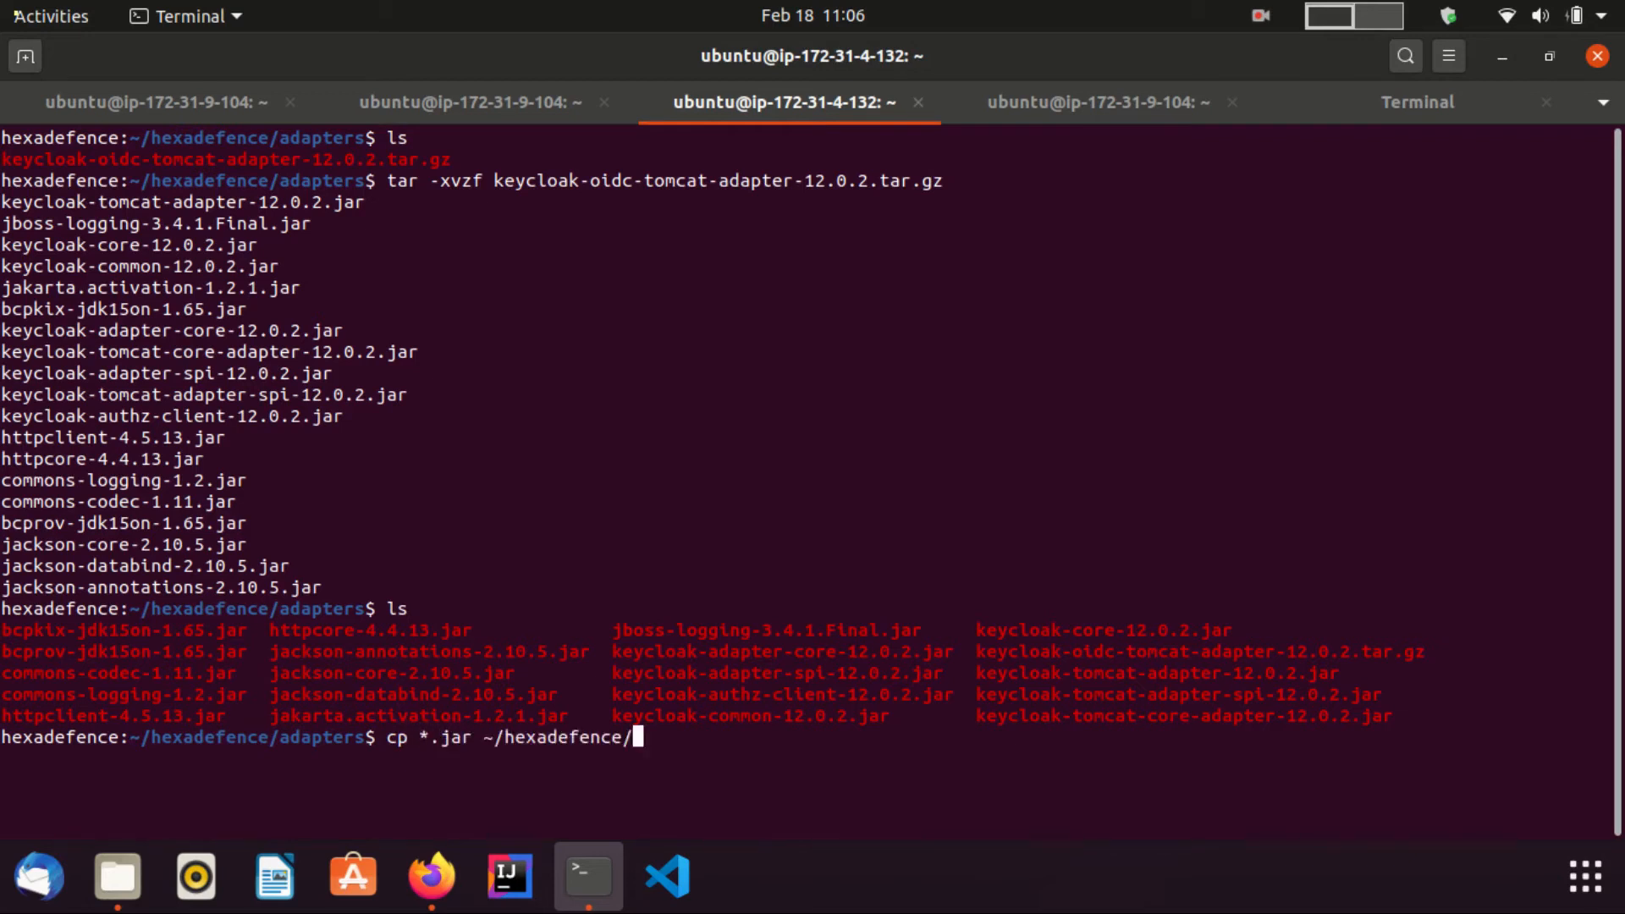
type("ext_servers/")
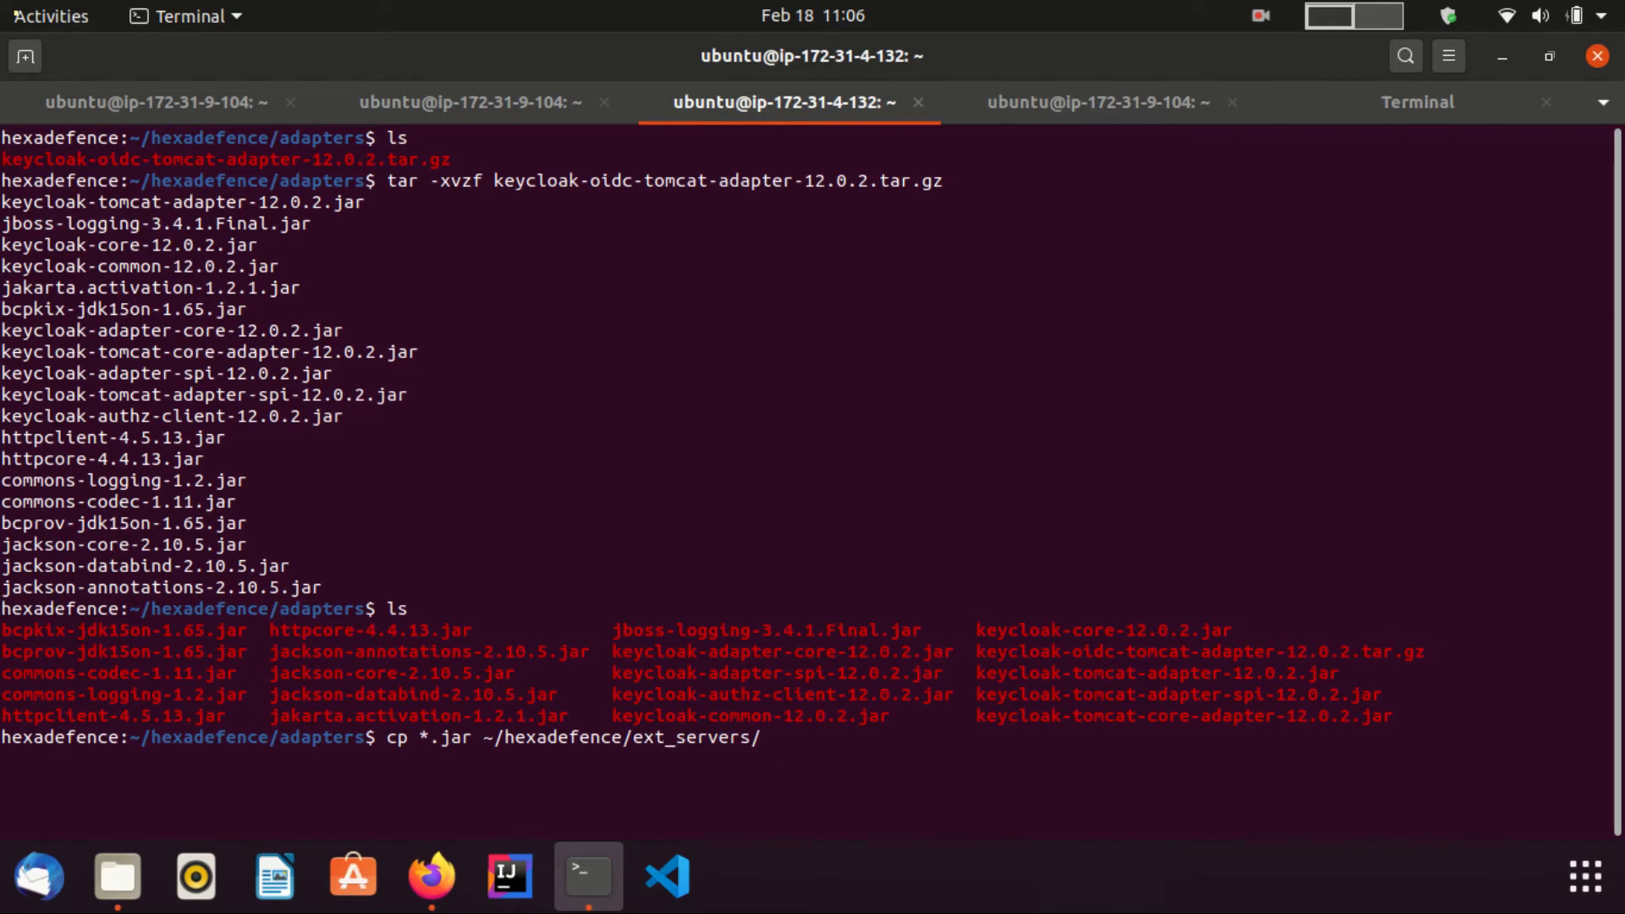
type("apache-tomcat-")
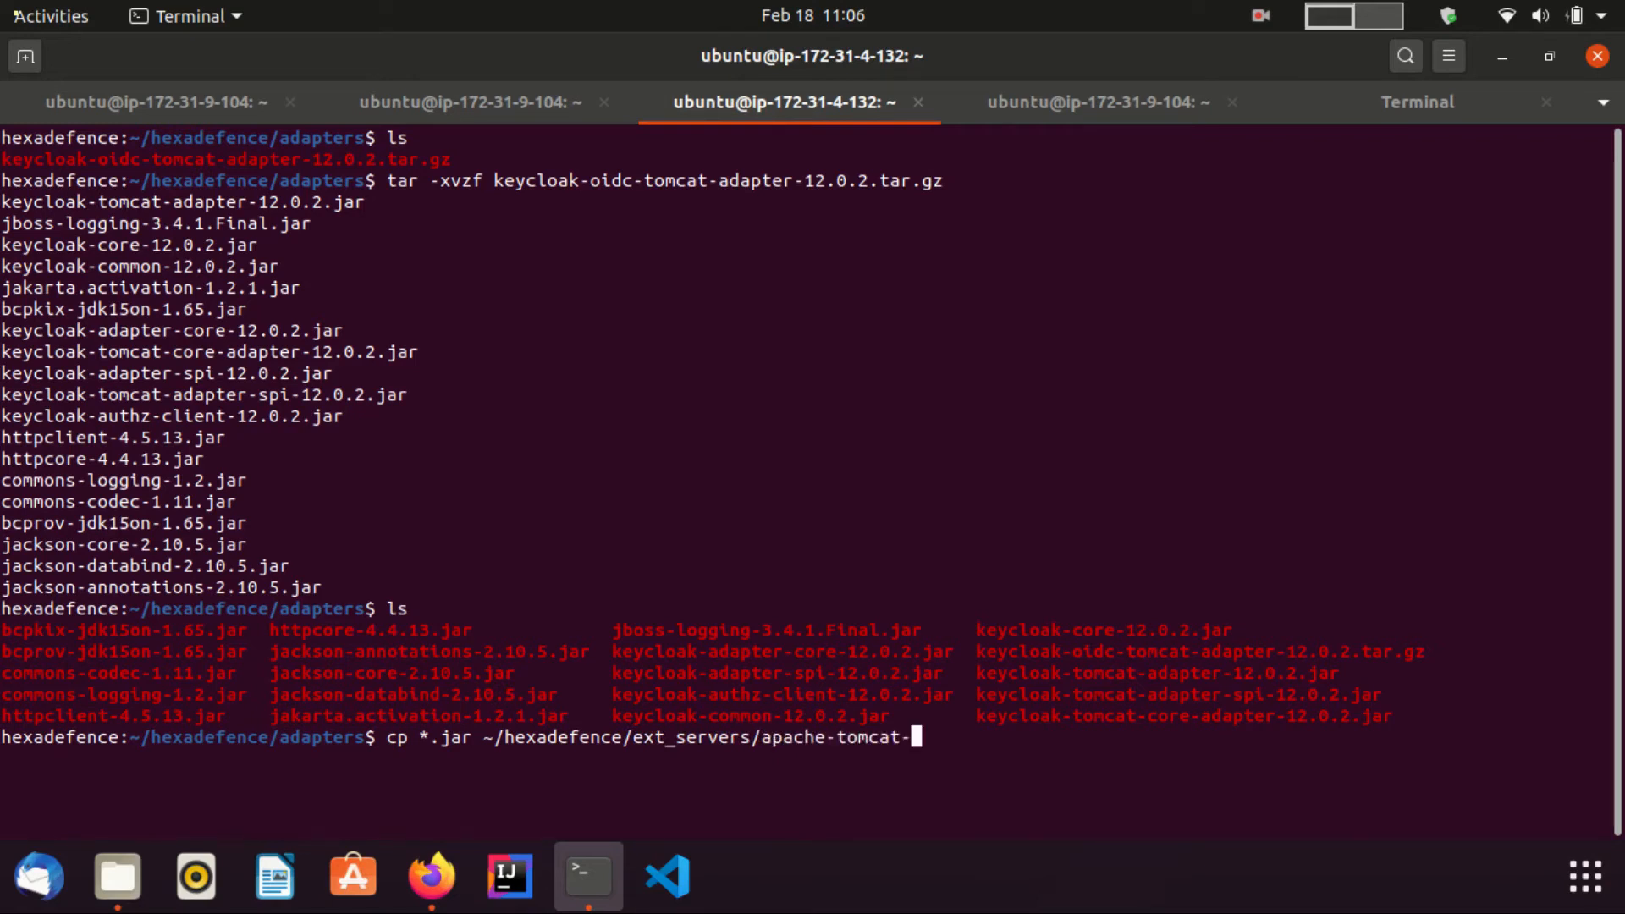
type("9.0.43")
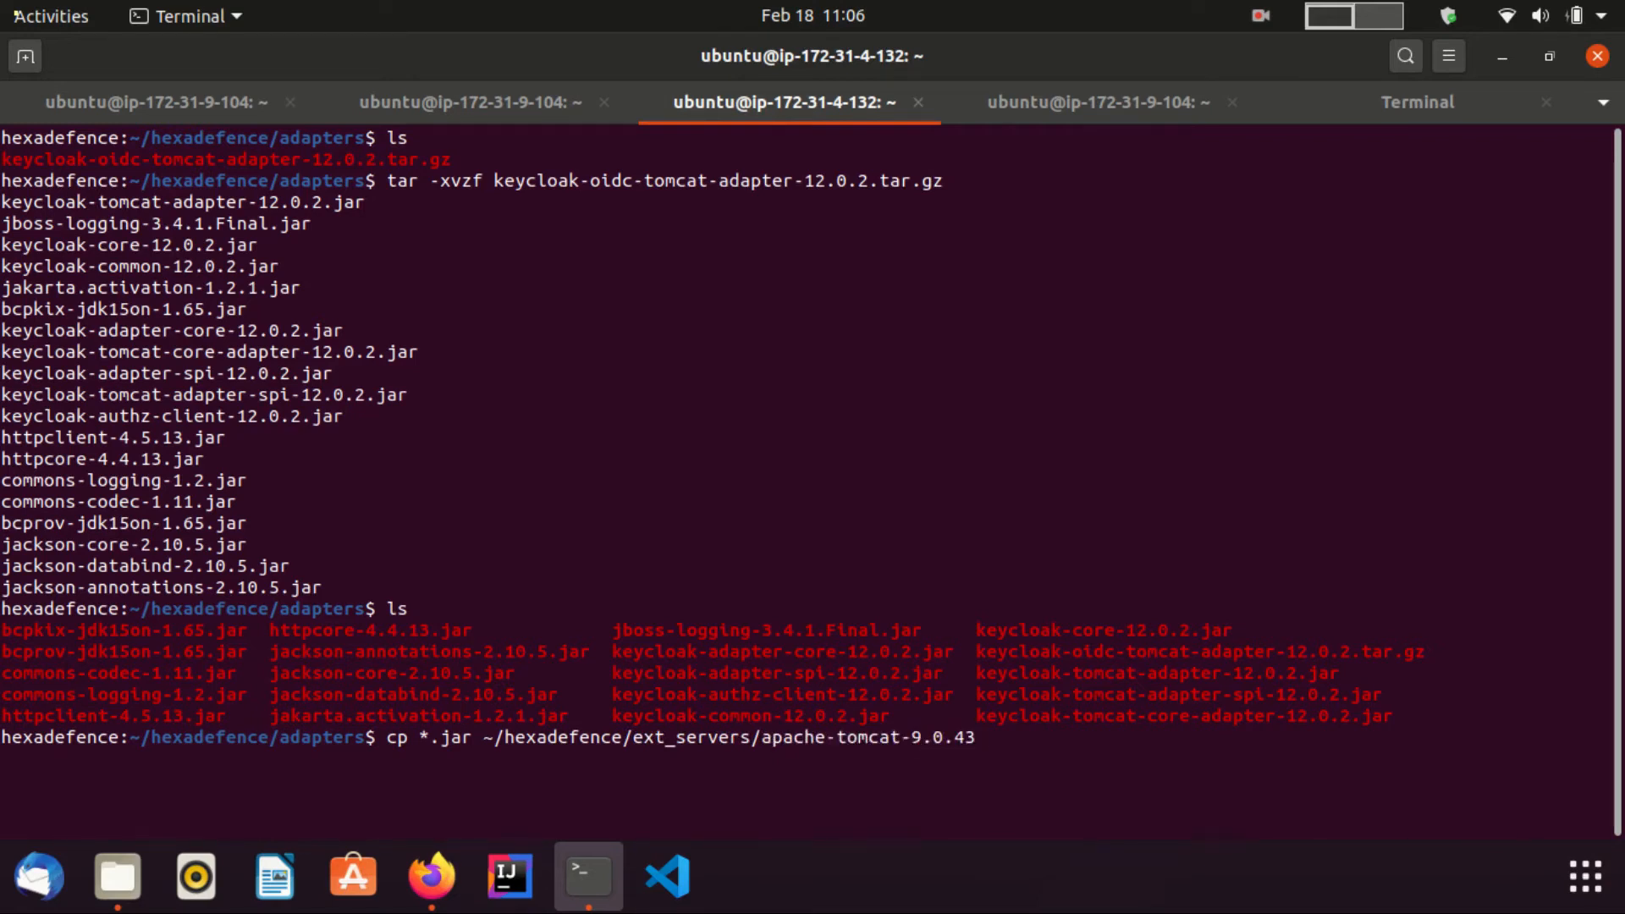
type("/")
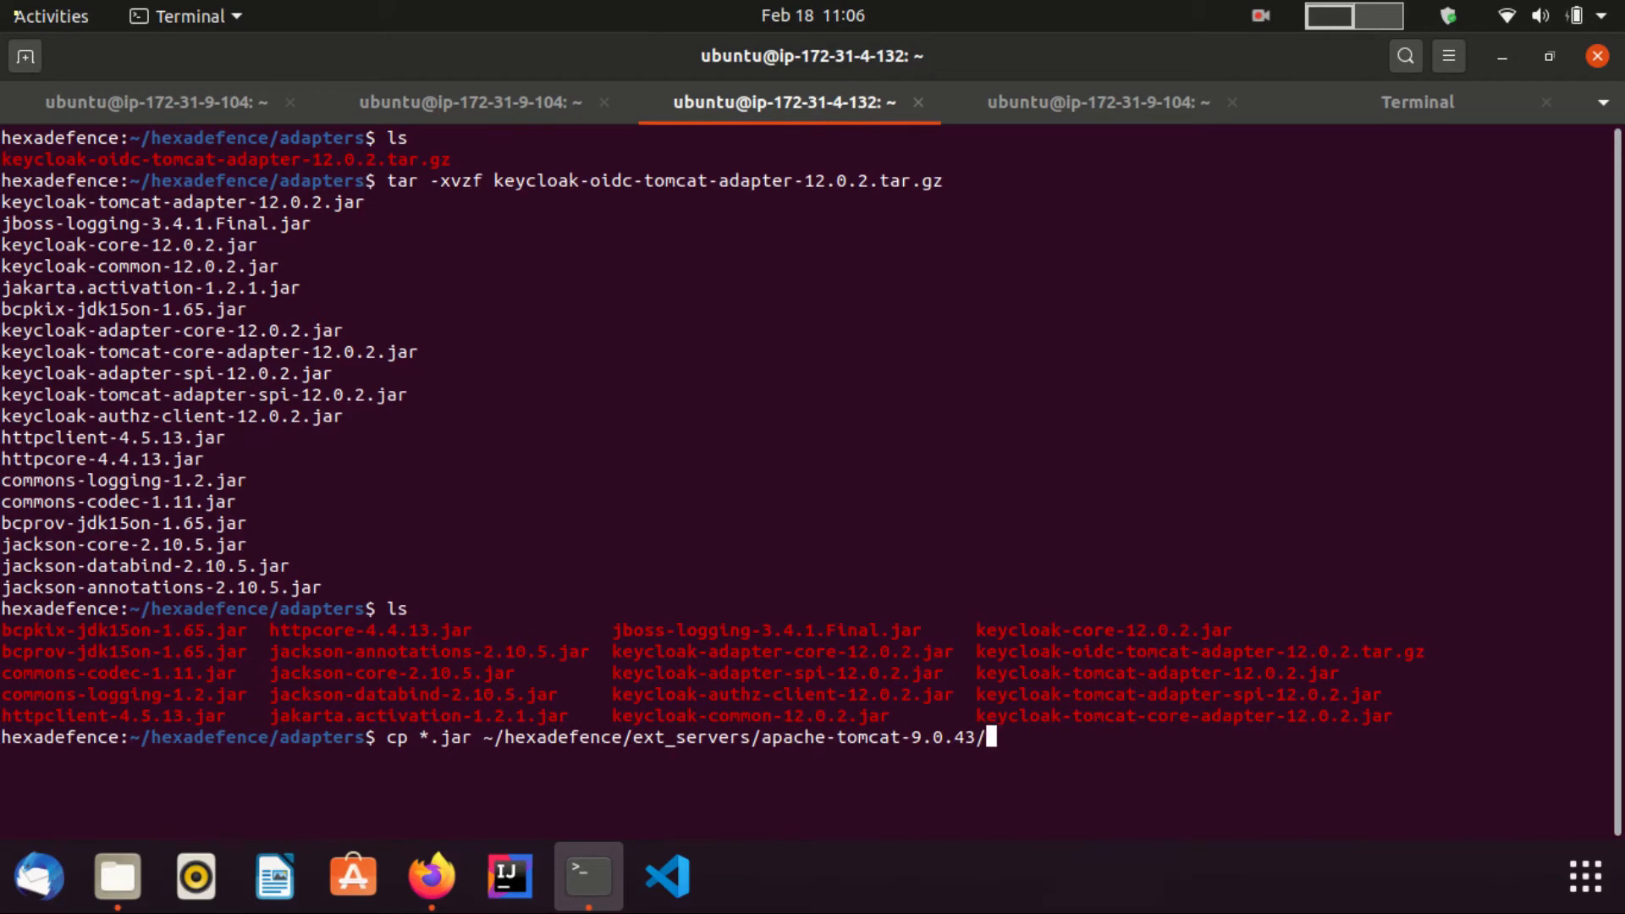
key("Tab")
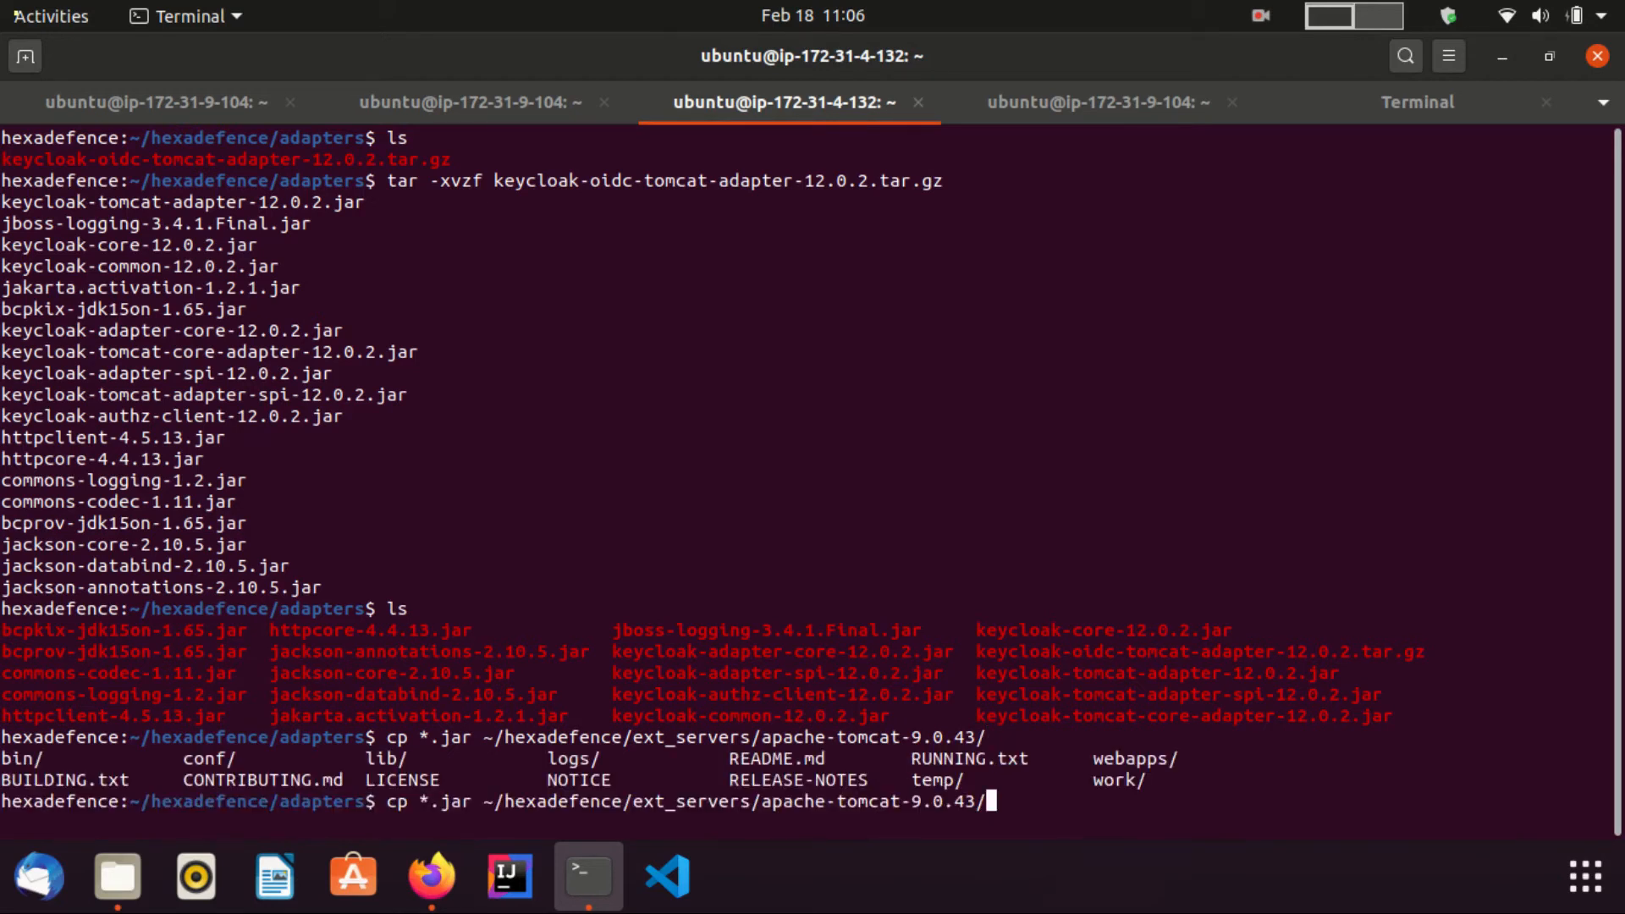
type("lib/")
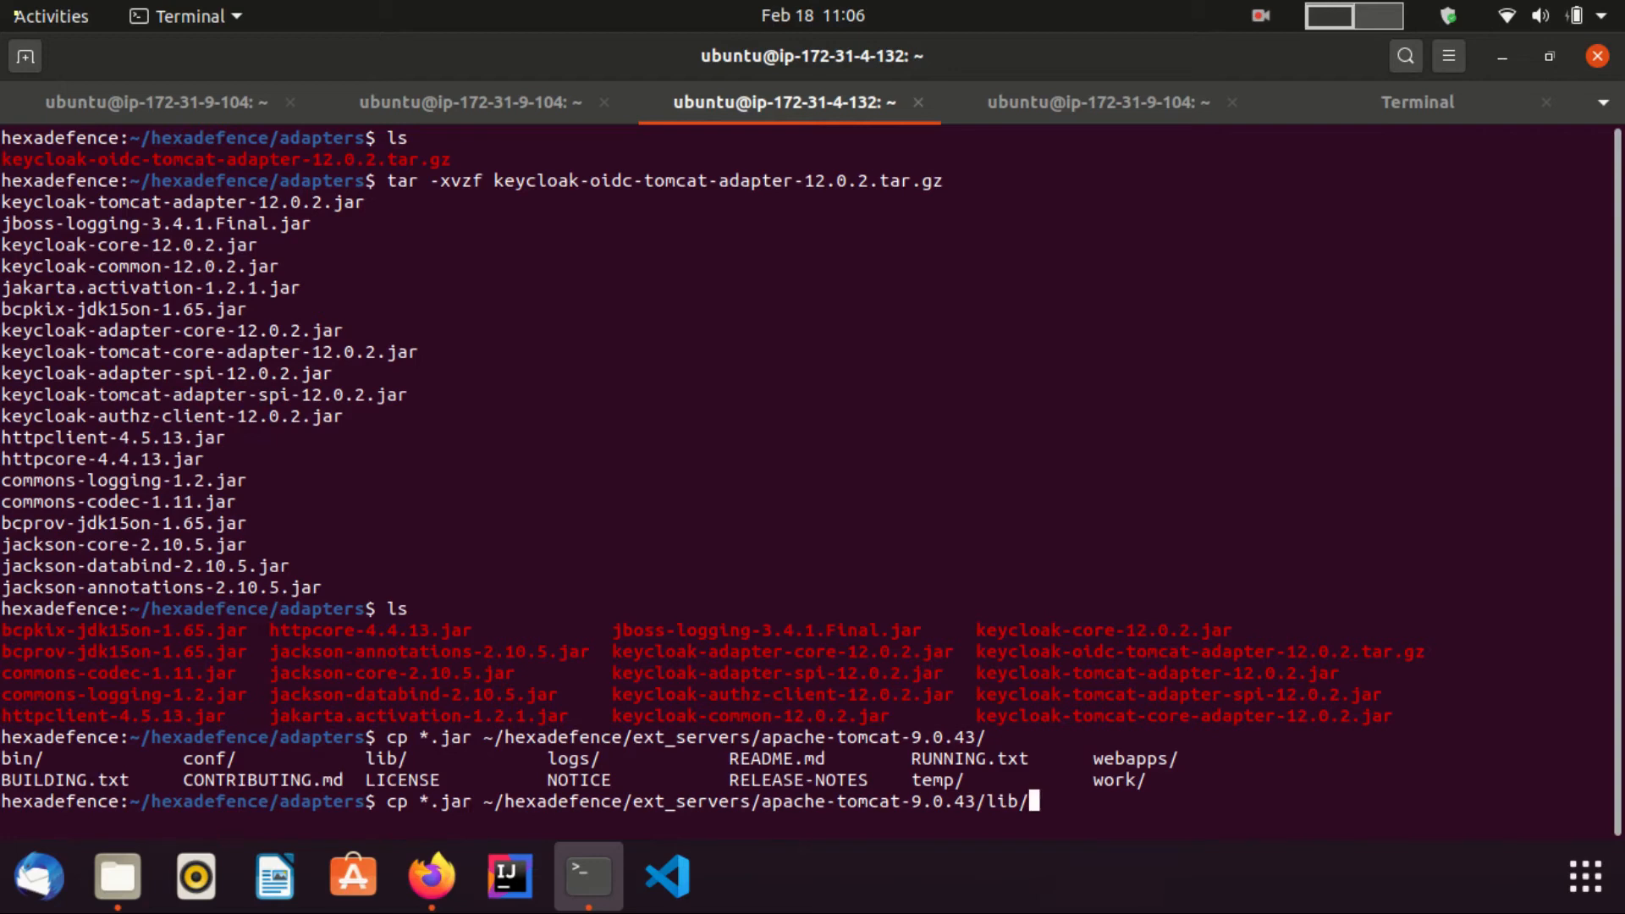
key("Return")
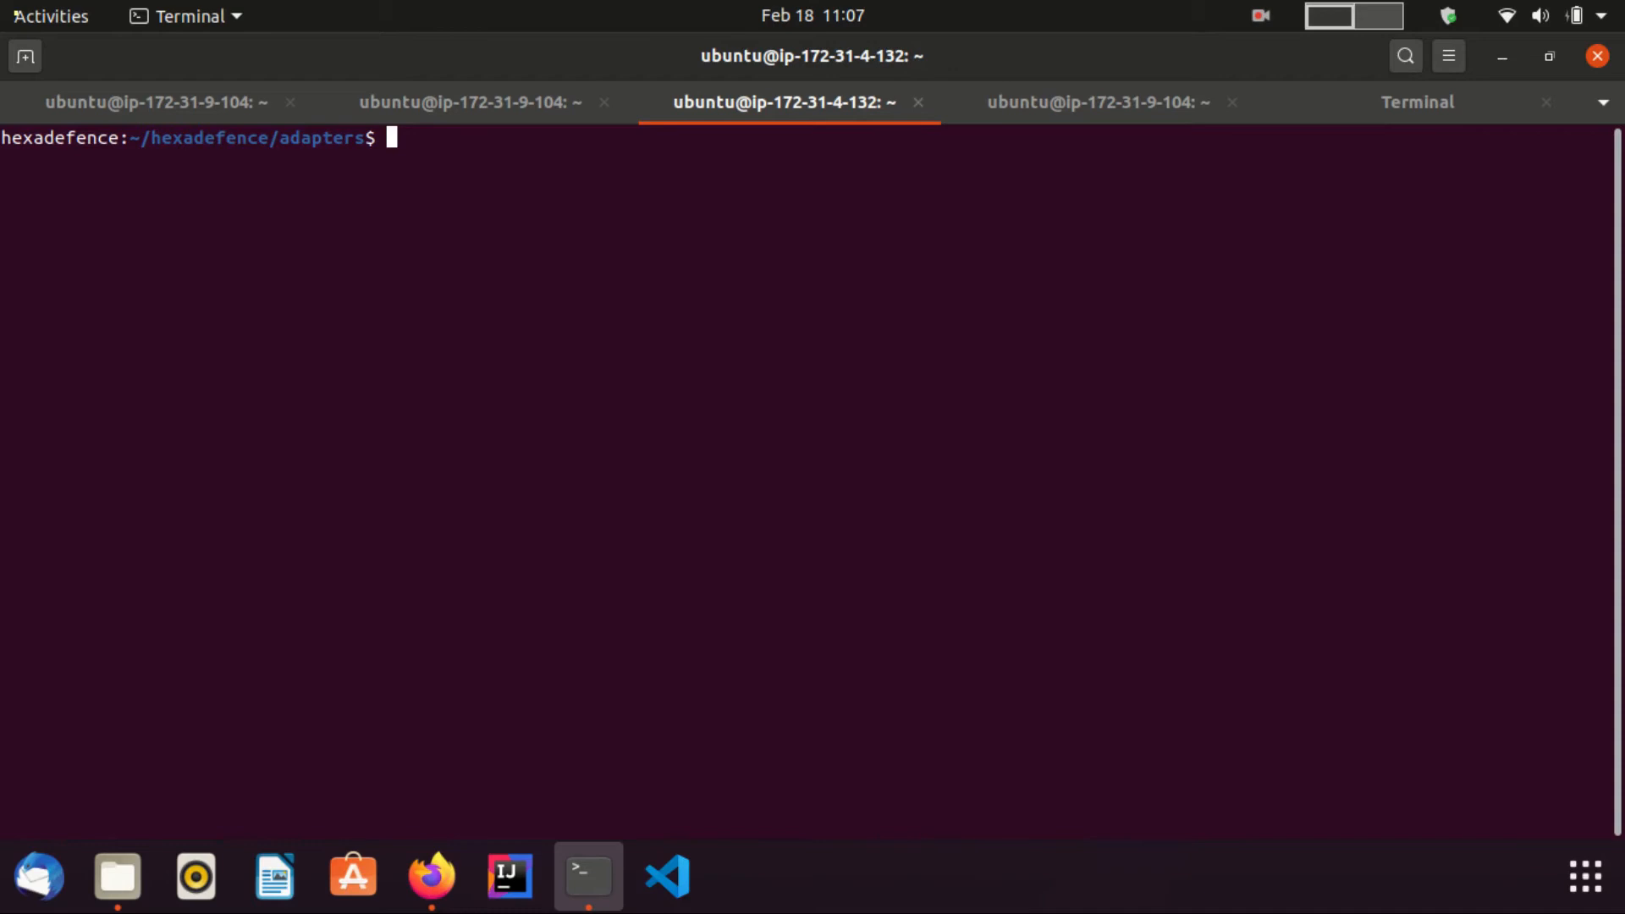
left_click(430, 876)
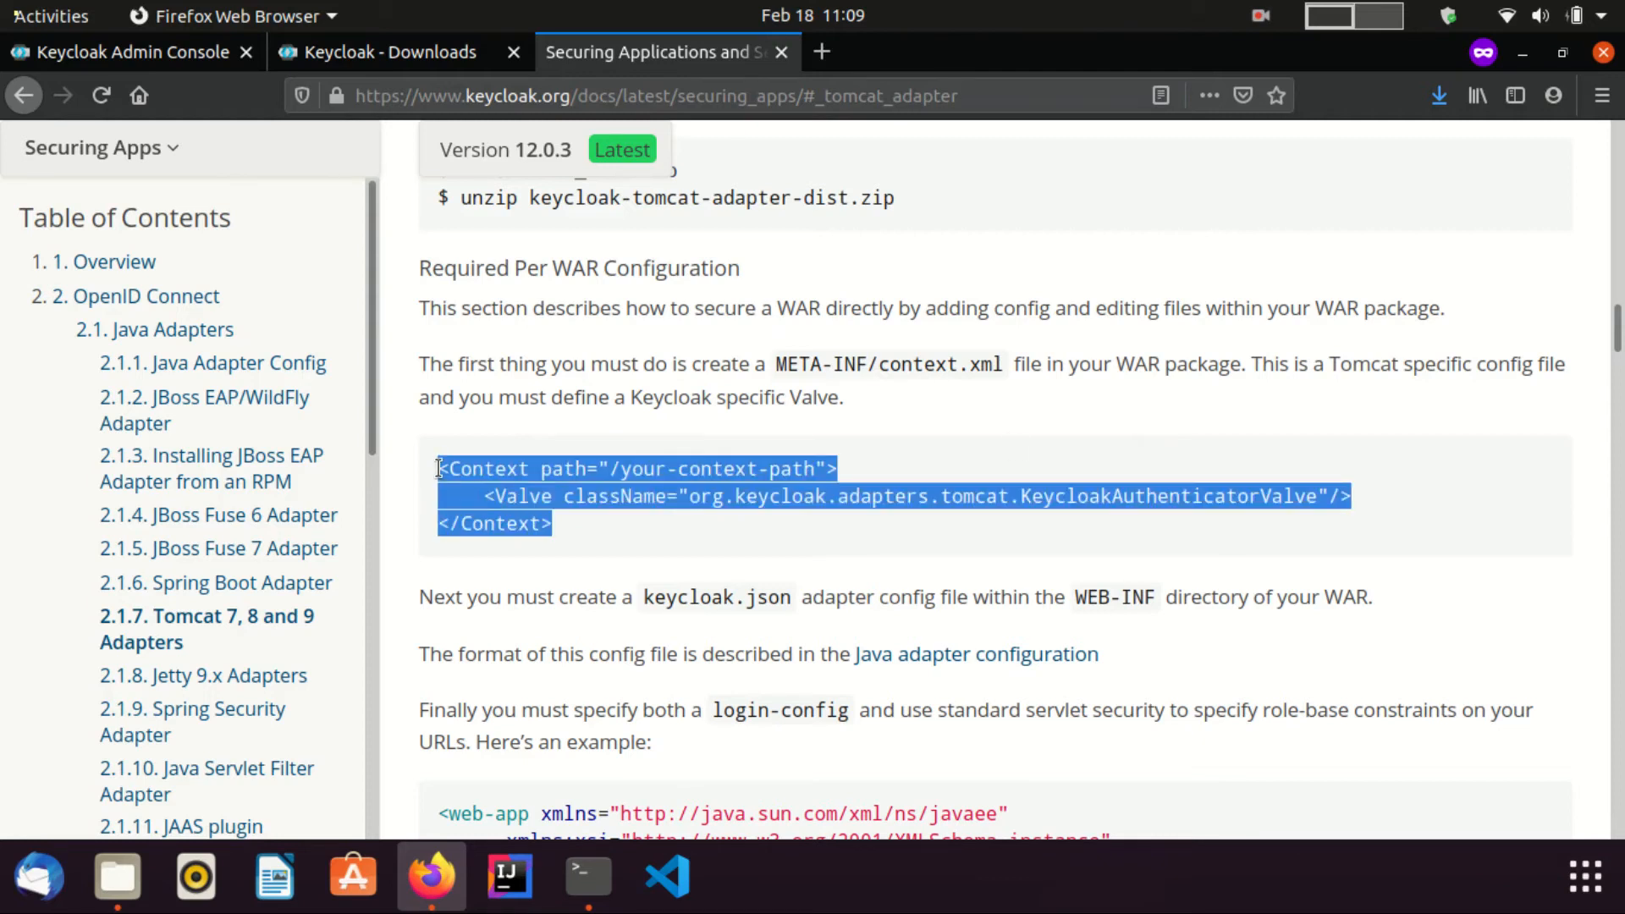
Copy the Keycloak authenticator Valve <Context> snippet and switch to the terminal
left_click(620, 548)
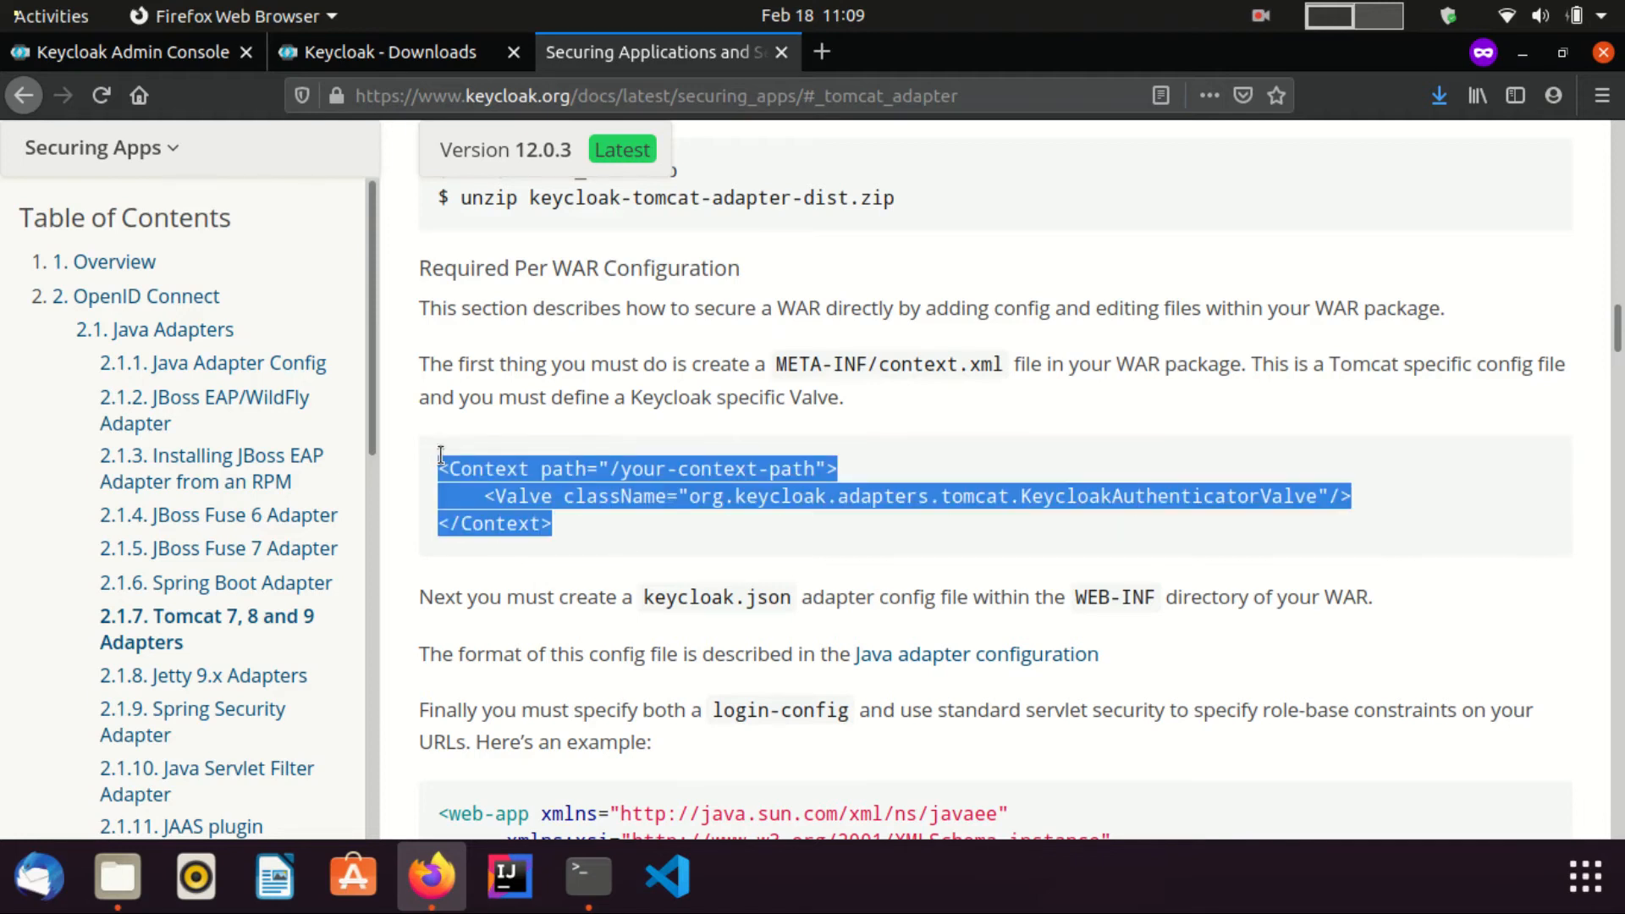
left_click(587, 876)
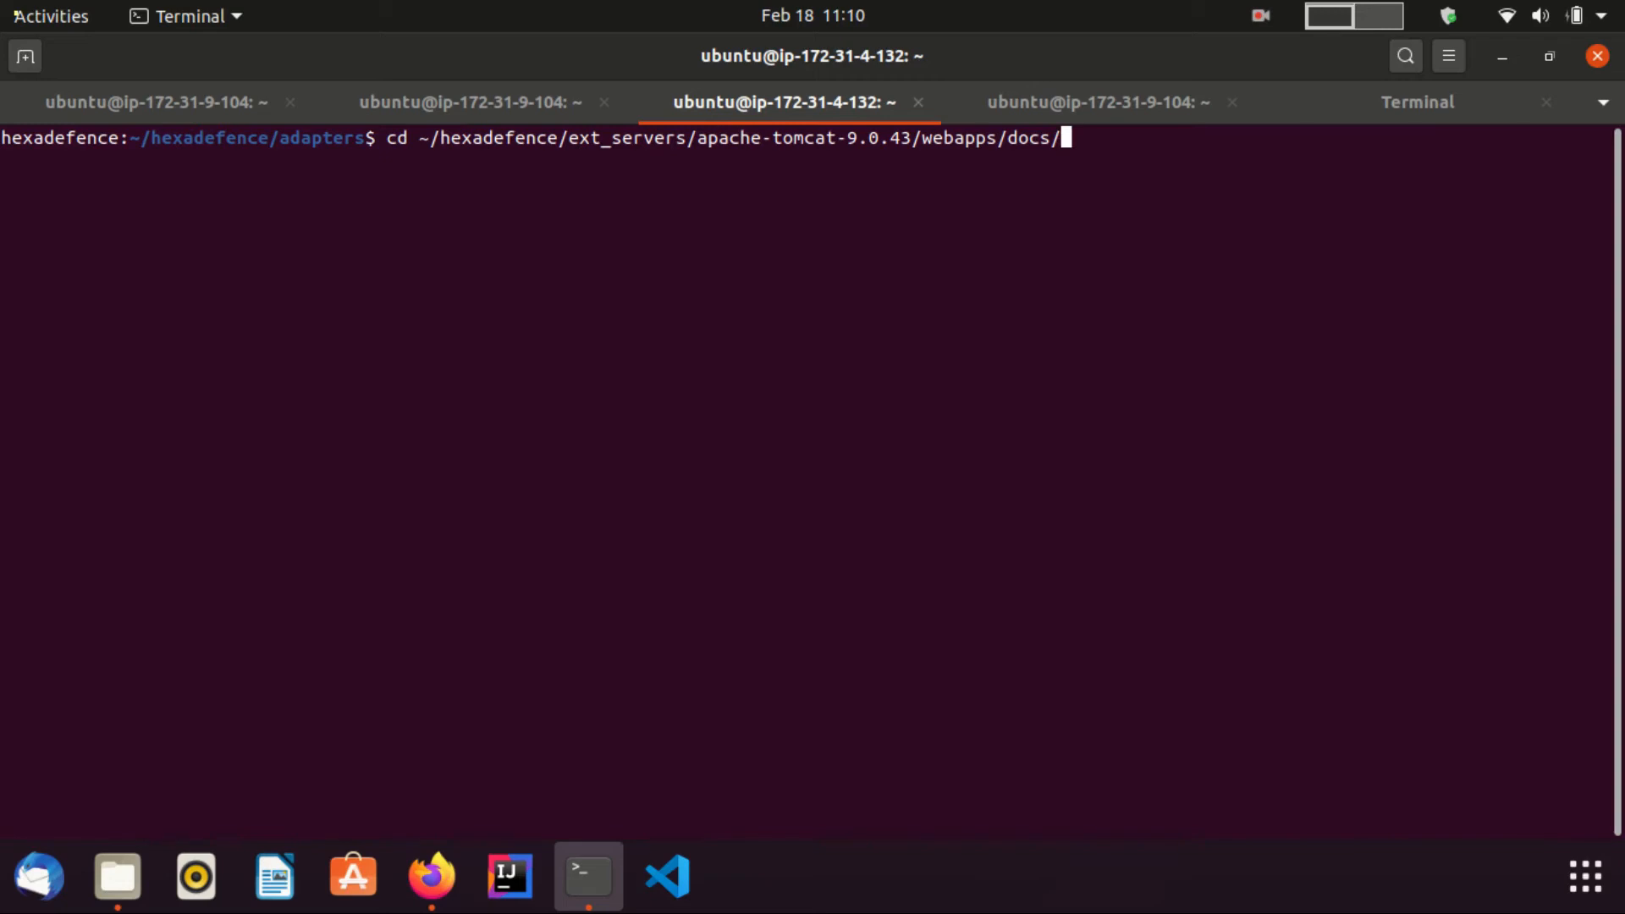
Enter apache-tomcat-9.0.43/webapps/docs and edit META-INF/context.xml in vim
key("Return")
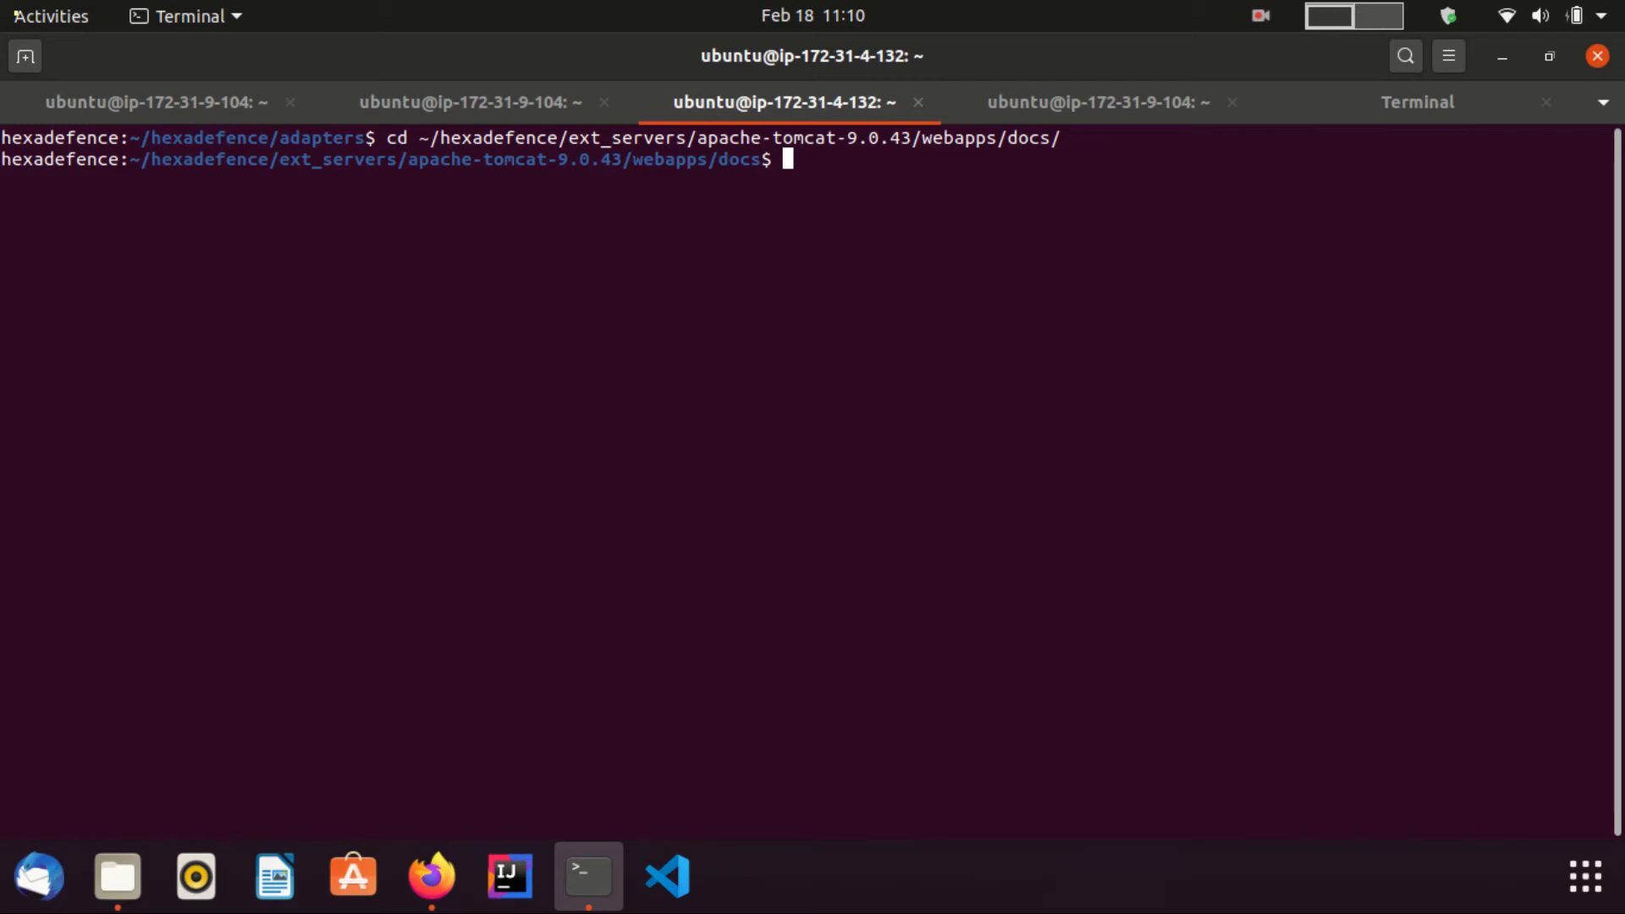
type("v")
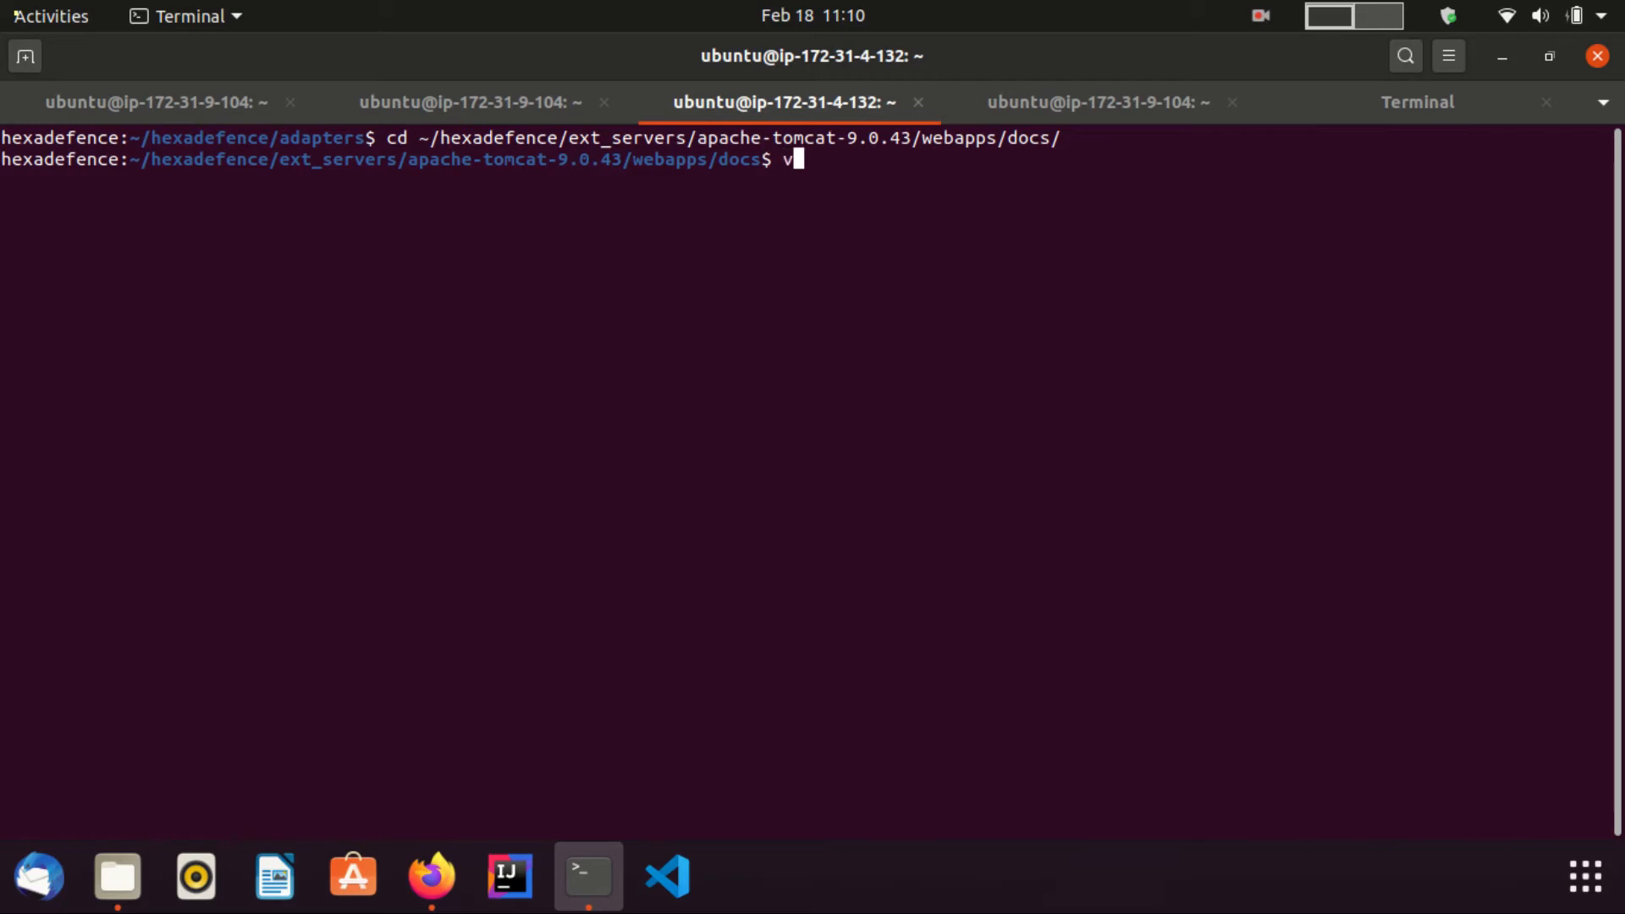
type("im META-INF/")
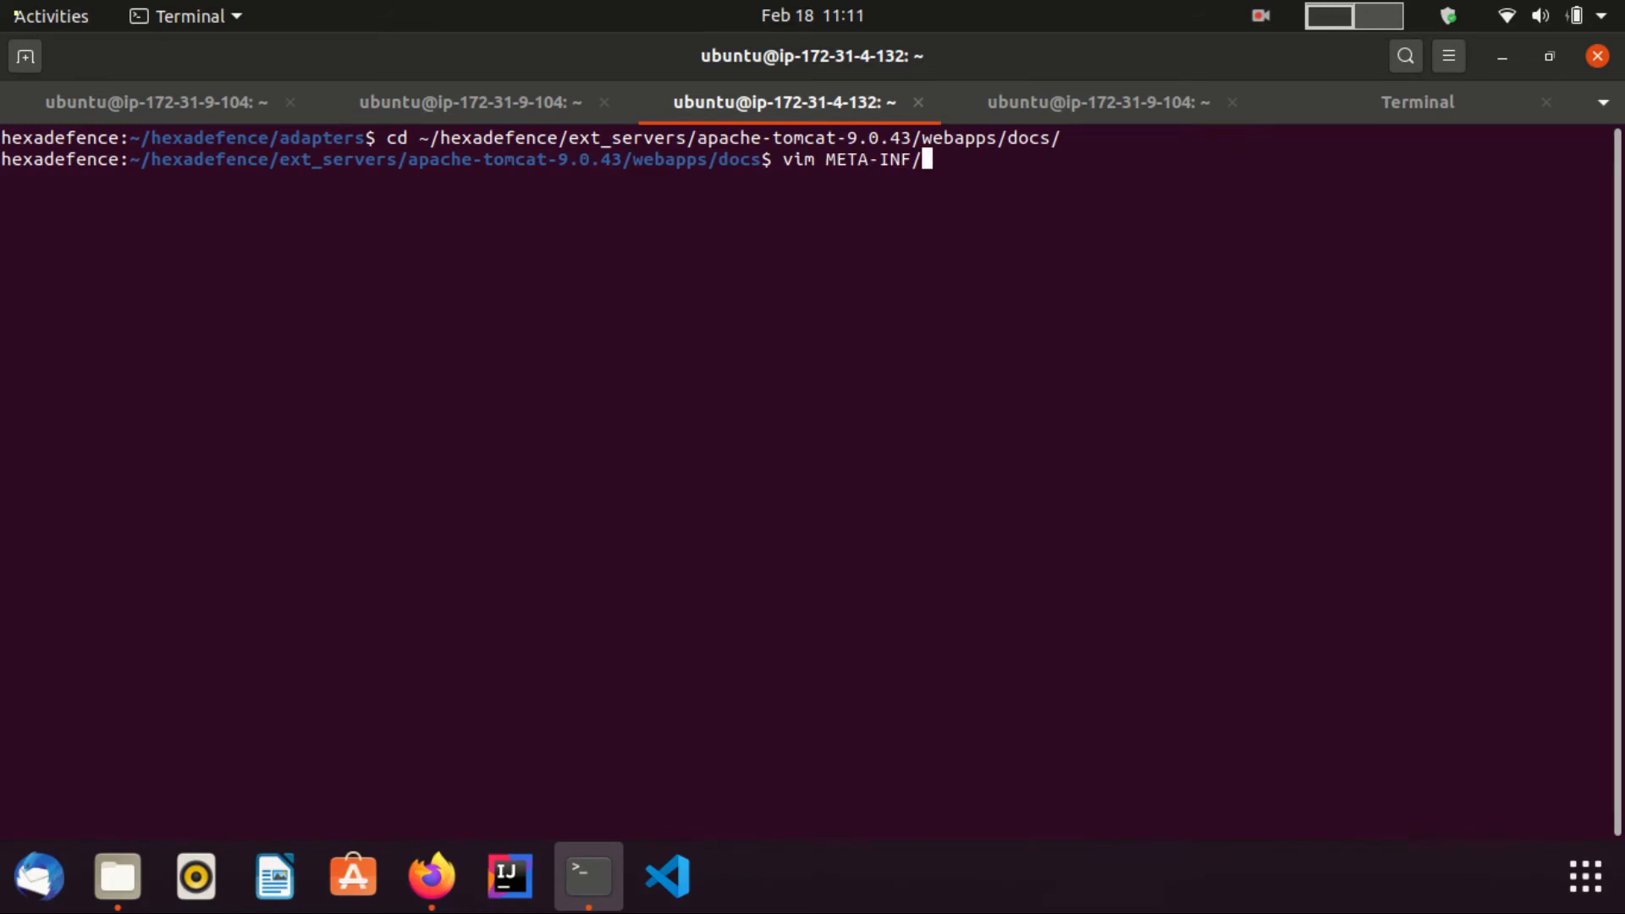
key("Return")
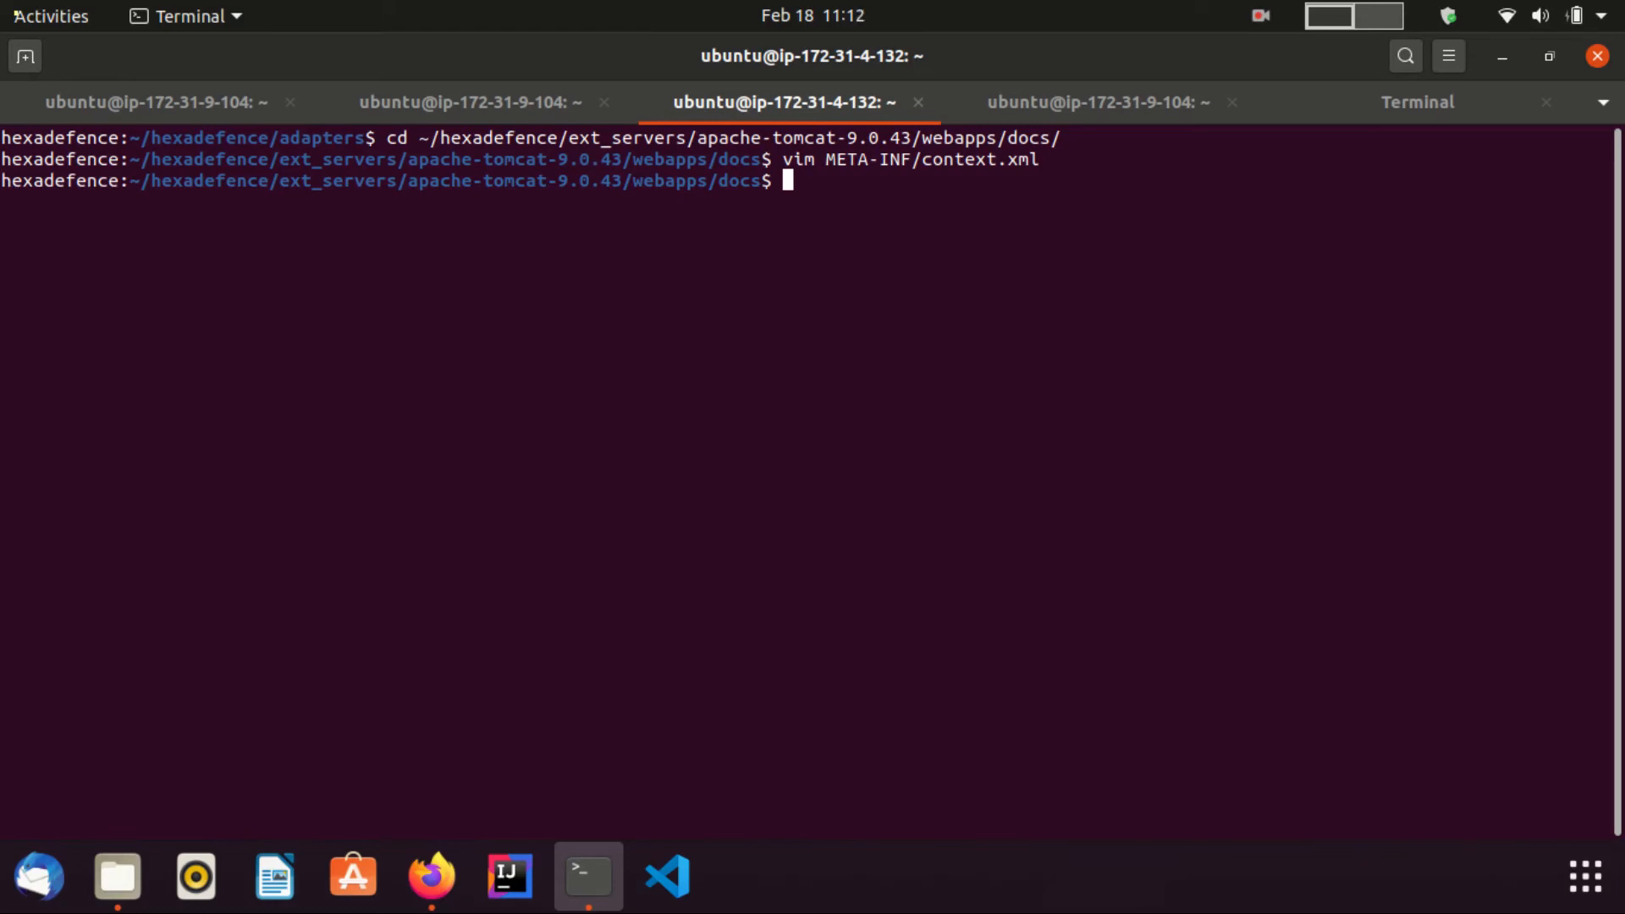
Move into WEB-INF, copy keycloak.json there and prepare to edit web.xml
type("cd")
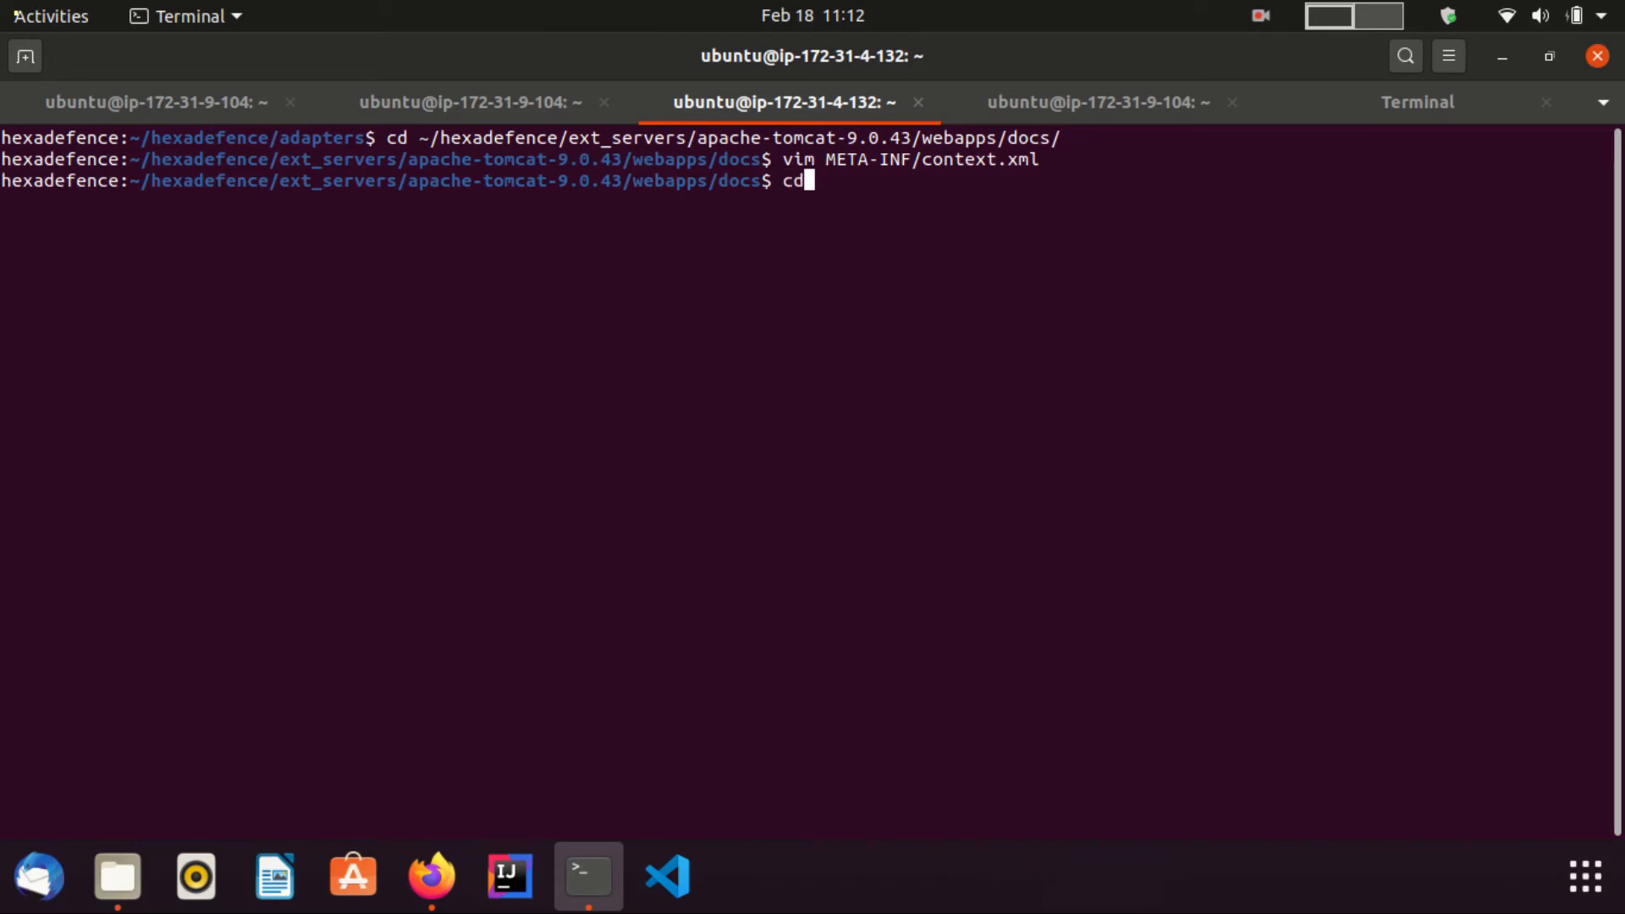
key("Return")
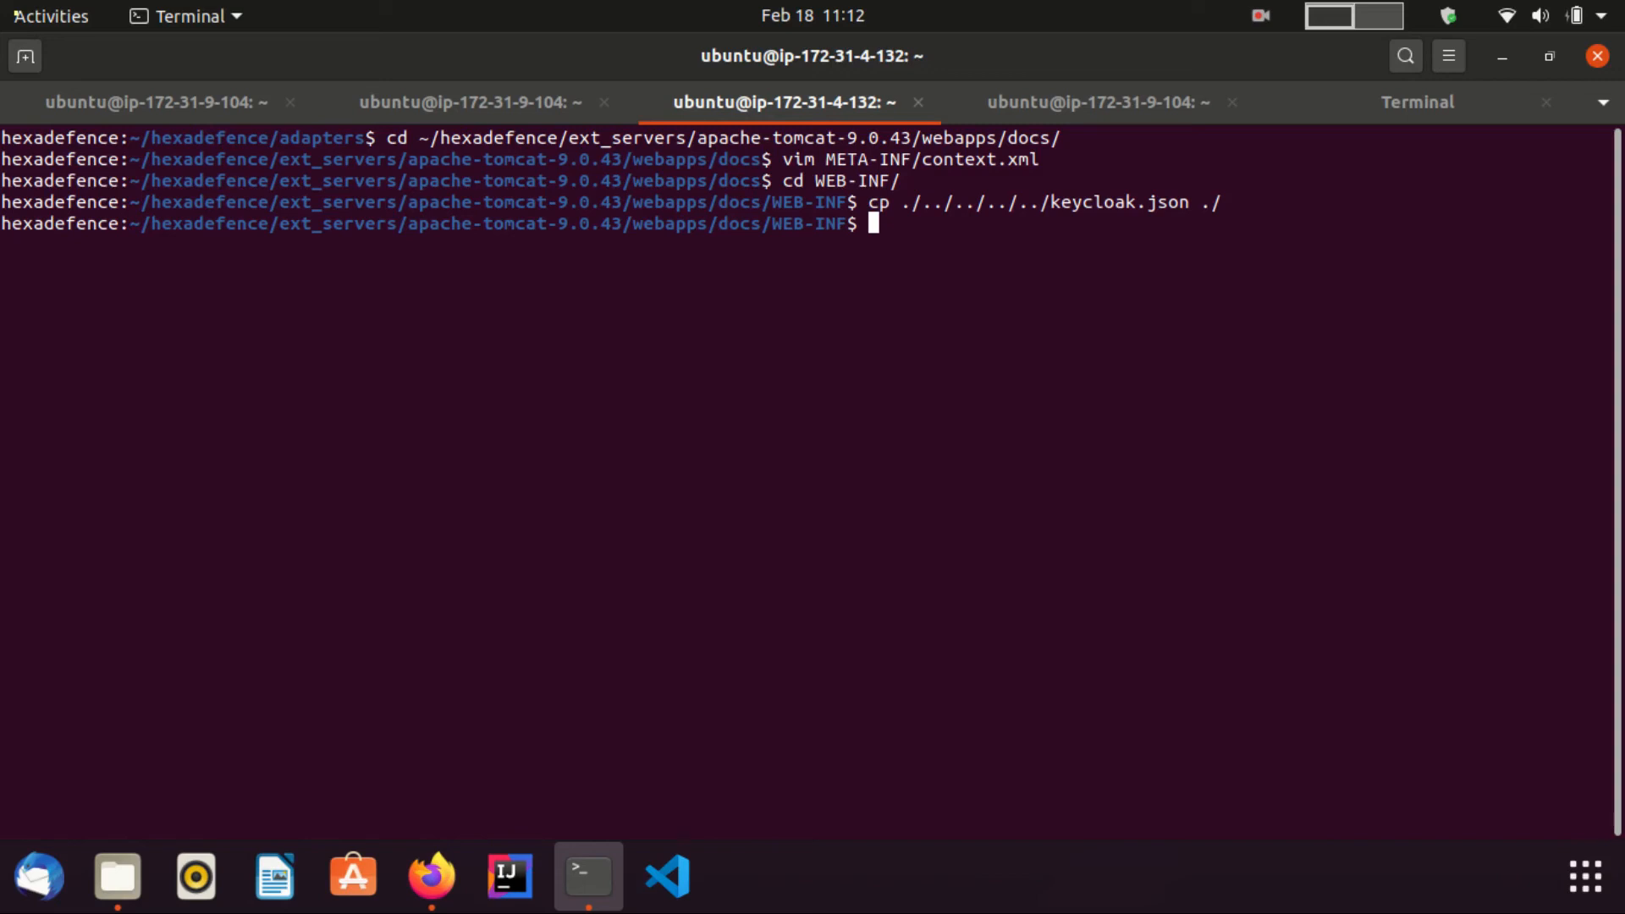
type("vim web.xml")
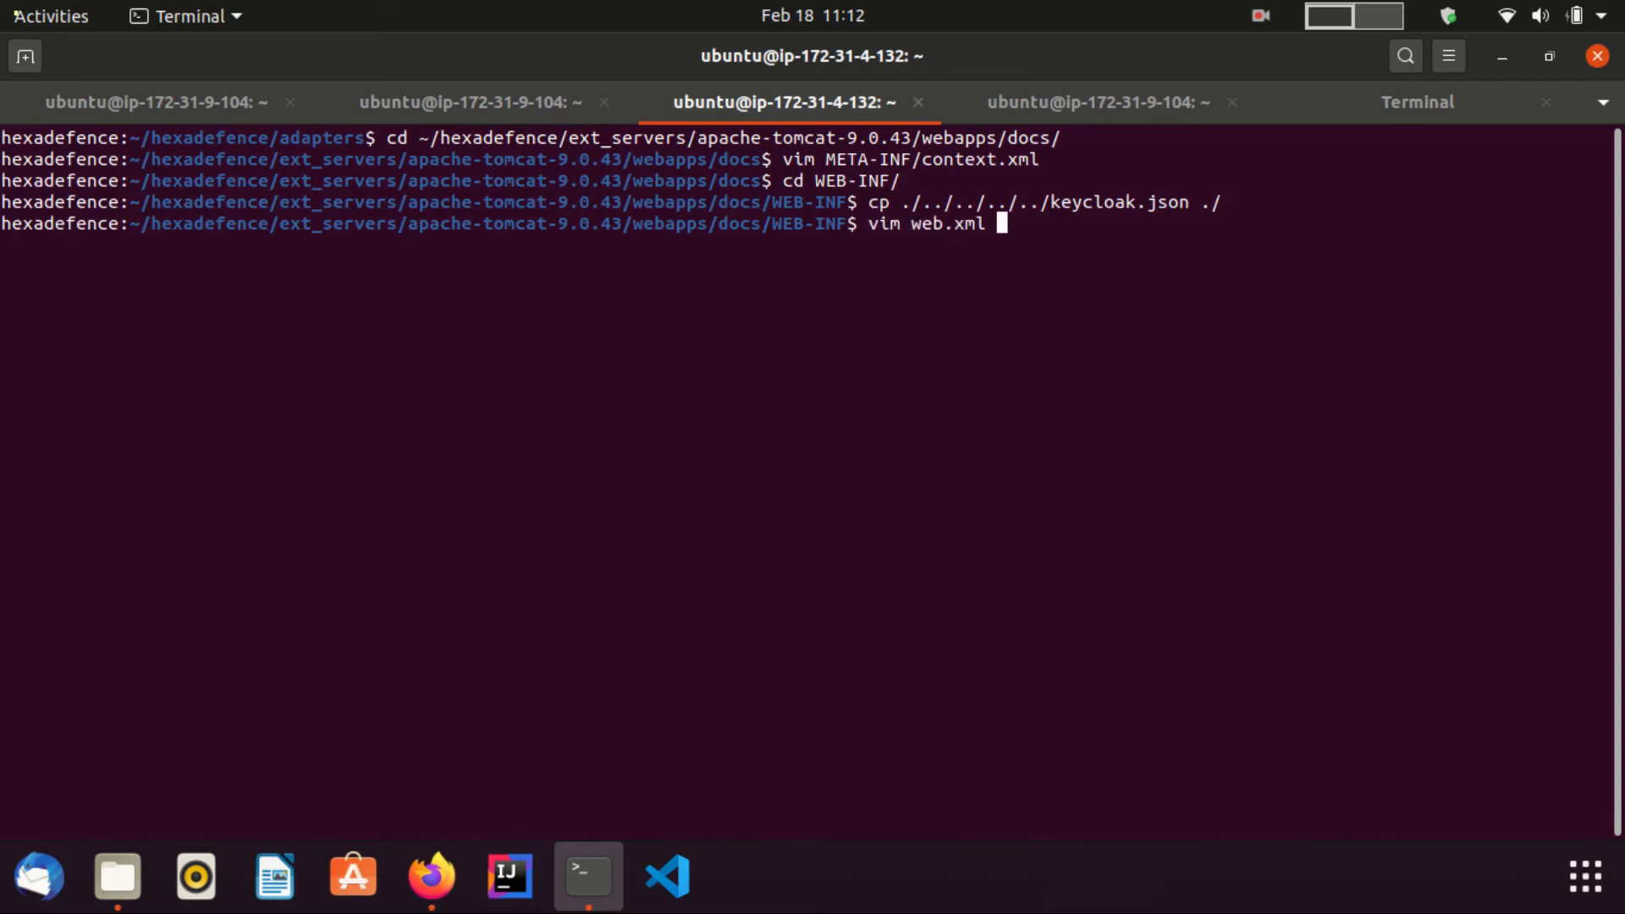
Review the documentation's web.xml example with web.xml open in vim
key("Return")
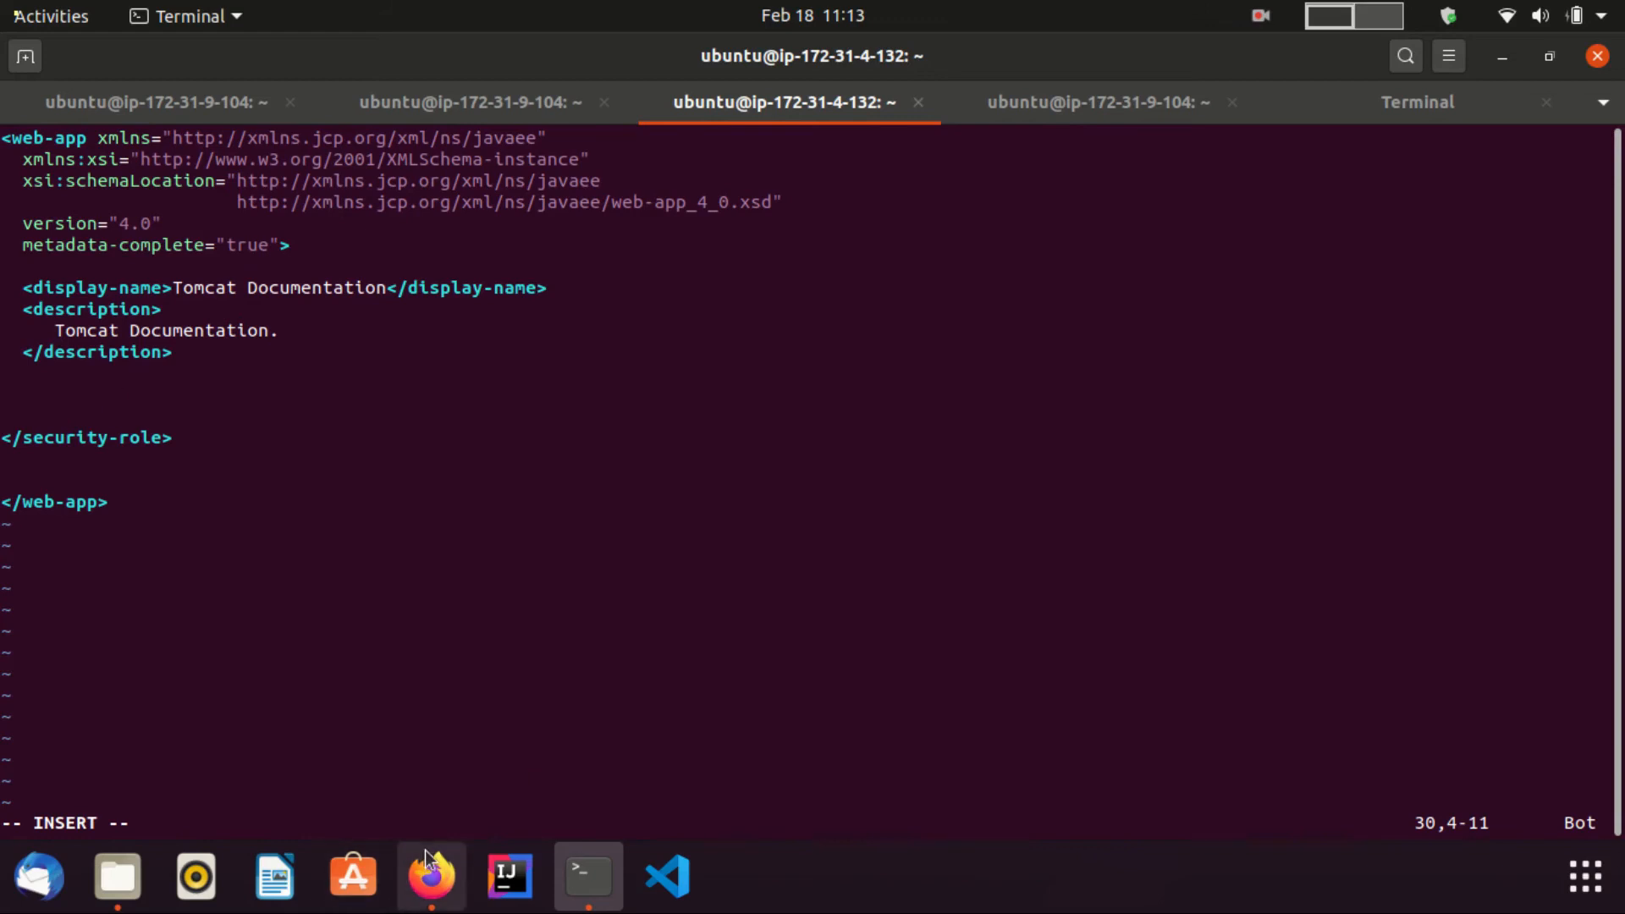
left_click(429, 876)
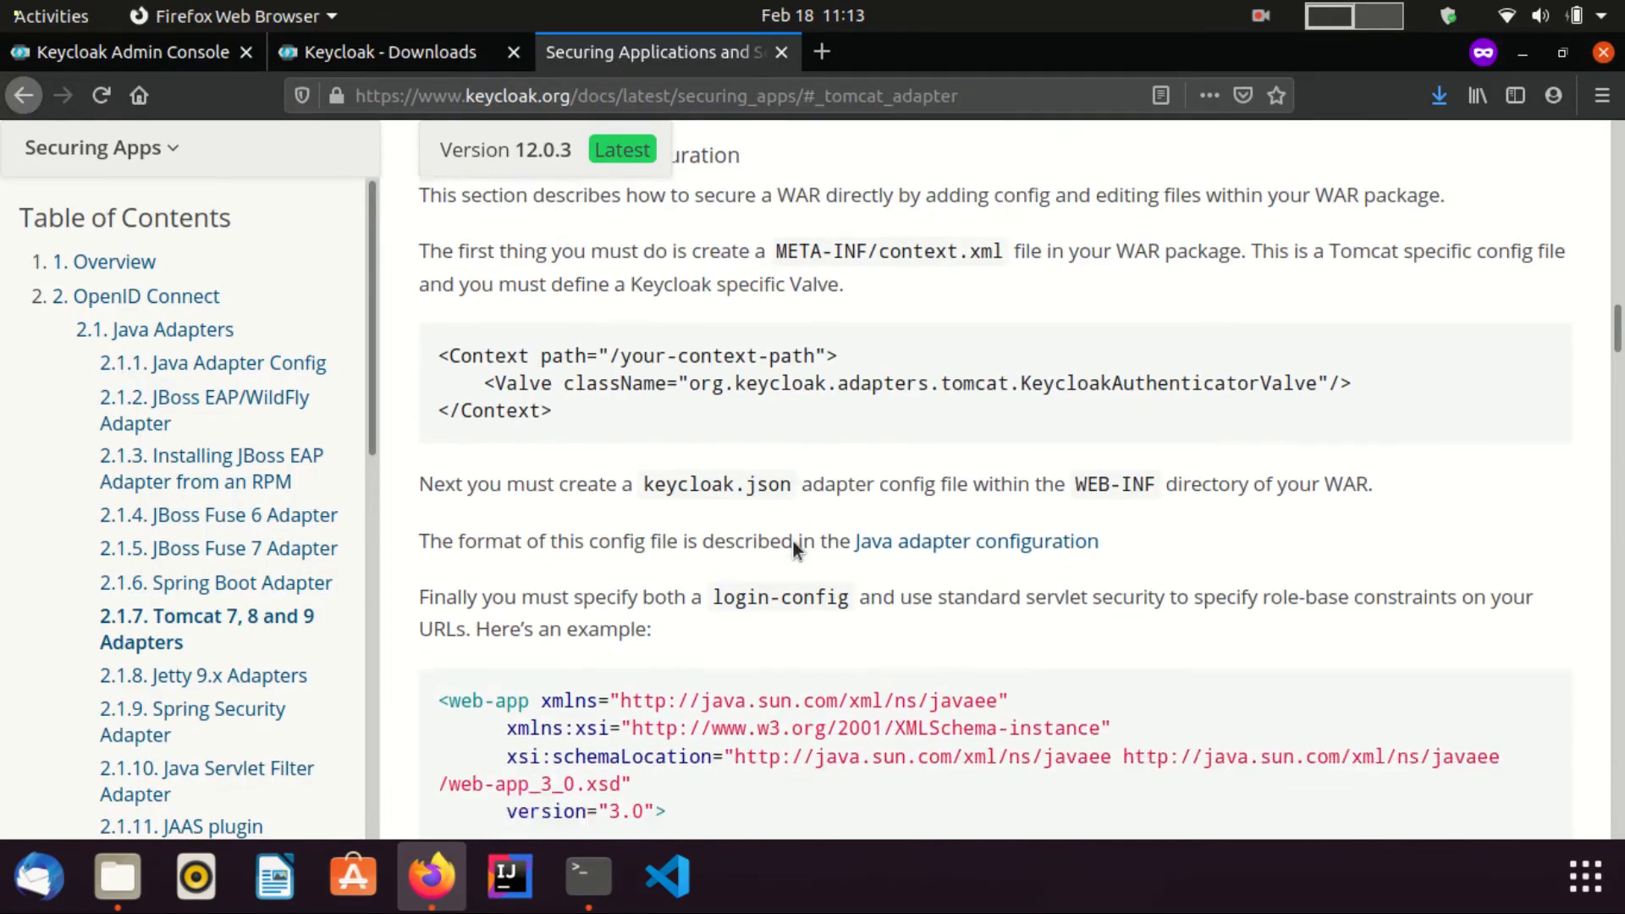
scroll("down", 3)
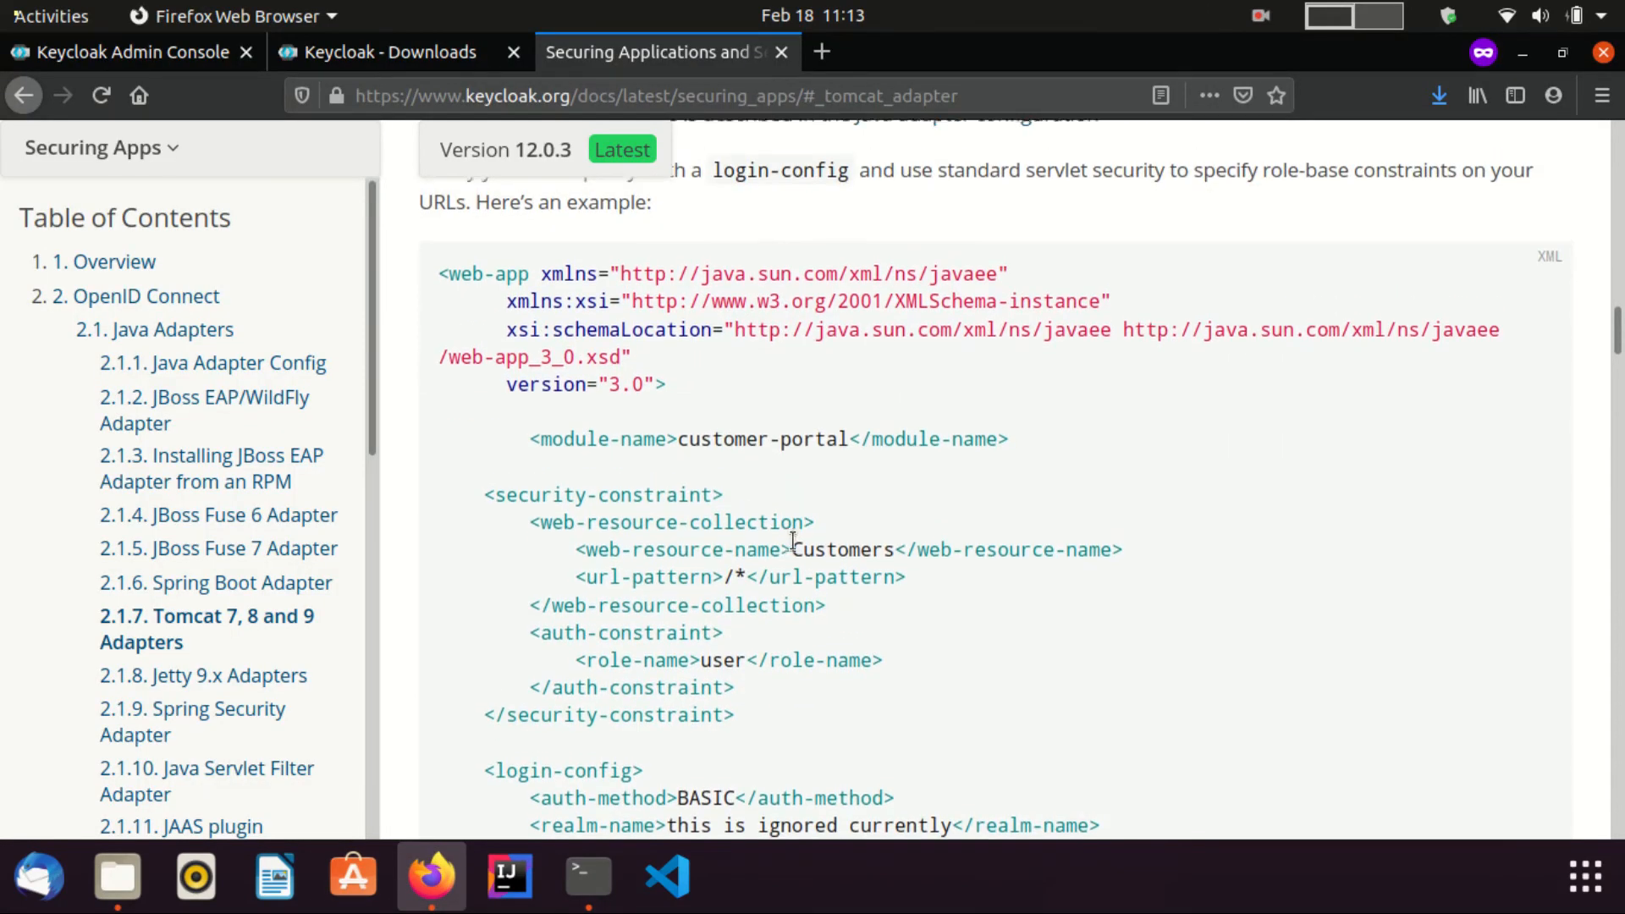
scroll("up", 3)
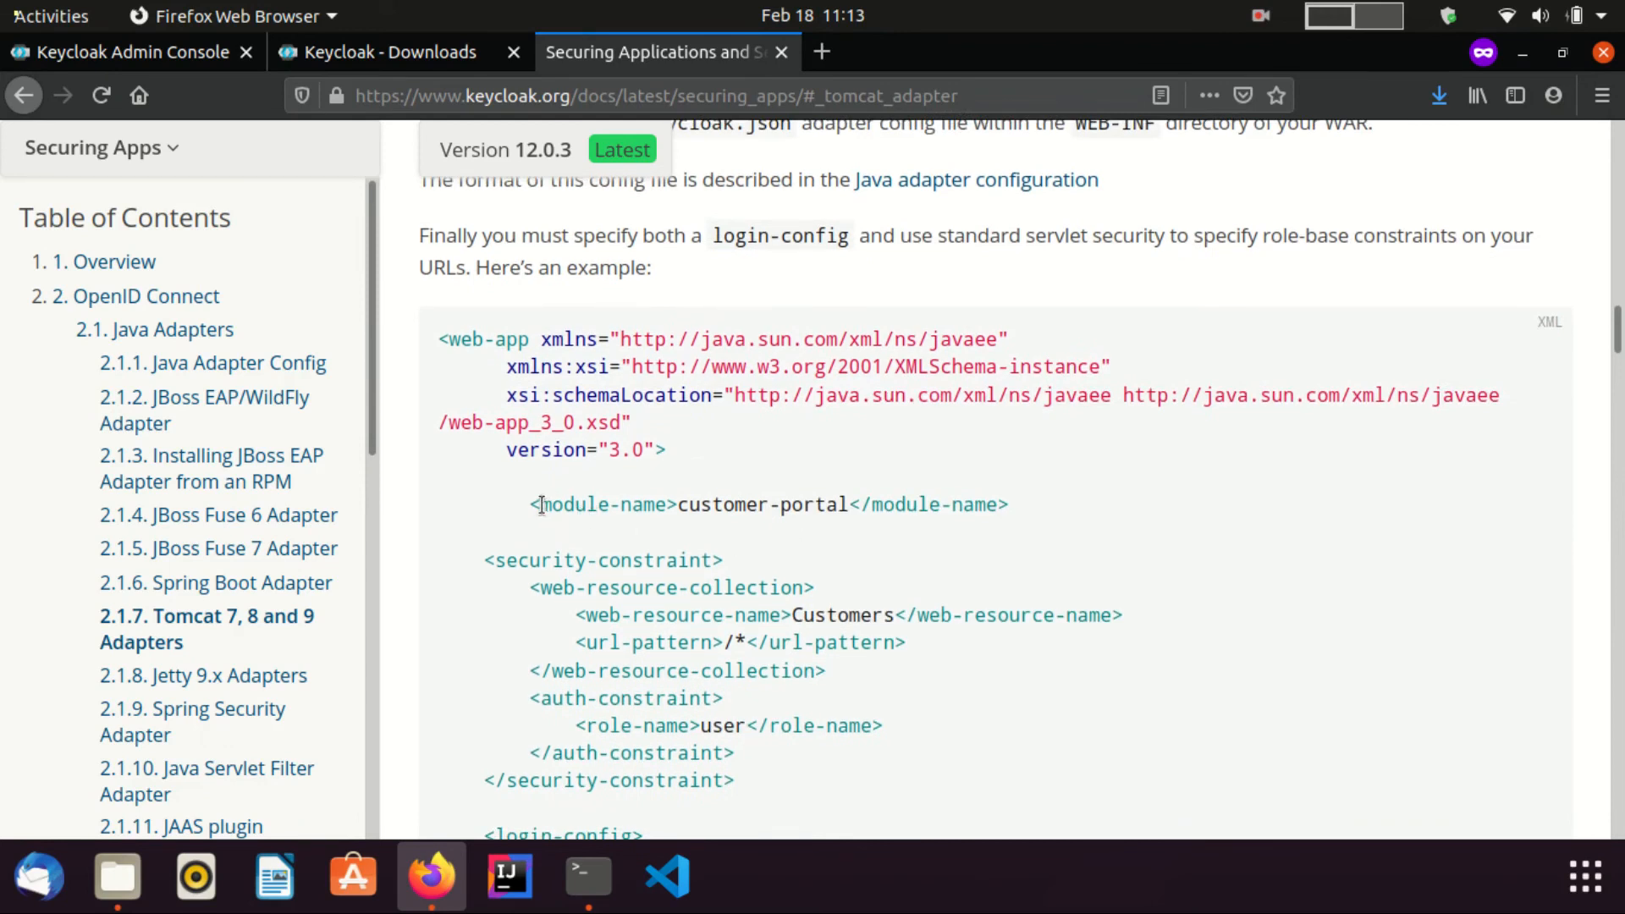
mouse_move(530, 504)
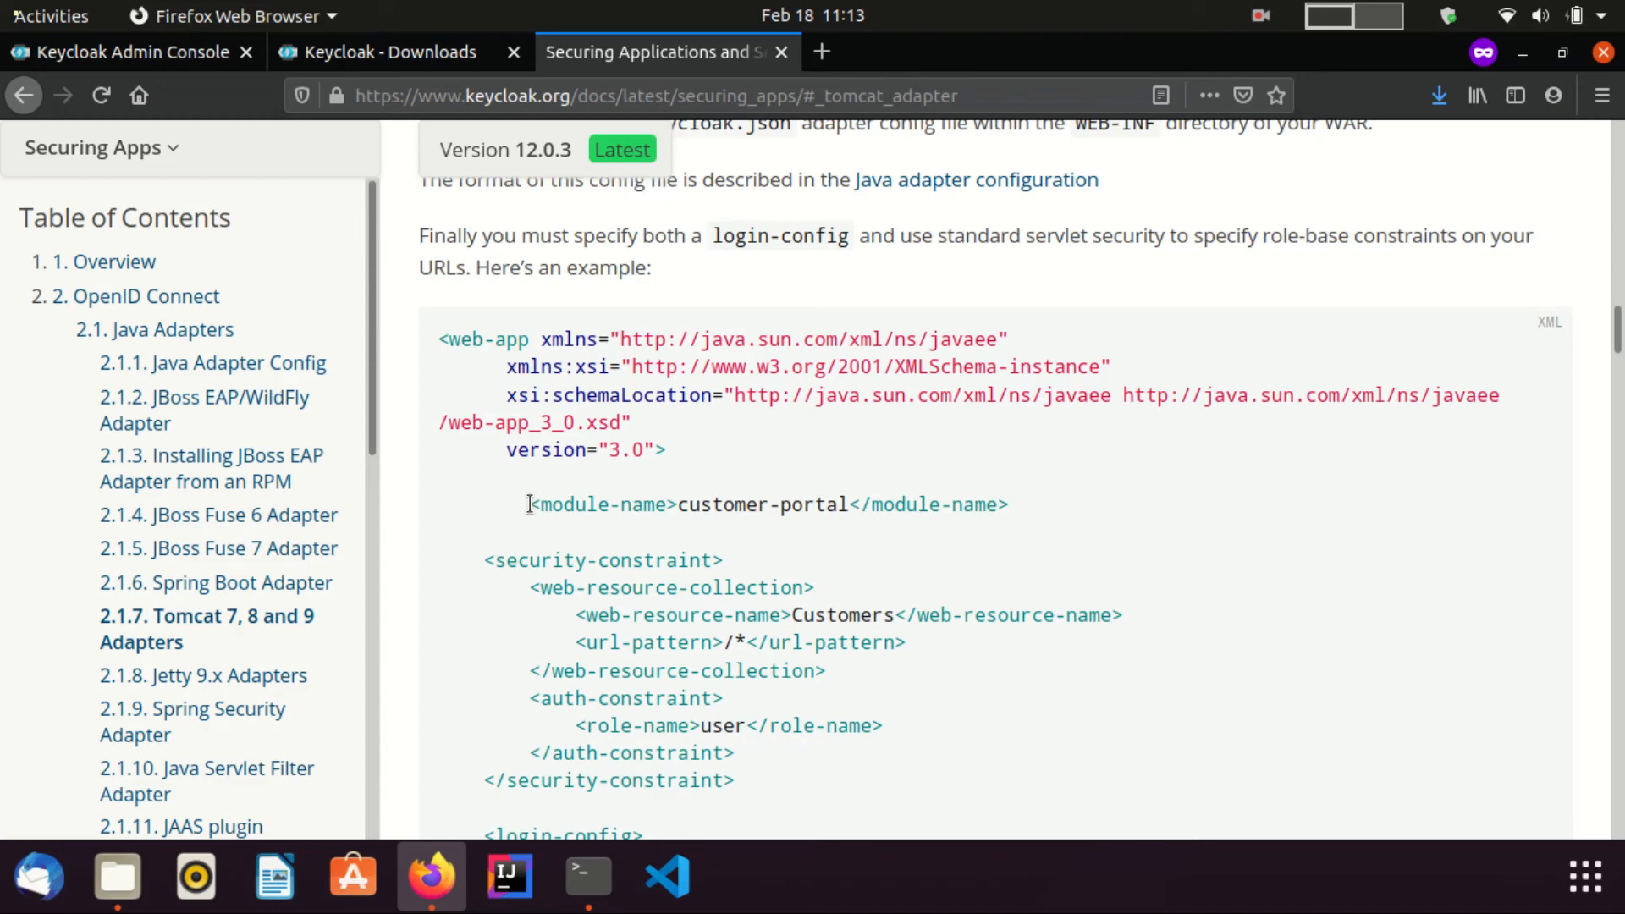
left_click(587, 876)
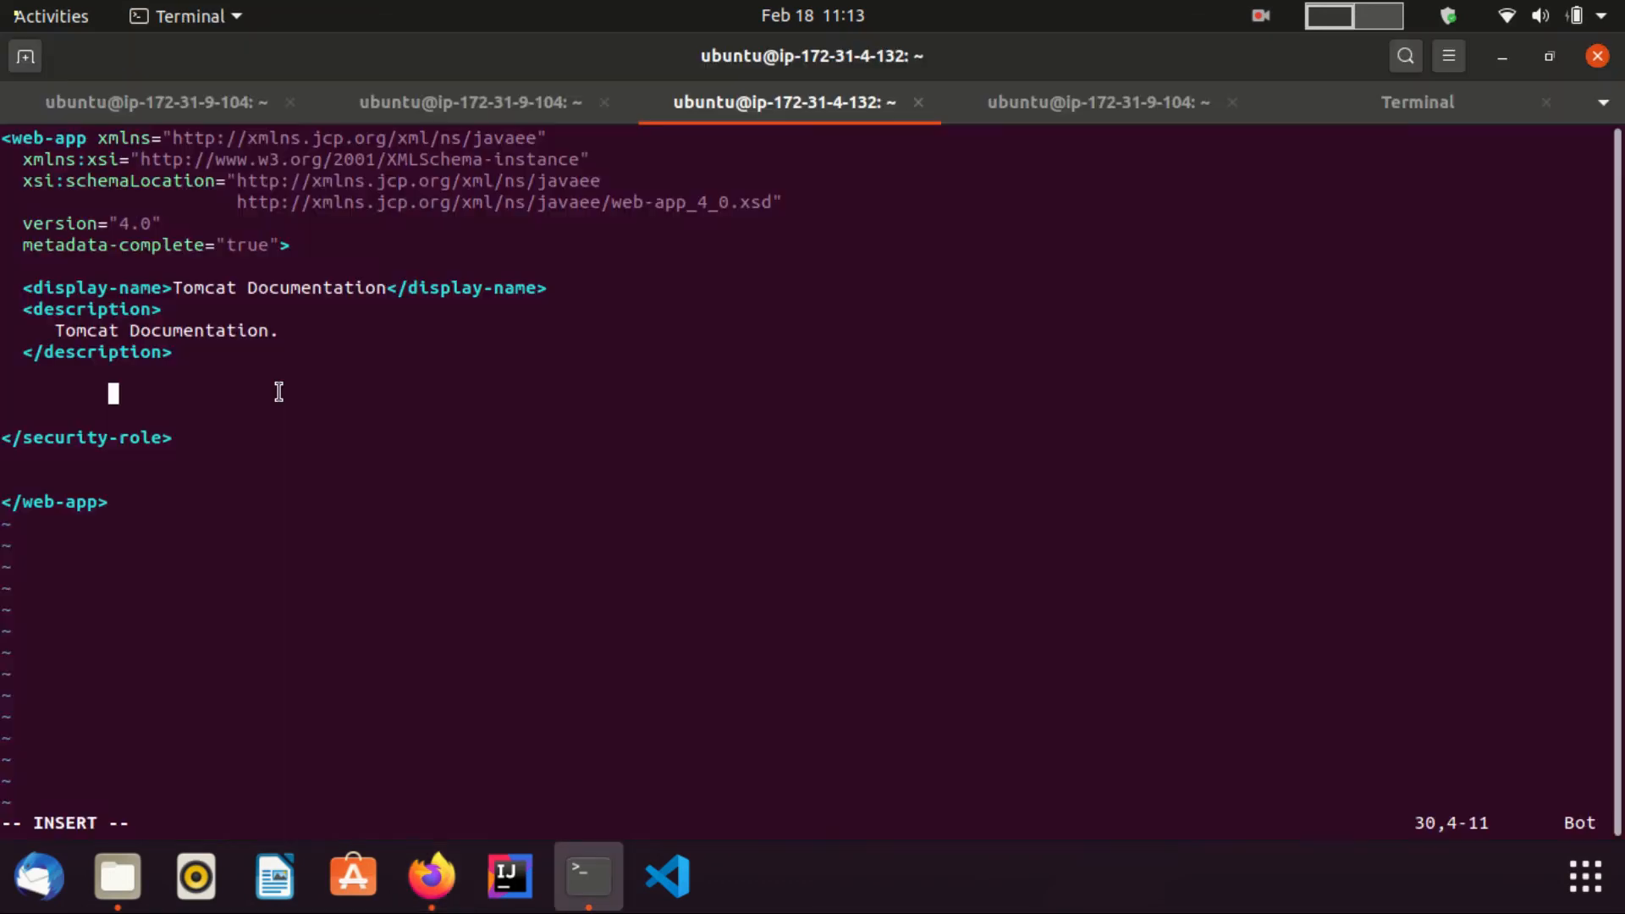
Insert <module-name>tomcat-client</module-name> into web.xml
type("<module-name>customer-portal</module-name>")
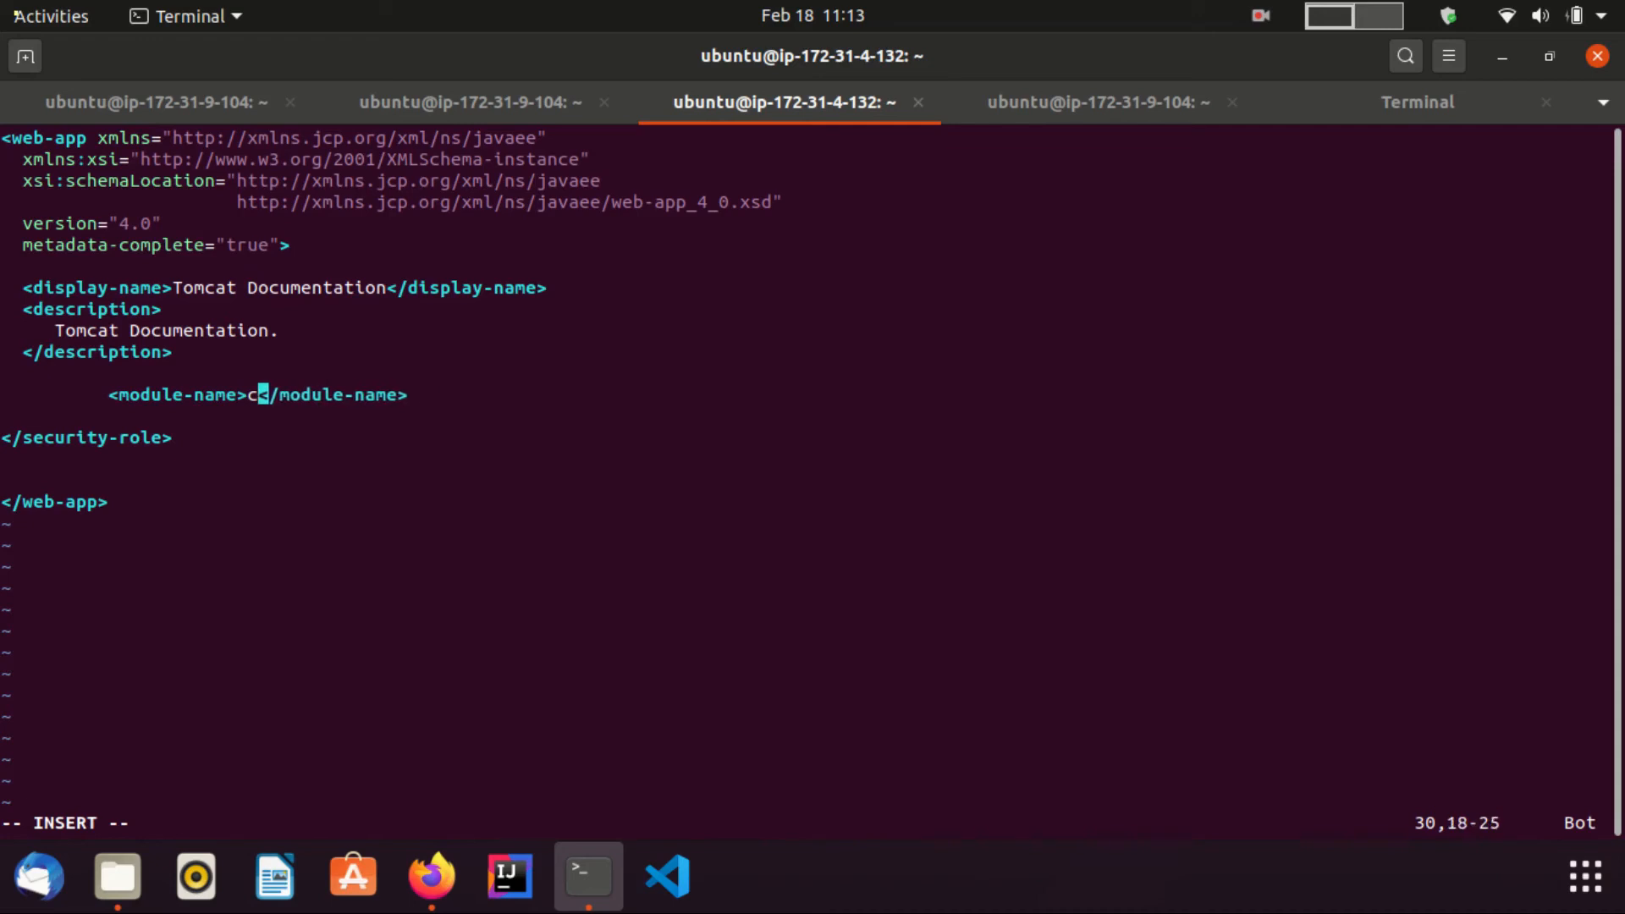
type("omcat")
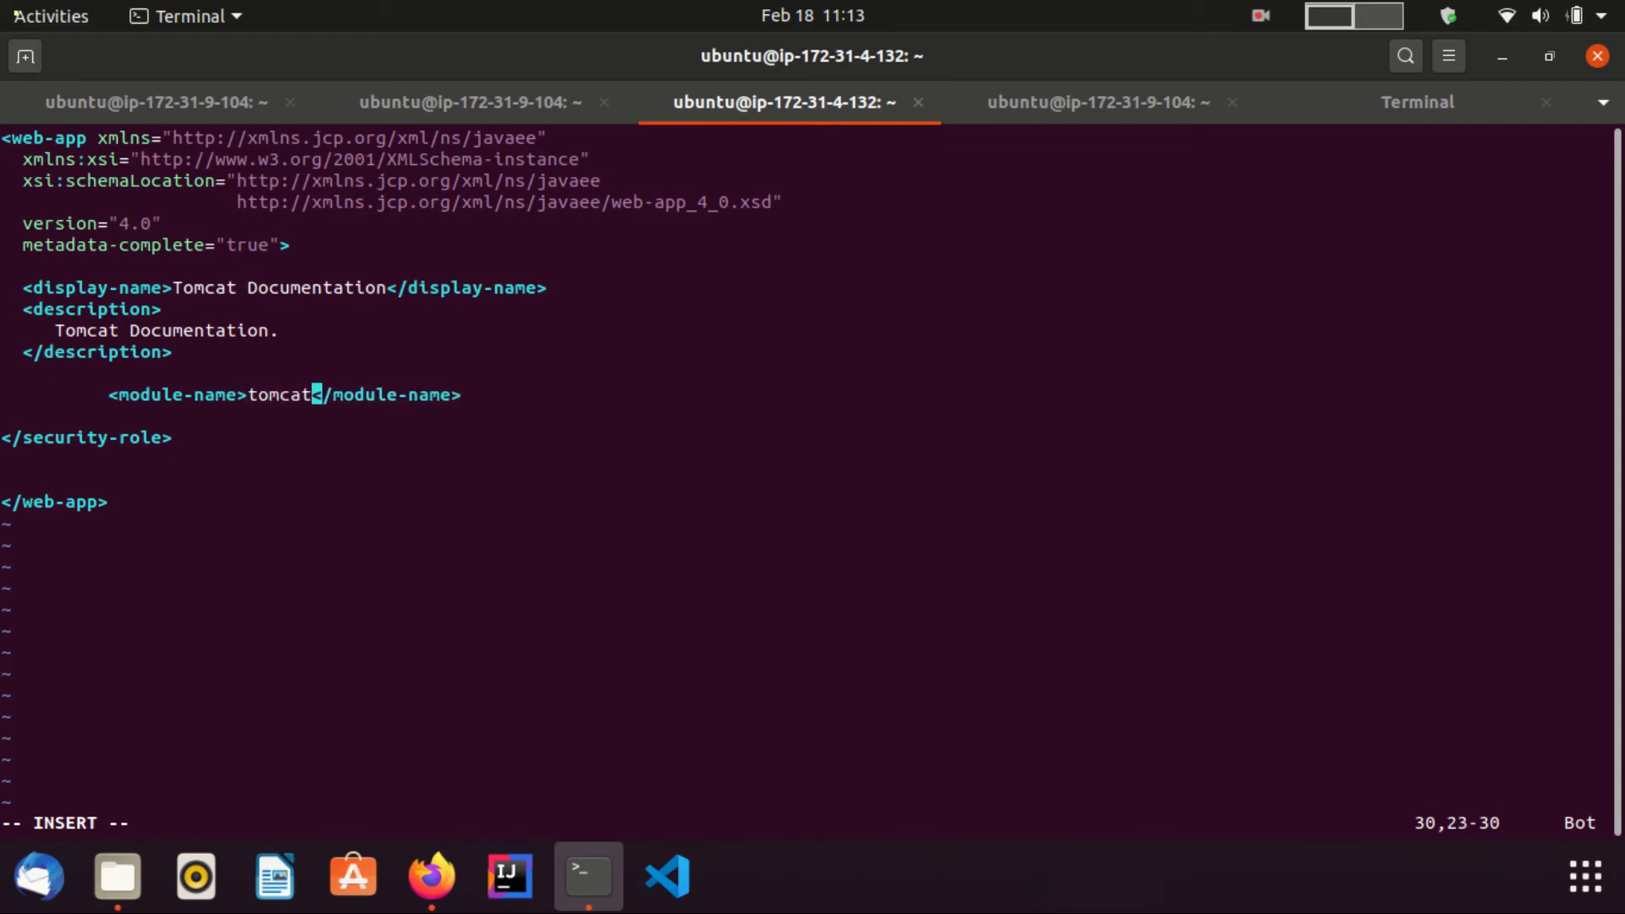
type("-client")
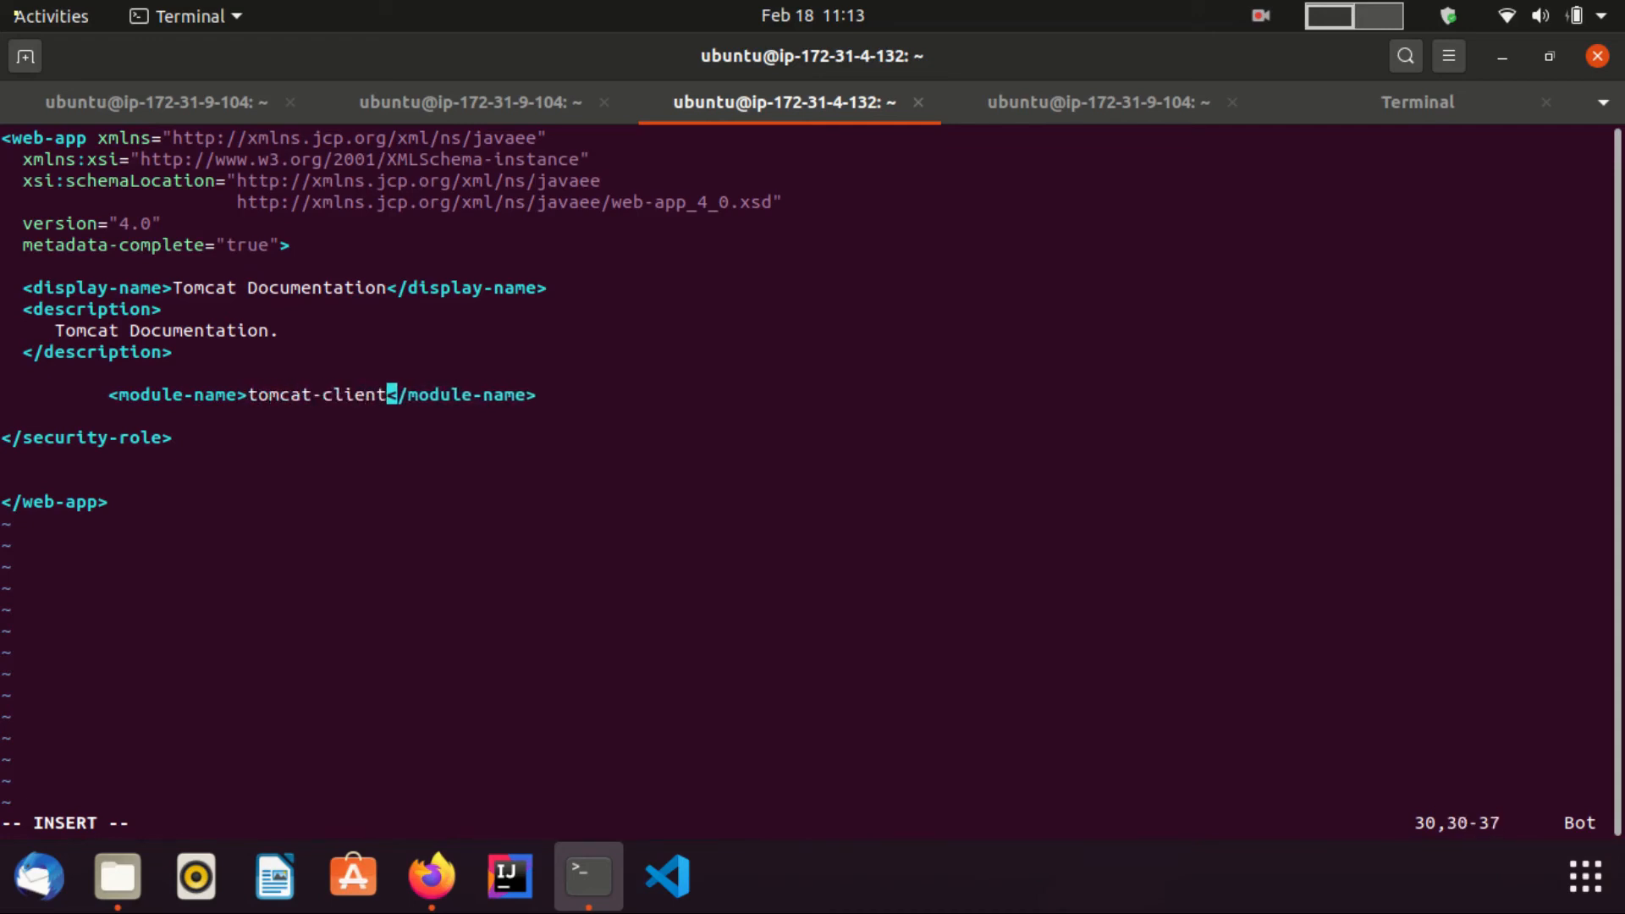
left_click(429, 875)
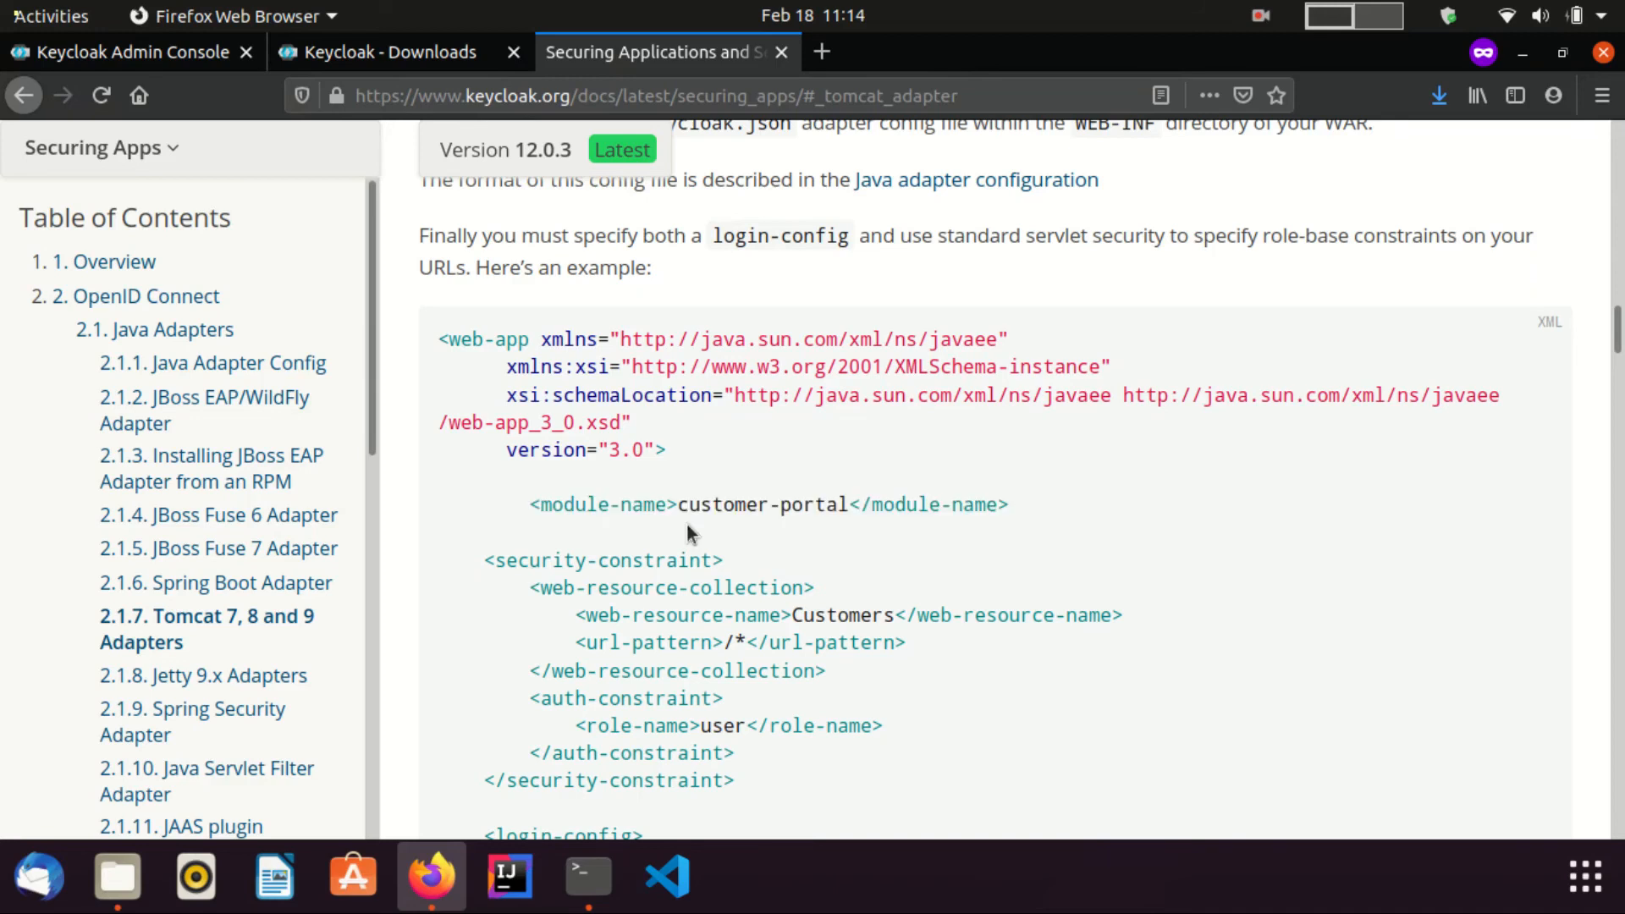
Copy the security-constraint, login-config and admin security-role XML from the adapter docs
scroll("down", 3)
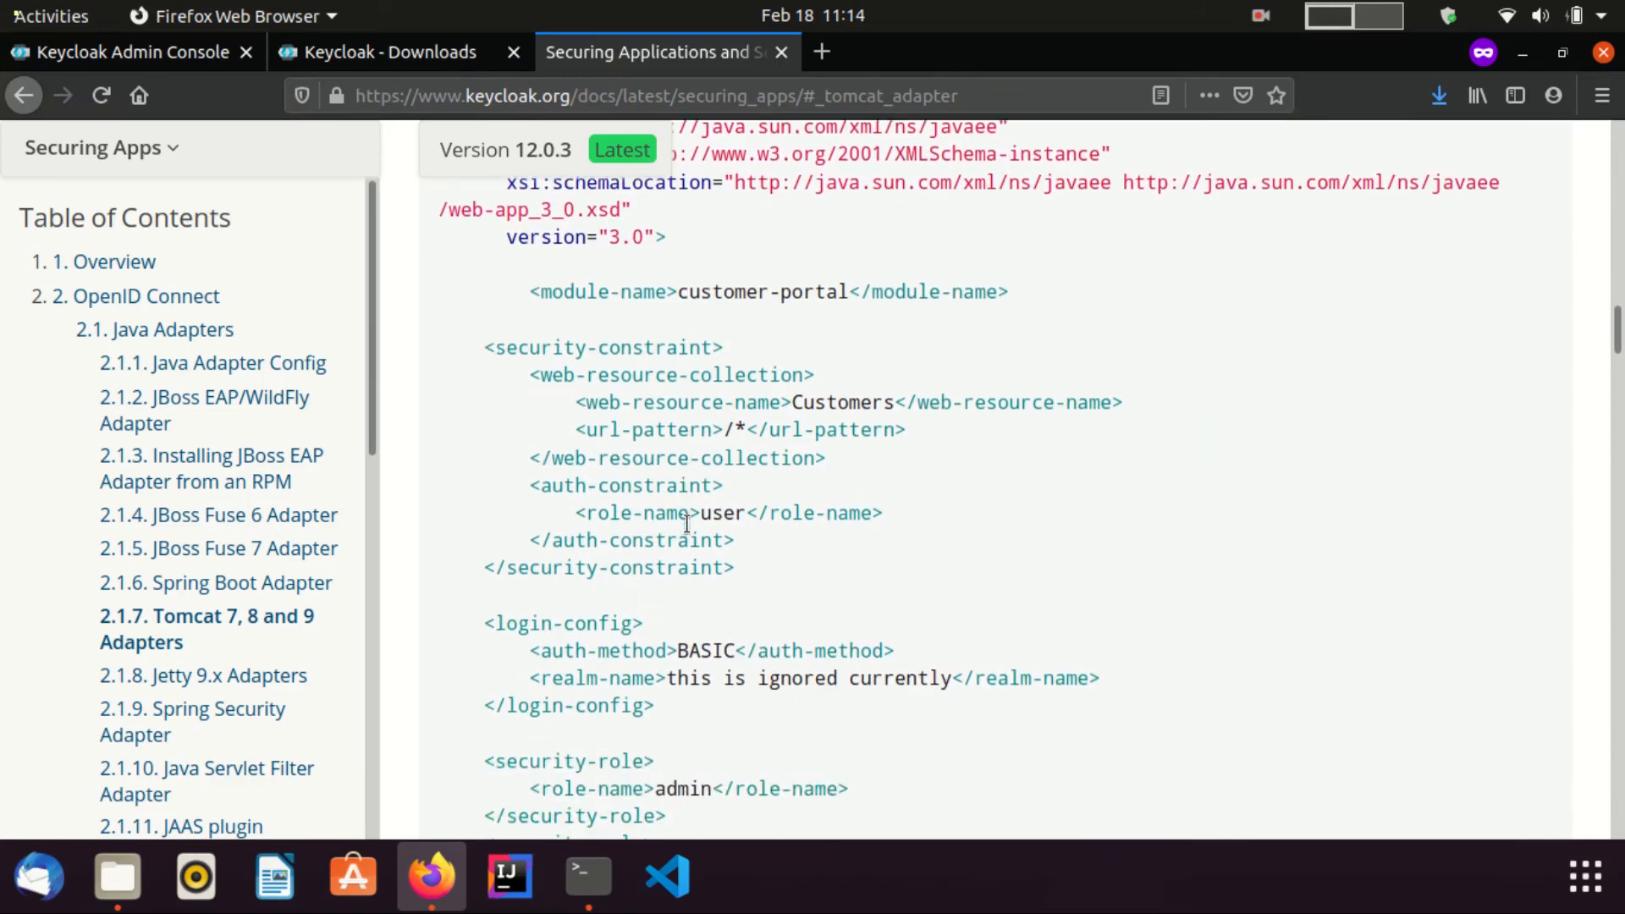
scroll("down", 3)
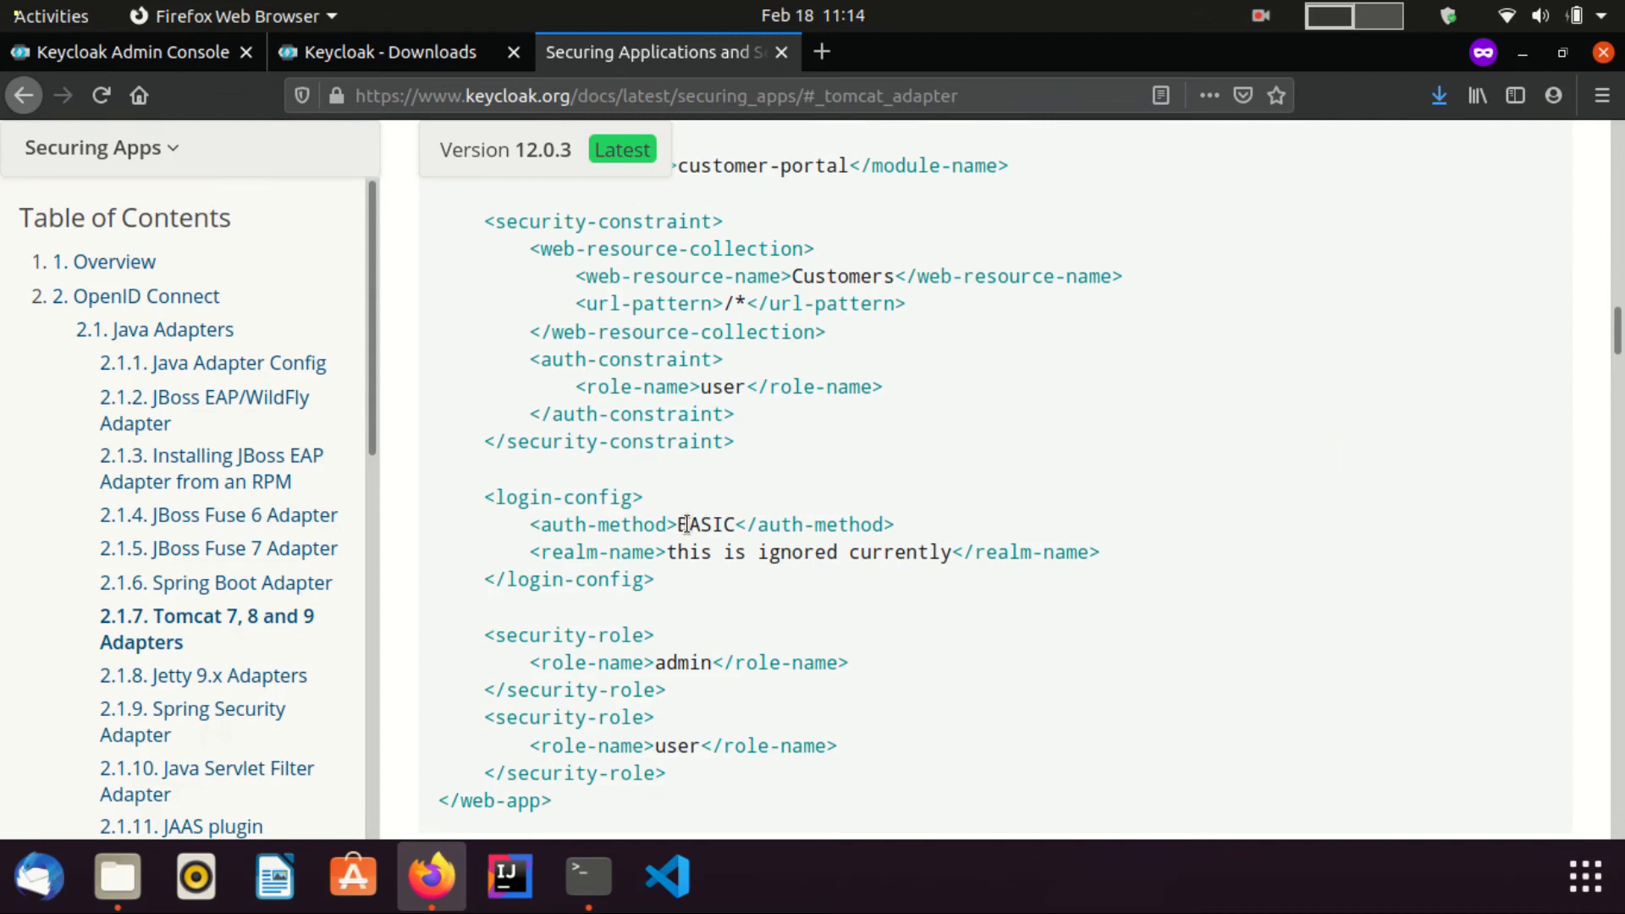
mouse_move(678, 330)
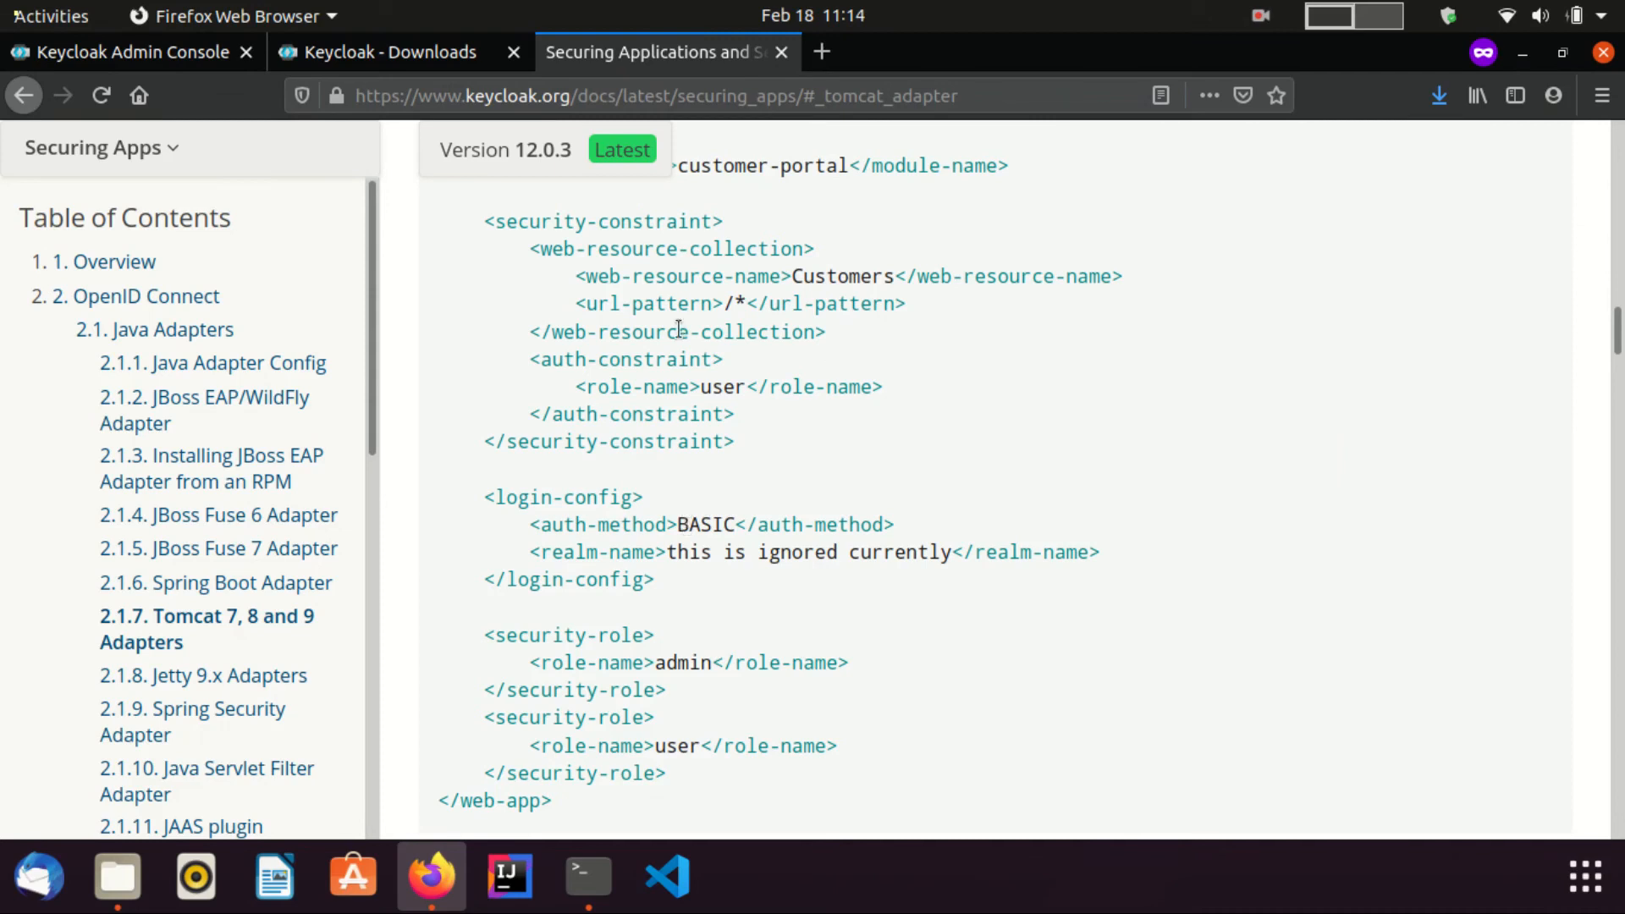
mouse_move(596, 807)
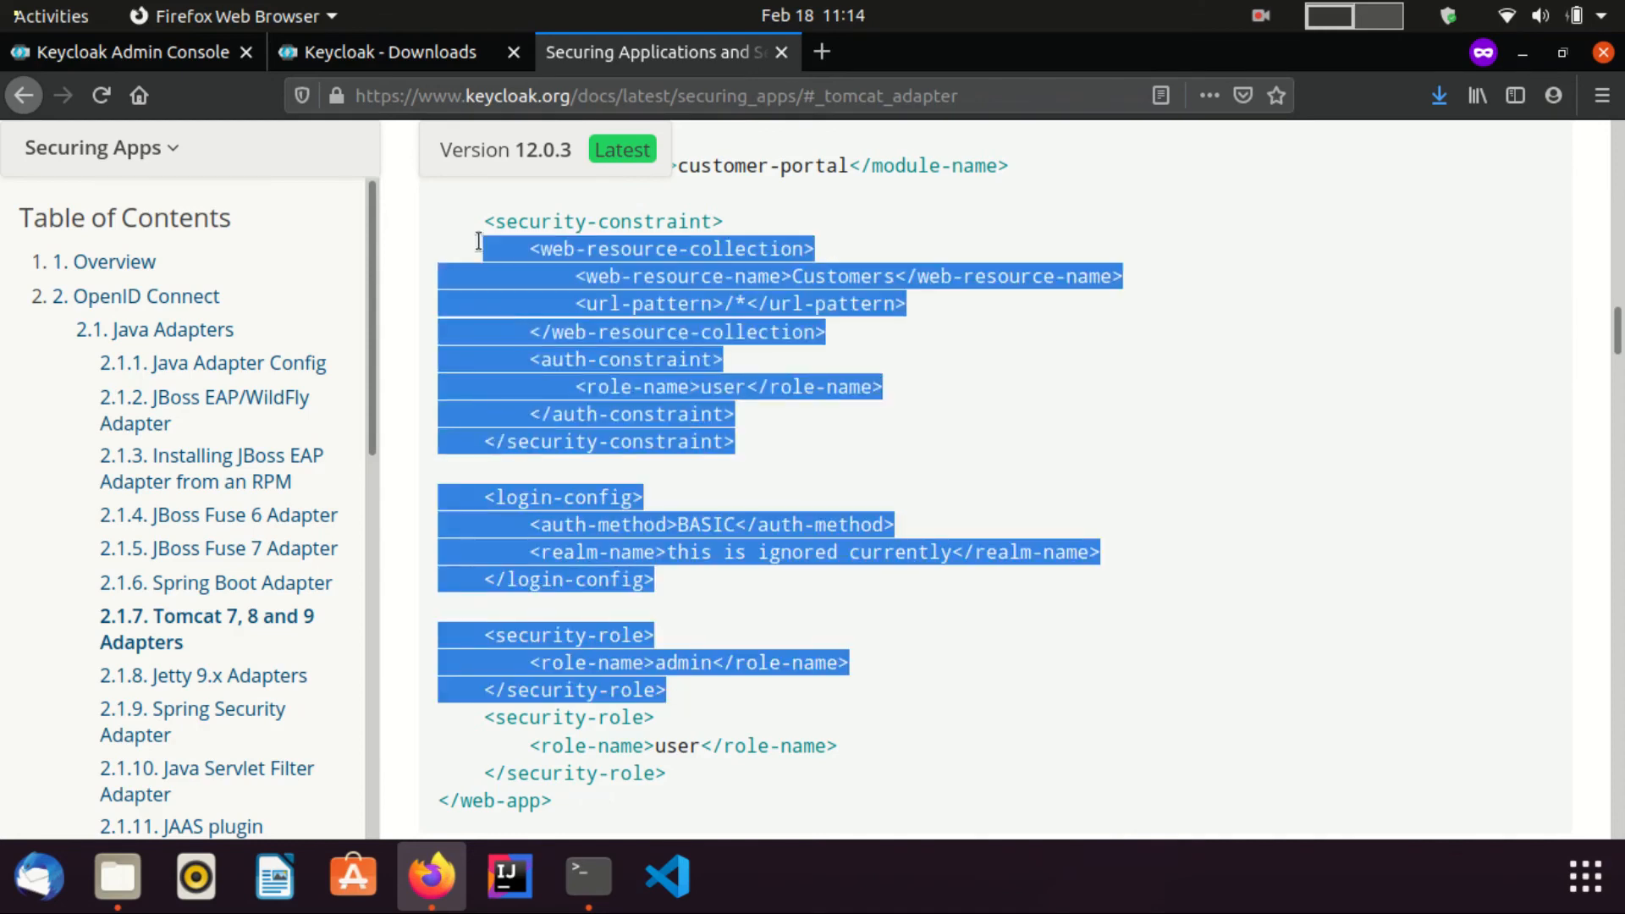
left_click(587, 877)
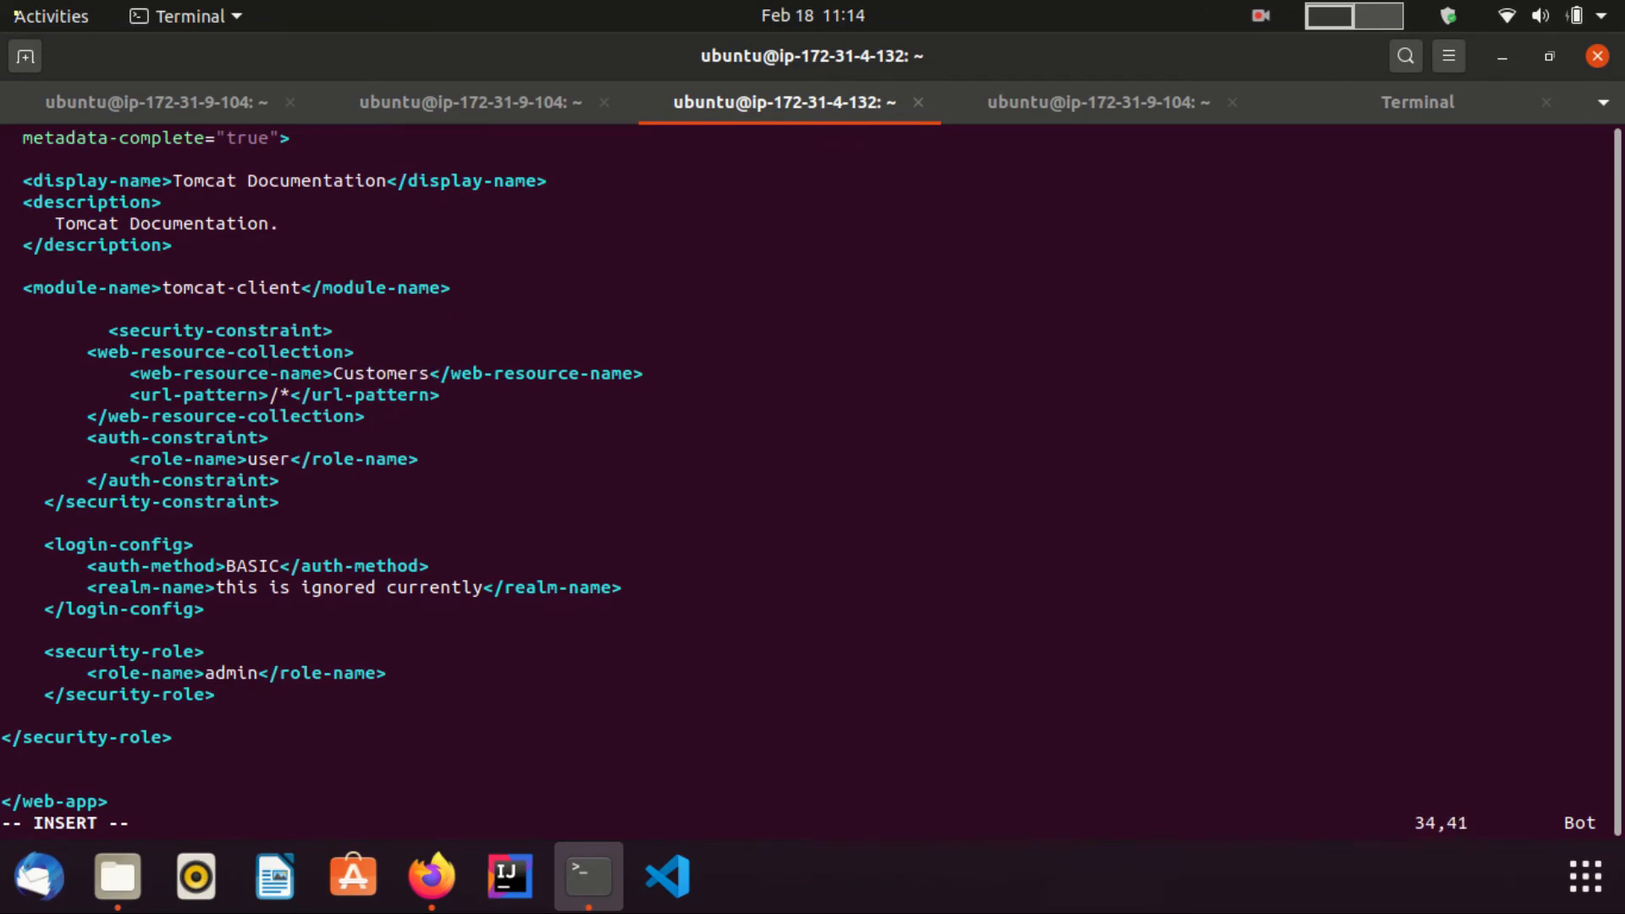
Set web-resource-name to 'docs detail' and role-name to 'admin' in the pasted constraint, then save
type("docs")
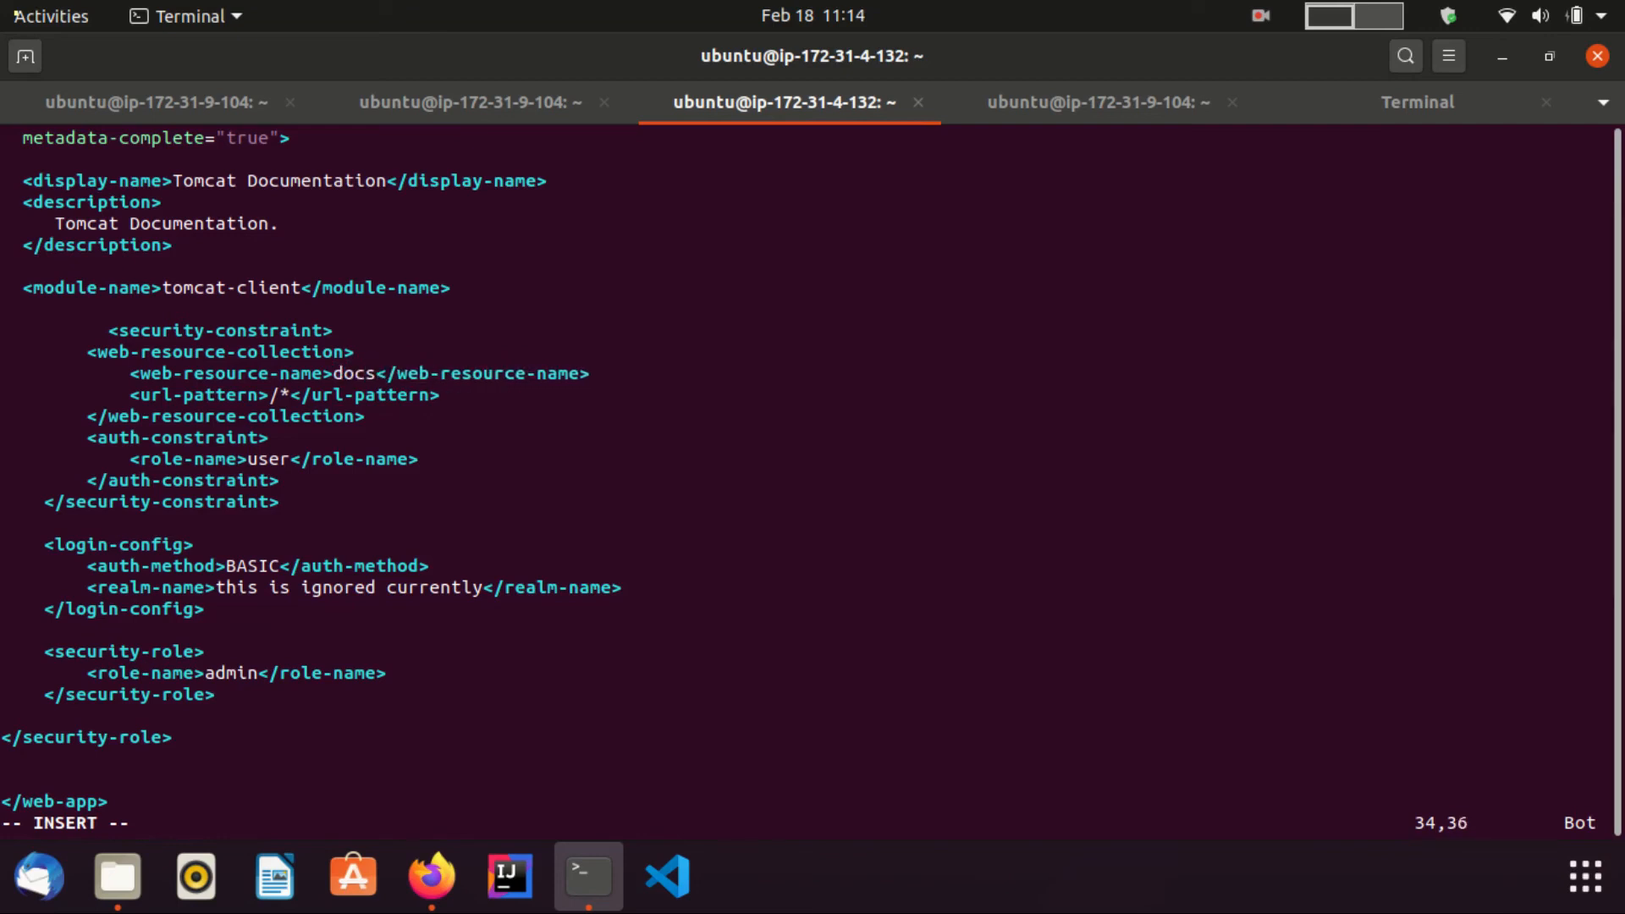
type("de")
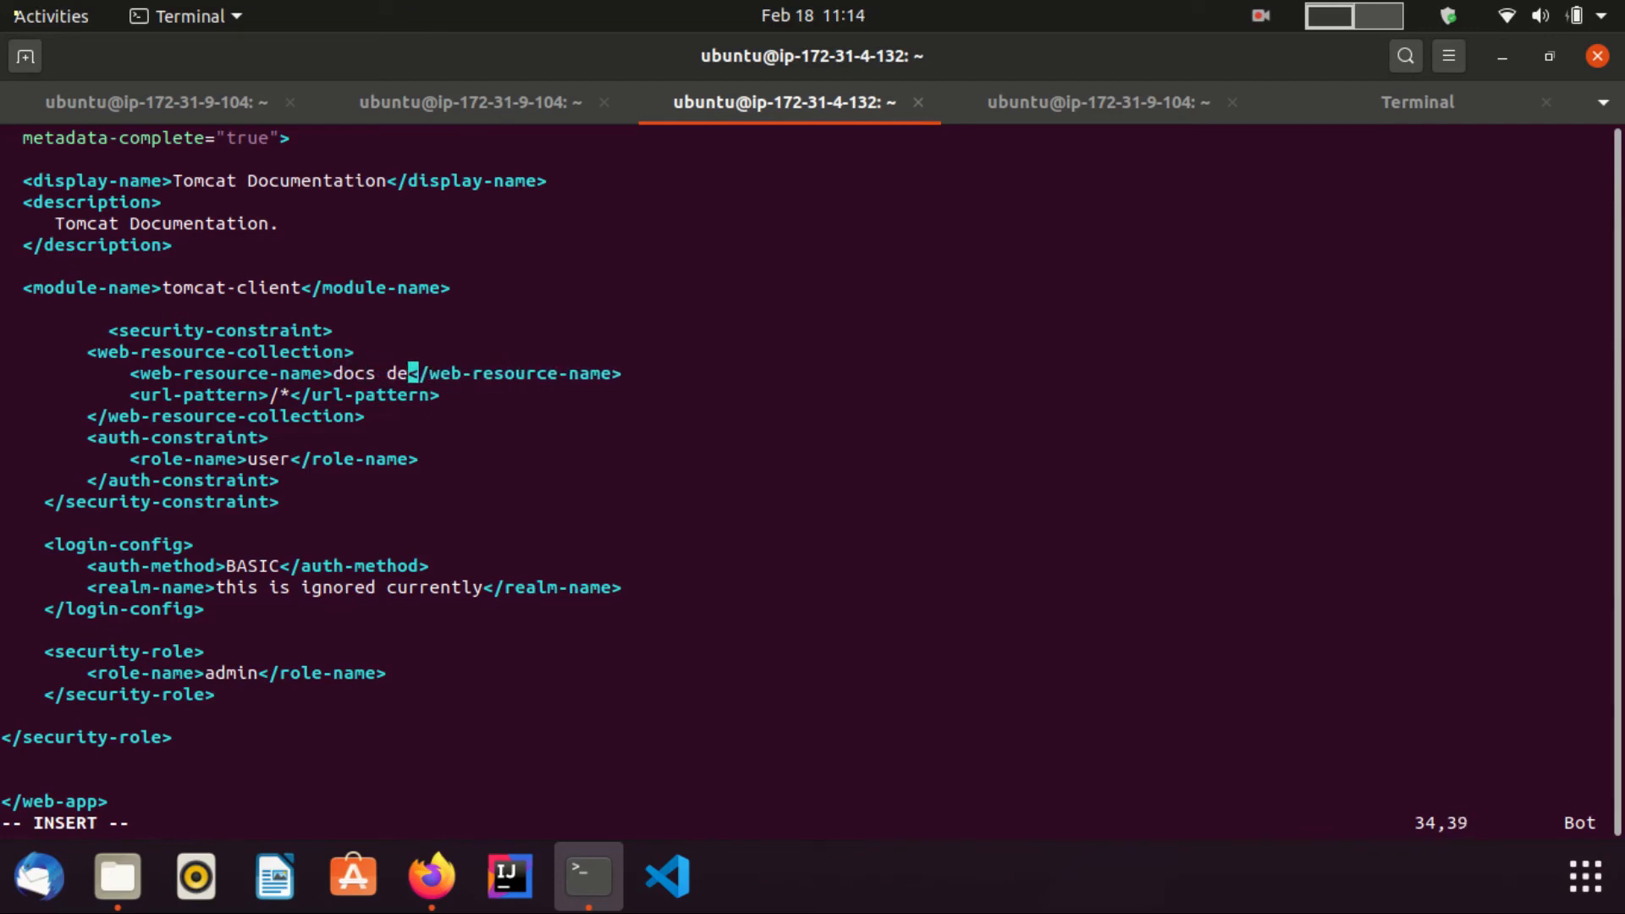
type("tail")
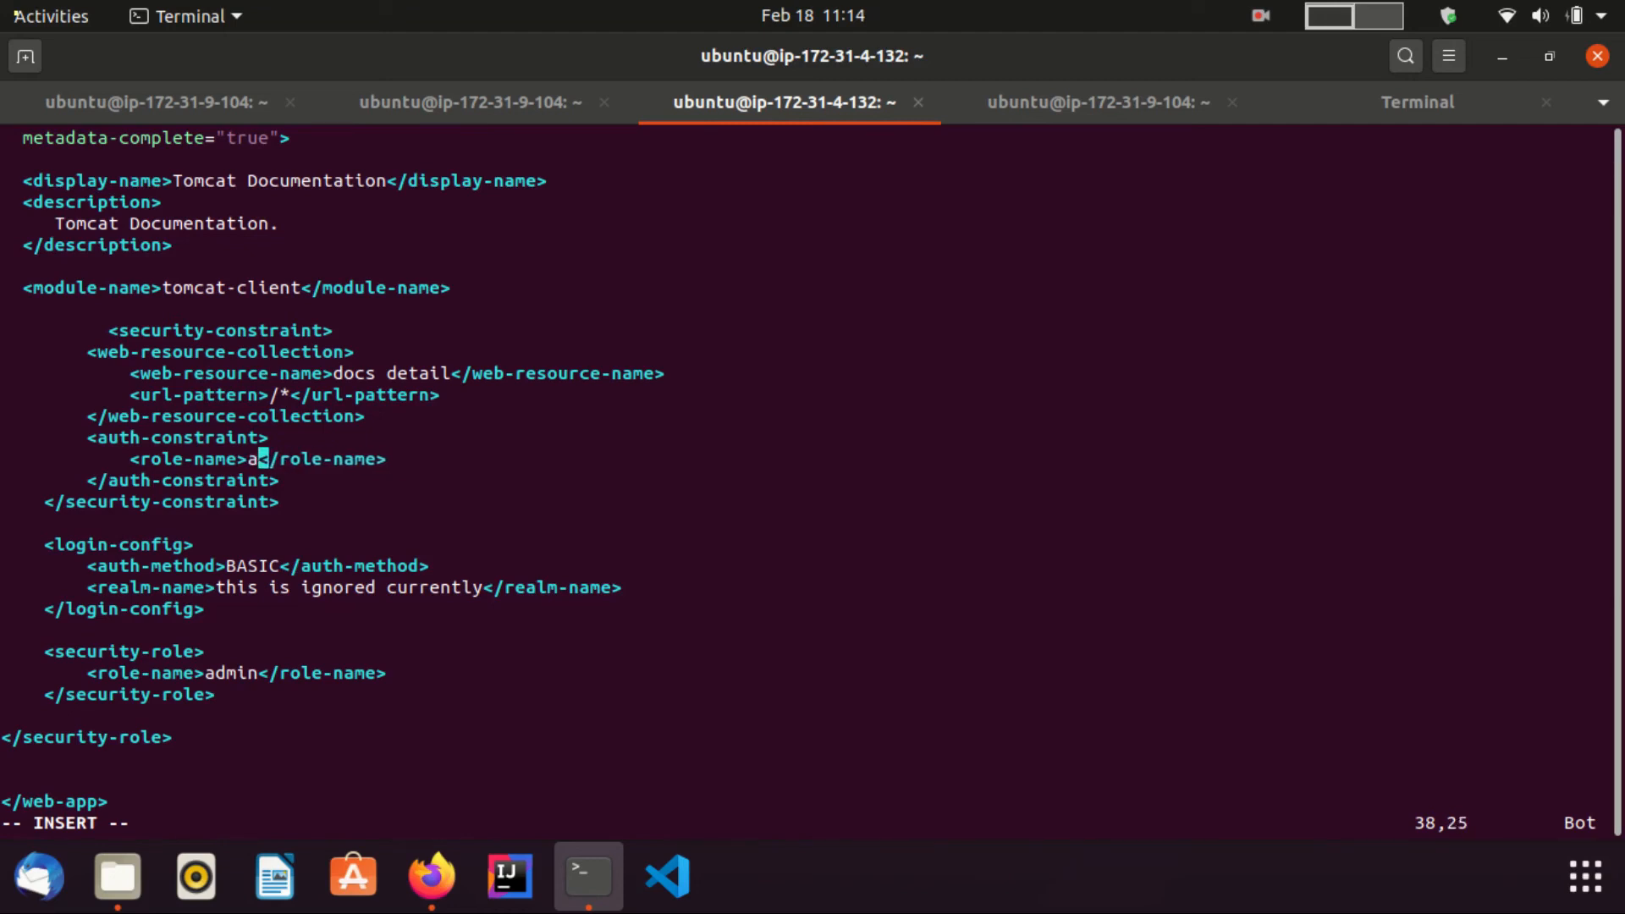
type("dmin")
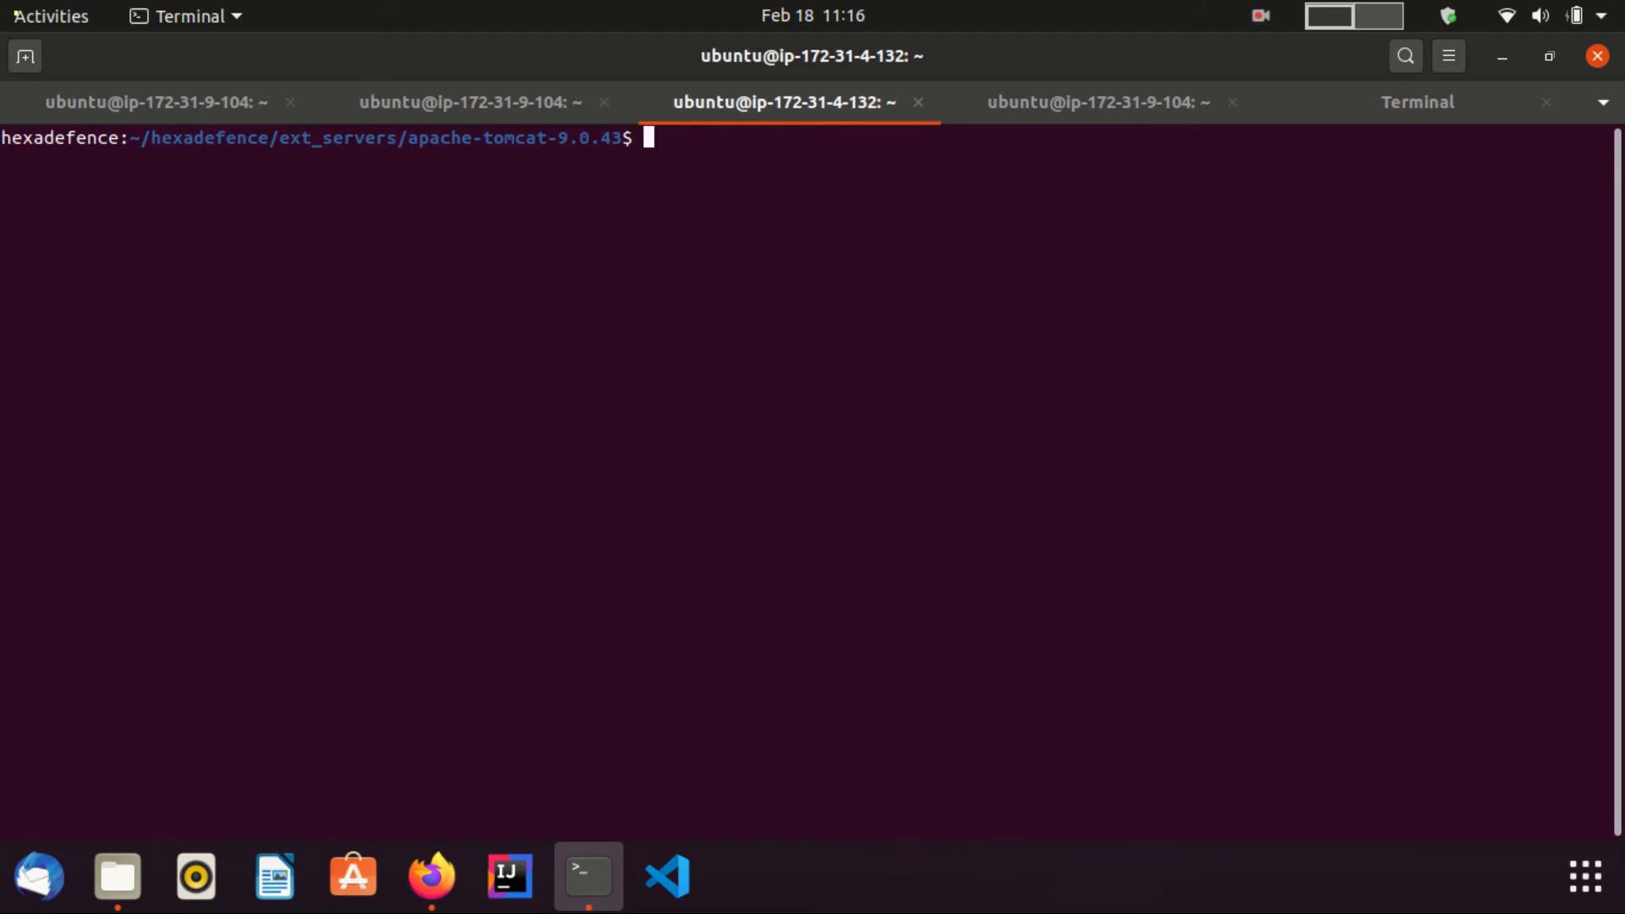
List the Tomcat folder and check conf/server.xml in vim
type("ls")
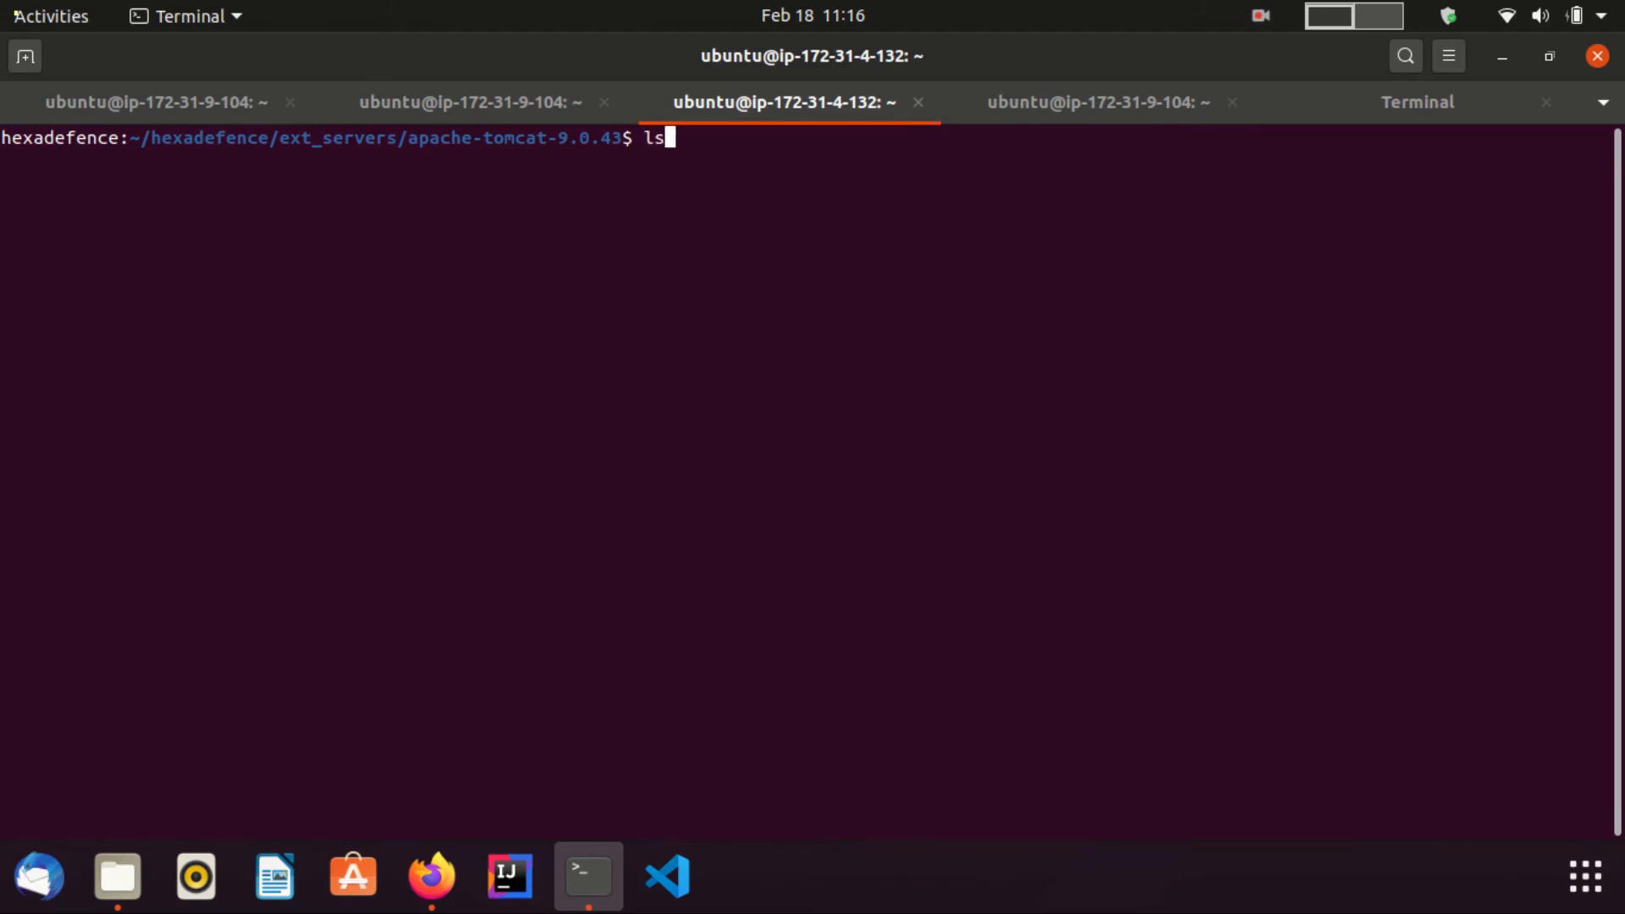
key("Return")
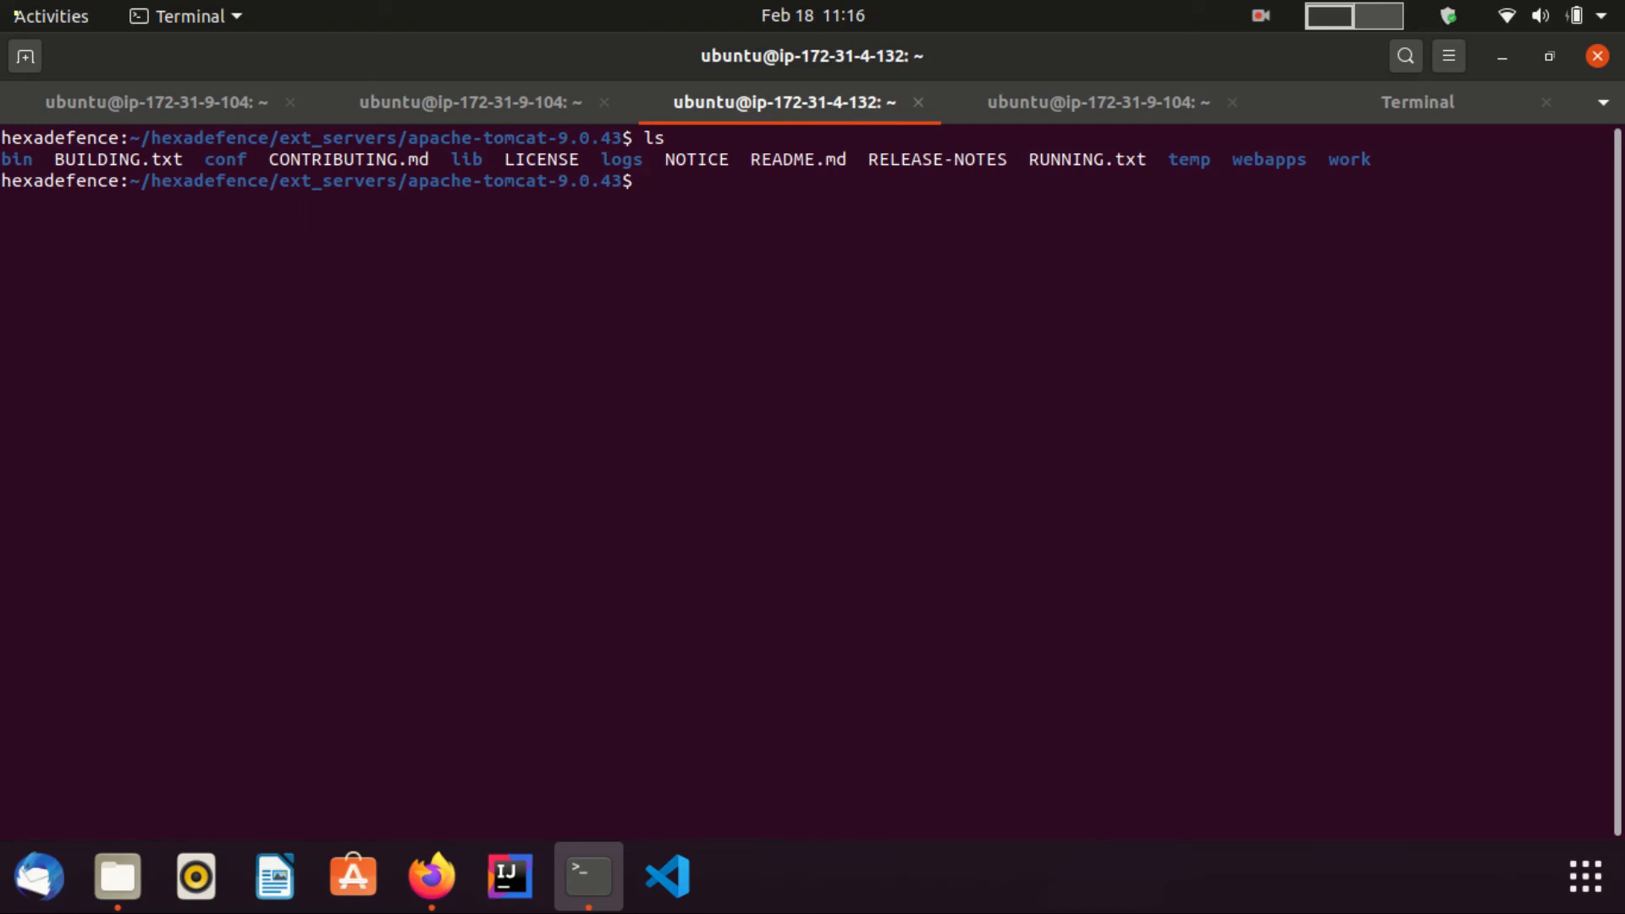
type("vim")
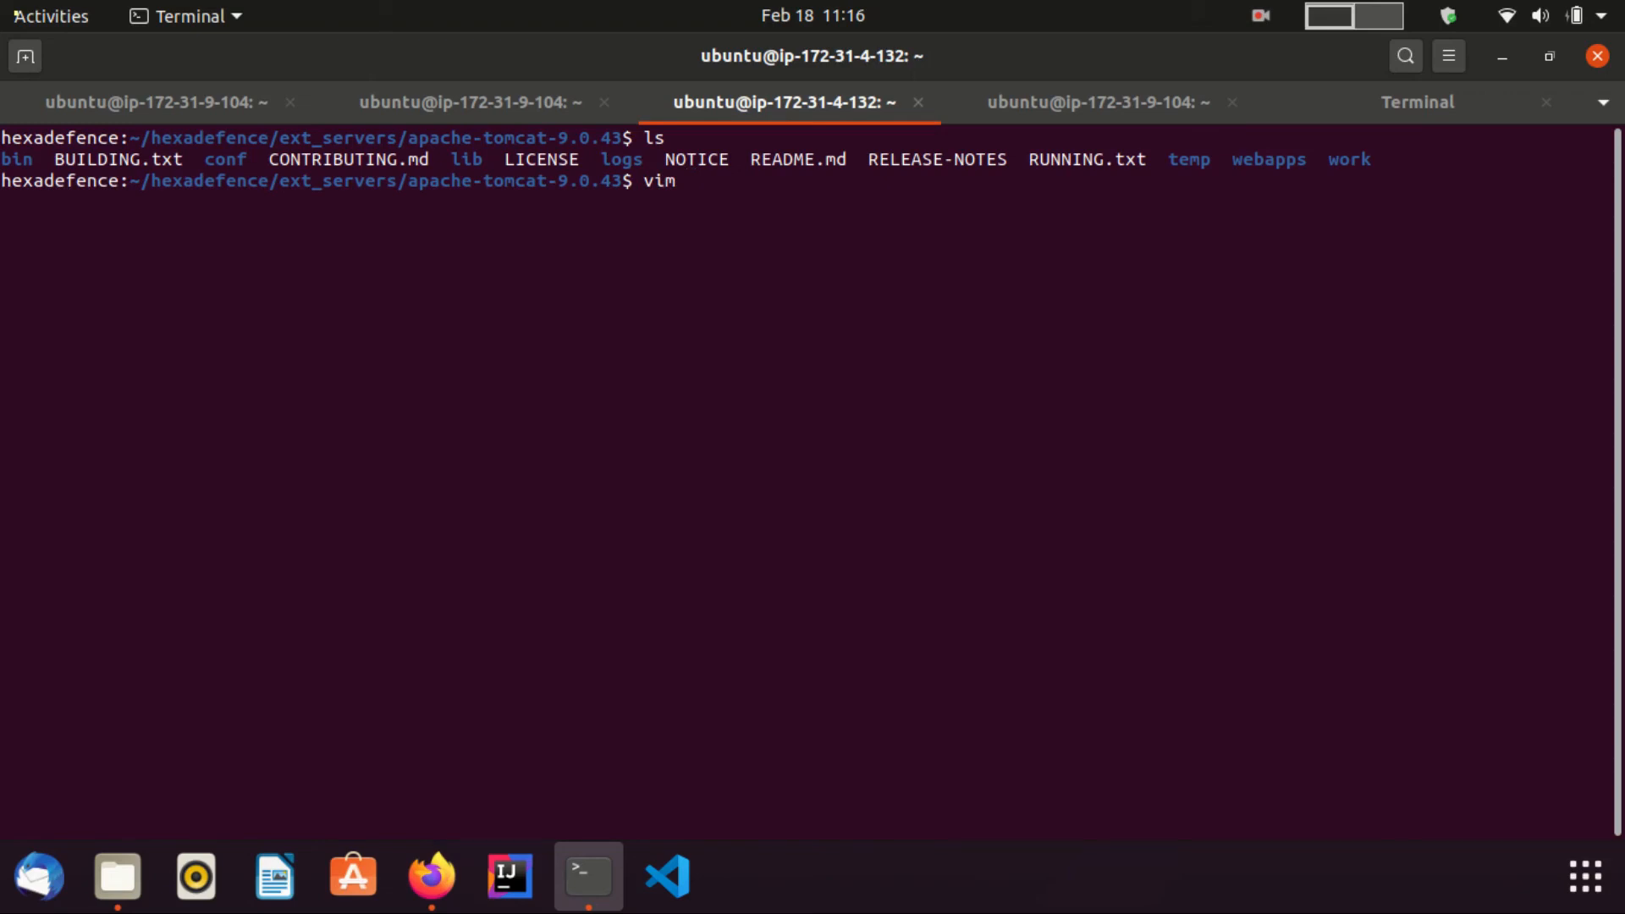
key("Return")
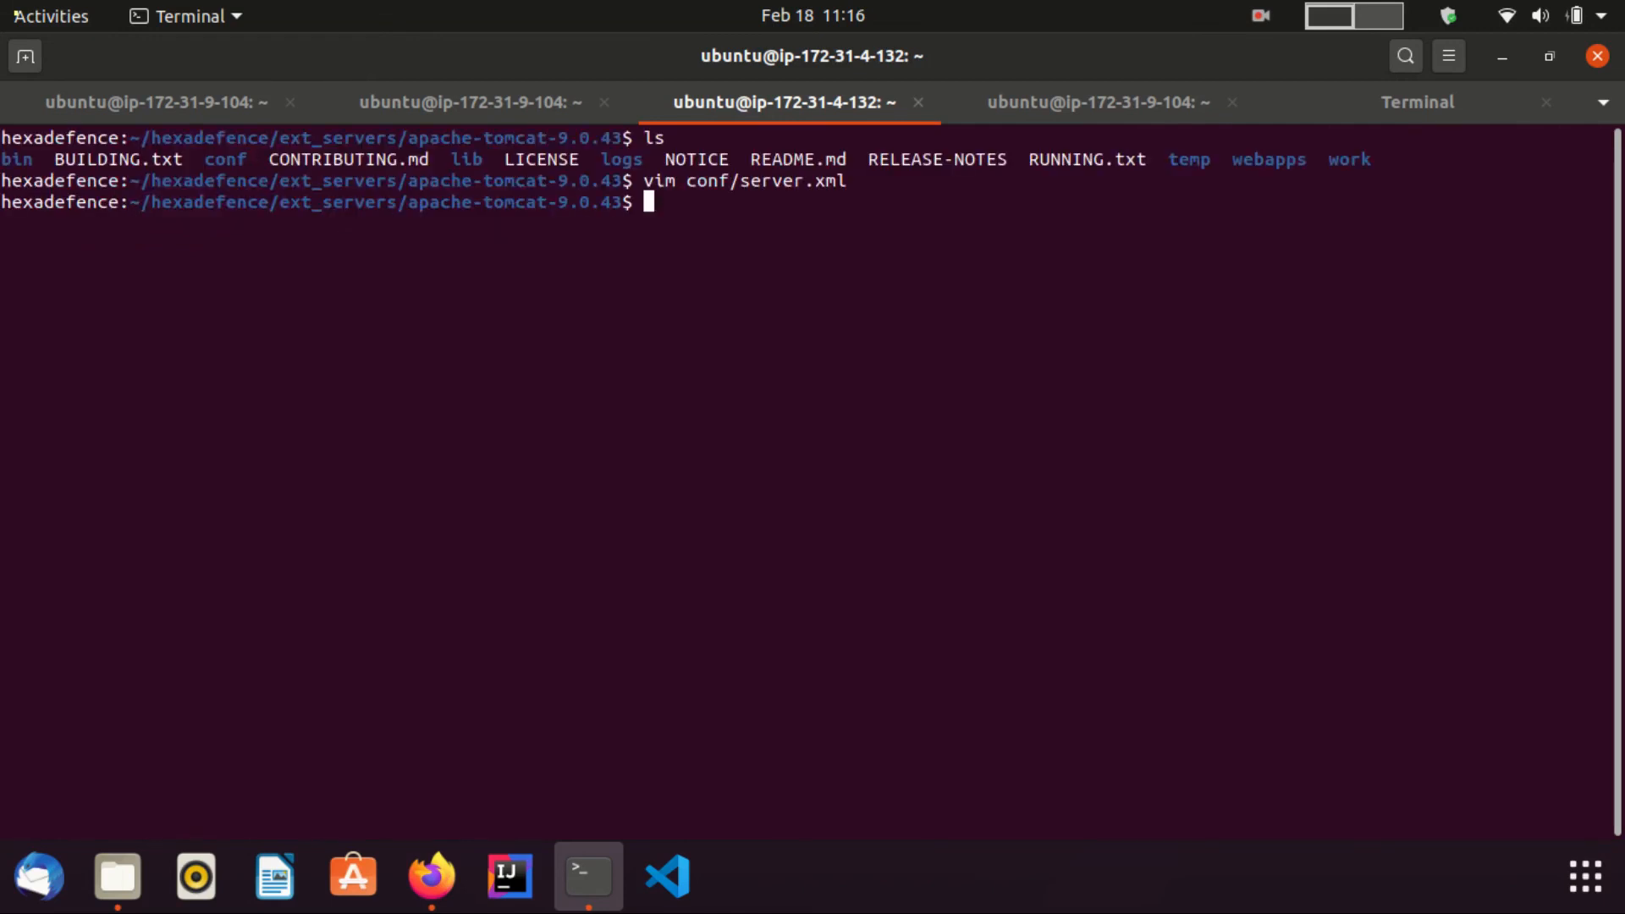
Start Tomcat in the foreground with ./bin/catalina.sh run
type("./bin/ca")
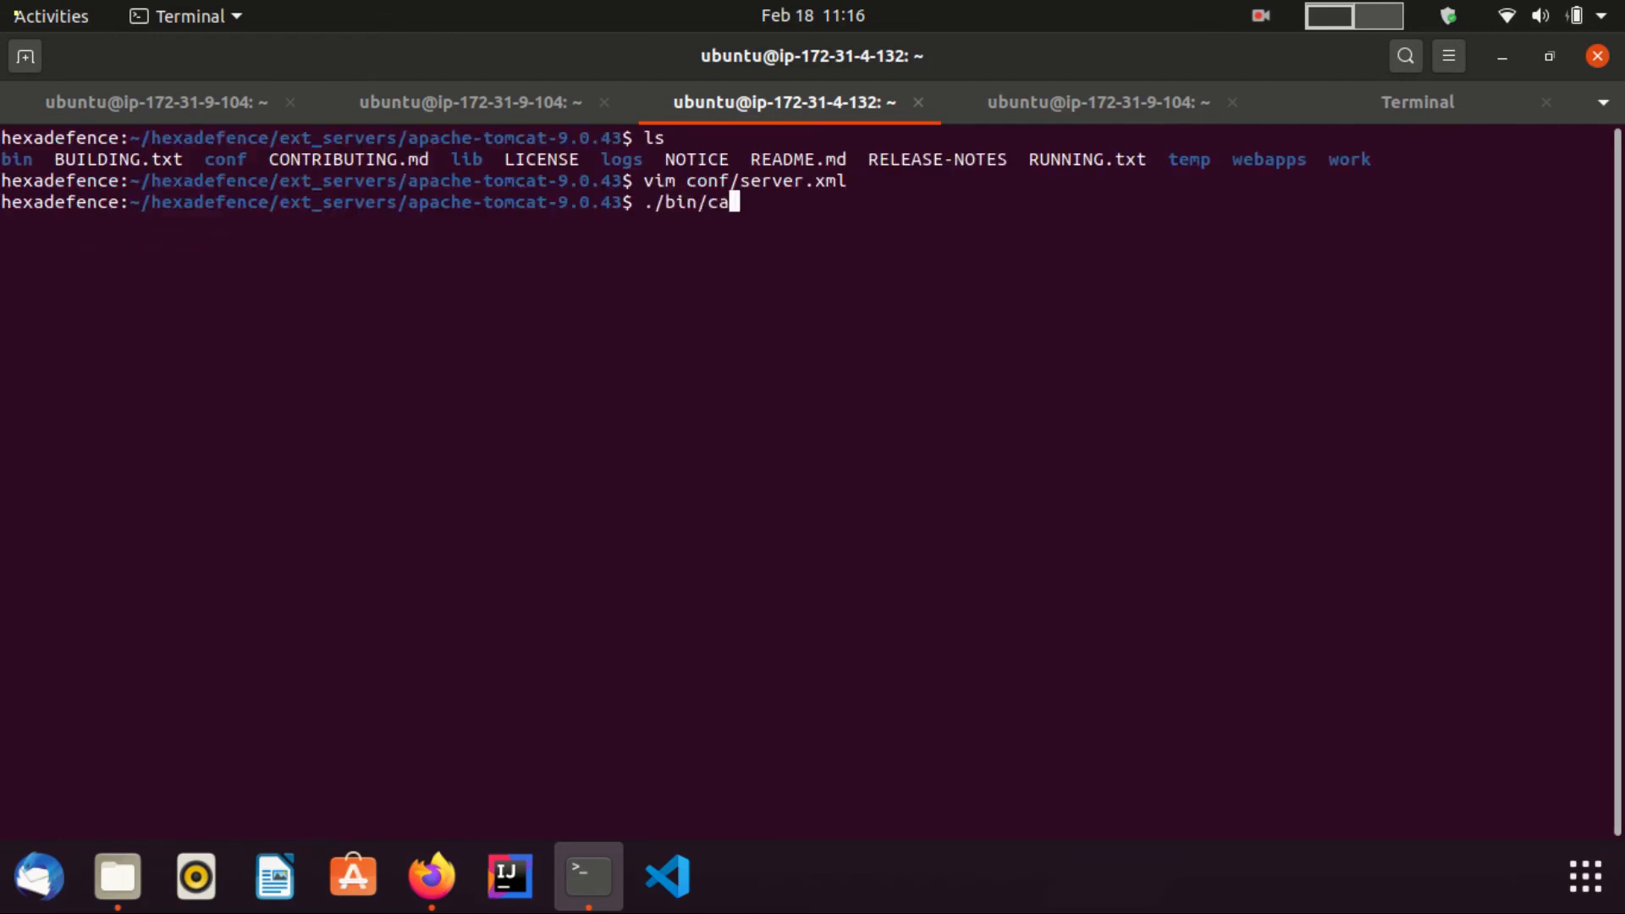
type("talina.sh ru")
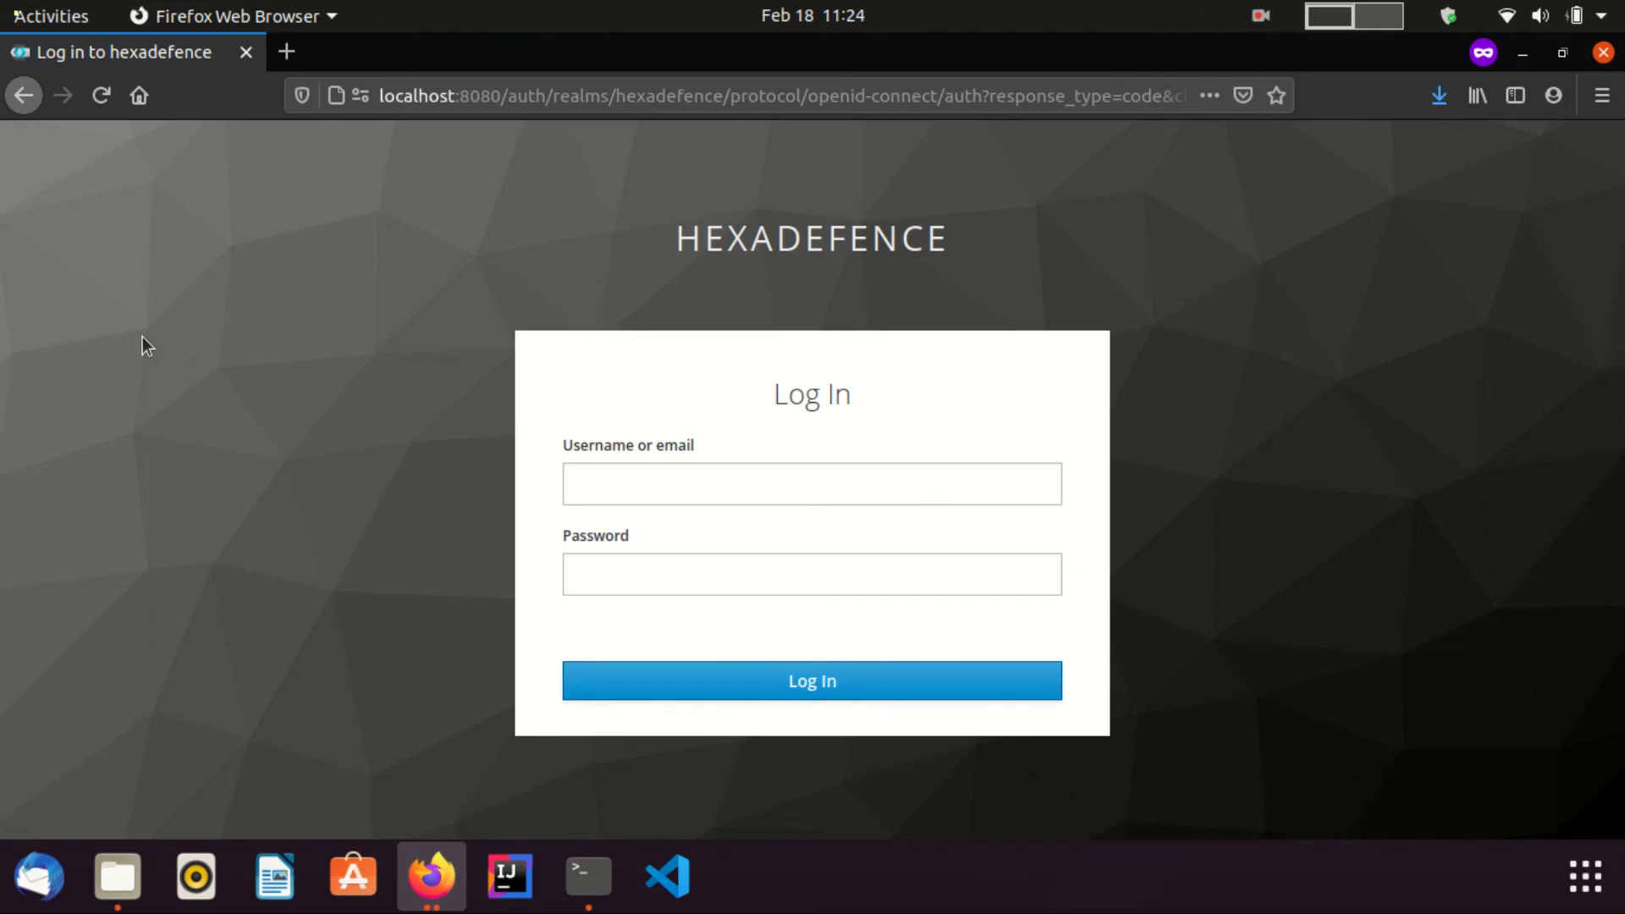
mouse_move(751, 362)
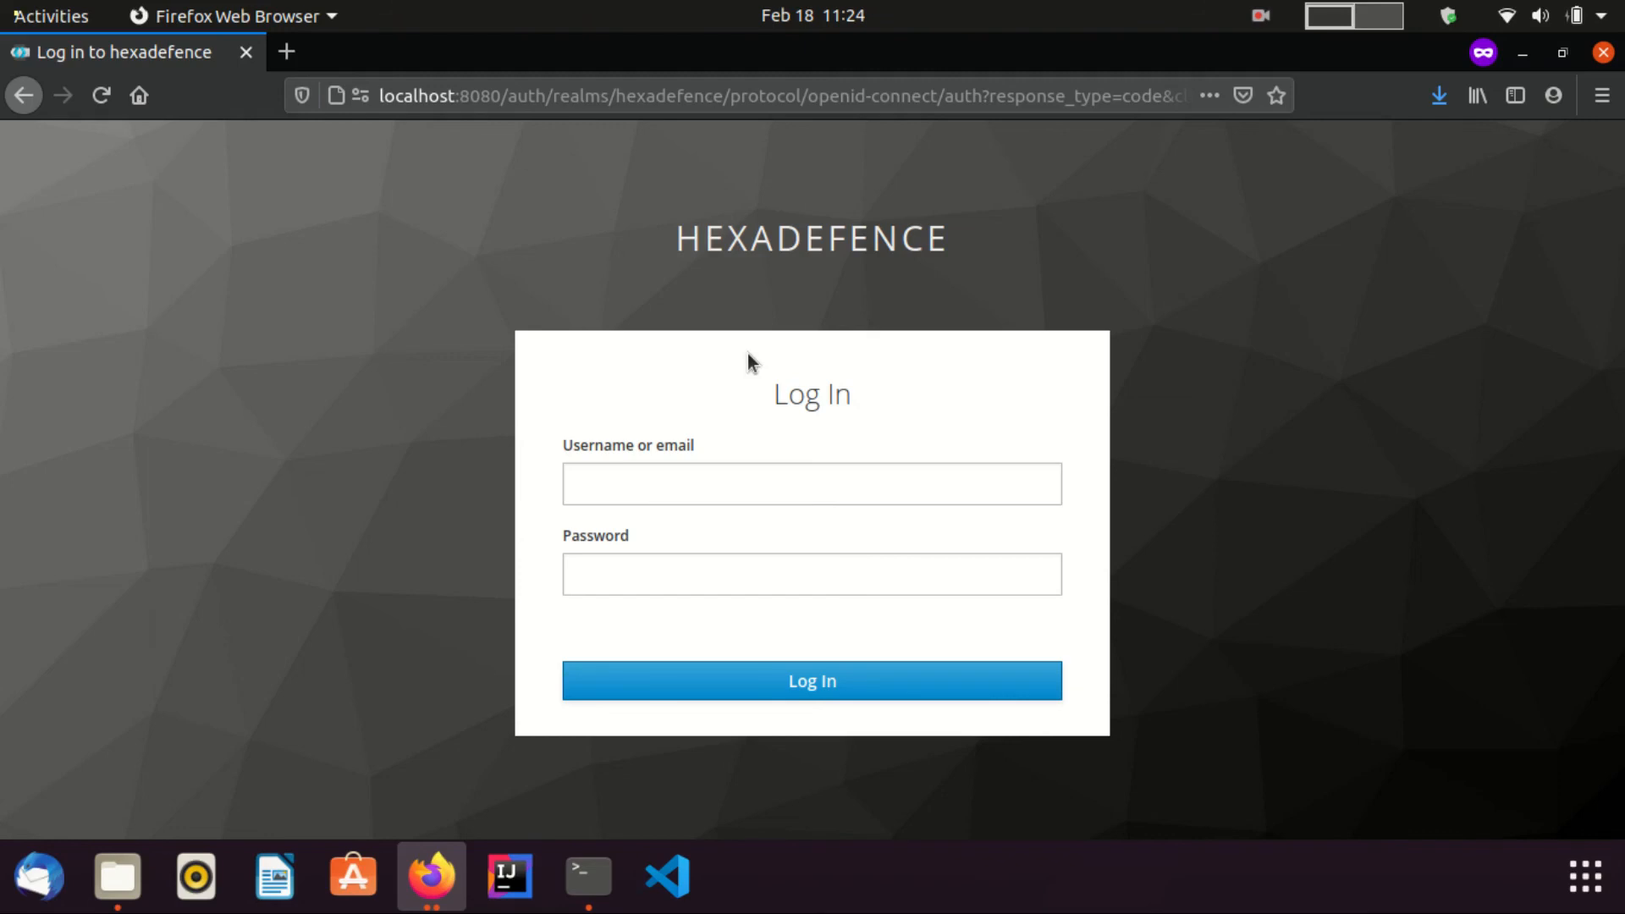
Log in as hexa on the hexadefence realm page to reach localhost:8081/docs/
type("hexa")
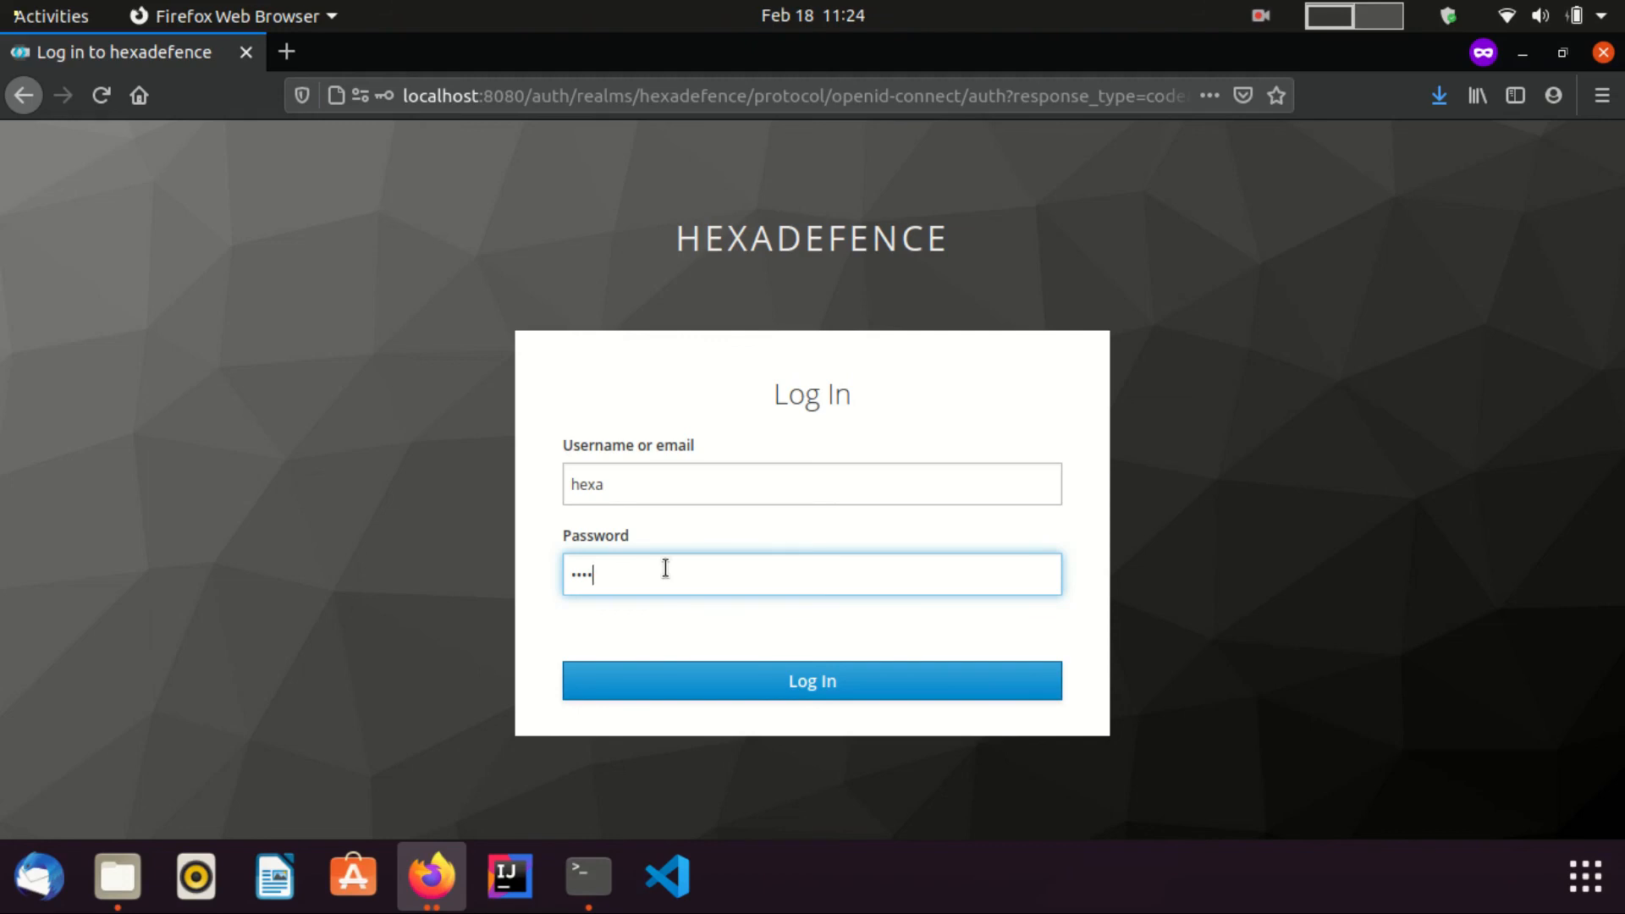
mouse_move(587, 666)
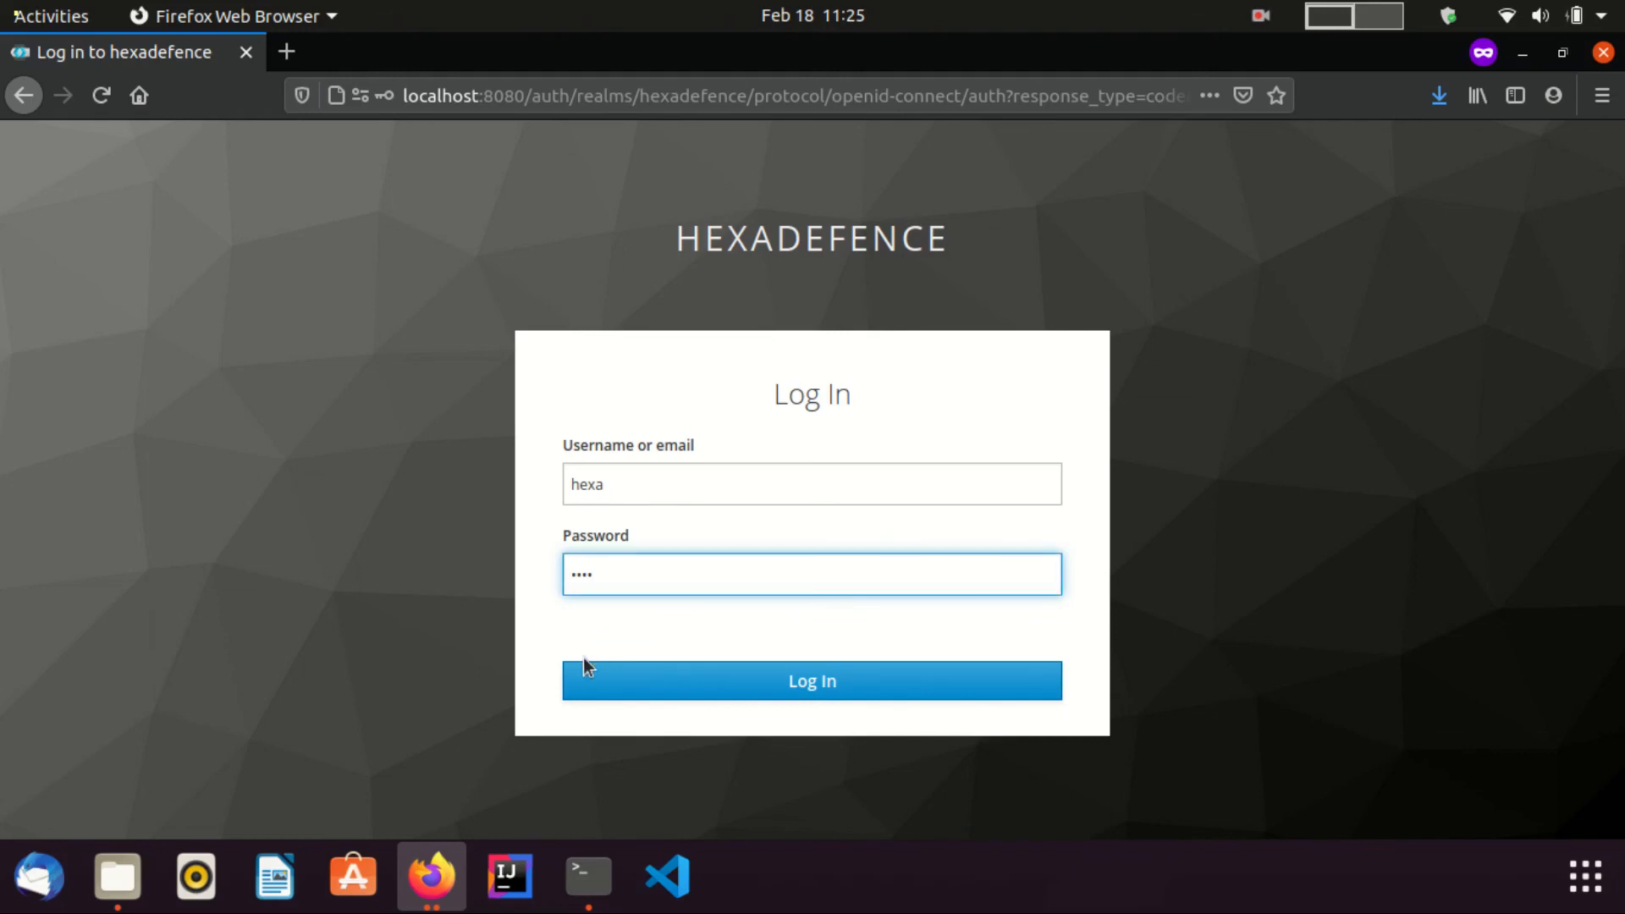
left_click(812, 679)
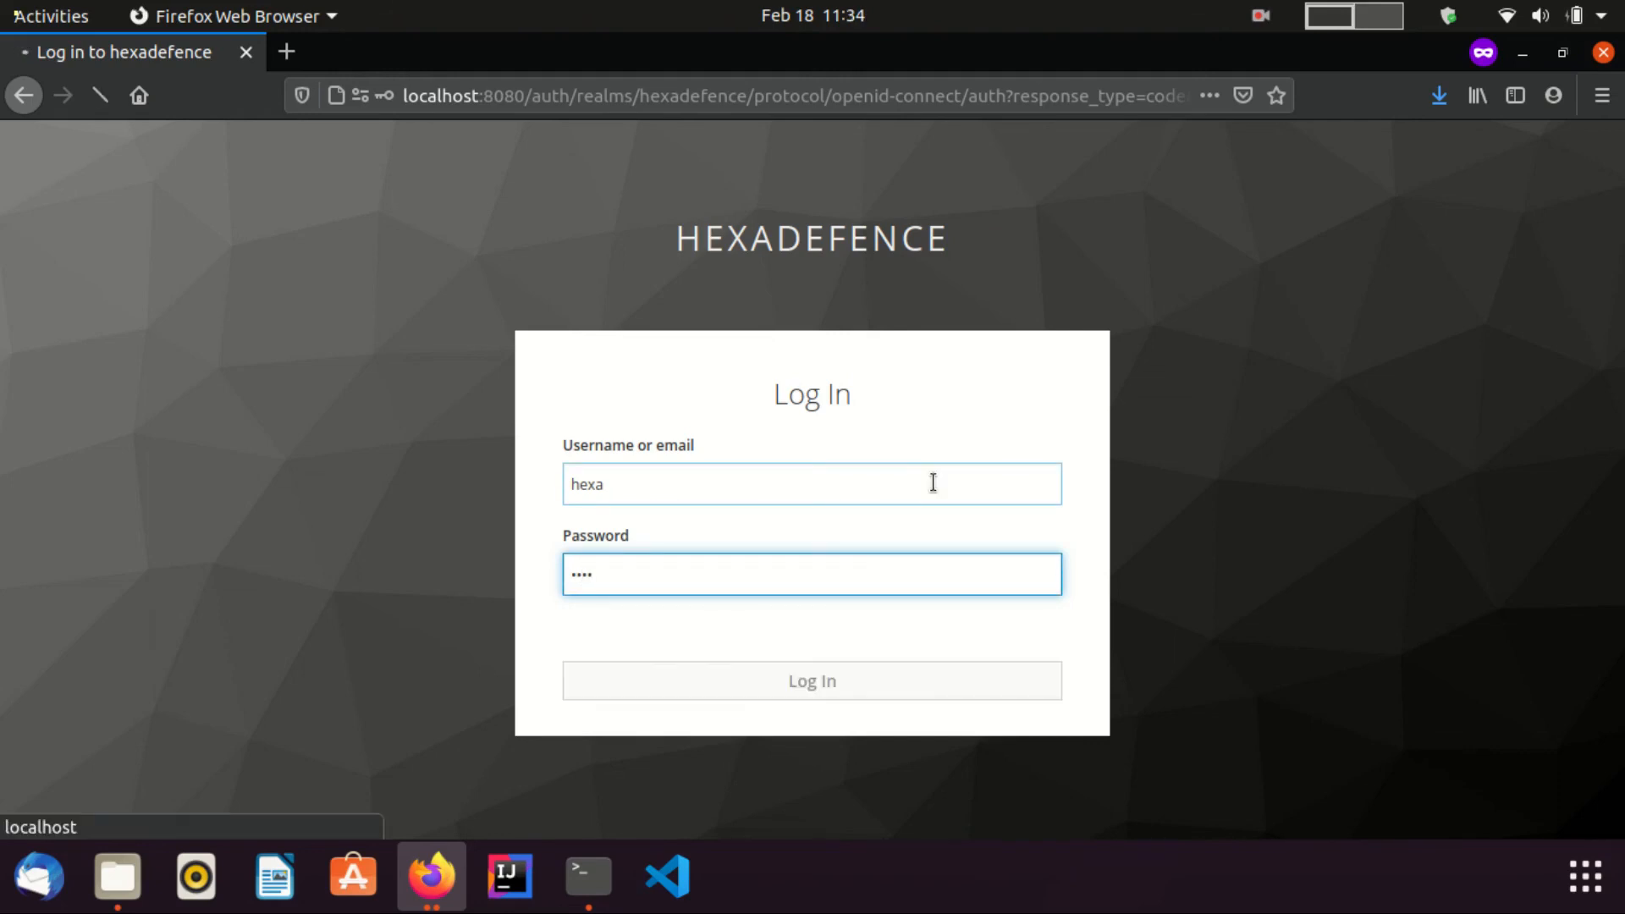
left_click(812, 679)
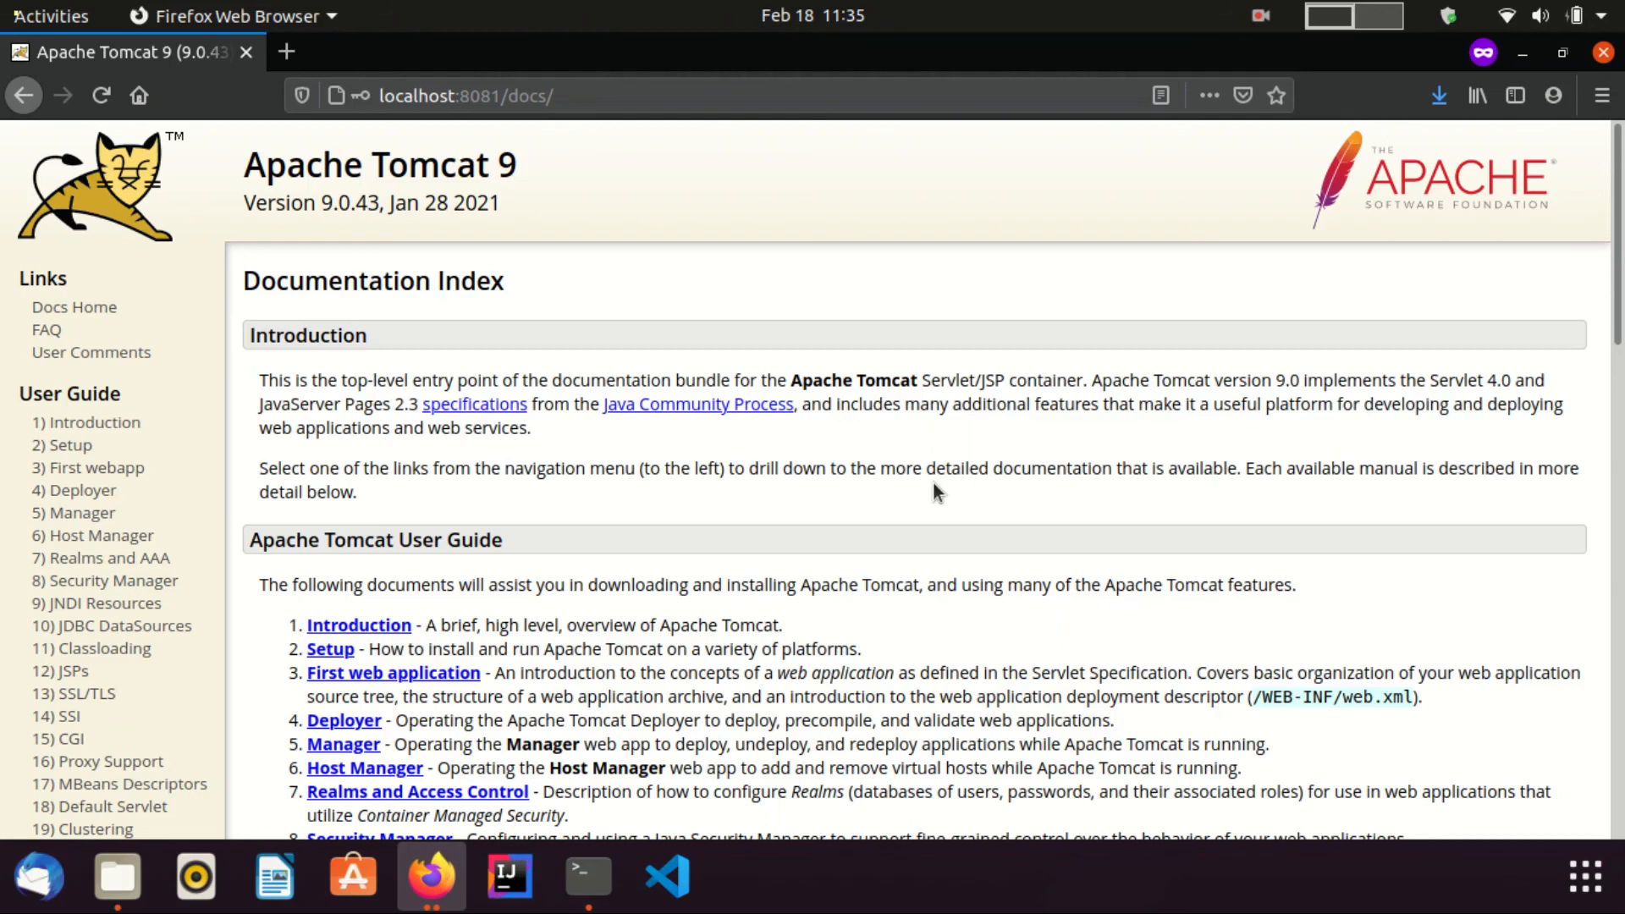
mouse_move(374, 145)
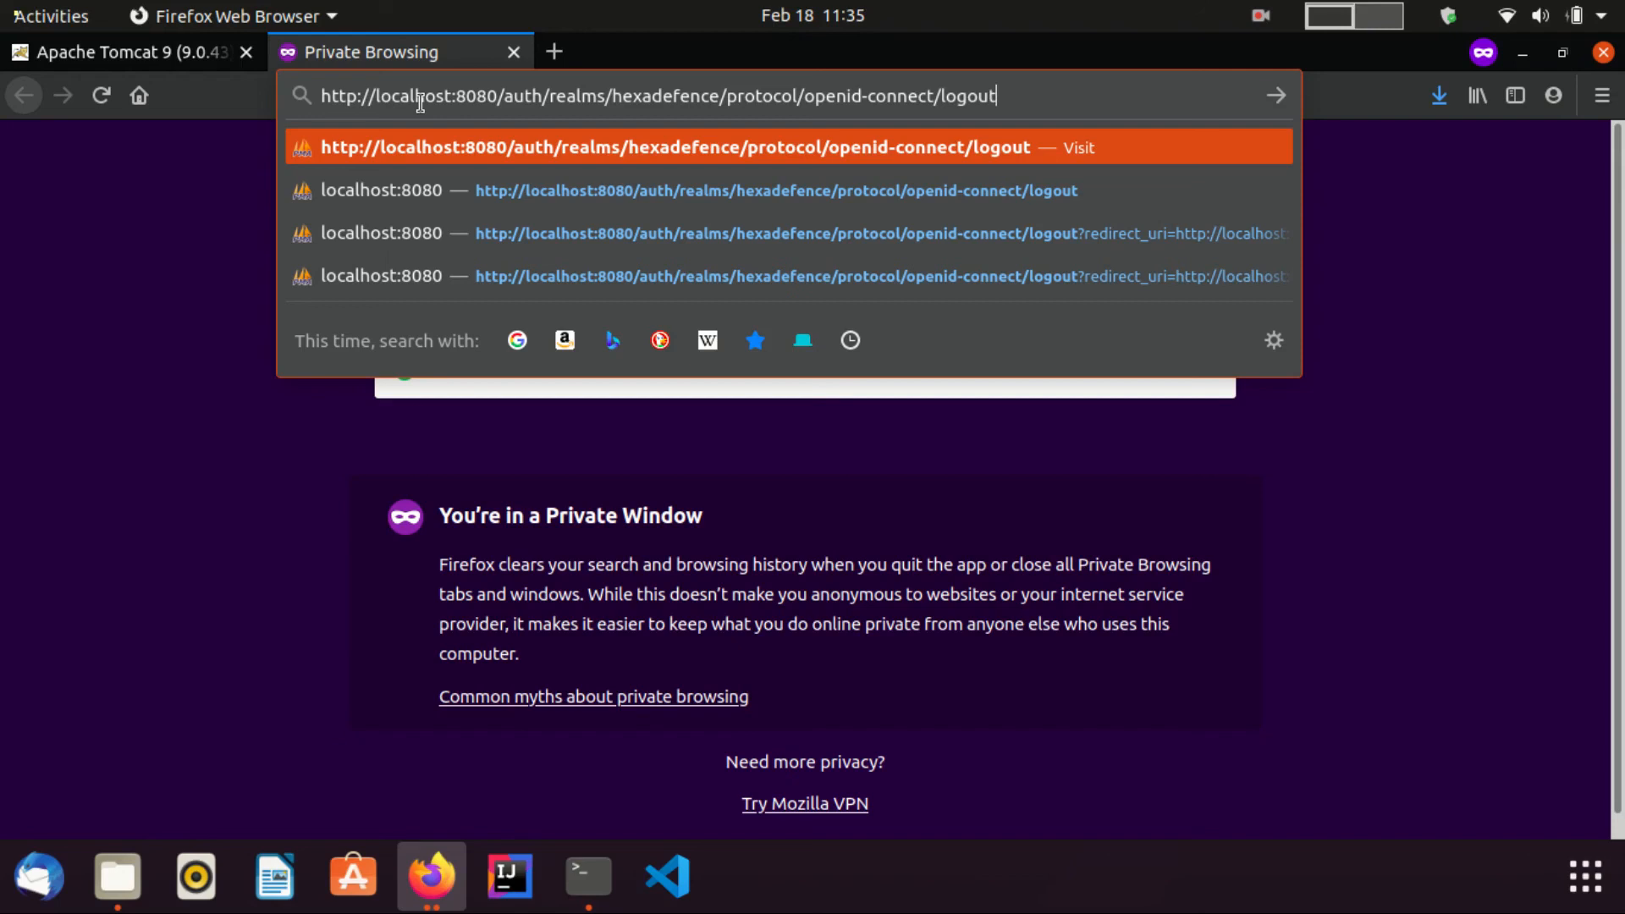
Load the hexadefence openid-connect logout URL in a new tab and return to the docs tab
key("Return")
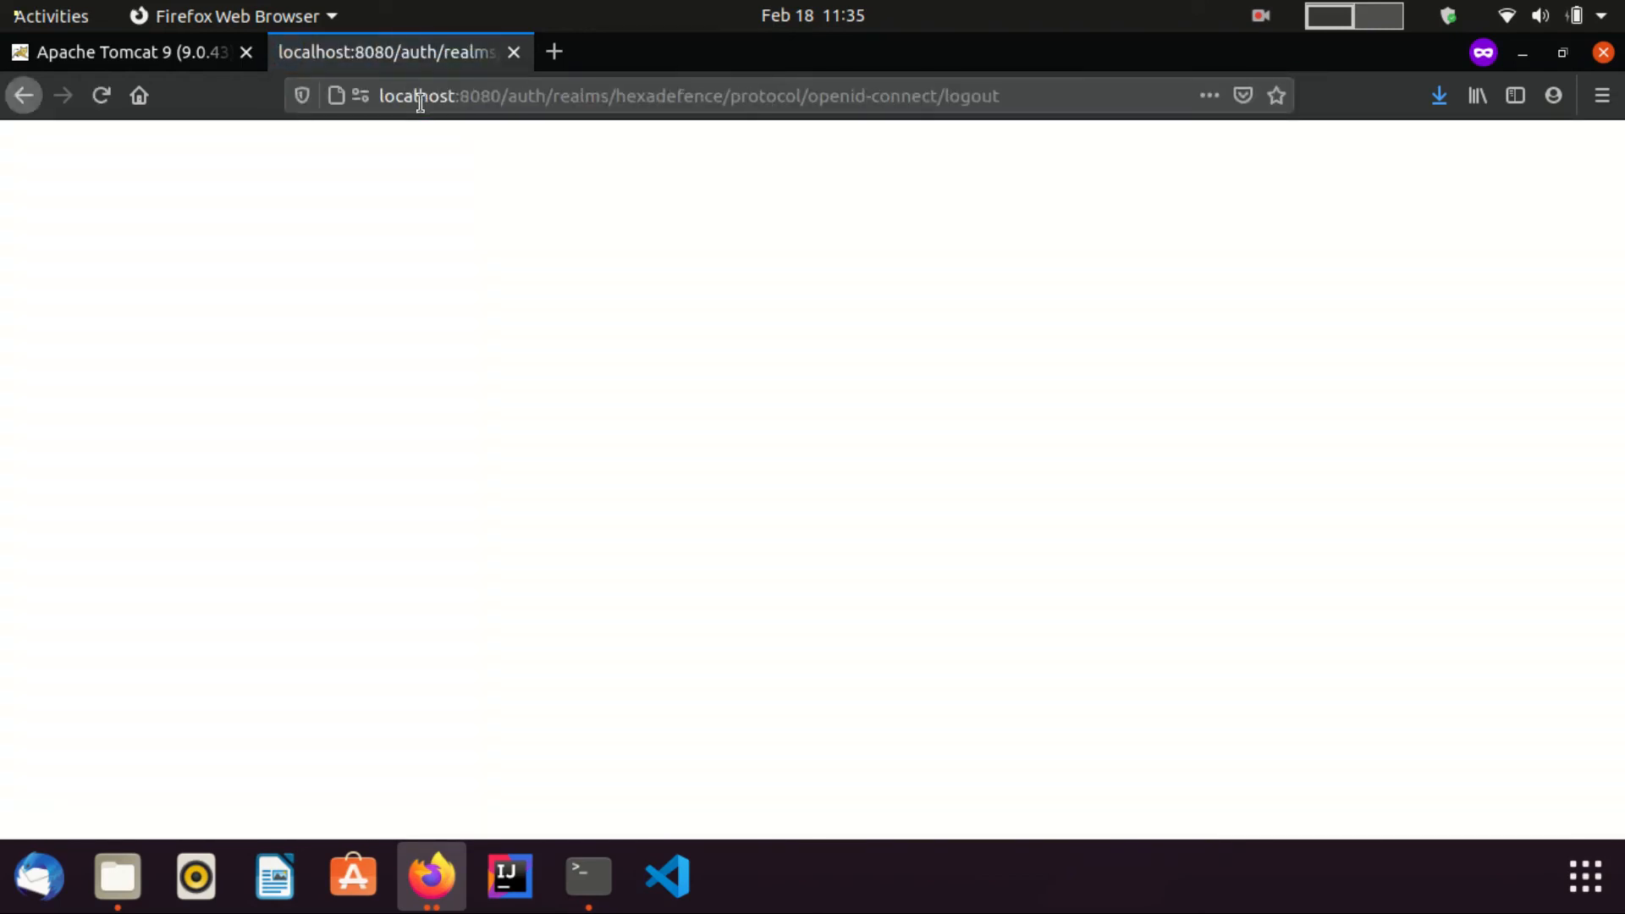
left_click(124, 52)
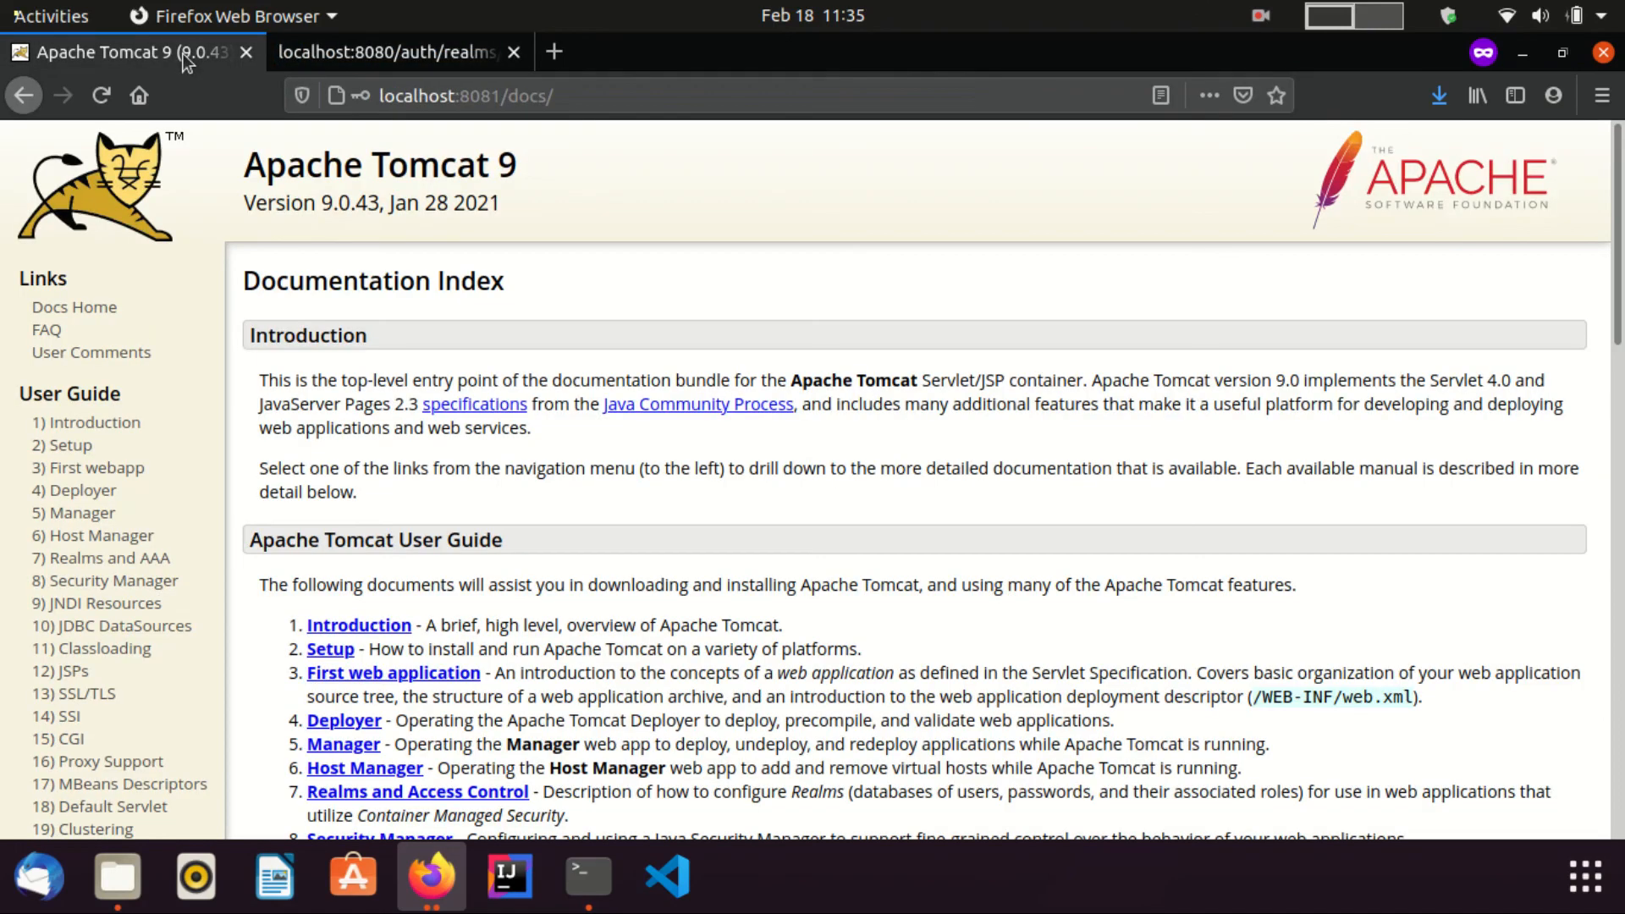